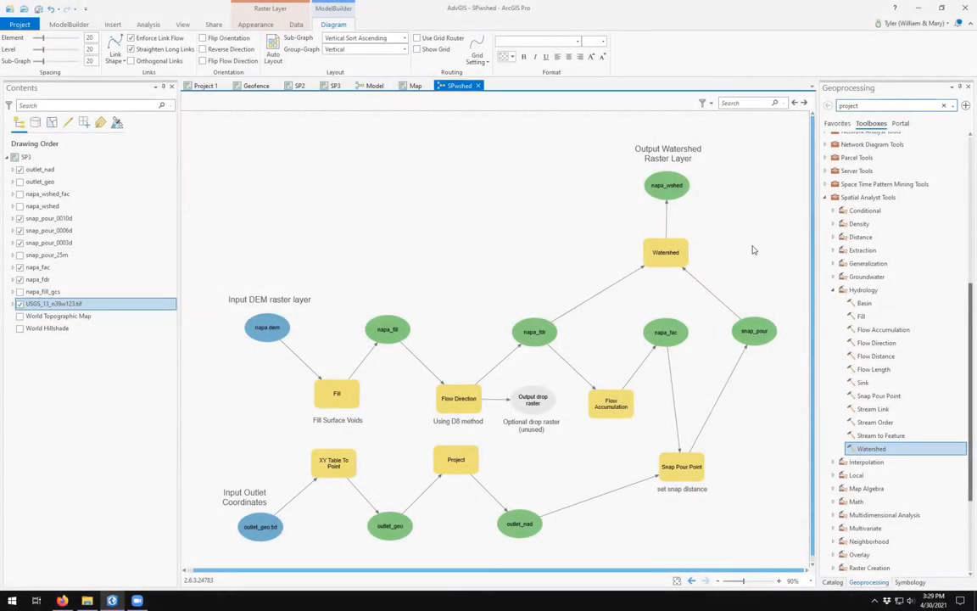
# Expand Folders > AdvGIS > AdvGIS.tbx in the Catalog pane to list Model, Model 1 and SPshed
pyautogui.click(68, 24)
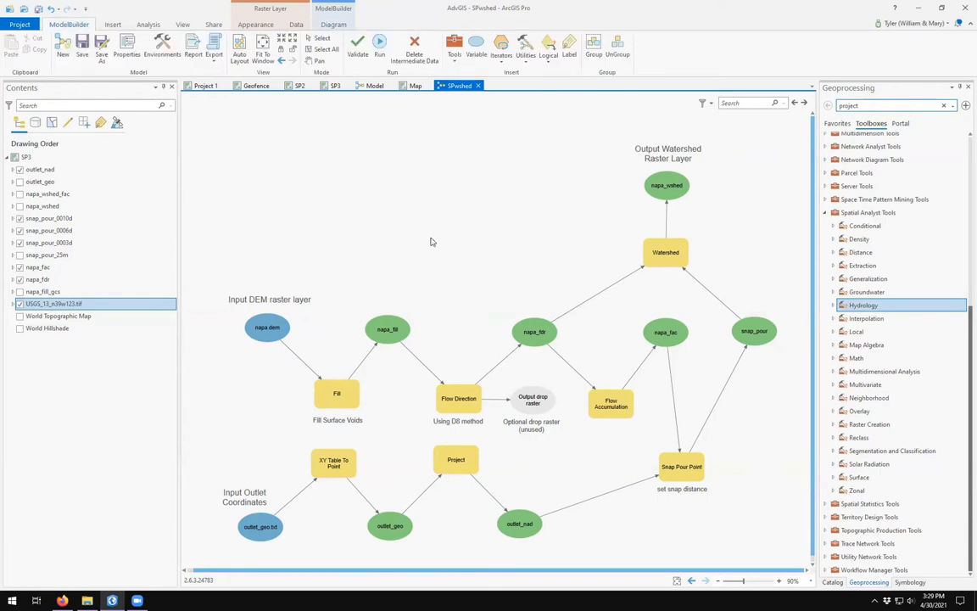
pyautogui.moveTo(505, 238)
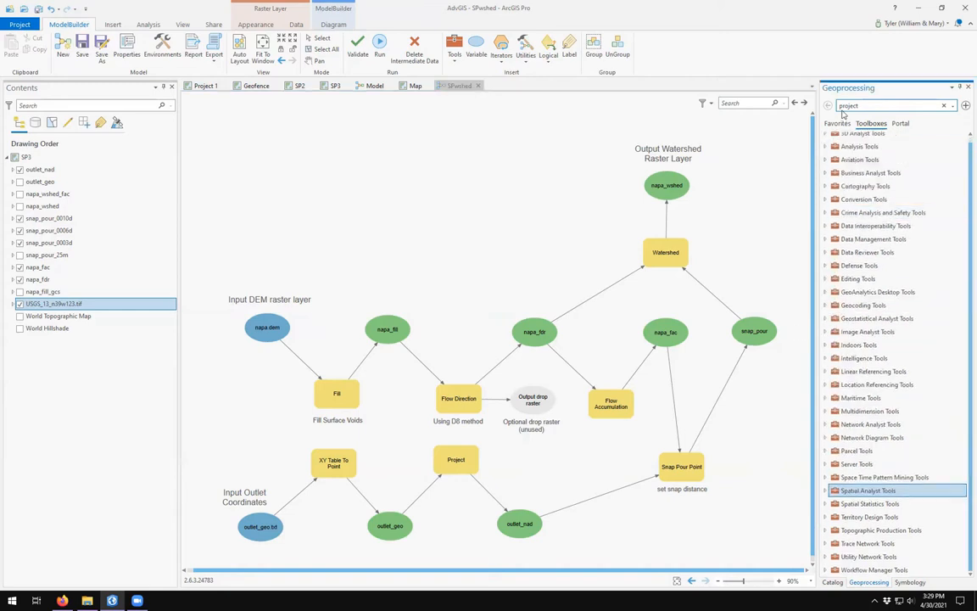
pyautogui.click(832, 582)
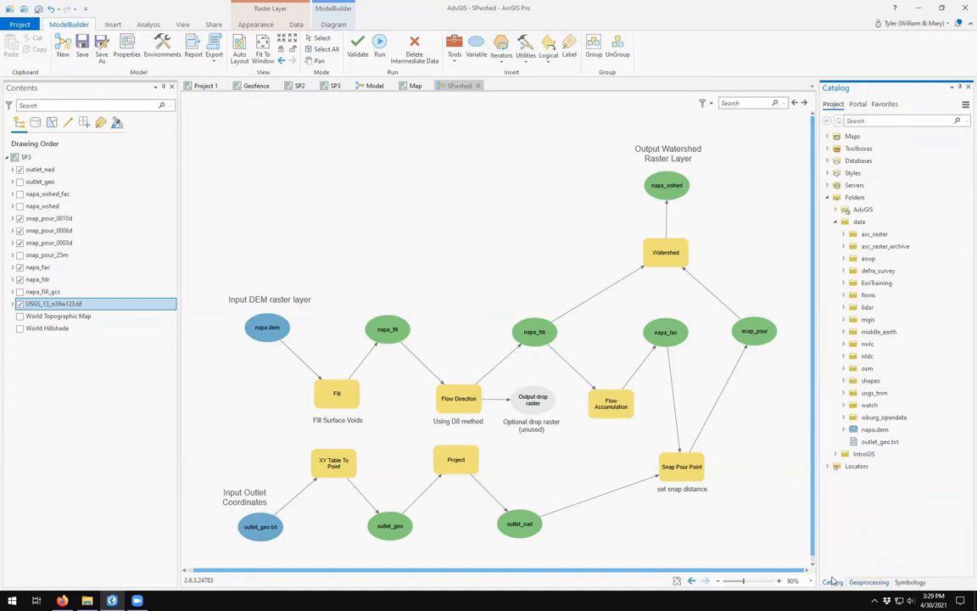
pyautogui.click(835, 211)
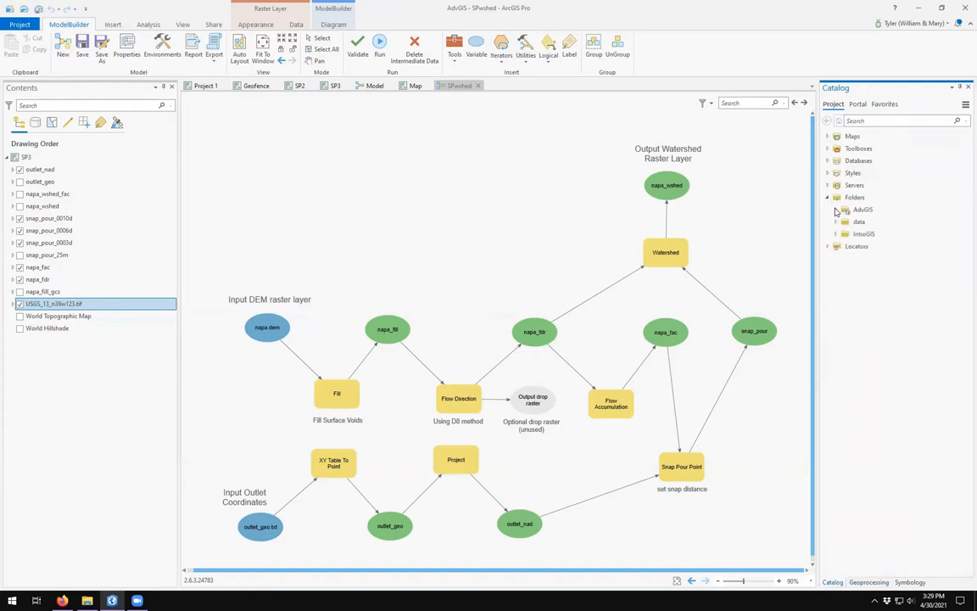
pyautogui.click(828, 211)
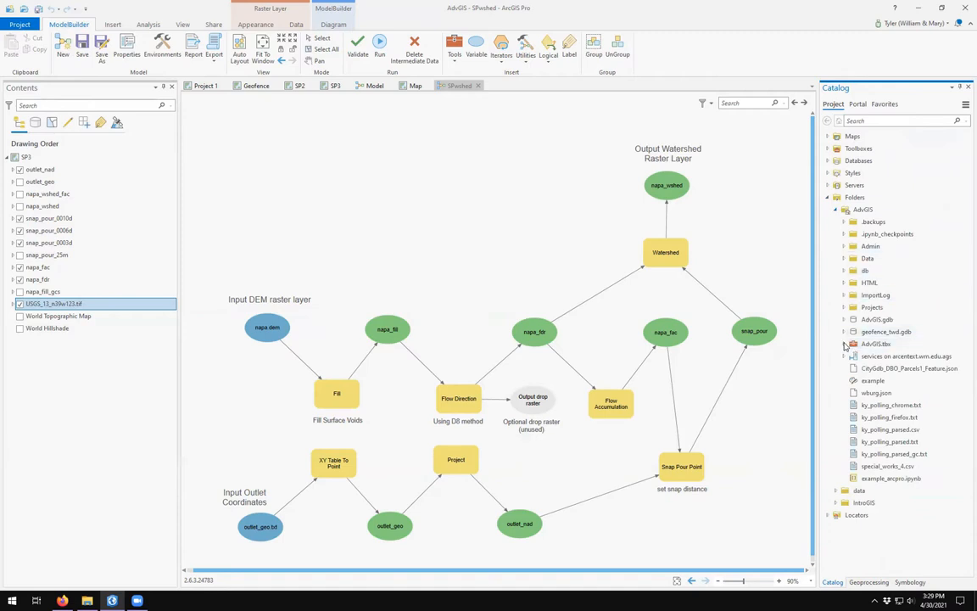
pyautogui.click(845, 343)
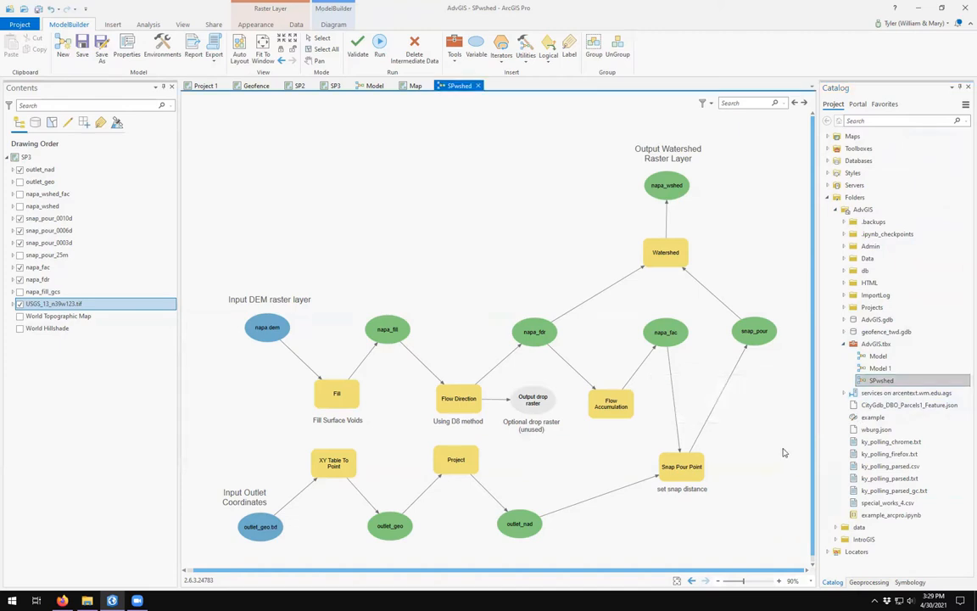
pyautogui.moveTo(416, 85)
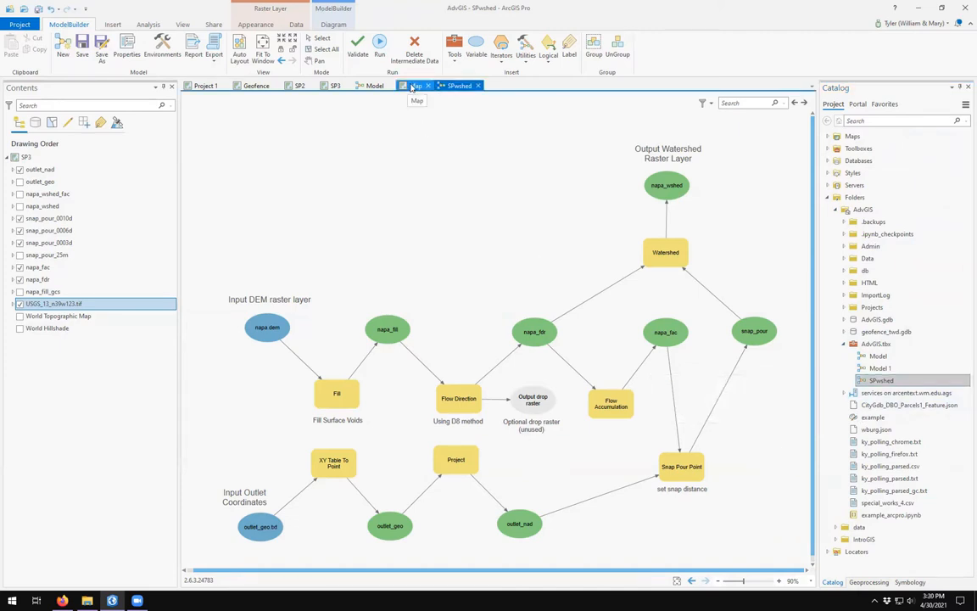
# Add napa.dem from the data folder to the map and switch off World Hillshade and World Topographic Map
pyautogui.click(416, 85)
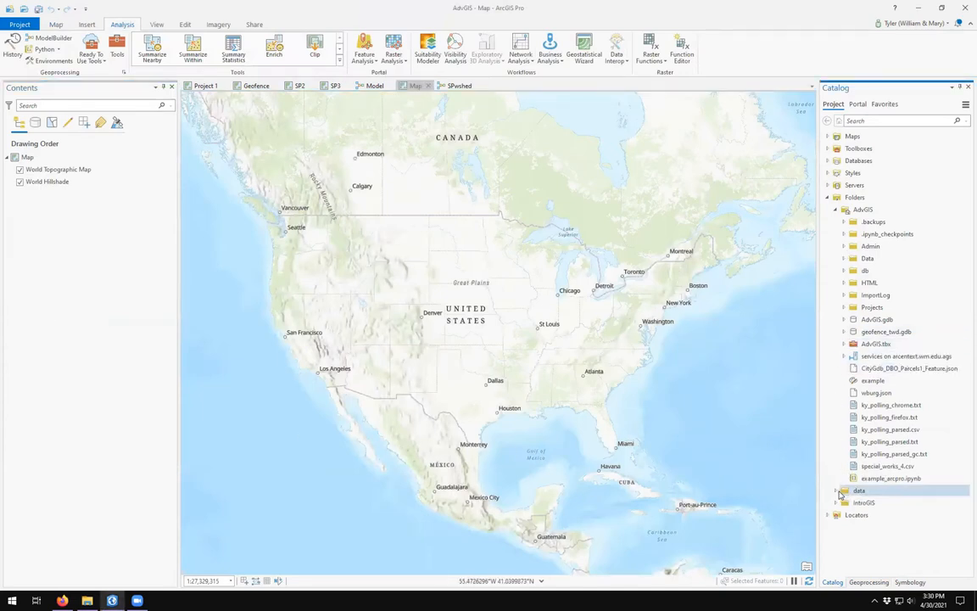
pyautogui.click(836, 490)
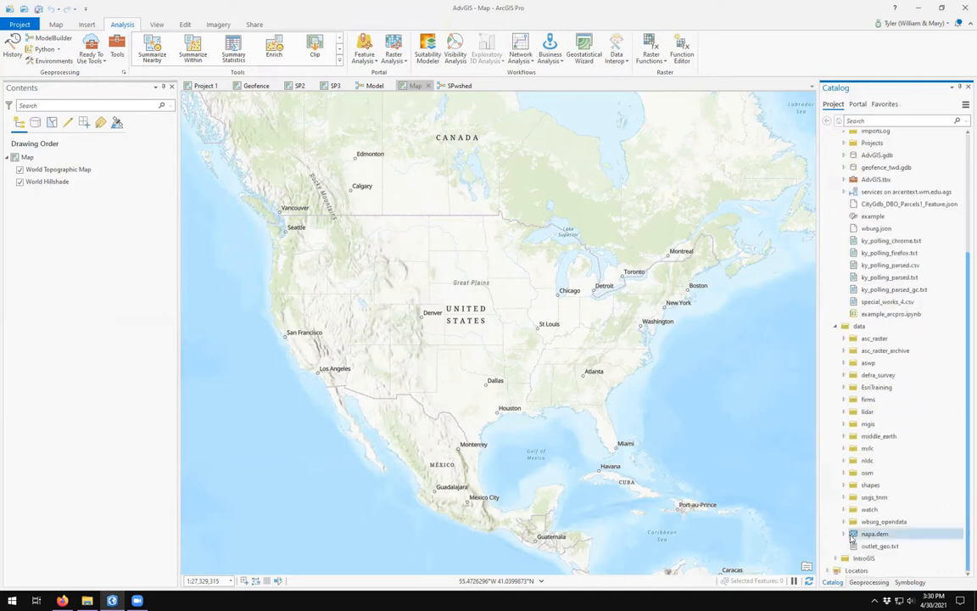
pyautogui.doubleClick(876, 533)
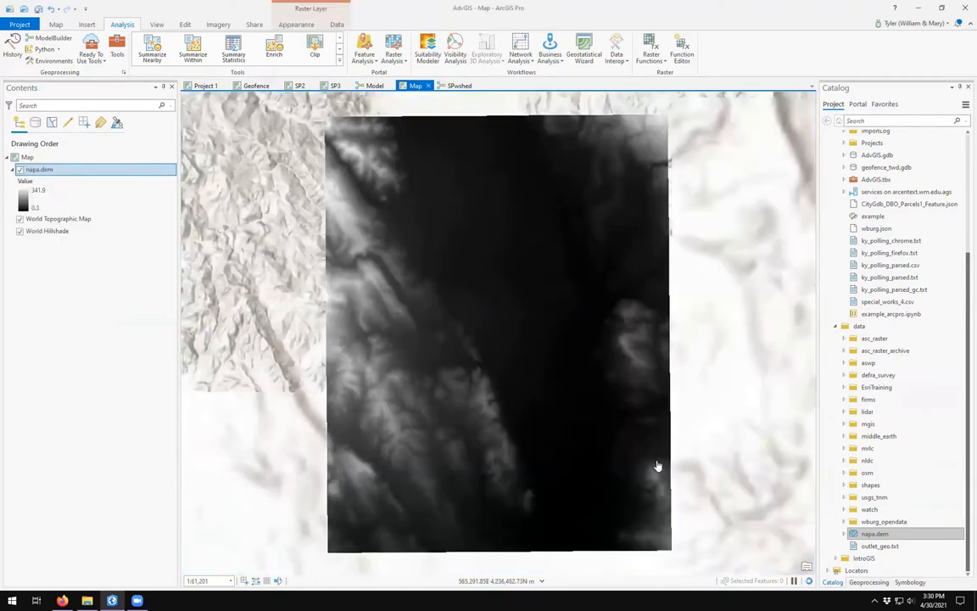
pyautogui.click(20, 219)
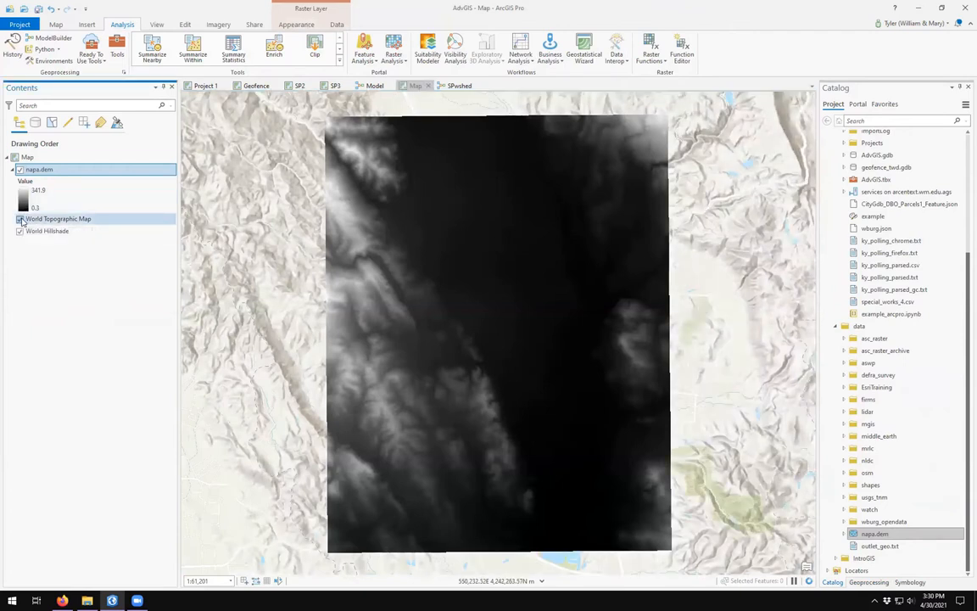
pyautogui.click(20, 217)
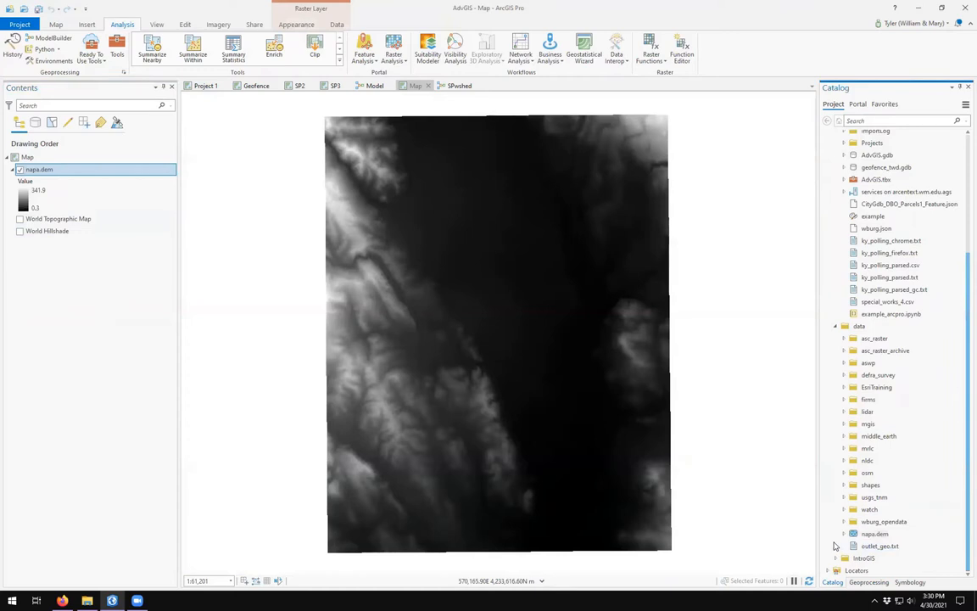
pyautogui.moveTo(377, 193)
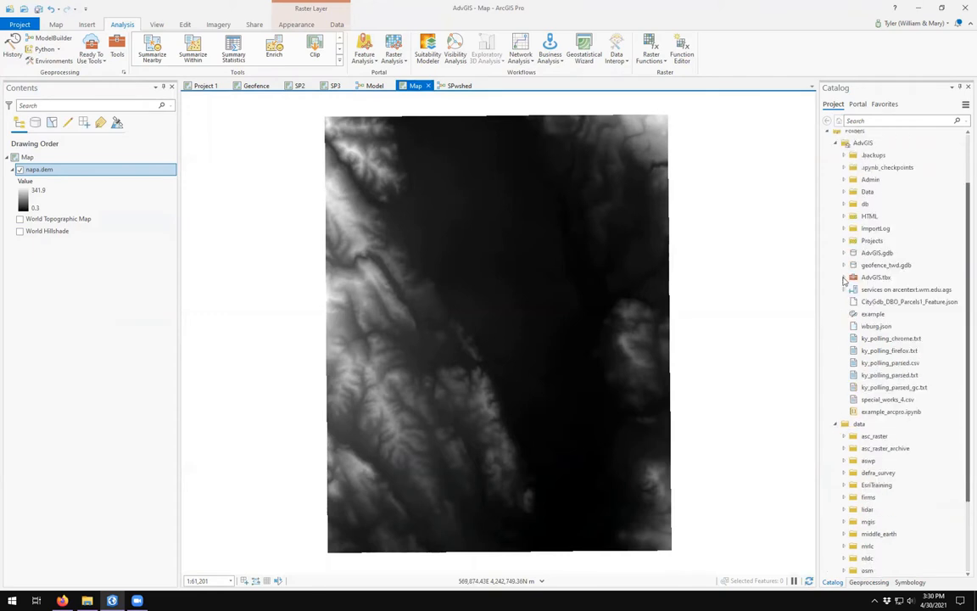
# Open the SPshed model from AdvGIS.tbx for editing in ModelBuilder
pyautogui.click(844, 279)
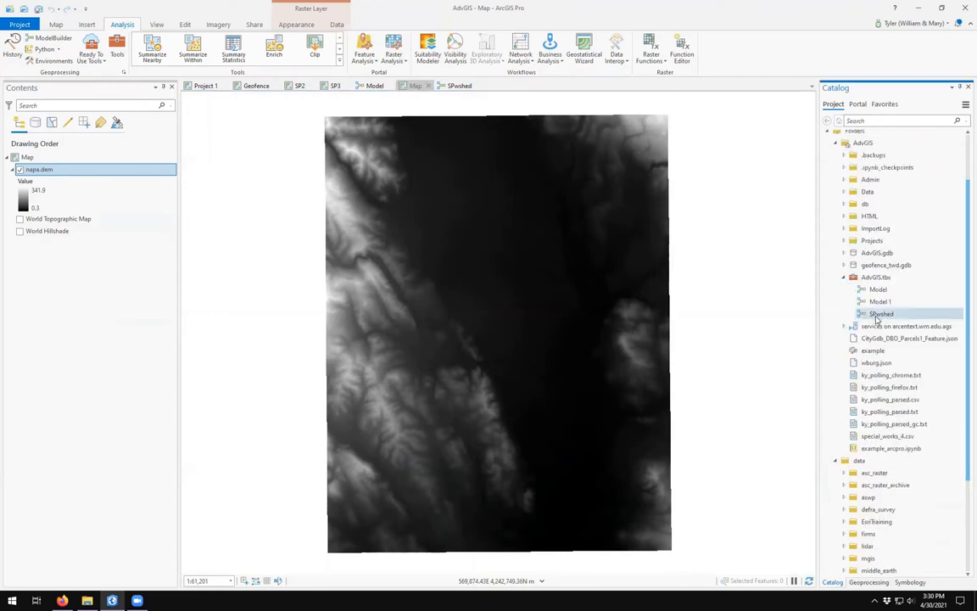
pyautogui.moveTo(883, 314)
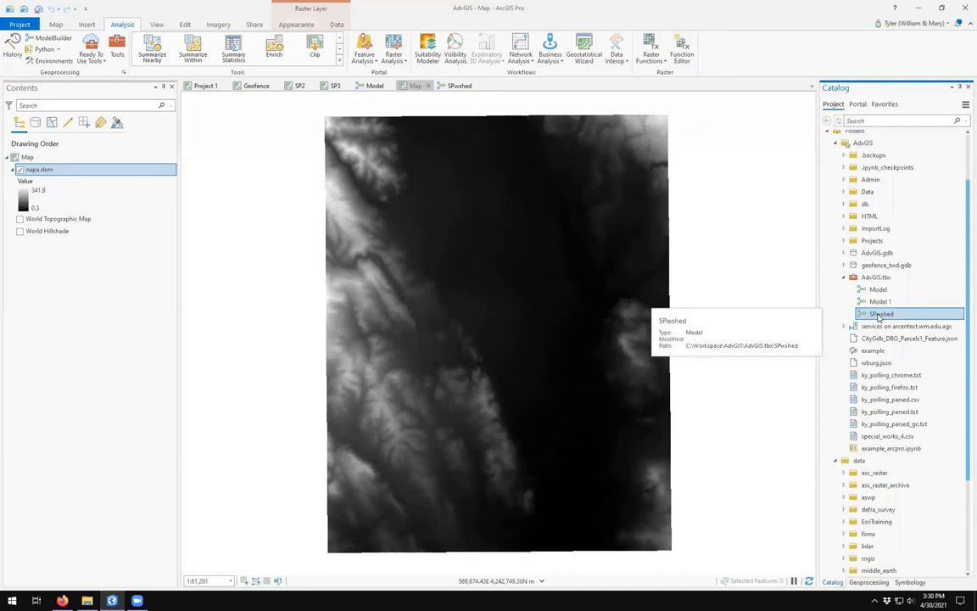
pyautogui.doubleClick(880, 314)
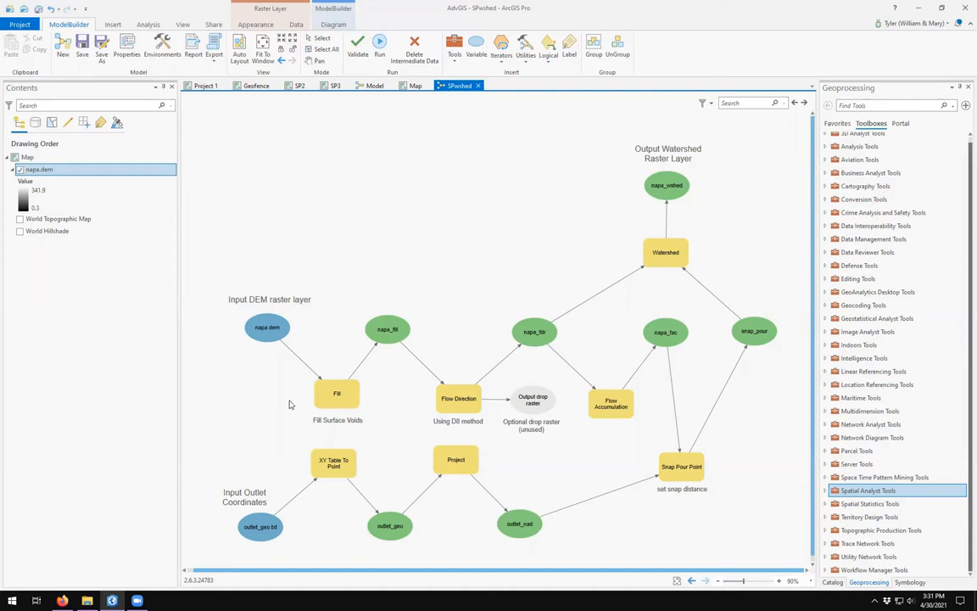
pyautogui.moveTo(214, 377)
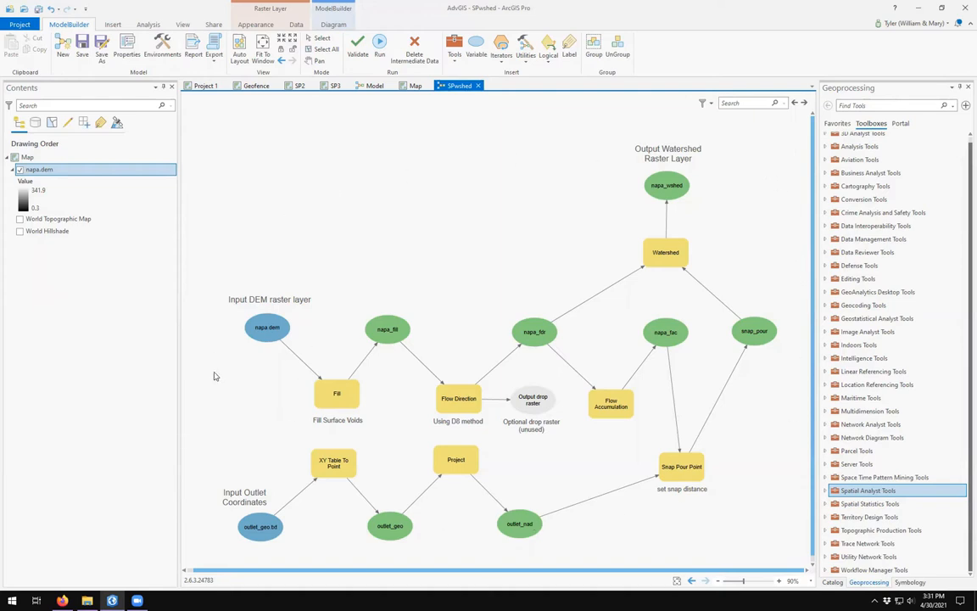
pyautogui.moveTo(218, 387)
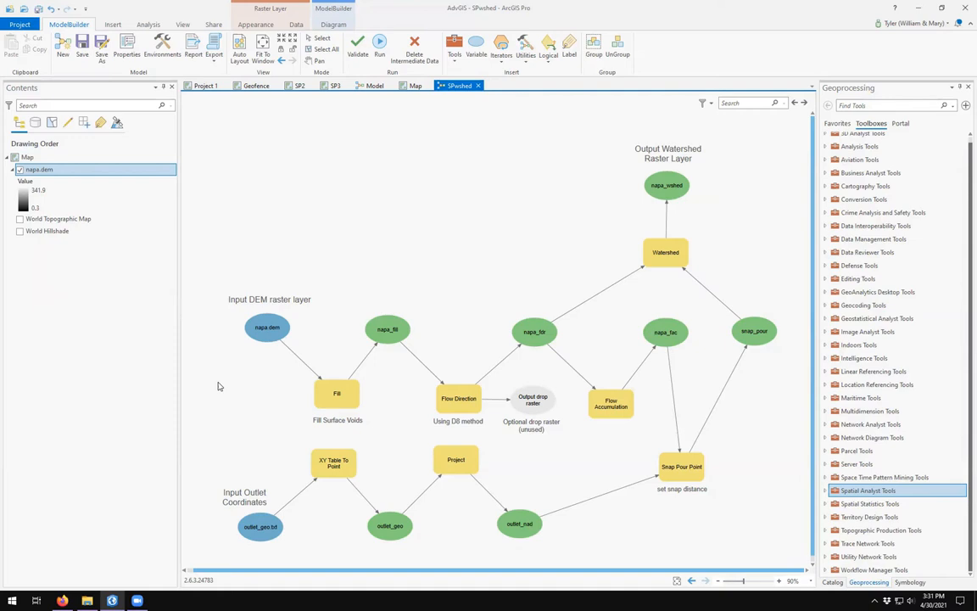
pyautogui.moveTo(234, 369)
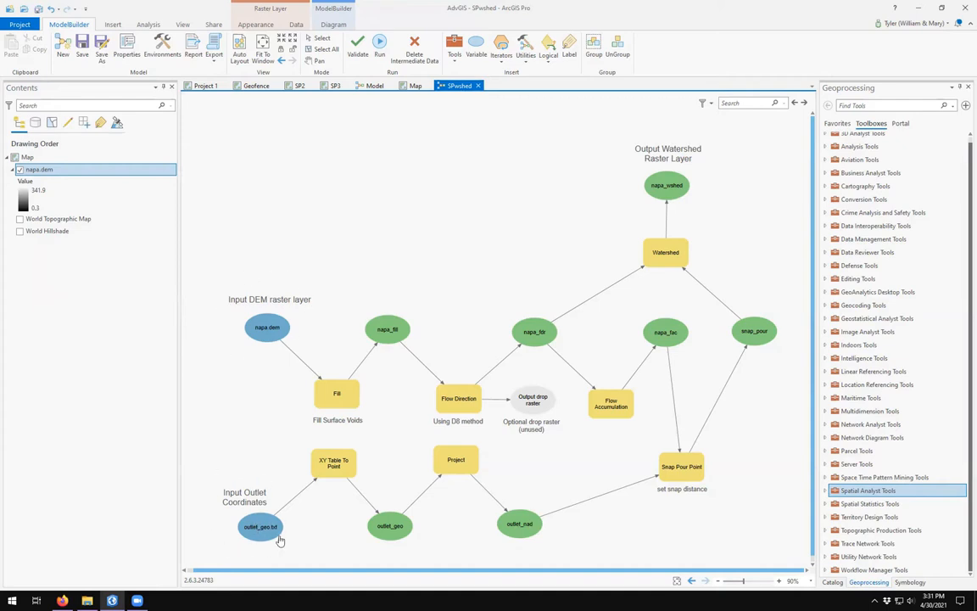
pyautogui.moveTo(220, 324)
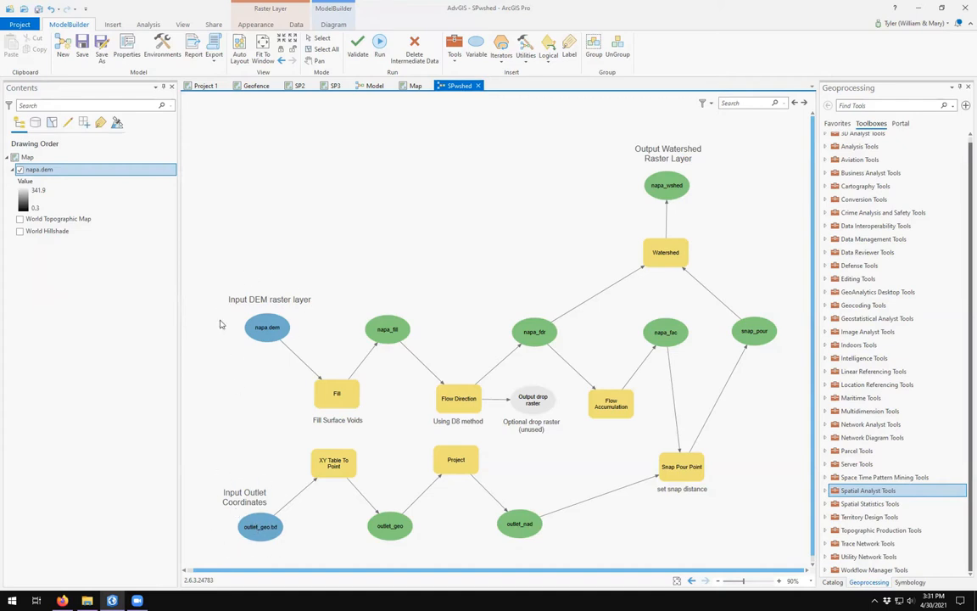
pyautogui.moveTo(716, 179)
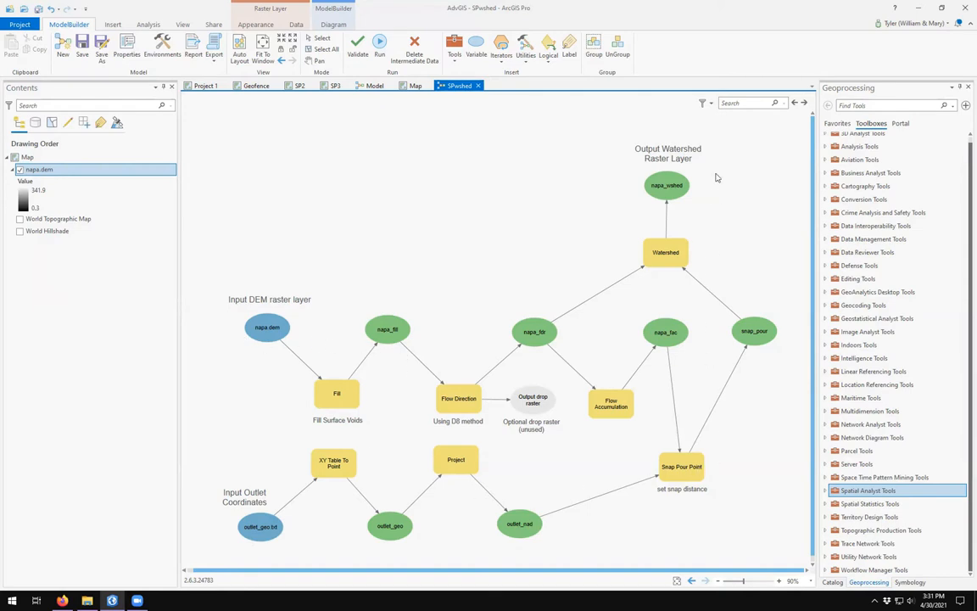
pyautogui.moveTo(584, 143)
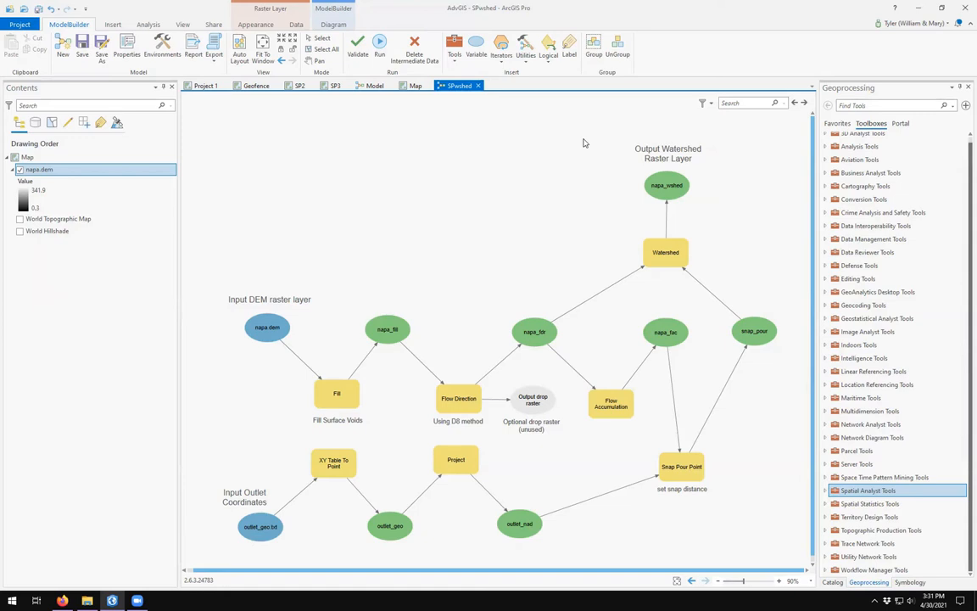
pyautogui.moveTo(794, 402)
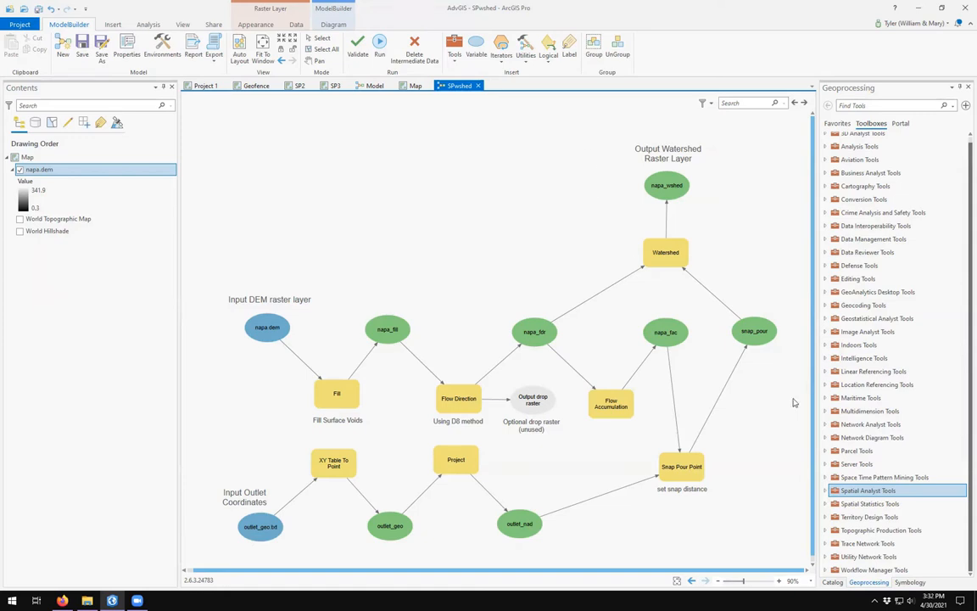
pyautogui.click(683, 465)
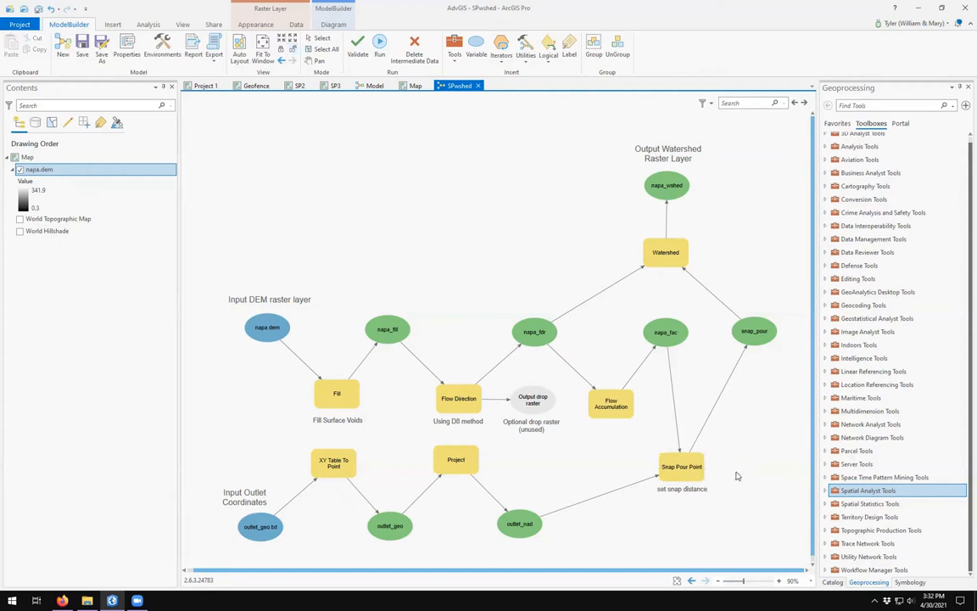
pyautogui.moveTo(738, 475)
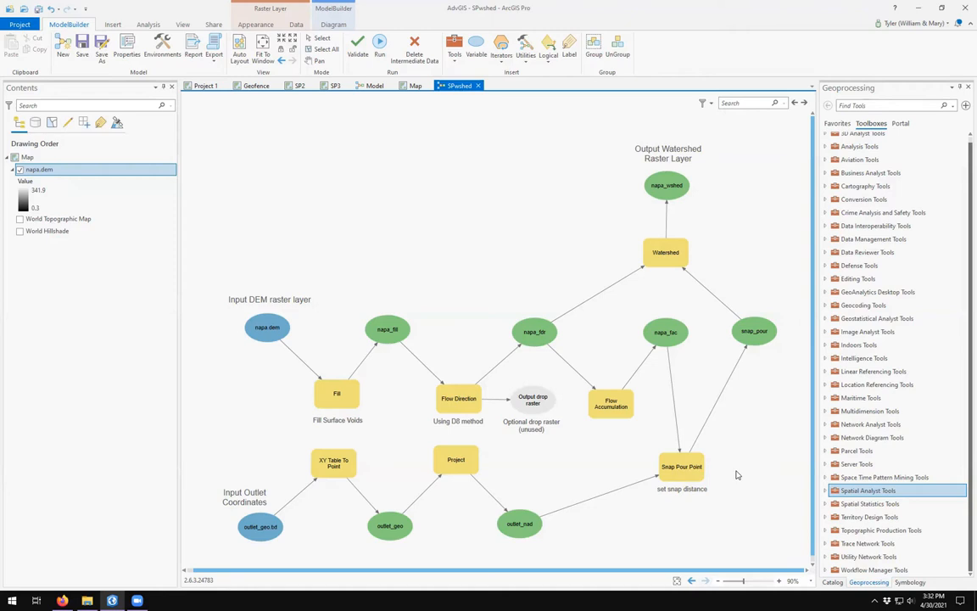
pyautogui.moveTo(261, 327)
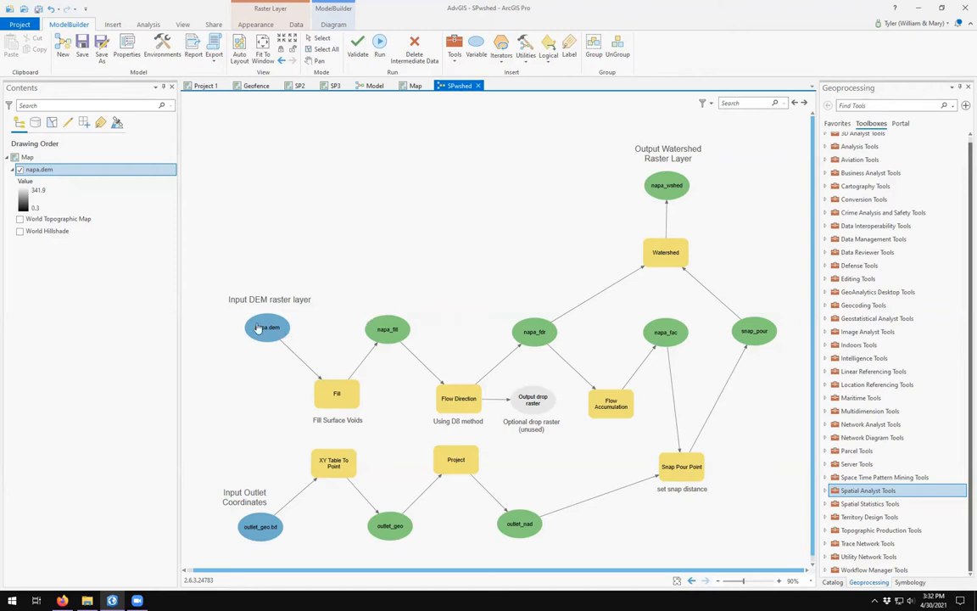
pyautogui.click(268, 327)
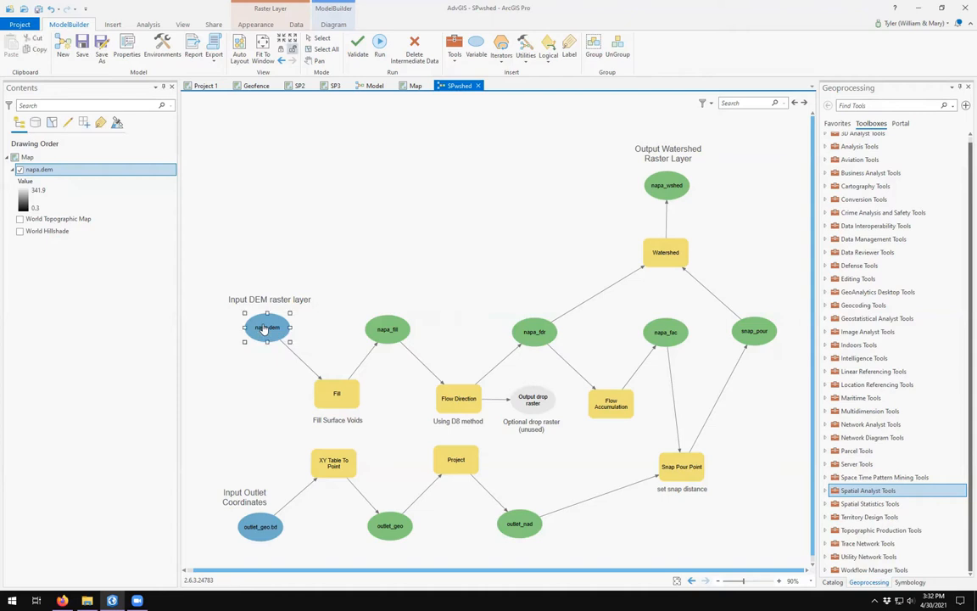
pyautogui.rightClick(268, 329)
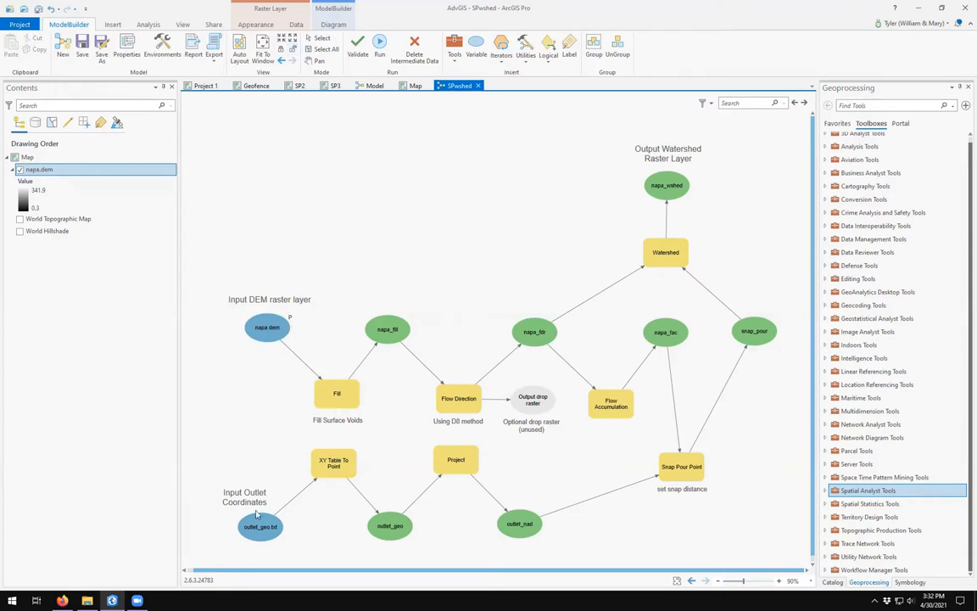
pyautogui.click(261, 526)
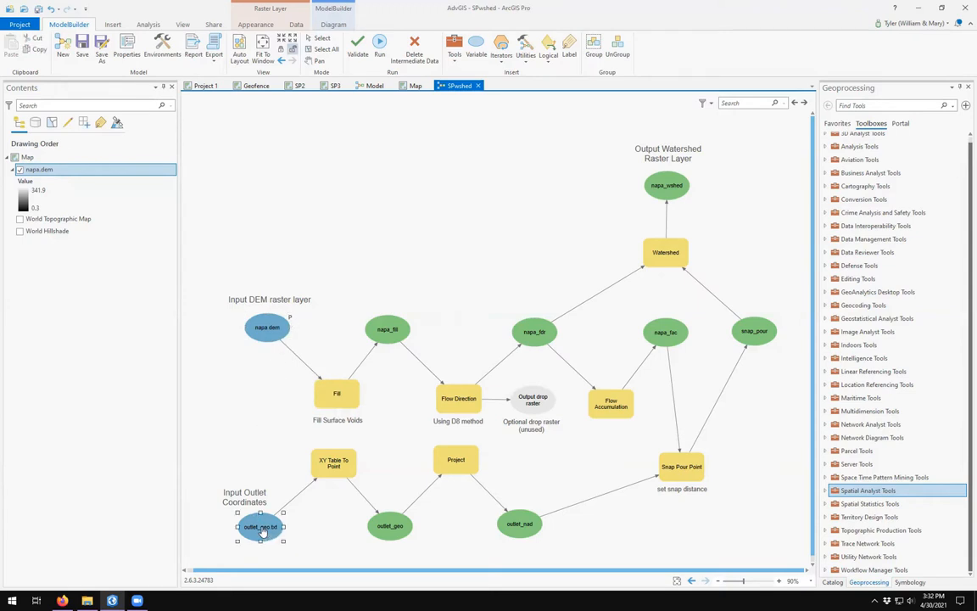
pyautogui.rightClick(262, 526)
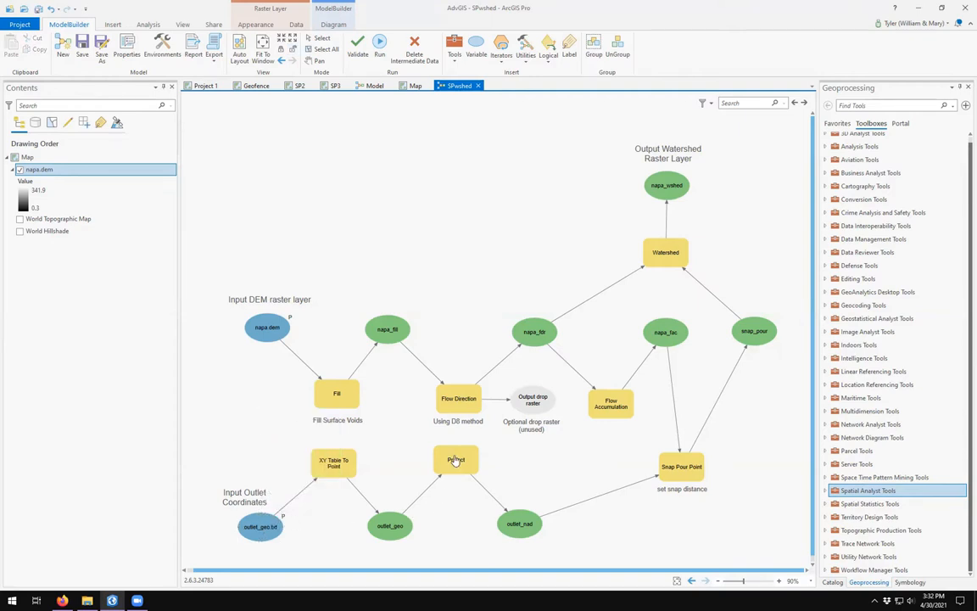
pyautogui.click(457, 458)
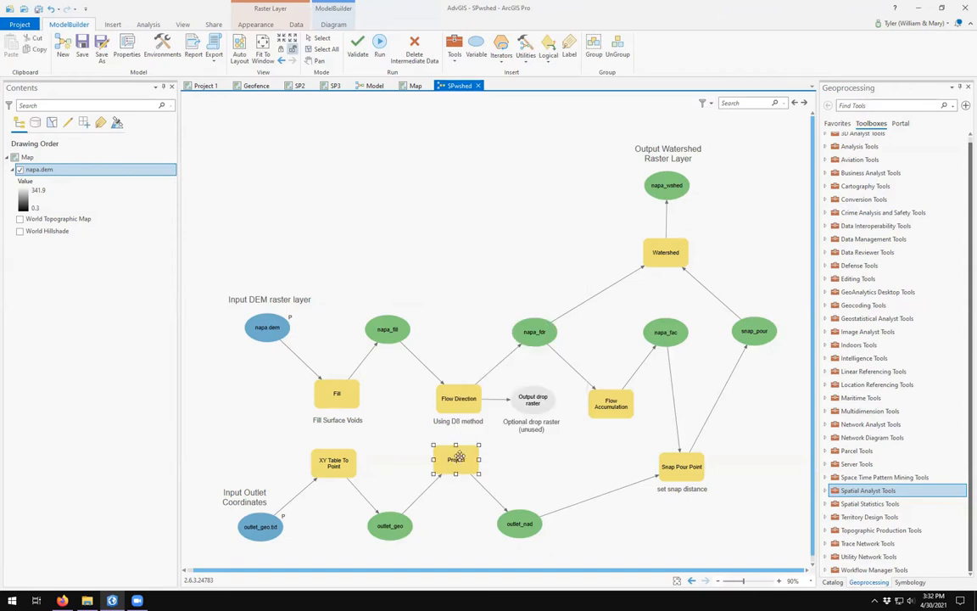
# Create an Output Coordinate System variable on the Project tool and mark it as a model parameter
pyautogui.rightClick(457, 459)
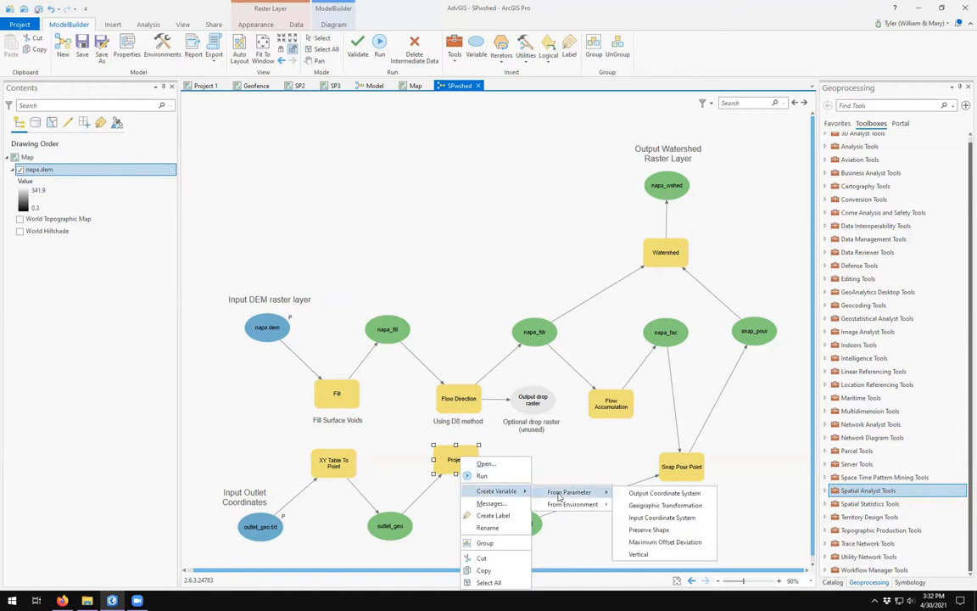
pyautogui.moveTo(665, 492)
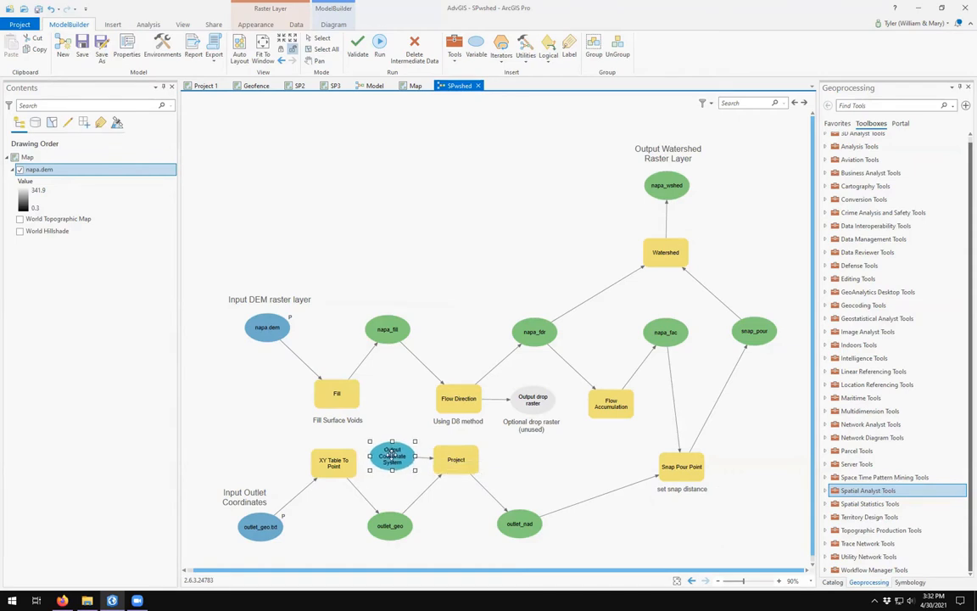
pyautogui.rightClick(392, 457)
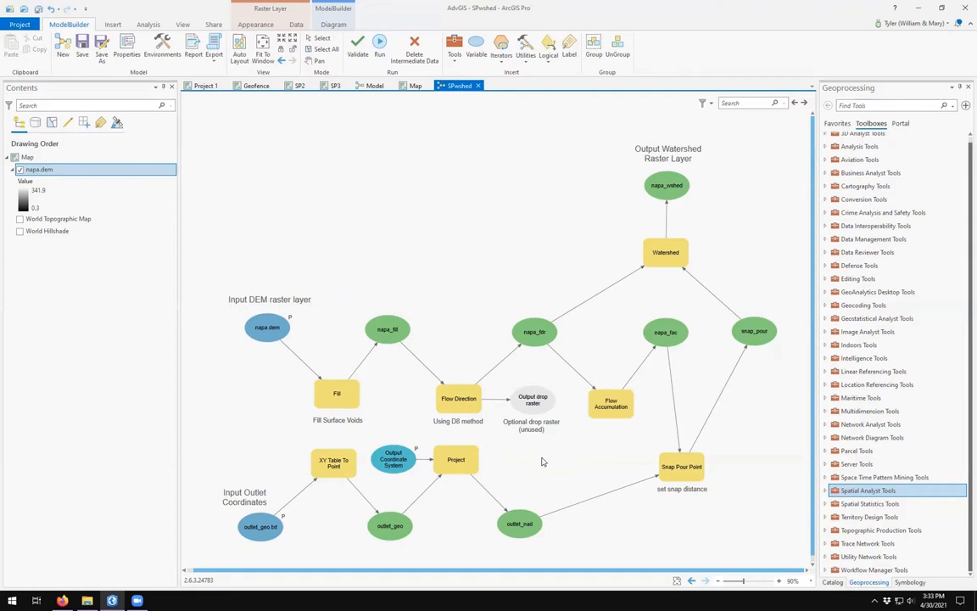
pyautogui.moveTo(541, 461)
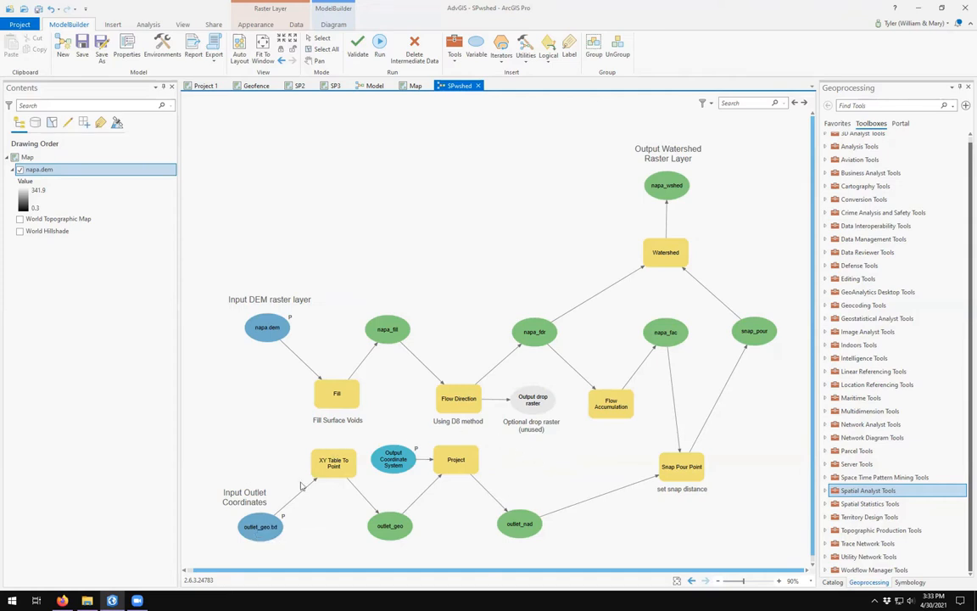
pyautogui.moveTo(394, 458)
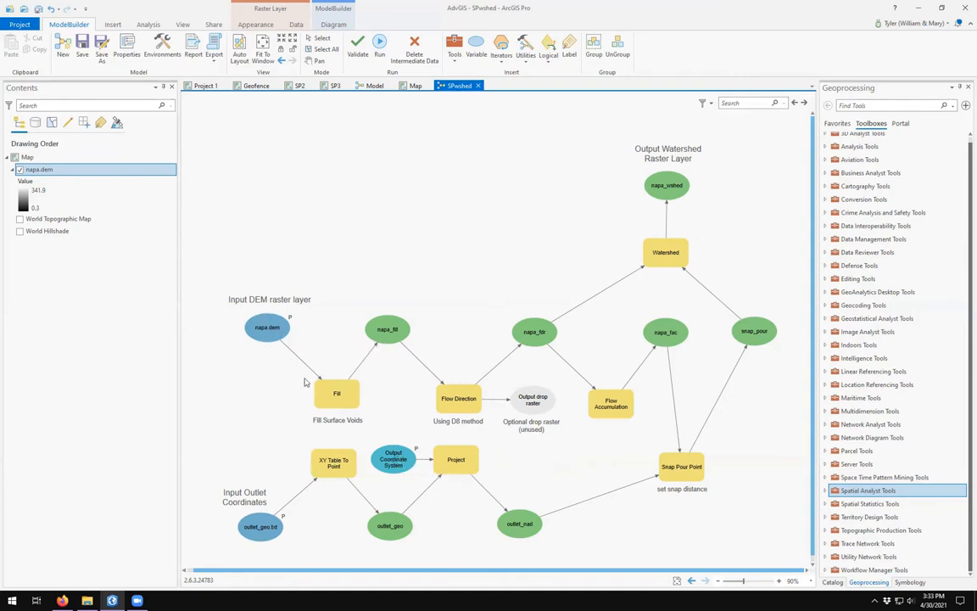
pyautogui.moveTo(689, 482)
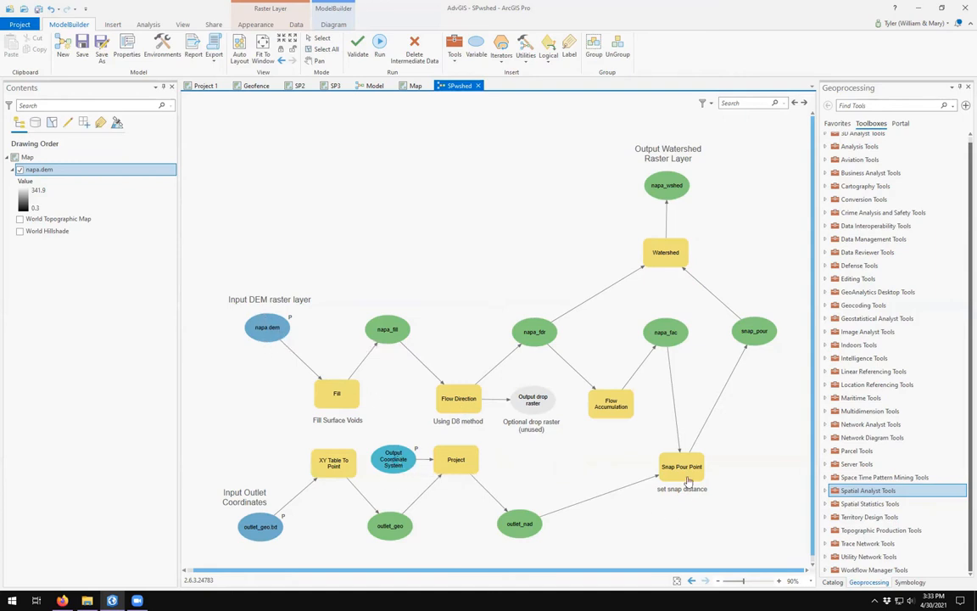
# Create a Snap distance variable on Snap Pour Point and mark it as a model parameter
pyautogui.rightClick(682, 465)
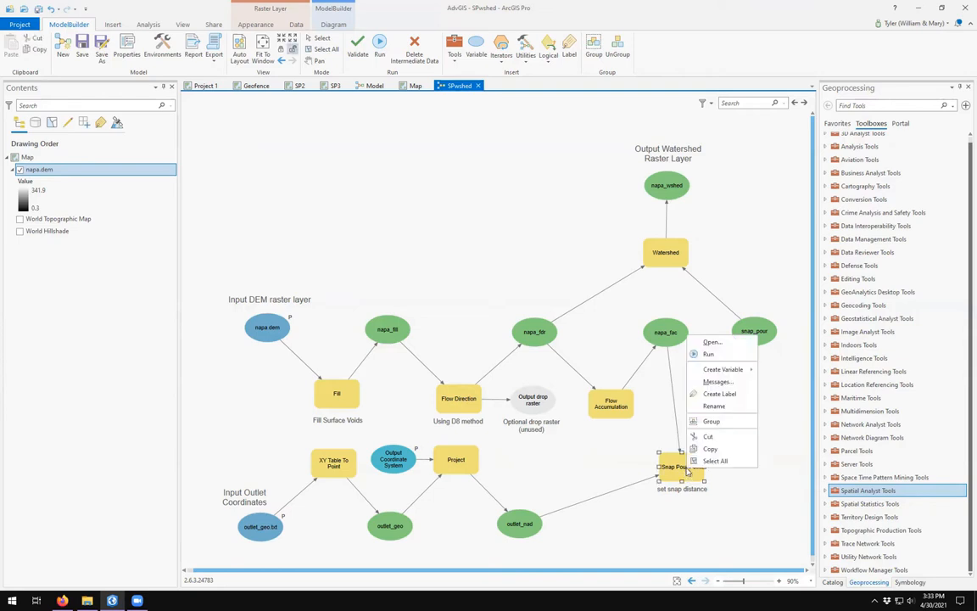
pyautogui.moveTo(723, 370)
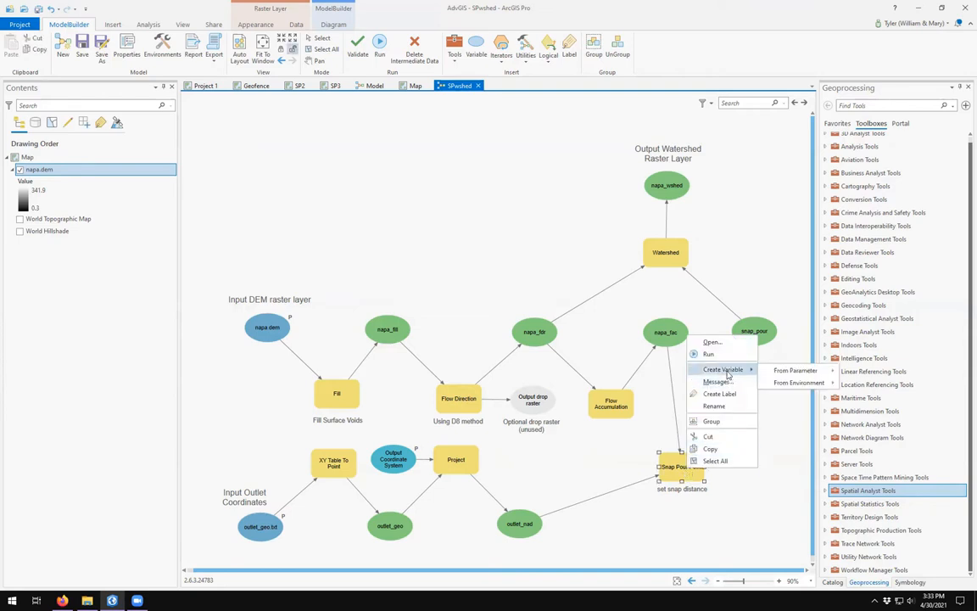
pyautogui.moveTo(794, 370)
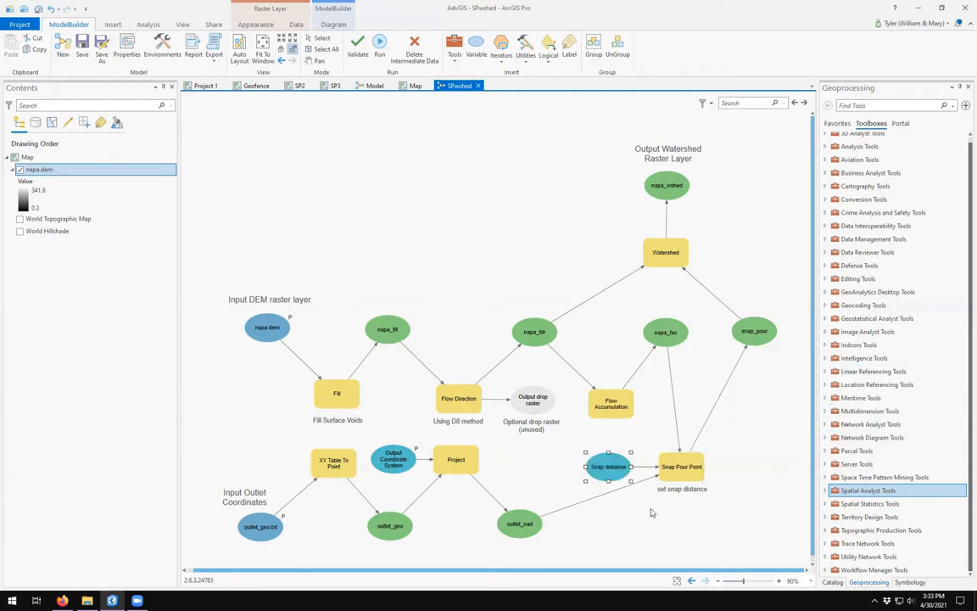
pyautogui.rightClick(607, 467)
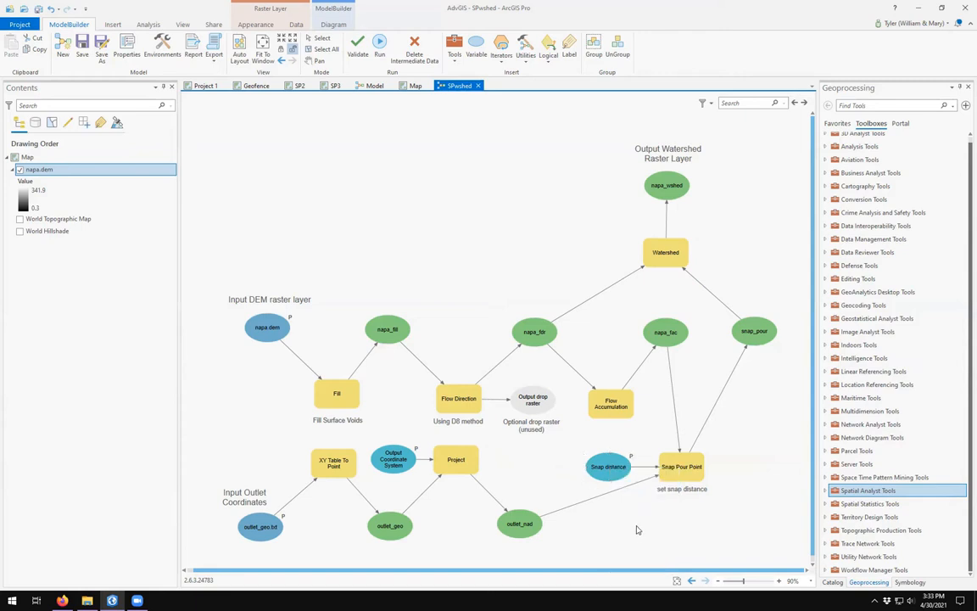
pyautogui.click(682, 467)
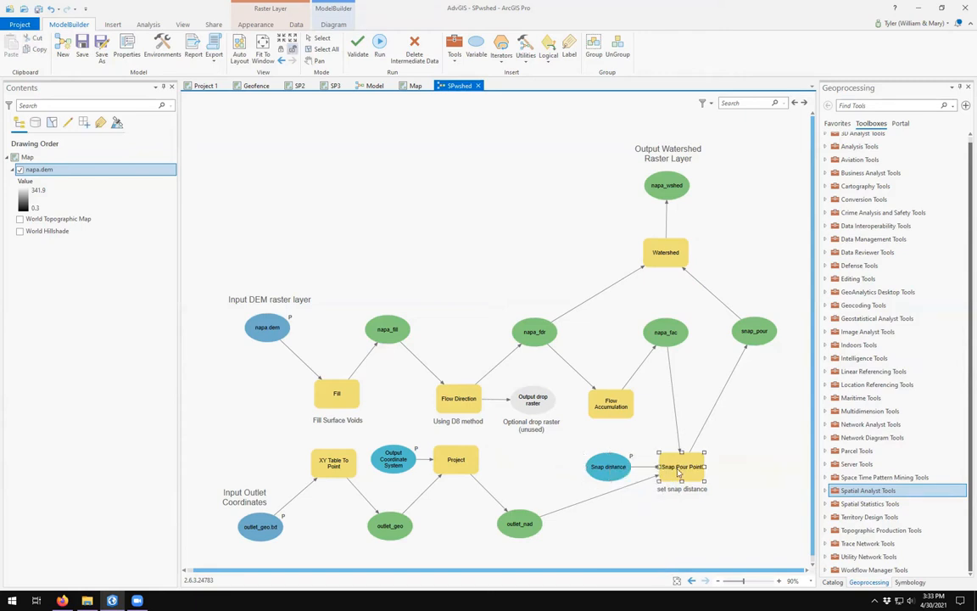
pyautogui.rightClick(682, 464)
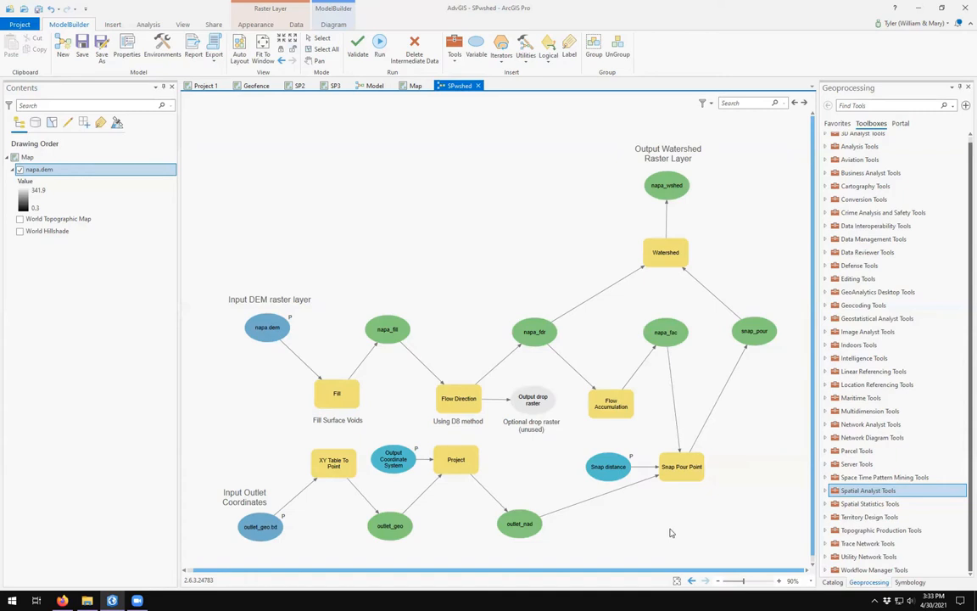
# Mark the napa_wshed output as a model parameter, then check the napa.dem and coordinate system inputs
pyautogui.click(667, 185)
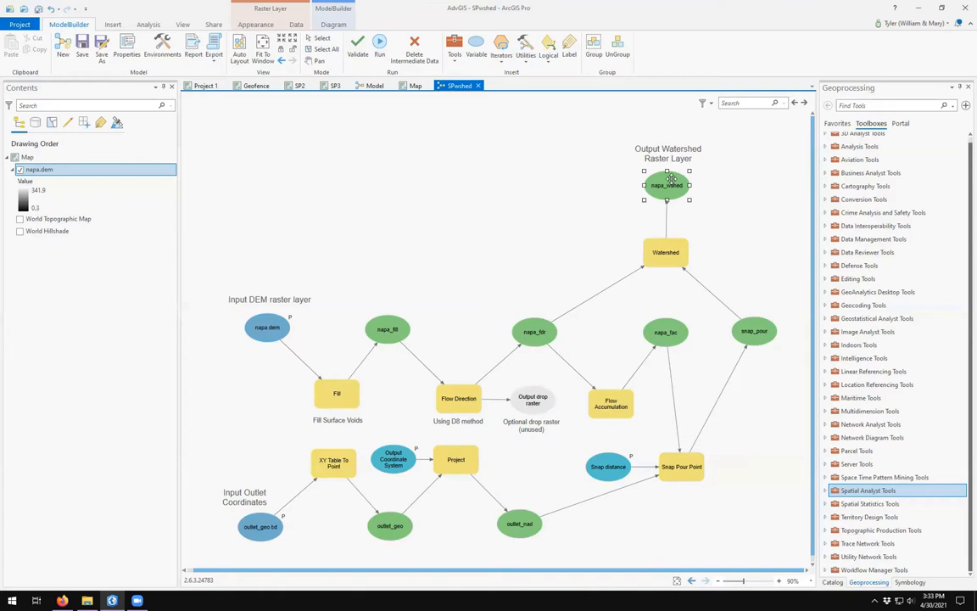
pyautogui.rightClick(669, 185)
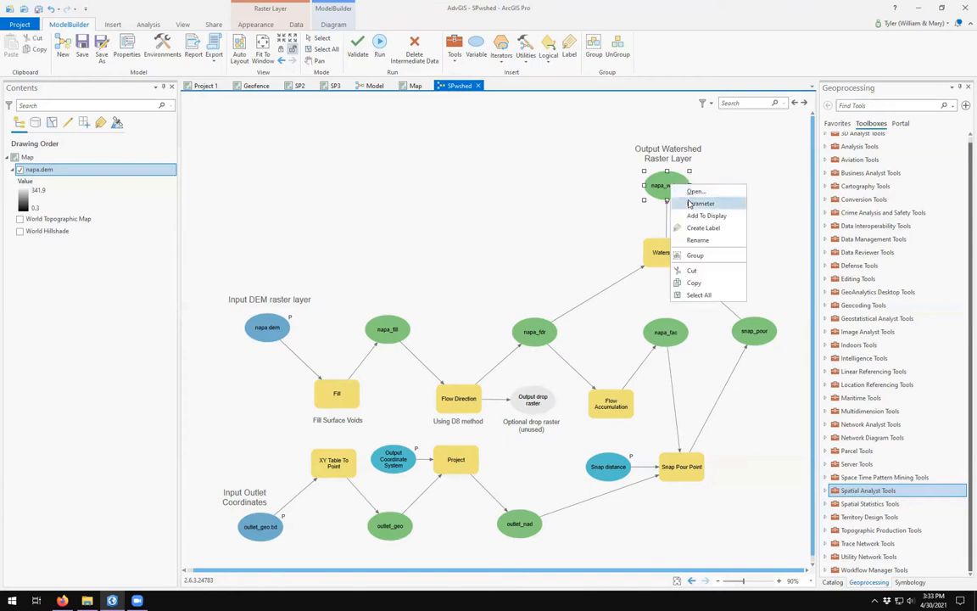
pyautogui.click(777, 224)
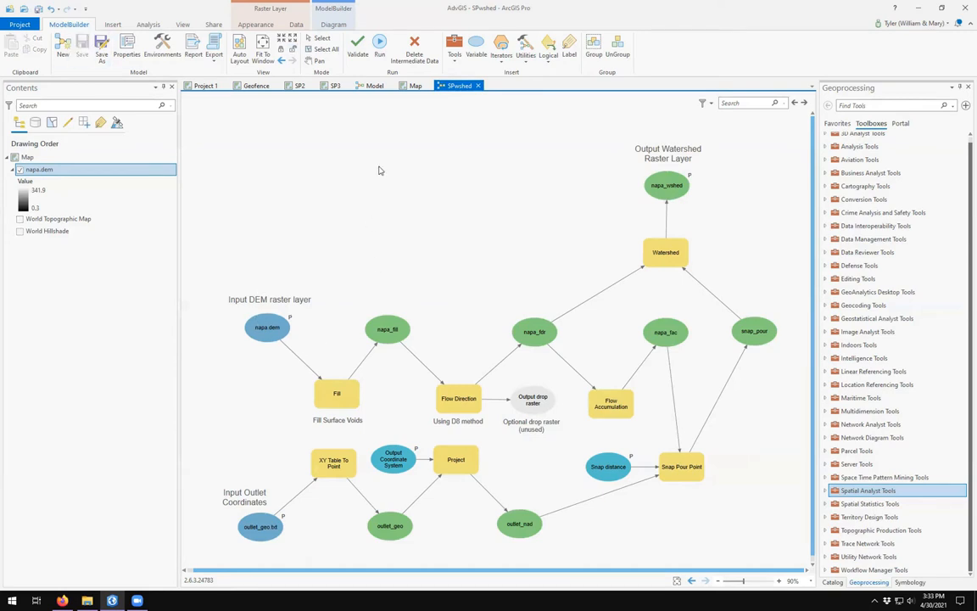
pyautogui.moveTo(268, 329)
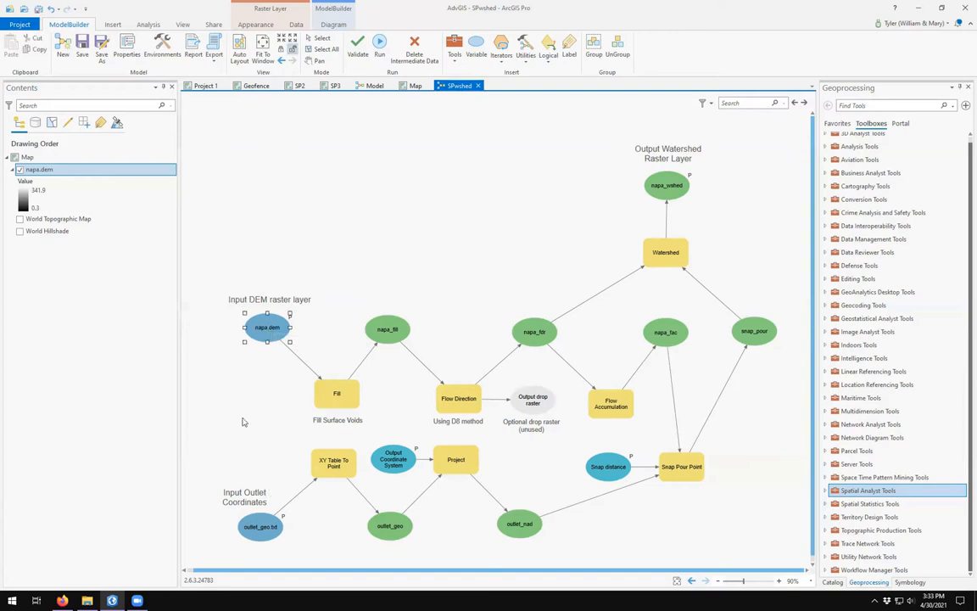
pyautogui.click(262, 525)
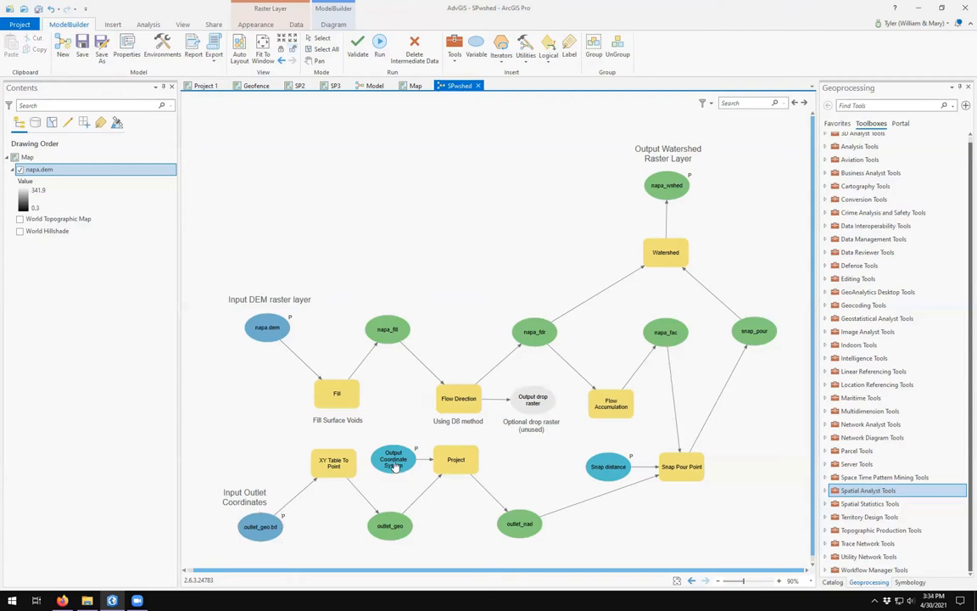
pyautogui.click(393, 459)
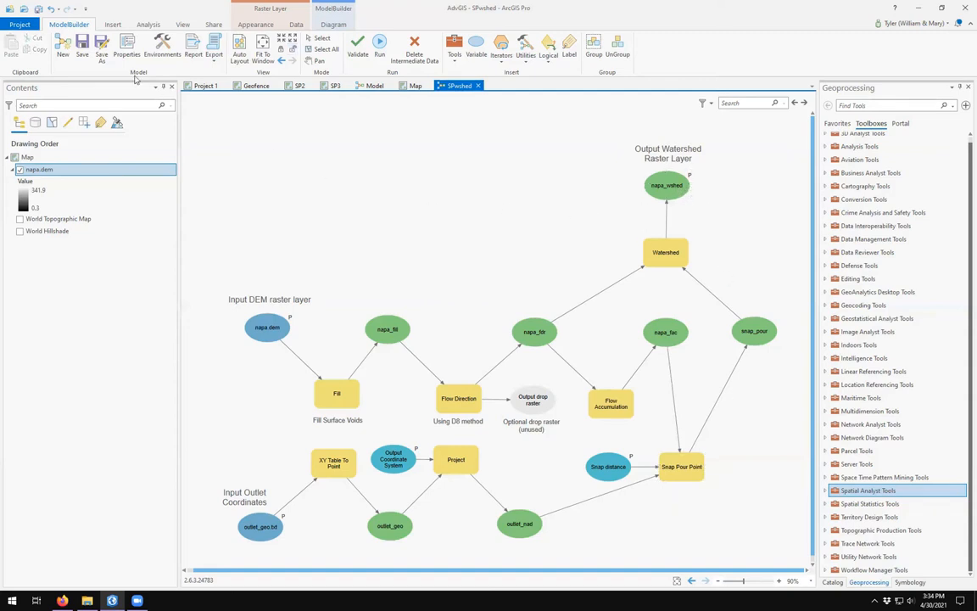
# Save the model, return to the Napa map and open SPshed as a tool from the project toolbox
pyautogui.click(414, 85)
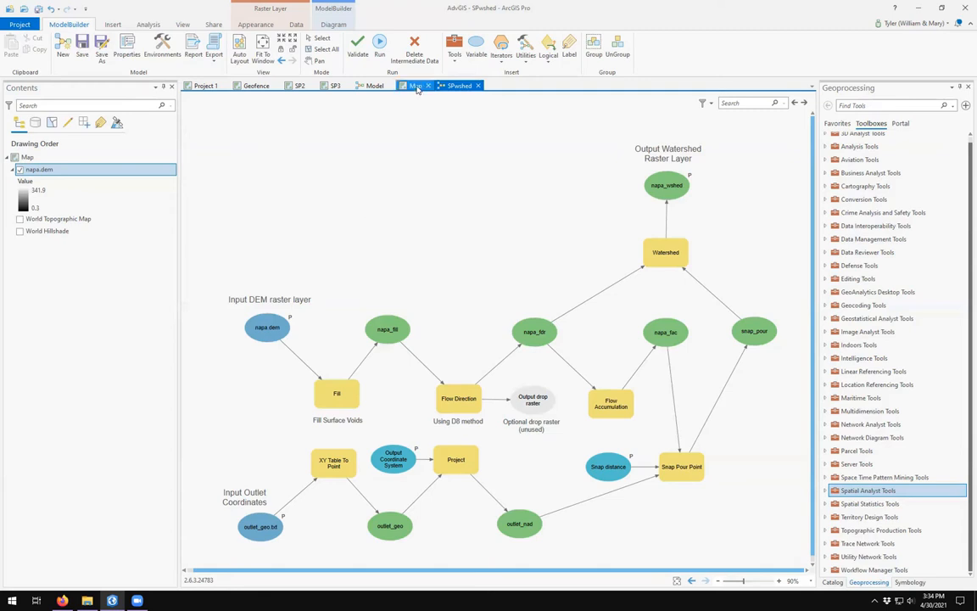
pyautogui.click(414, 85)
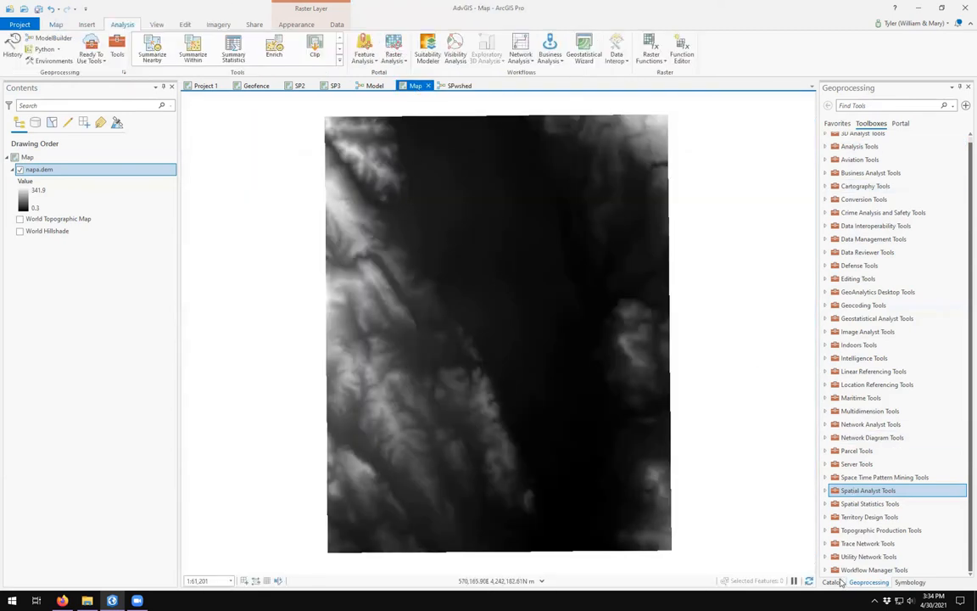
pyautogui.click(831, 582)
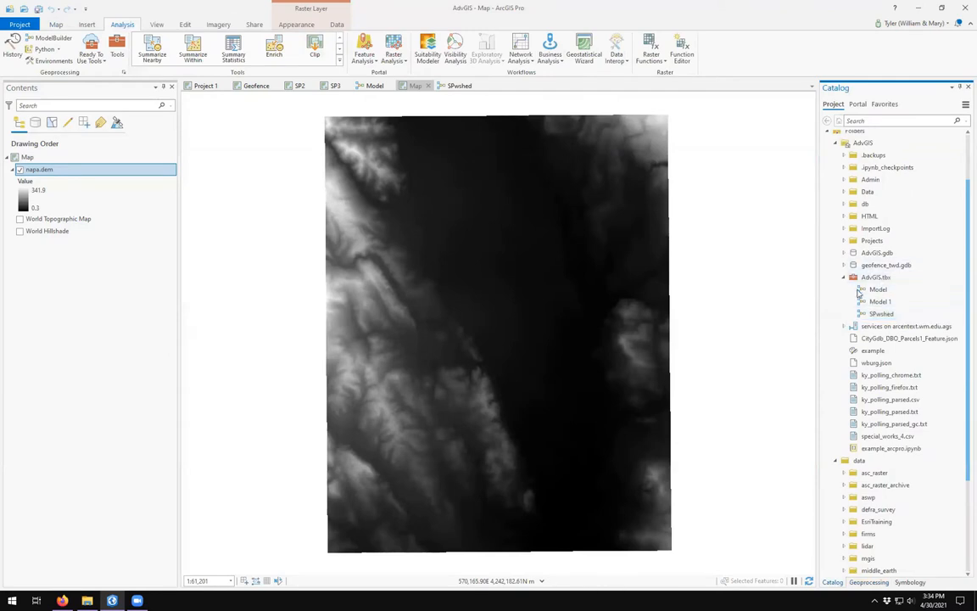
pyautogui.click(882, 314)
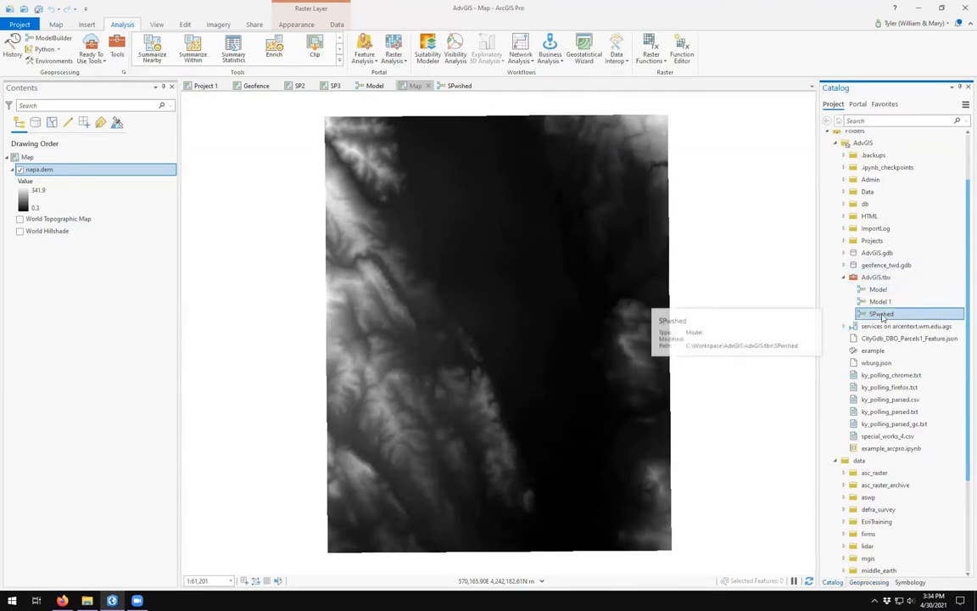
pyautogui.doubleClick(882, 314)
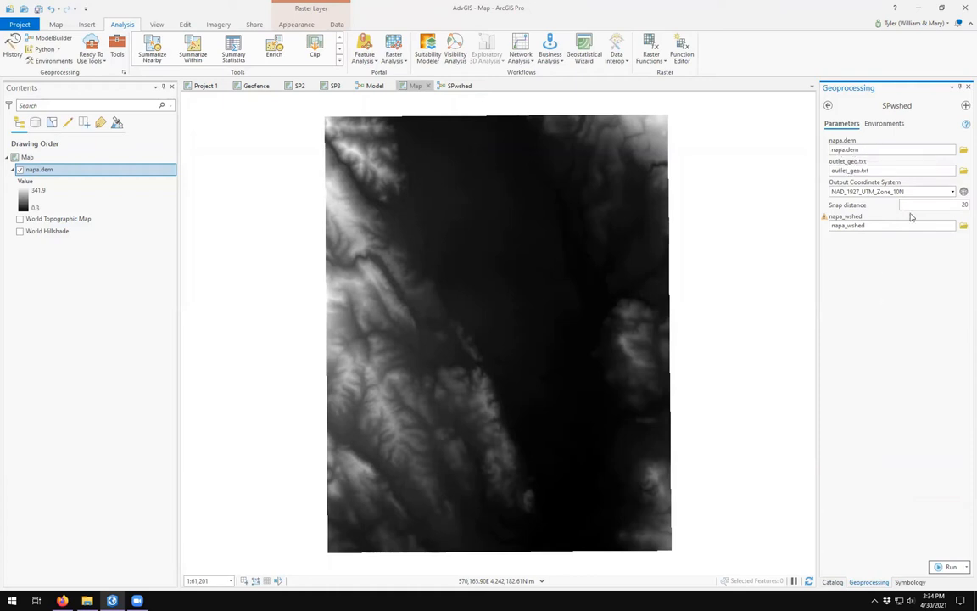
# Review the tool's parameters with C:\Workspace\data\napa.dem as the DEM, then close the pane
pyautogui.write('C:\\Workspace\\data\\napa.dem')
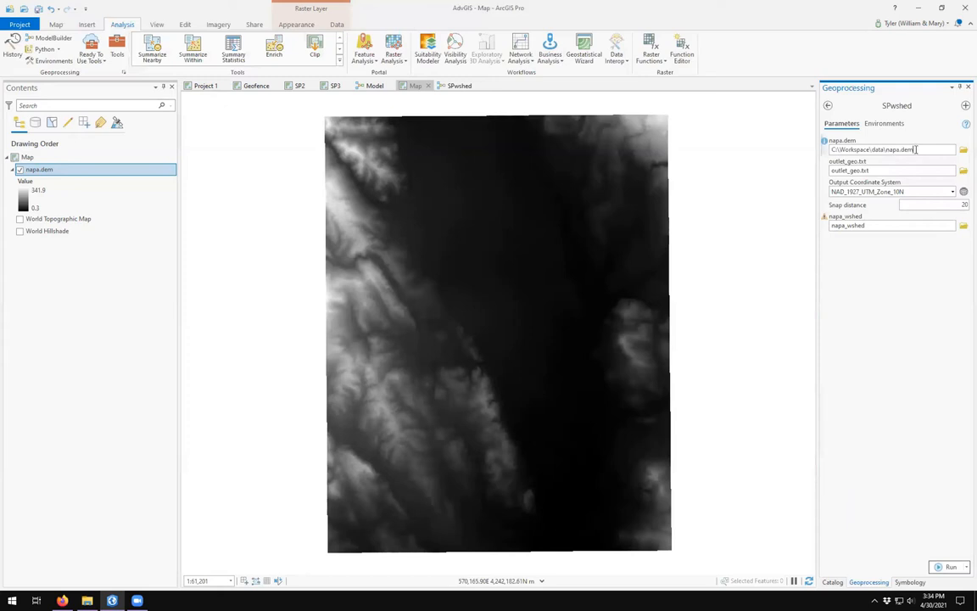
pyautogui.tripleClick(890, 149)
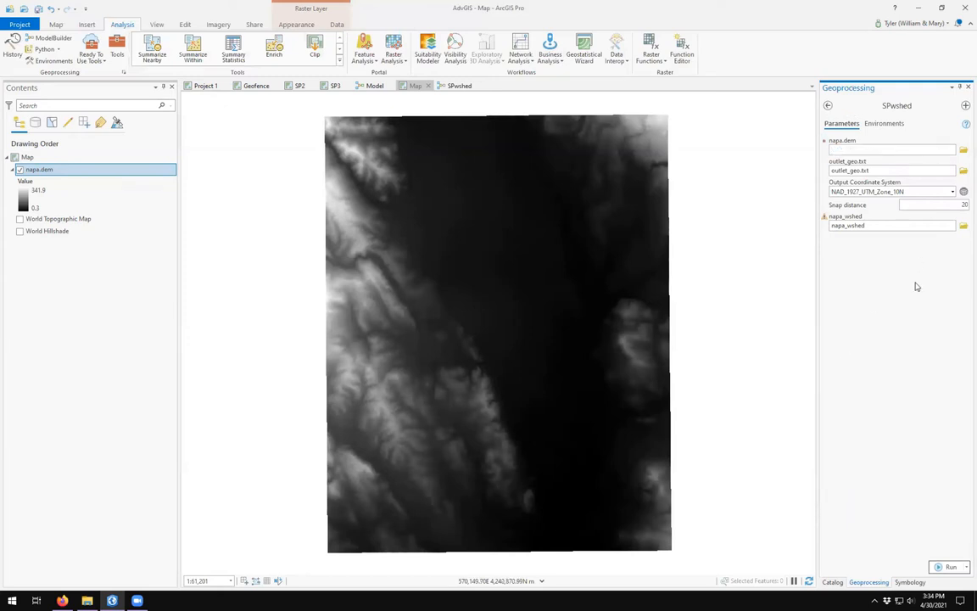
pyautogui.click(891, 170)
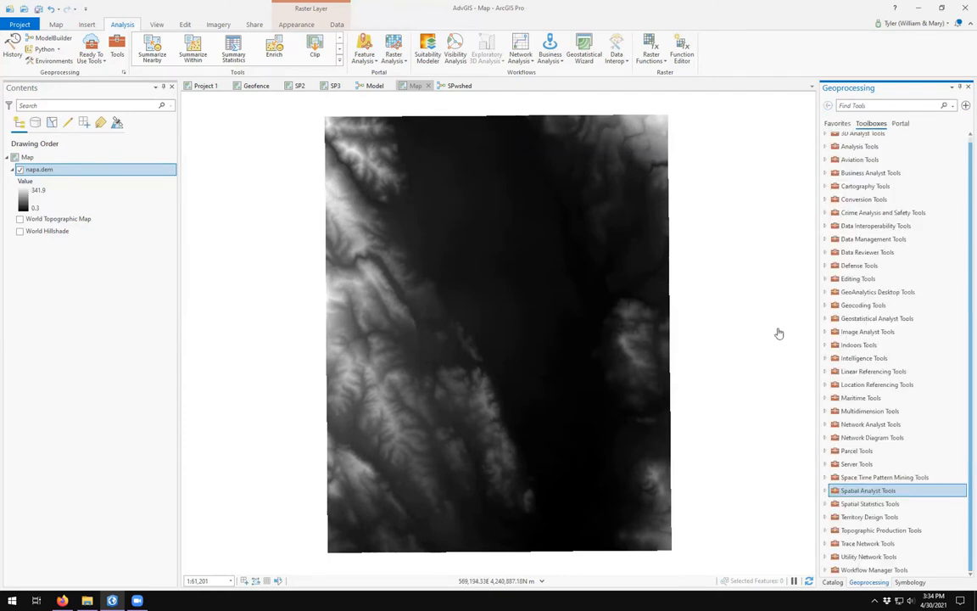
# Rename the napa.dem input node to 'Input DEM Raster Layer' and delete its old text label
pyautogui.click(416, 85)
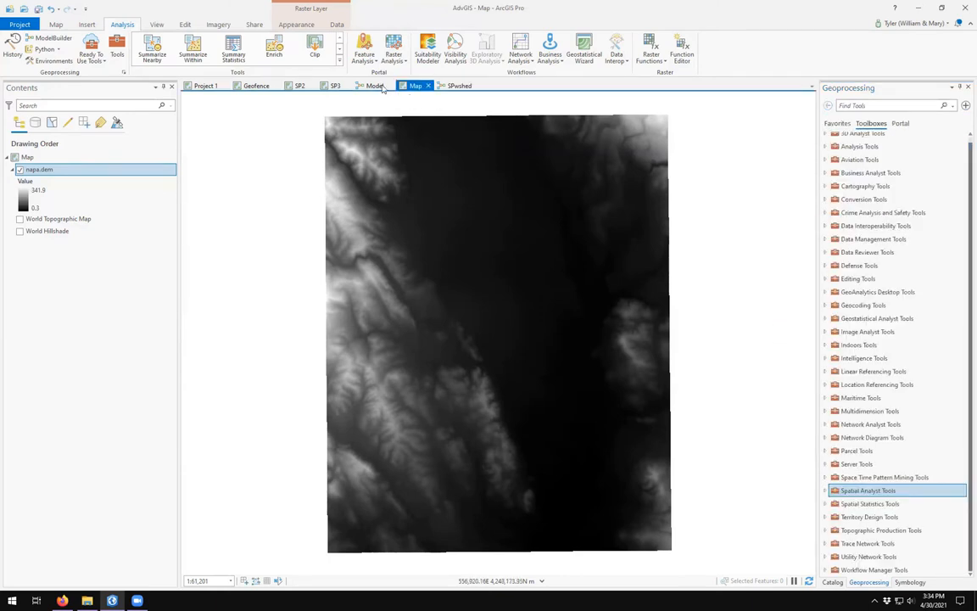
pyautogui.click(458, 85)
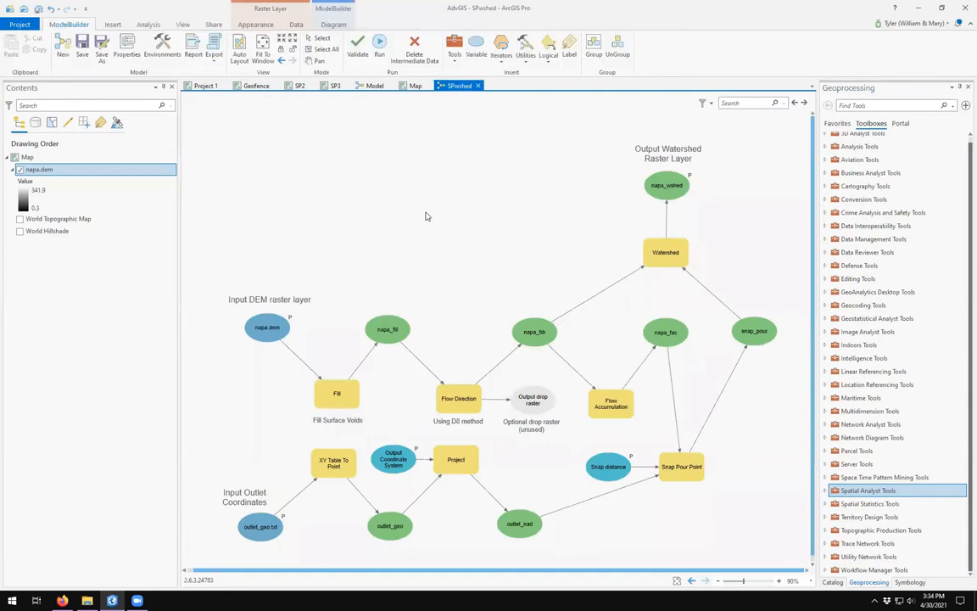
pyautogui.click(268, 328)
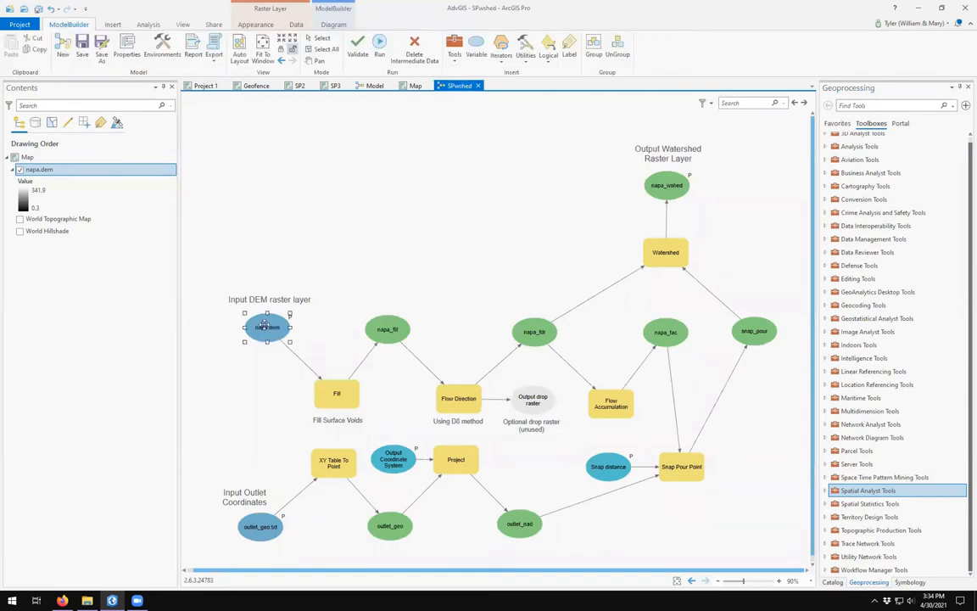
pyautogui.rightClick(268, 329)
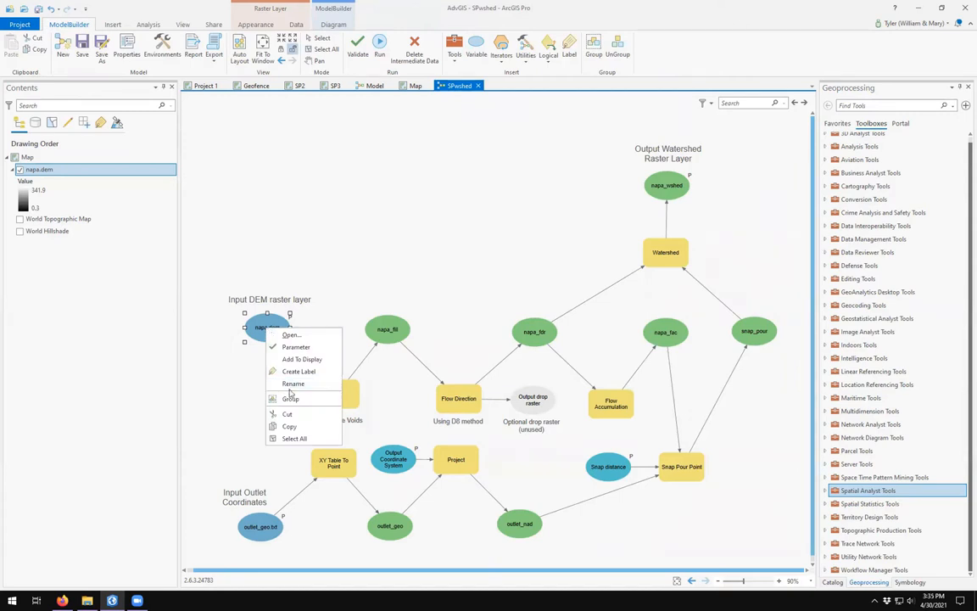
pyautogui.click(436, 264)
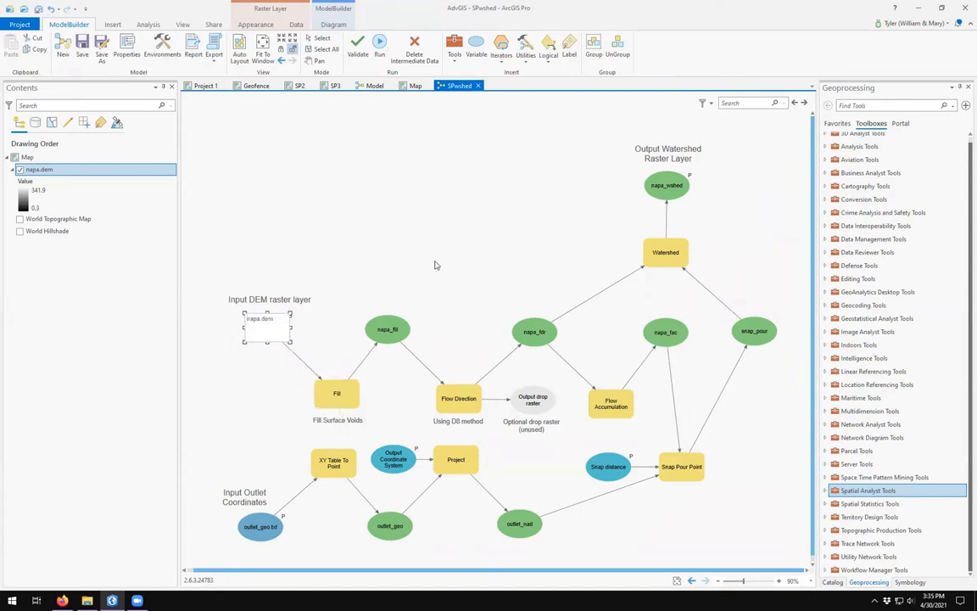
pyautogui.click(258, 319)
pyautogui.write('Input DEM Raster')
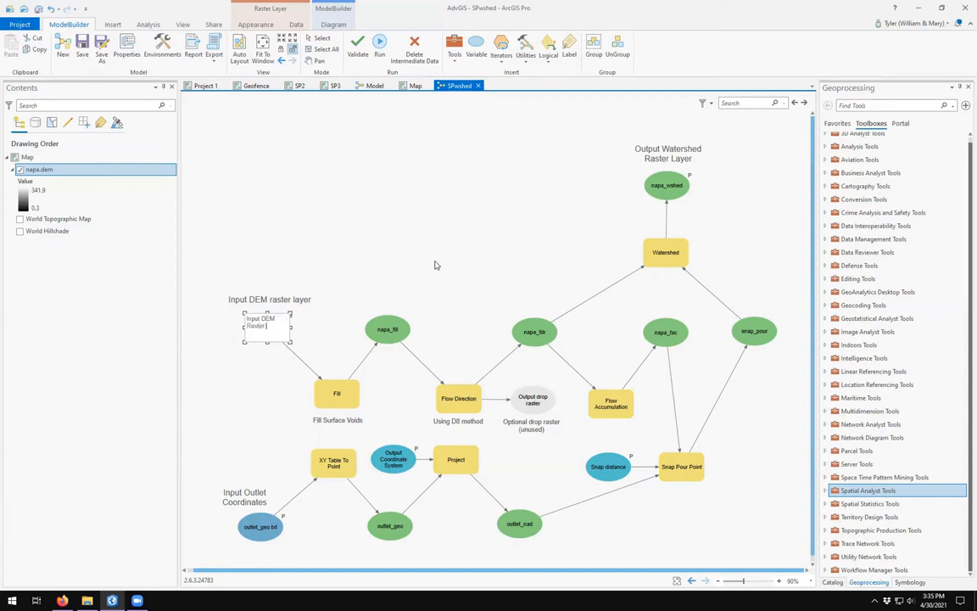
pyautogui.click(268, 327)
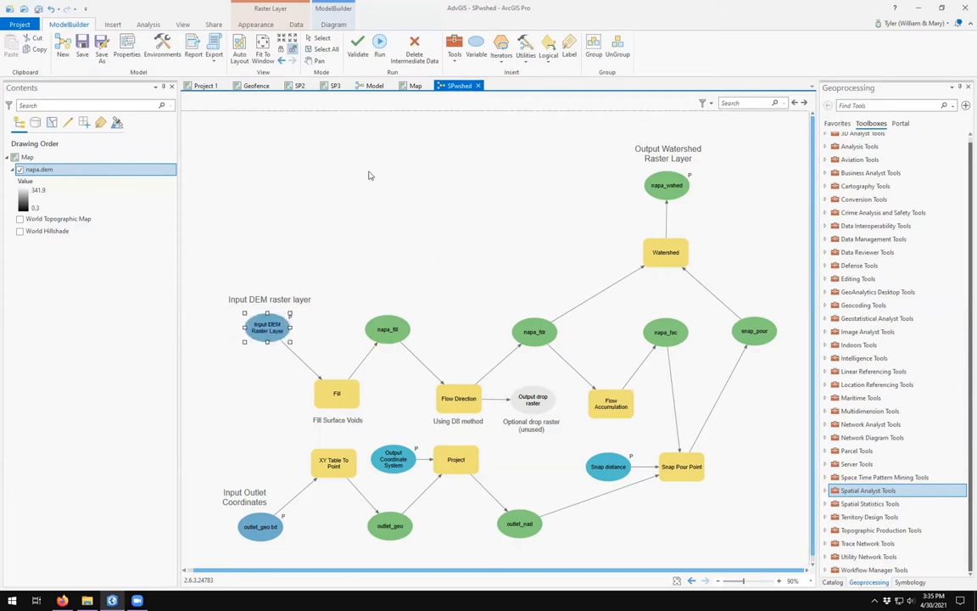
pyautogui.click(269, 328)
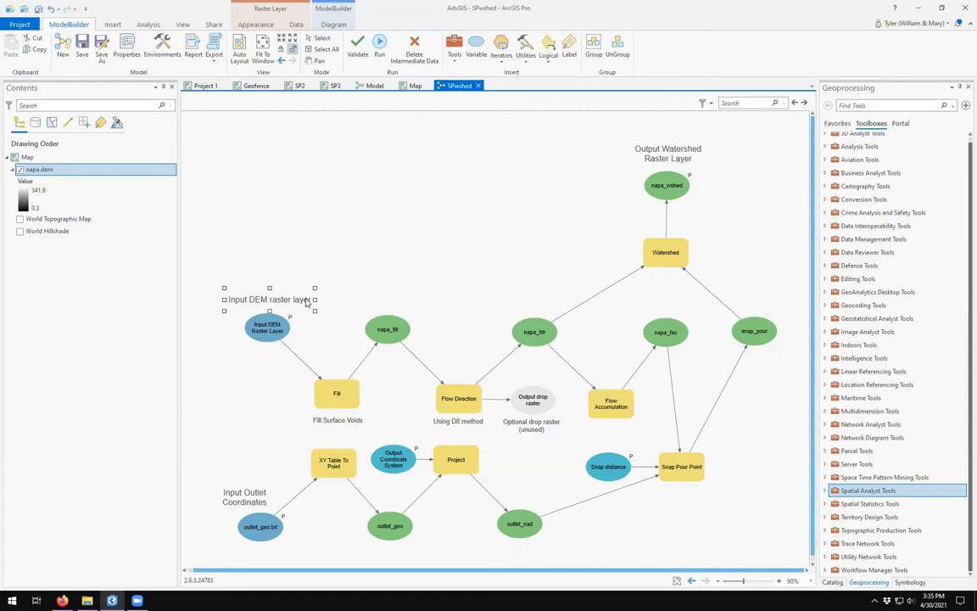
pyautogui.click(355, 278)
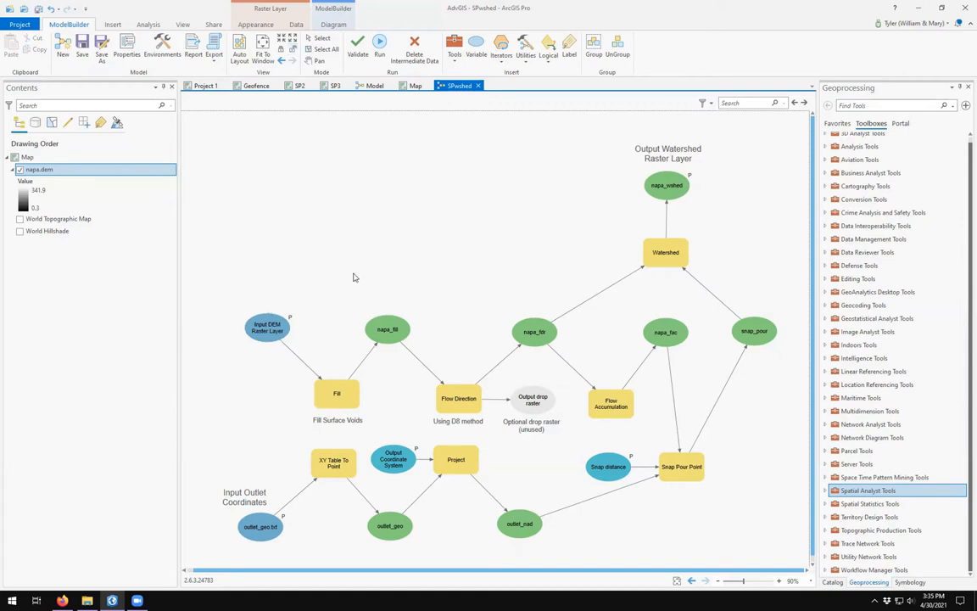
# Rename the outlet_gps.txt node to 'Input Outlet Coordinates Text File' and delete its old label
pyautogui.click(261, 526)
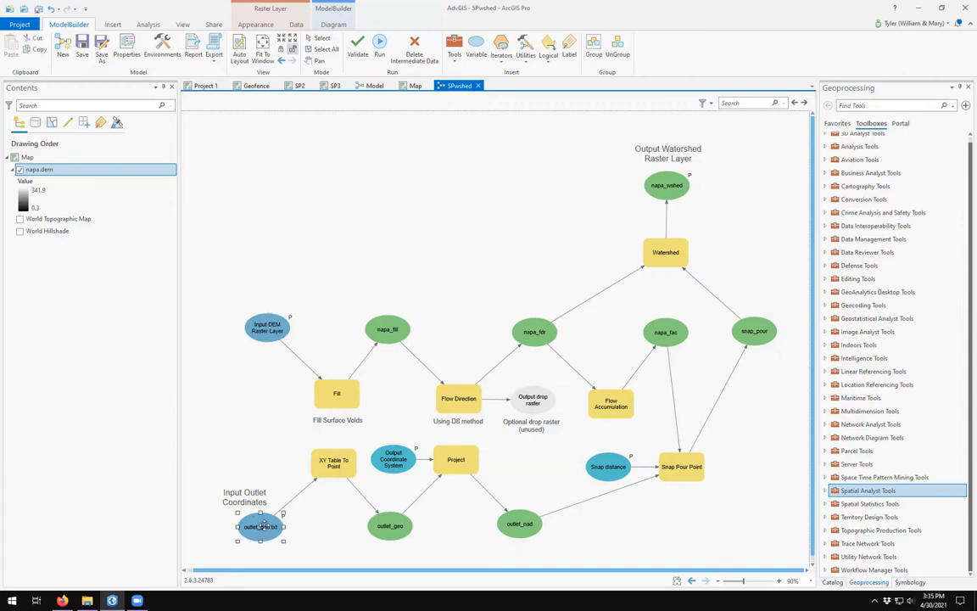
pyautogui.rightClick(261, 526)
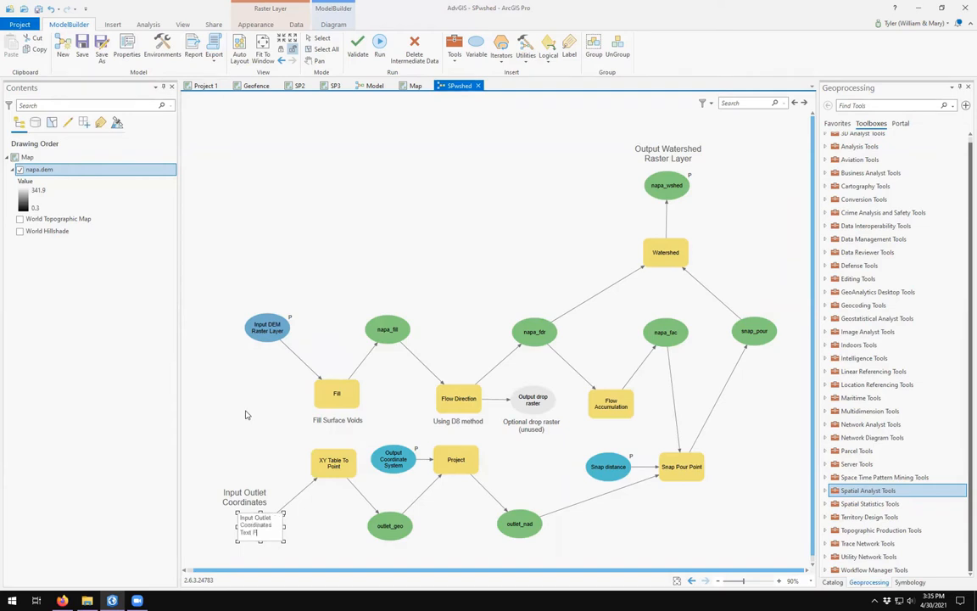
pyautogui.click(260, 525)
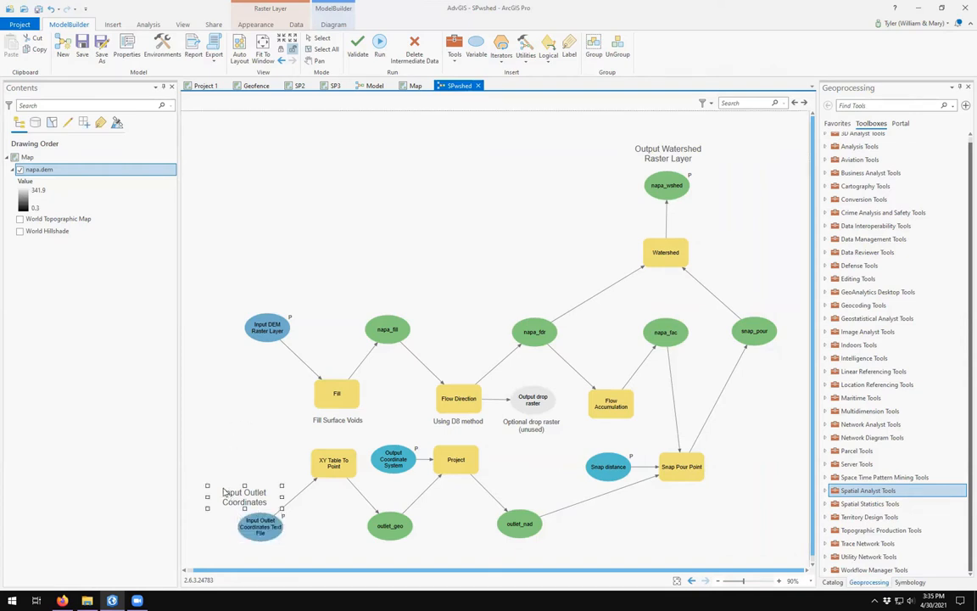
pyautogui.click(263, 495)
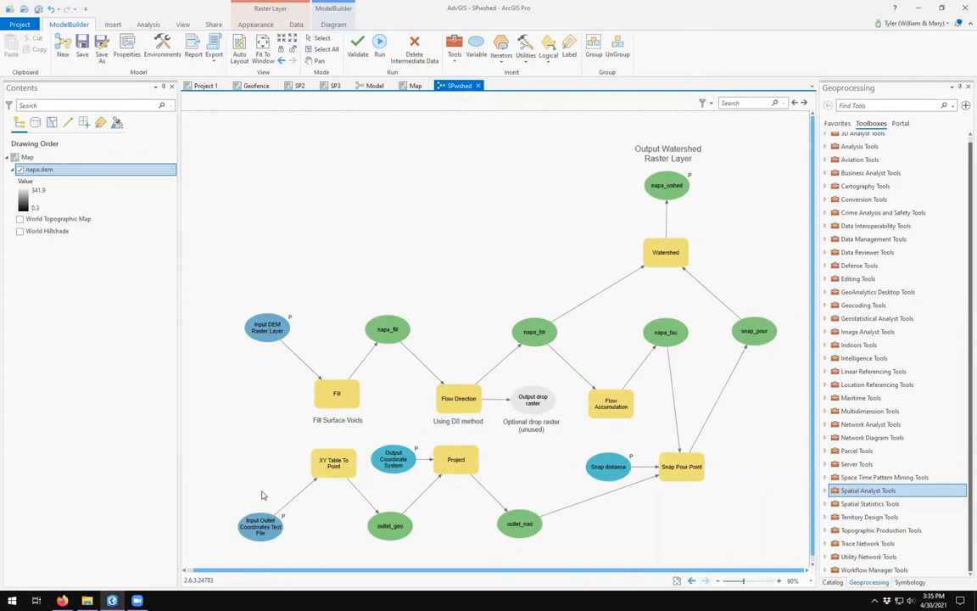
pyautogui.click(607, 465)
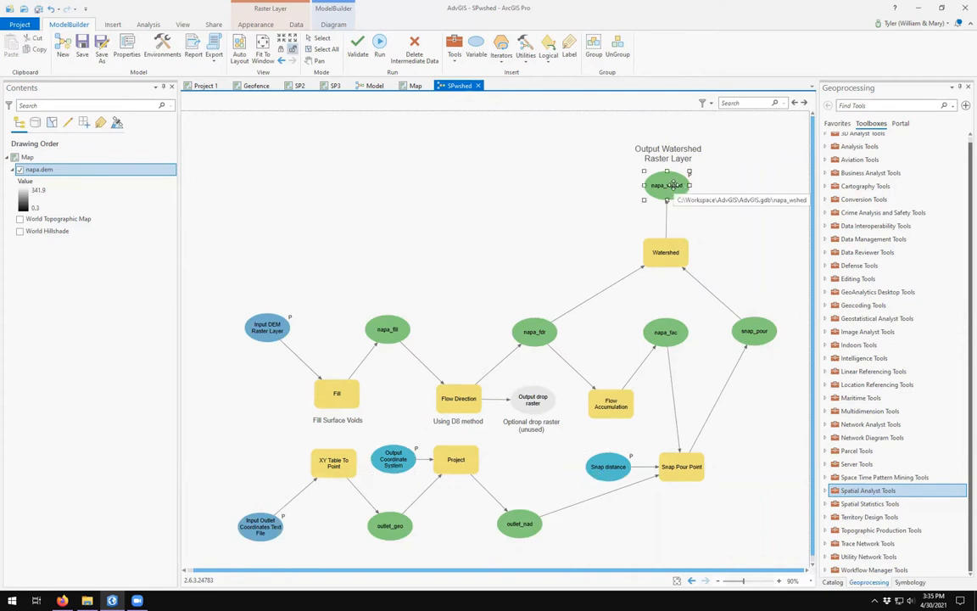
# Rename the napa_wshed node to 'Output Watershed Raster Layer' and delete its floating text label
pyautogui.rightClick(668, 185)
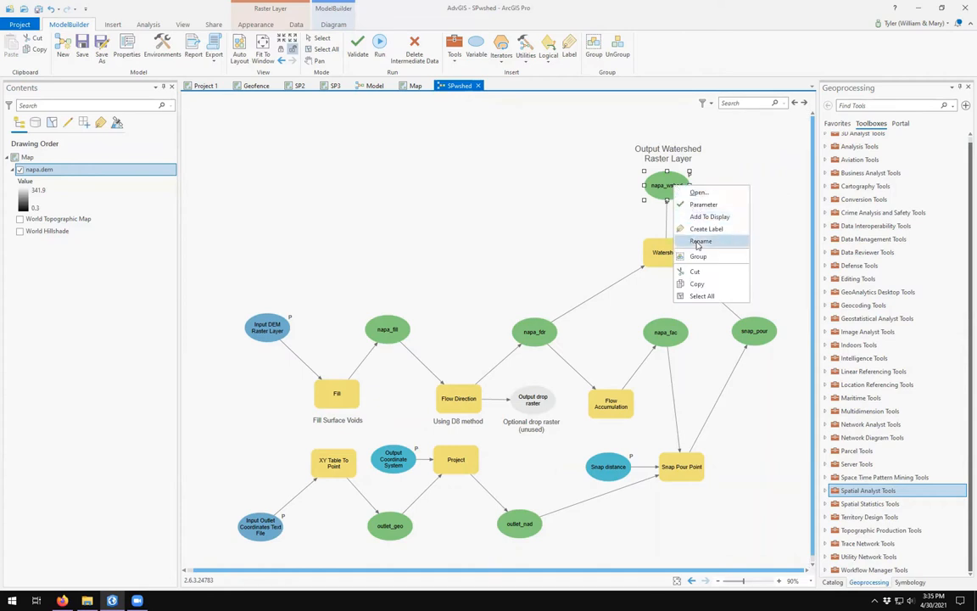
pyautogui.click(702, 240)
pyautogui.write('Watershed Raster Lay')
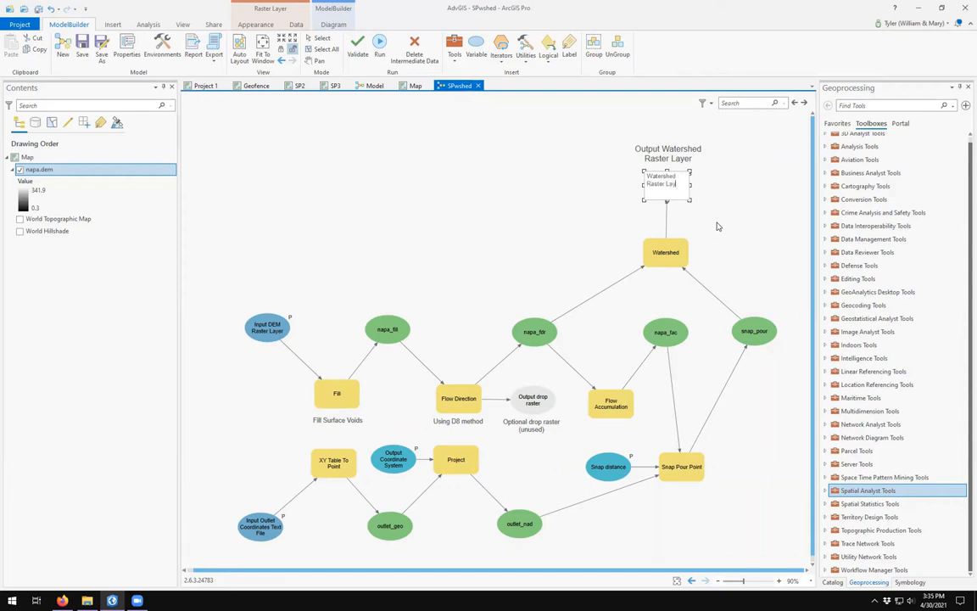
pyautogui.click(665, 185)
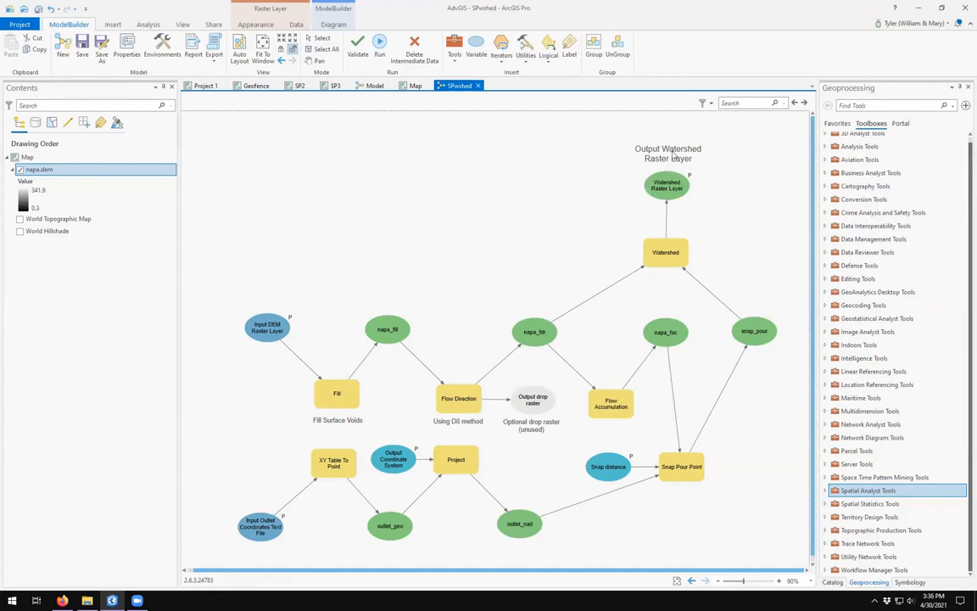
pyautogui.click(668, 153)
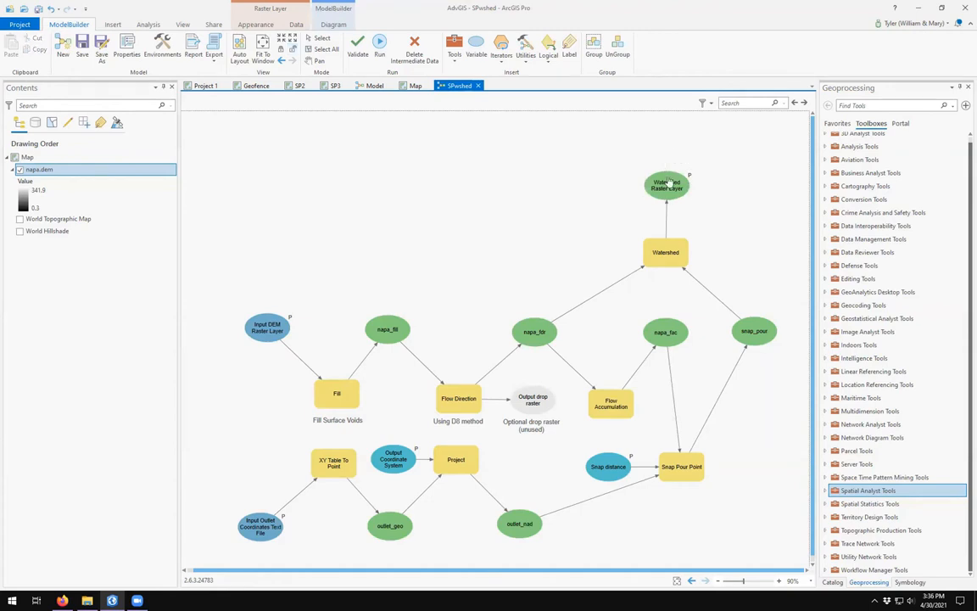
pyautogui.rightClick(667, 184)
pyautogui.write('Output ')
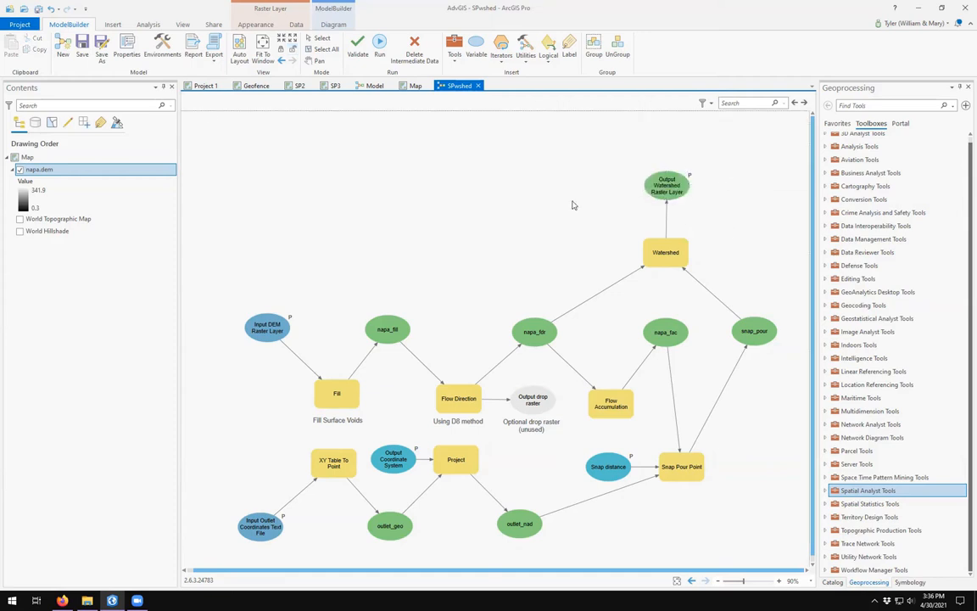
pyautogui.moveTo(394, 188)
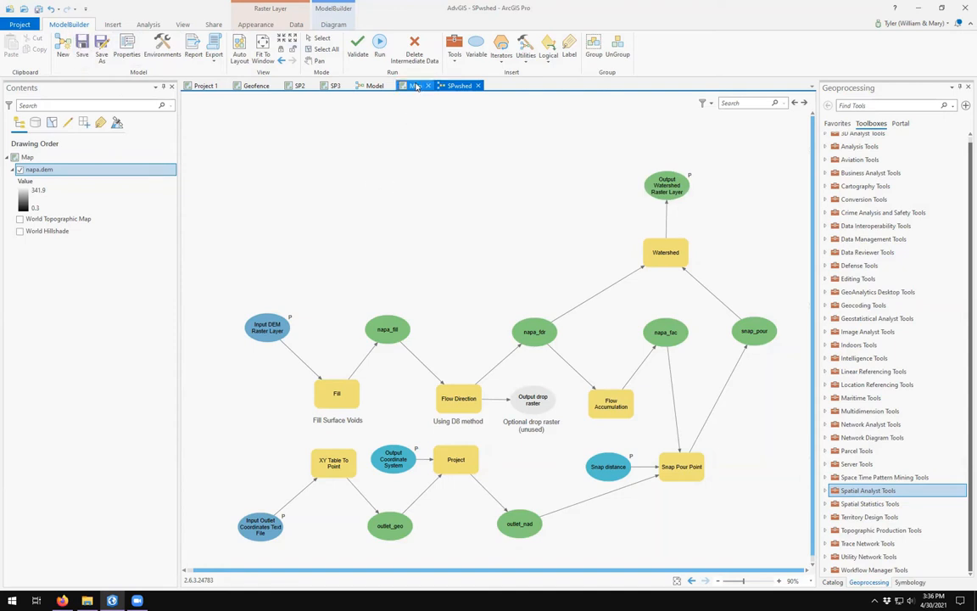
# Open SPwshed from the project toolbox and set its output watershed raster to napa_wshed2
pyautogui.click(416, 85)
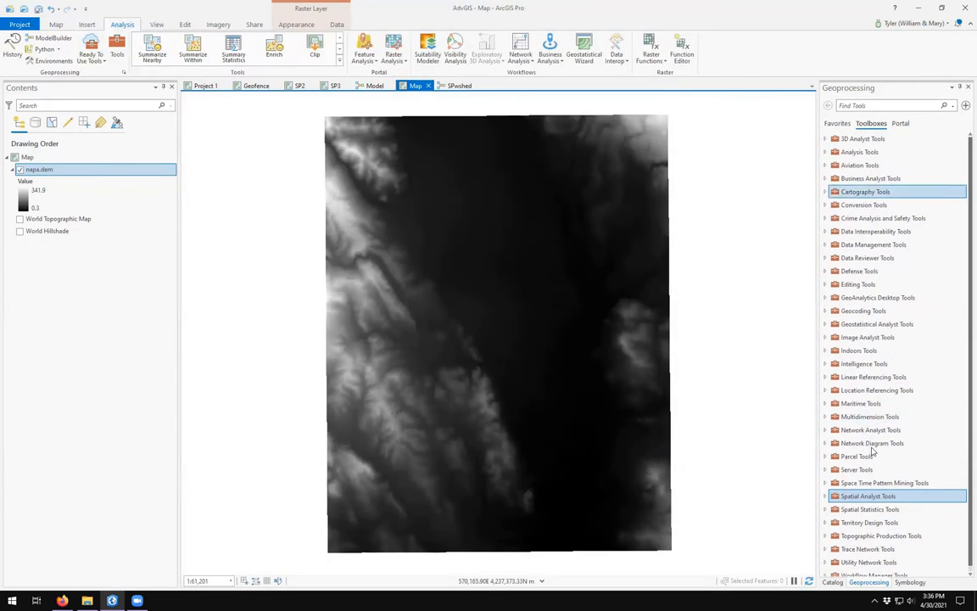
pyautogui.click(833, 582)
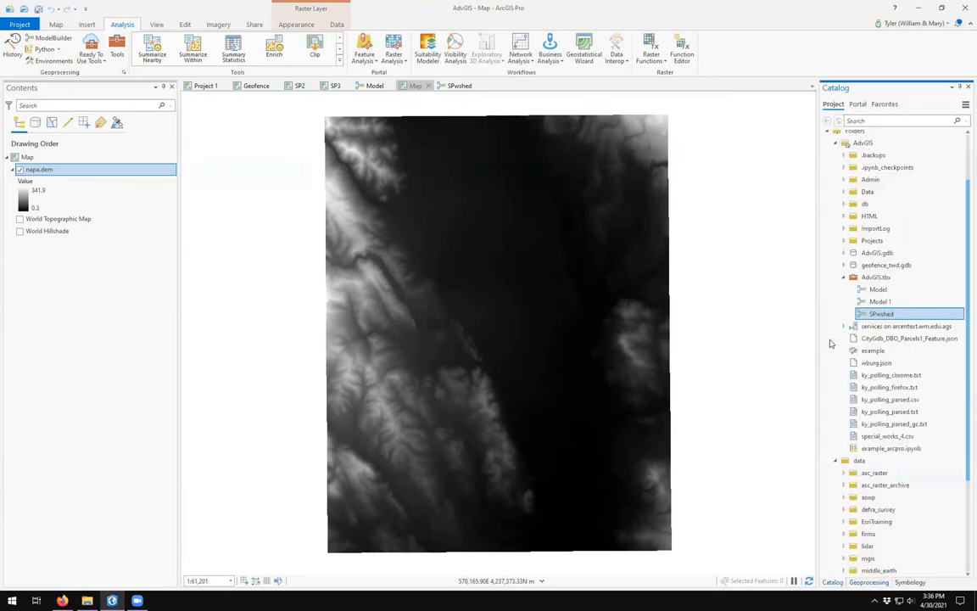
pyautogui.doubleClick(880, 314)
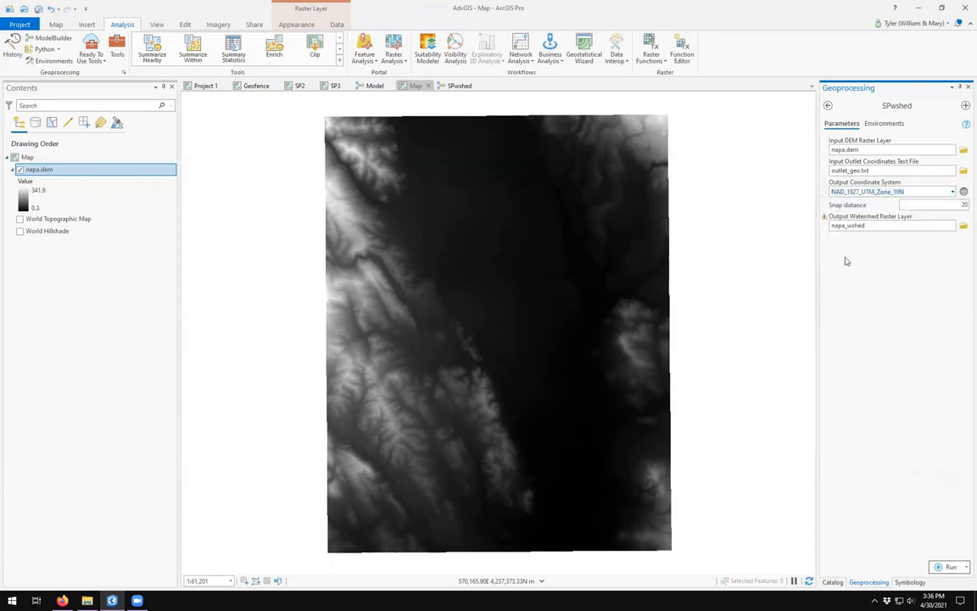
pyautogui.click(891, 224)
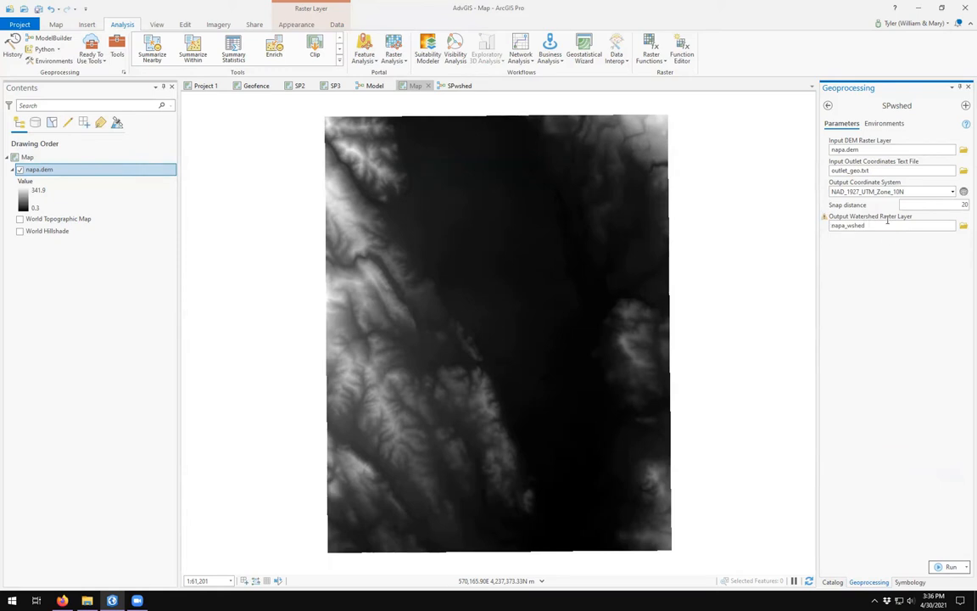
pyautogui.click(892, 226)
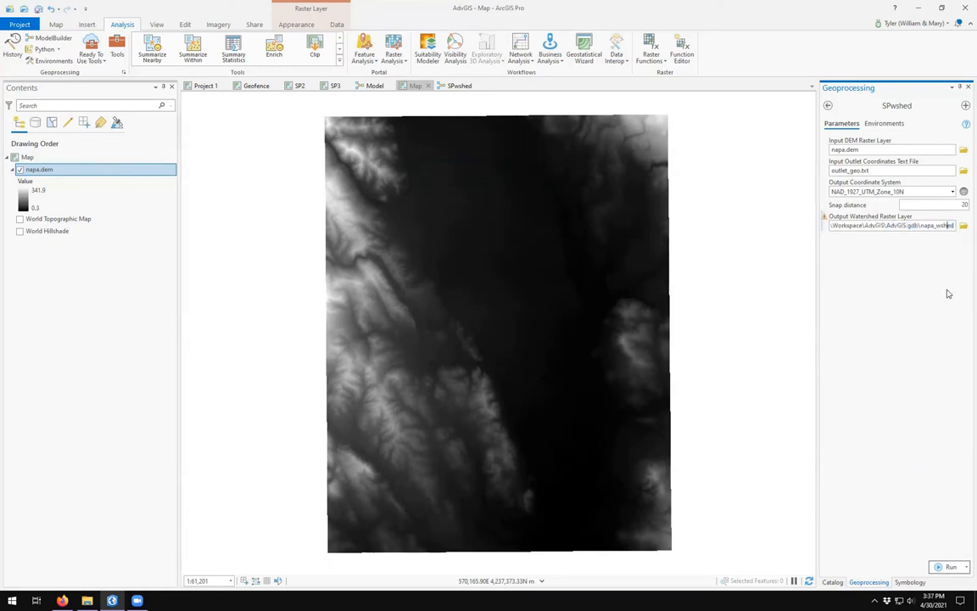
pyautogui.write('napa_wshed2')
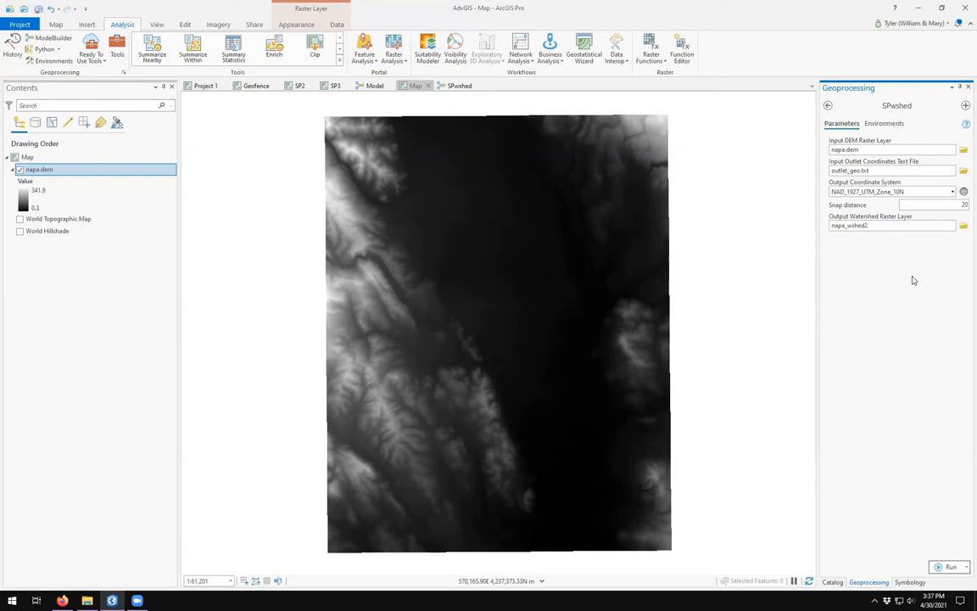
pyautogui.moveTo(906, 285)
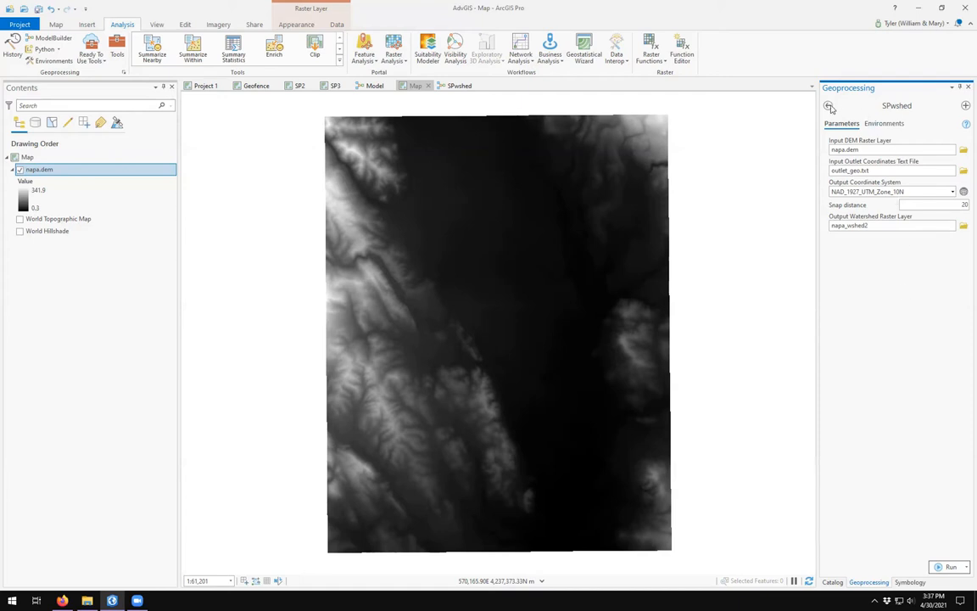
# Return to the geoprocessing toolboxes and expand Spatial Analyst Tools
pyautogui.click(828, 105)
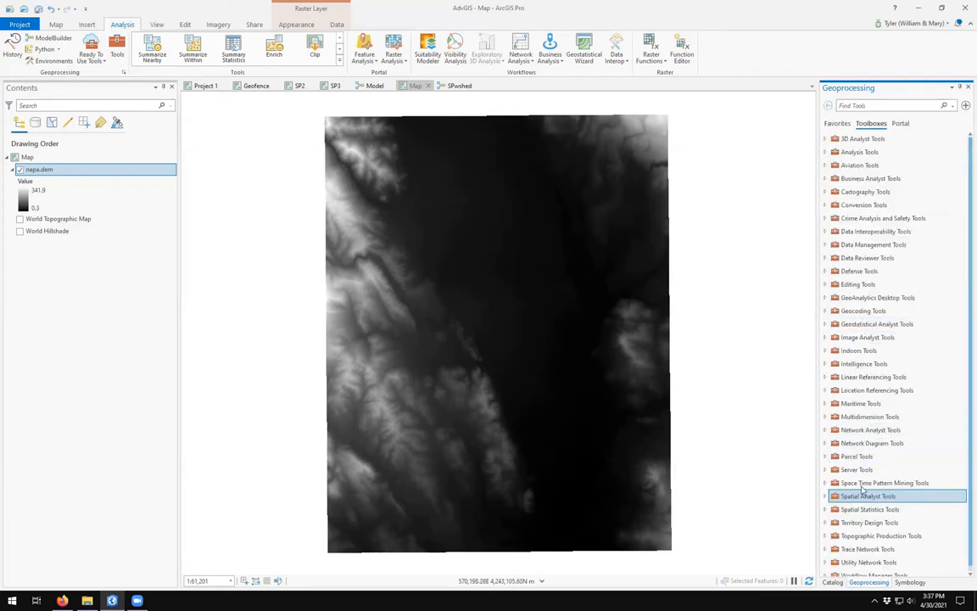
pyautogui.click(868, 496)
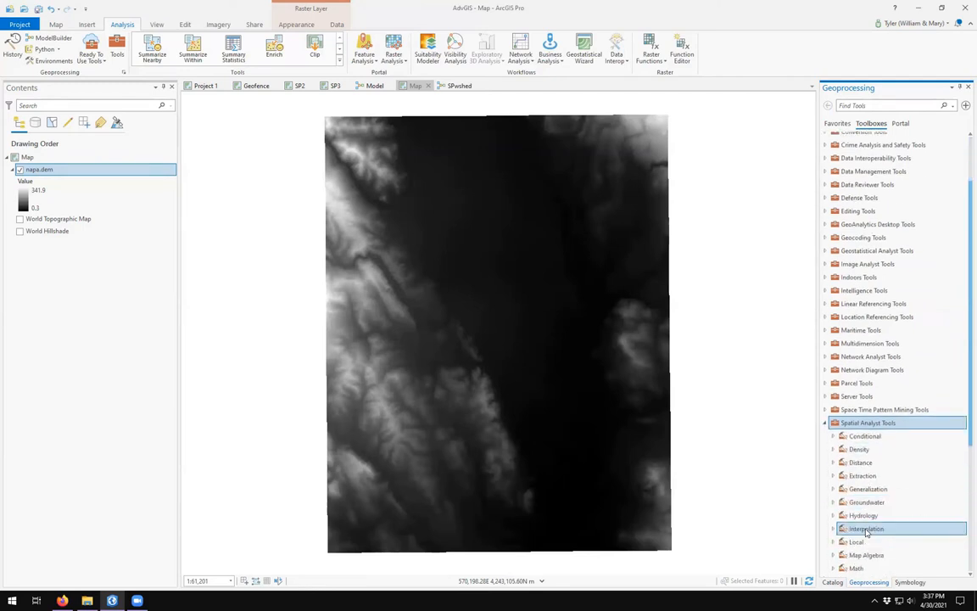
pyautogui.scroll(-3)
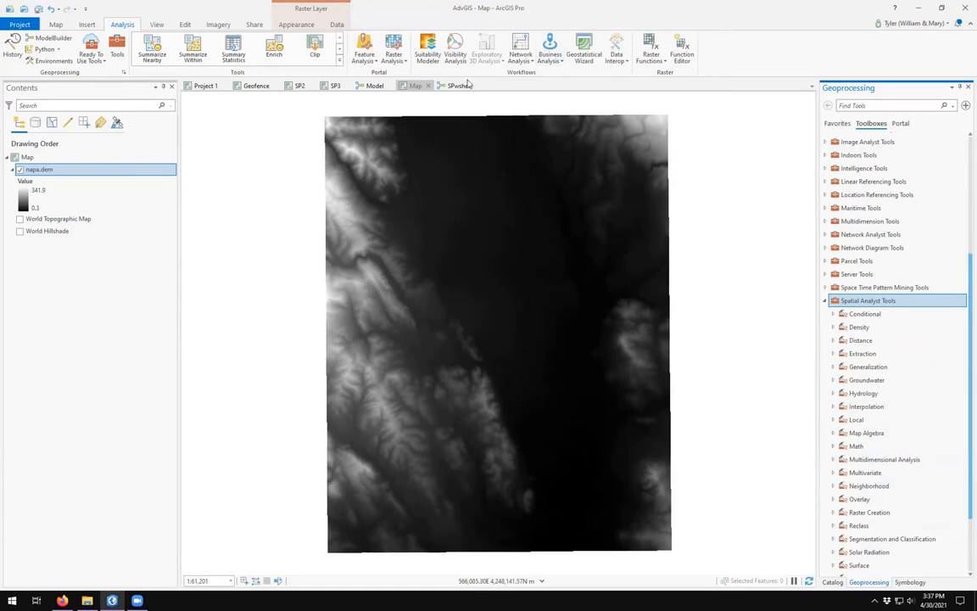
# Change the SPwshed model's label to 'Special Works Watershed Tool' and save the model
pyautogui.click(461, 85)
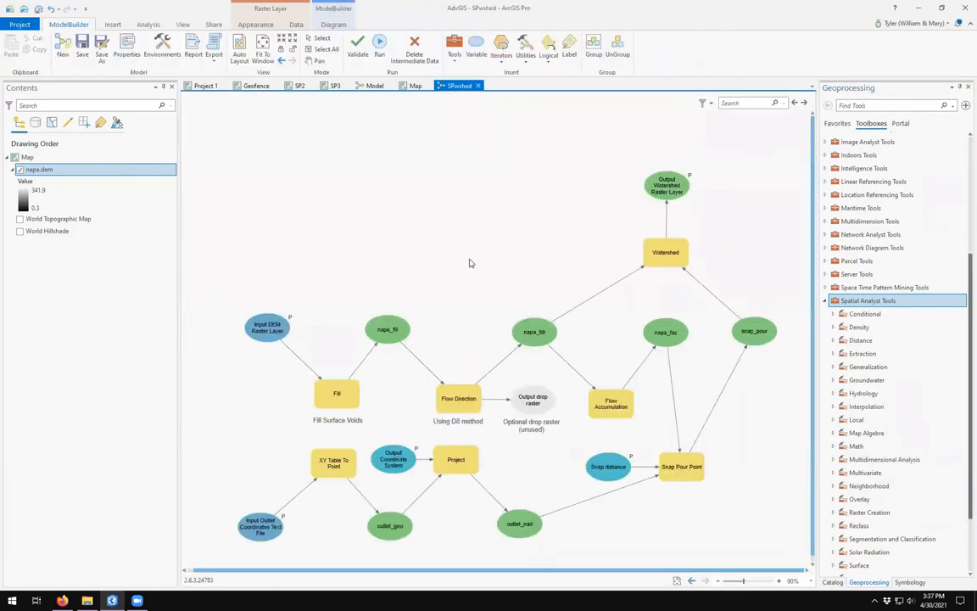
pyautogui.moveTo(462, 241)
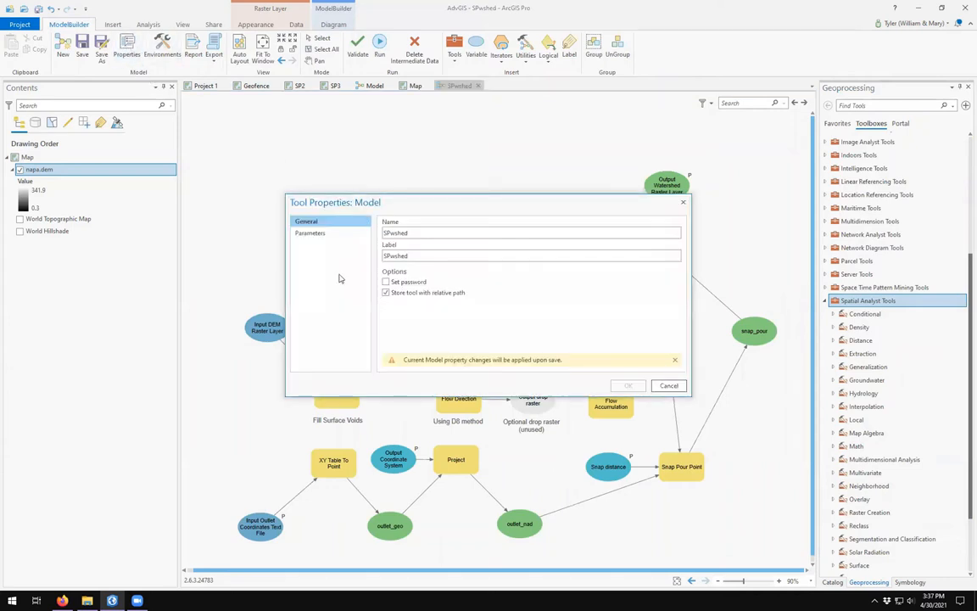
pyautogui.click(395, 254)
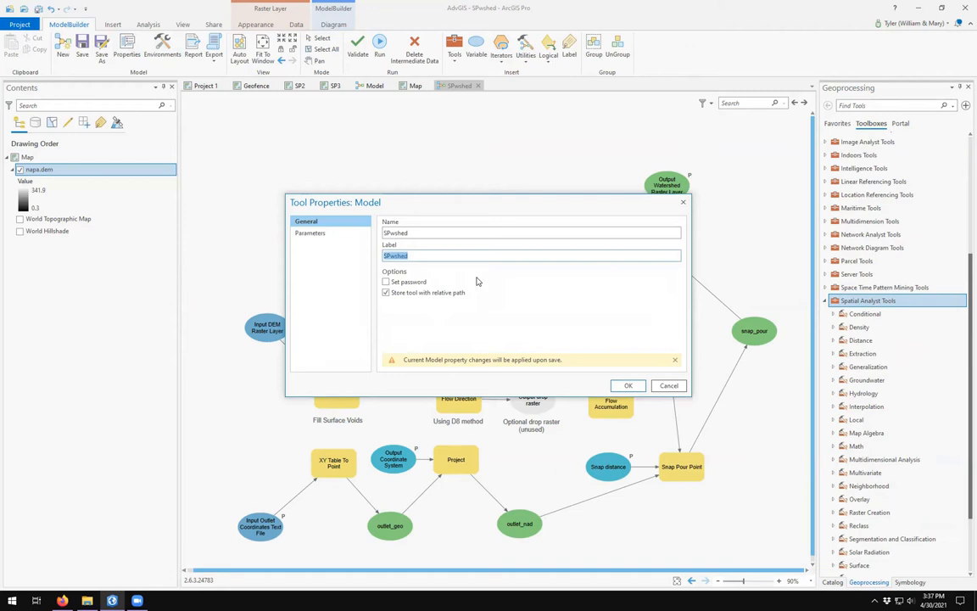
pyautogui.write('S')
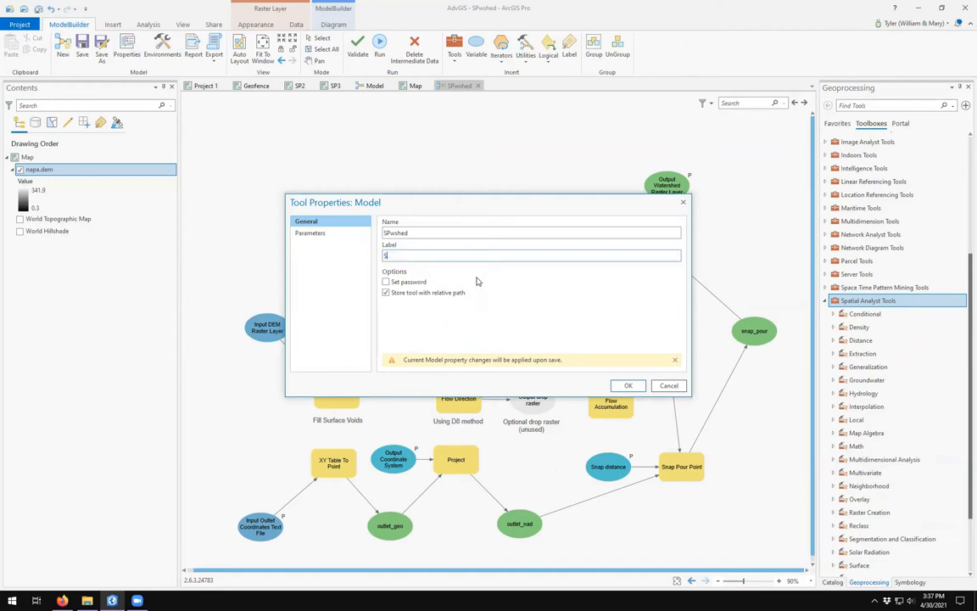
pyautogui.write('Special Works')
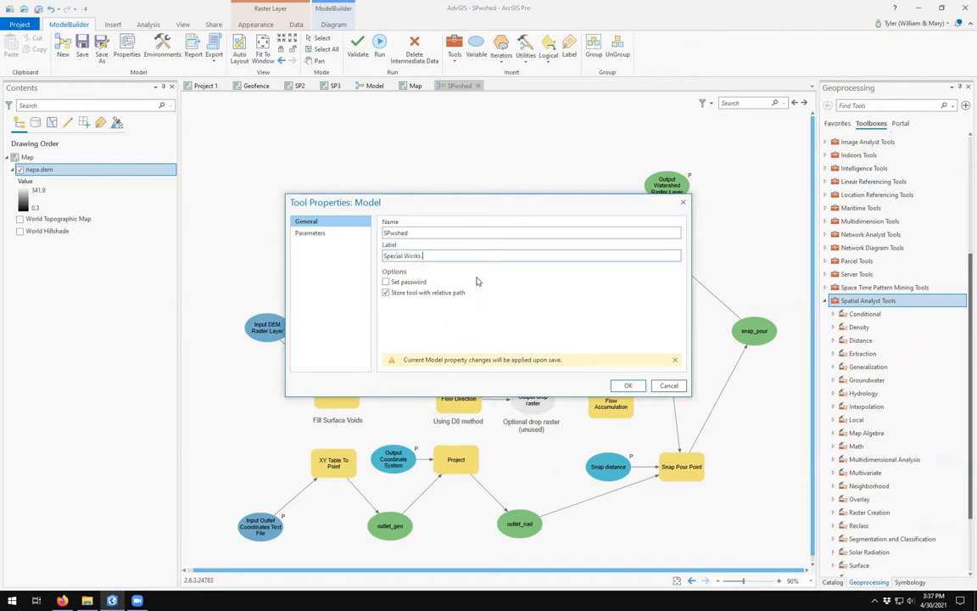
pyautogui.write('Watershed')
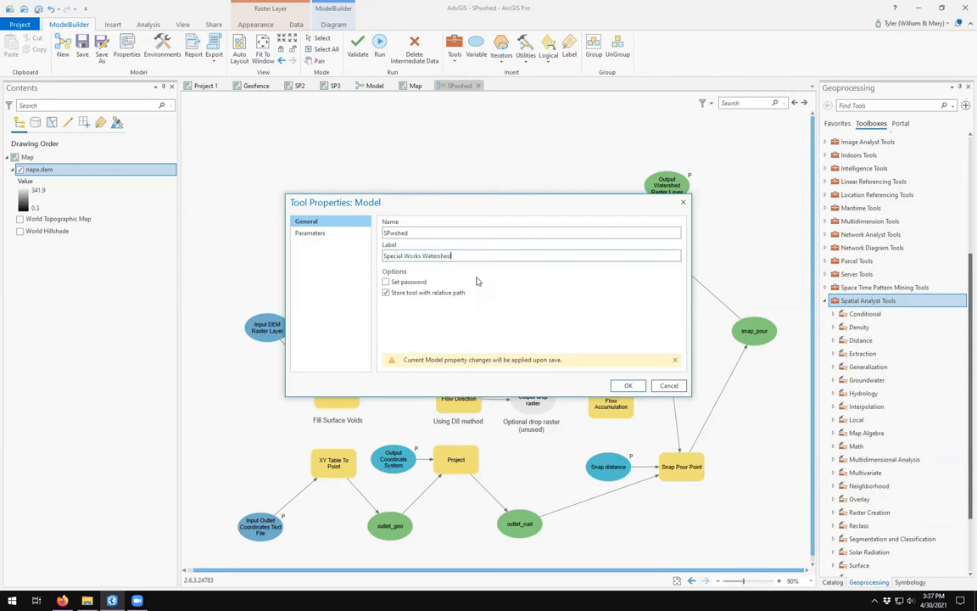
pyautogui.write('Tool')
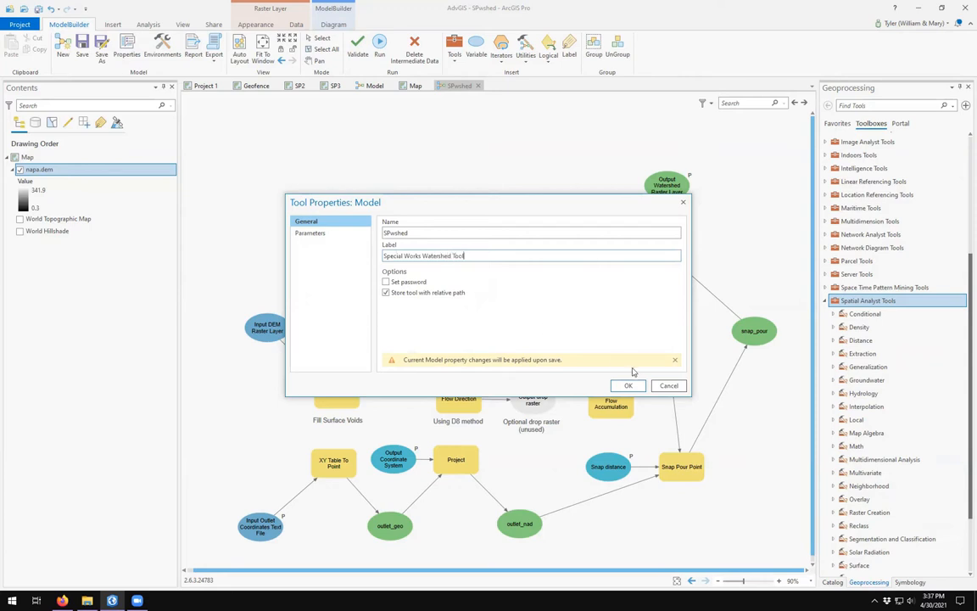
pyautogui.click(628, 385)
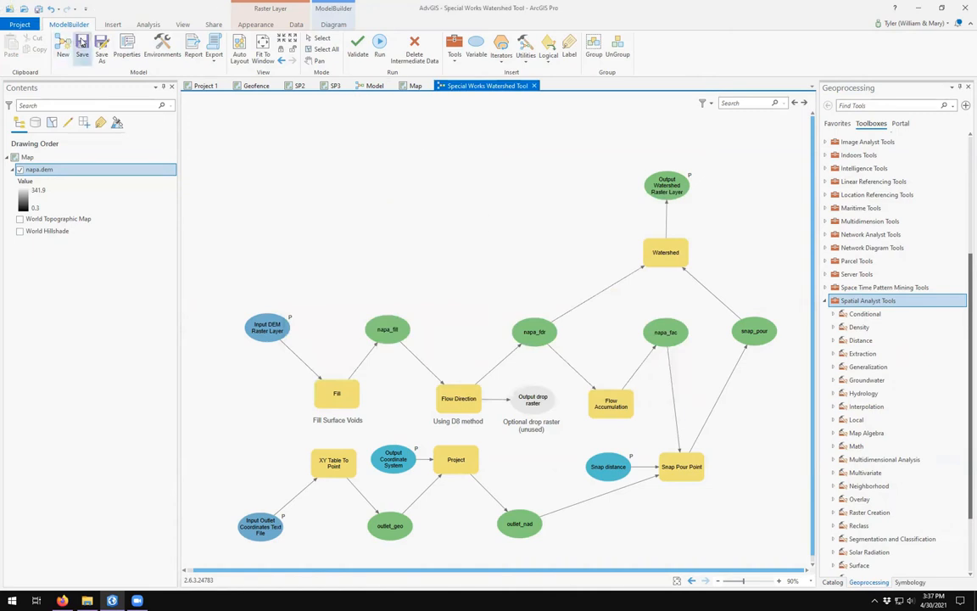
pyautogui.click(415, 84)
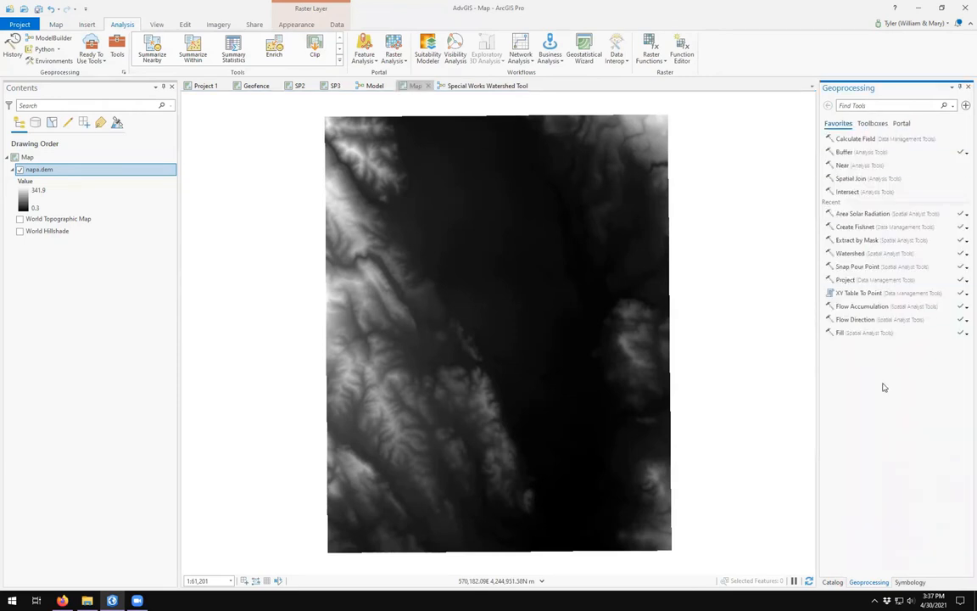
pyautogui.moveTo(835, 580)
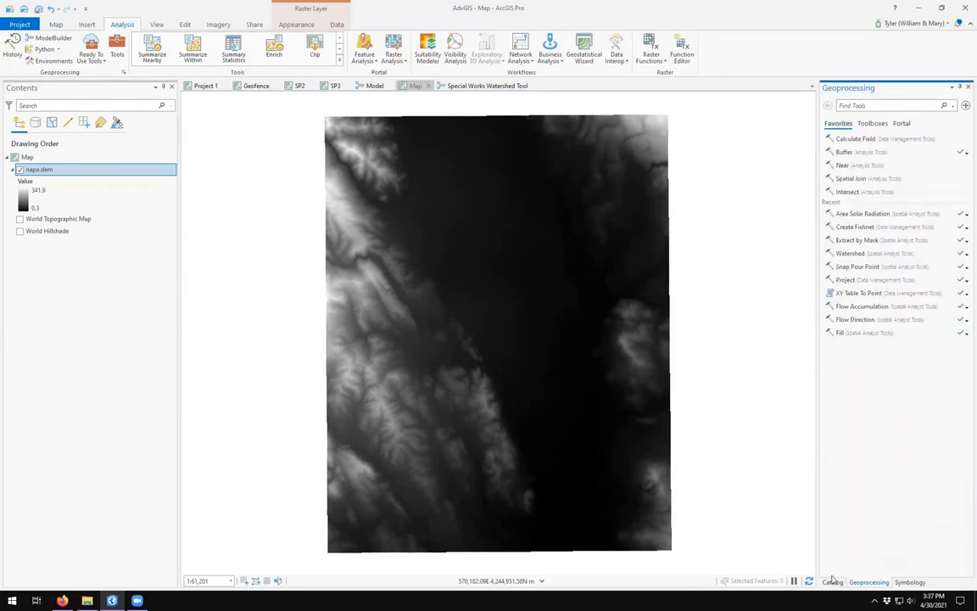
# Open Special Works Watershed Tool from the Catalog toolbox and edit it in ModelBuilder
pyautogui.click(833, 582)
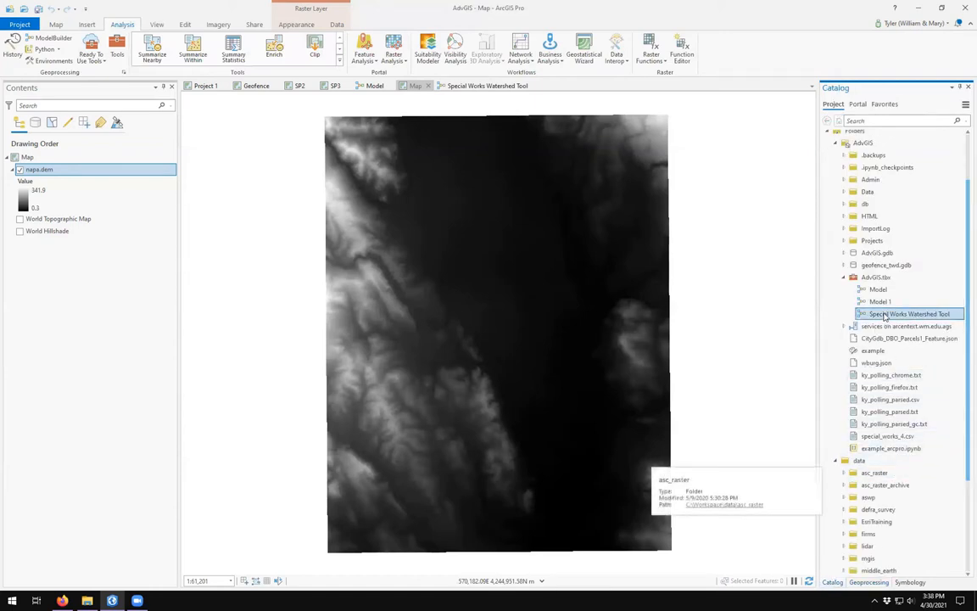
pyautogui.doubleClick(909, 312)
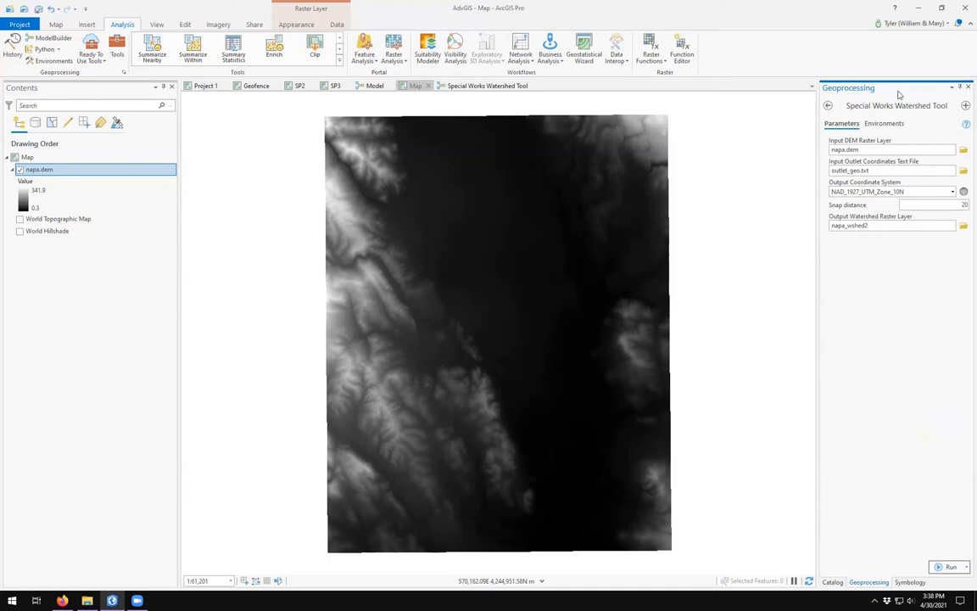
pyautogui.moveTo(825, 258)
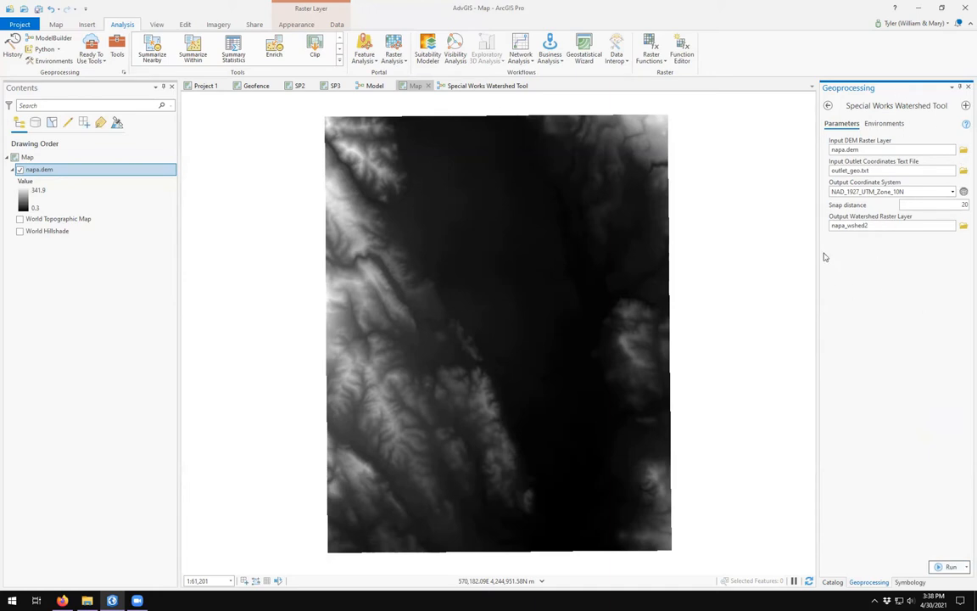
pyautogui.click(487, 85)
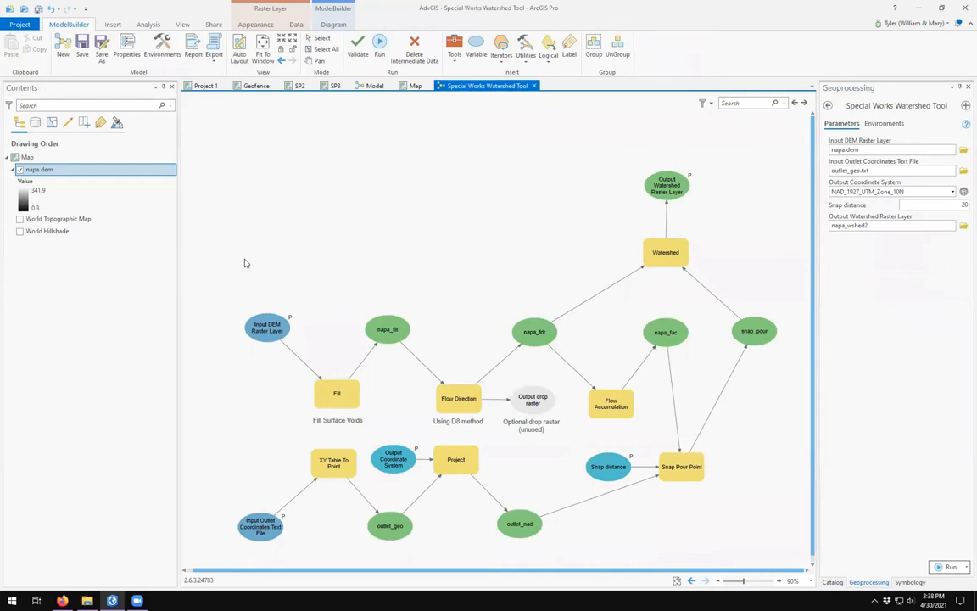
pyautogui.moveTo(380, 44)
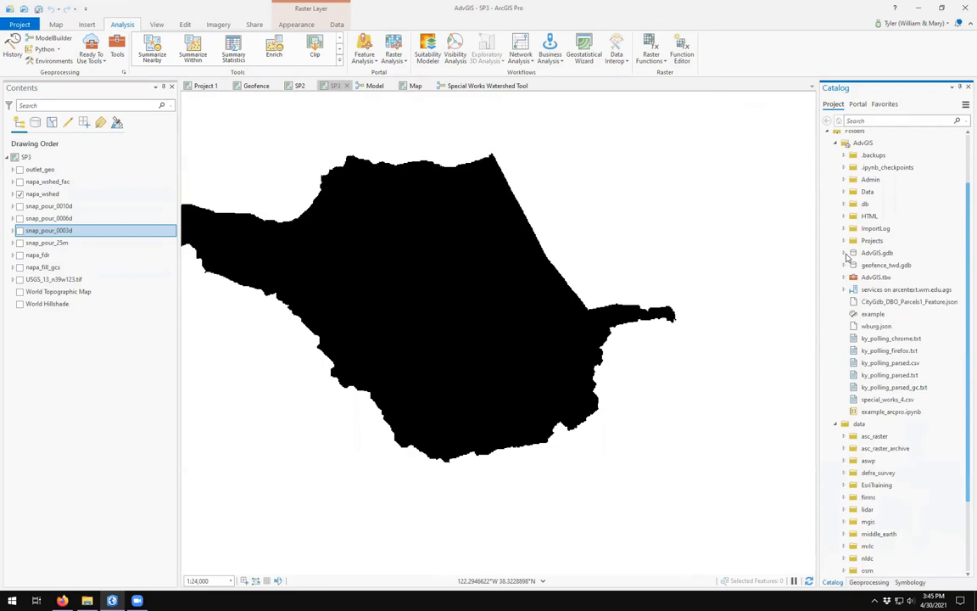
# Create a new file geodatabase wshed.gdb in the AdvGIS project folder
pyautogui.rightClick(862, 143)
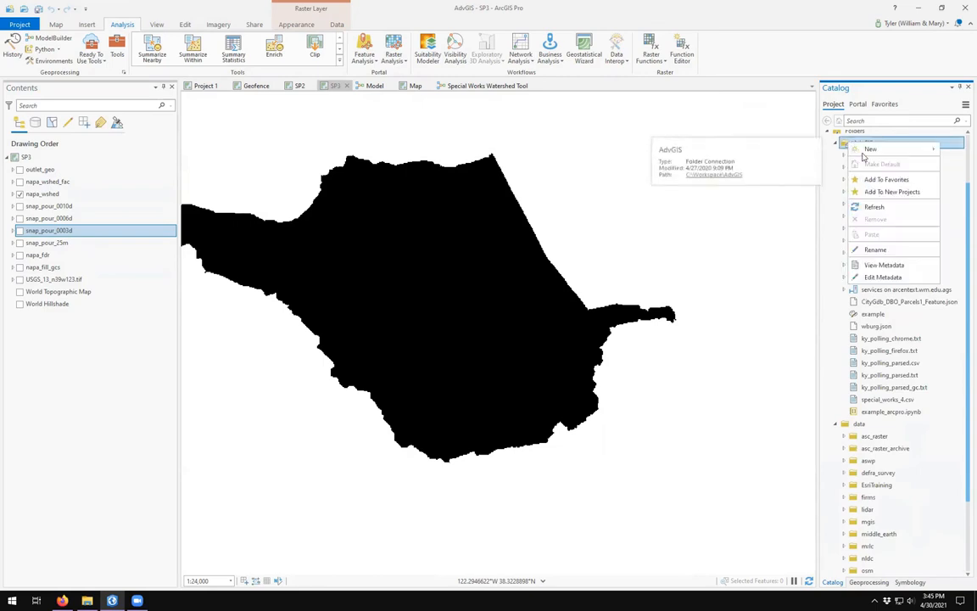
pyautogui.click(862, 143)
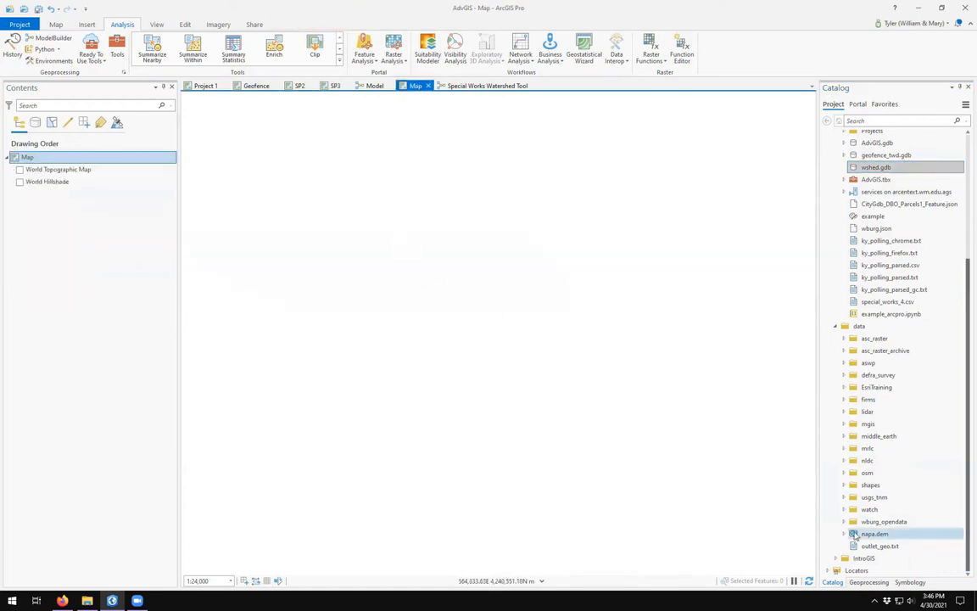
# Add napa.dem to the map and export it as napa_dem into wshed.gdb
pyautogui.doubleClick(875, 532)
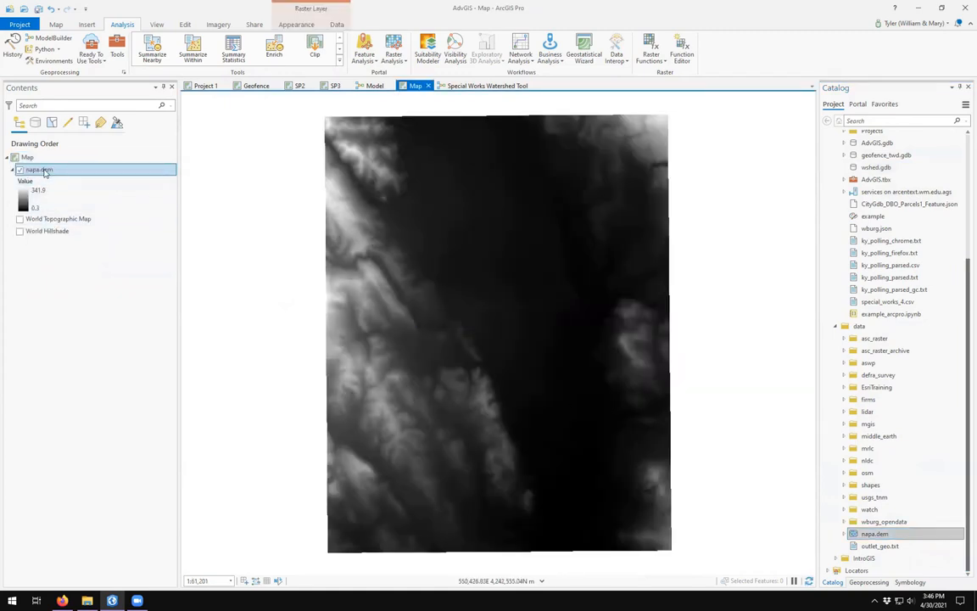
pyautogui.rightClick(39, 170)
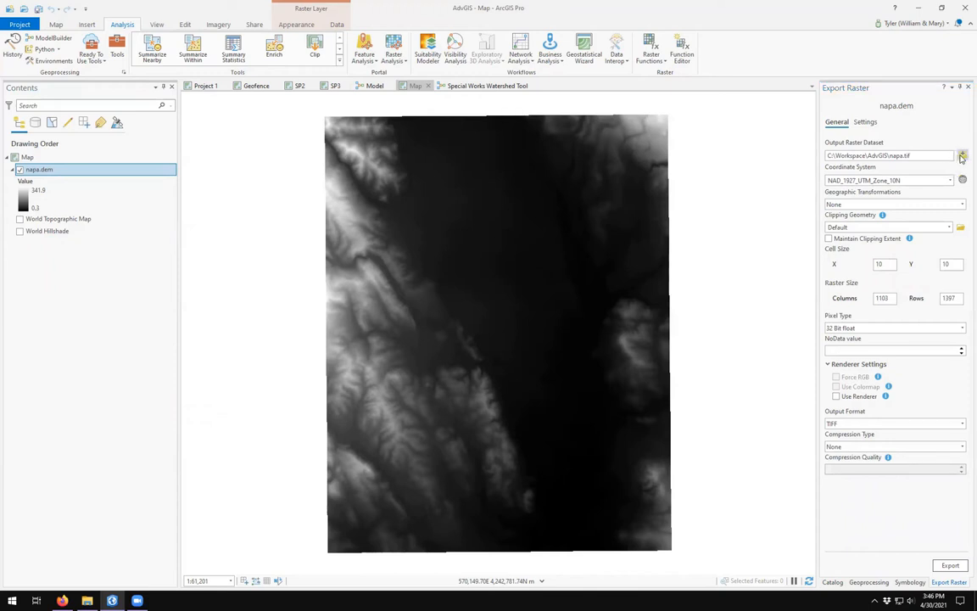
pyautogui.click(962, 157)
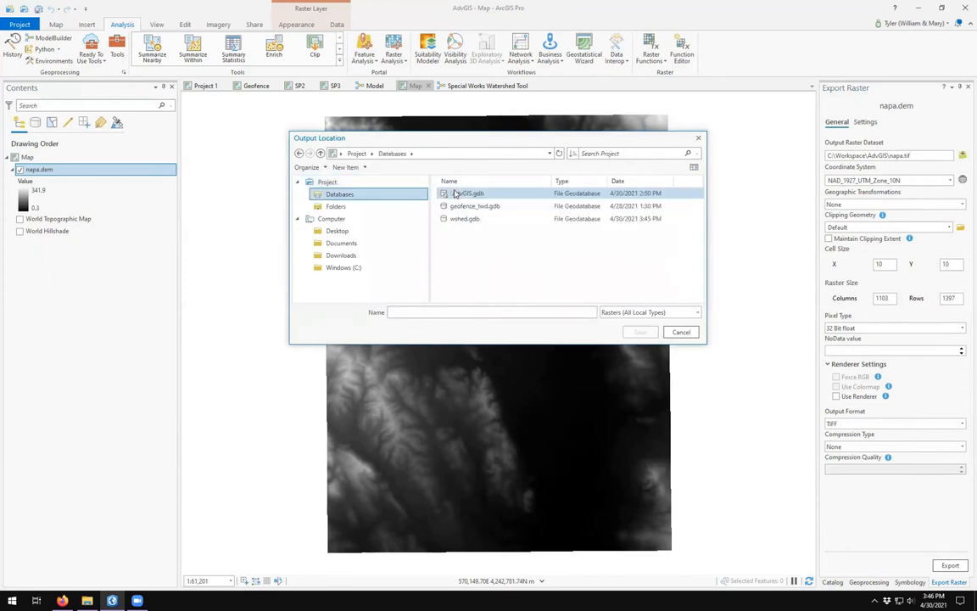
pyautogui.doubleClick(465, 217)
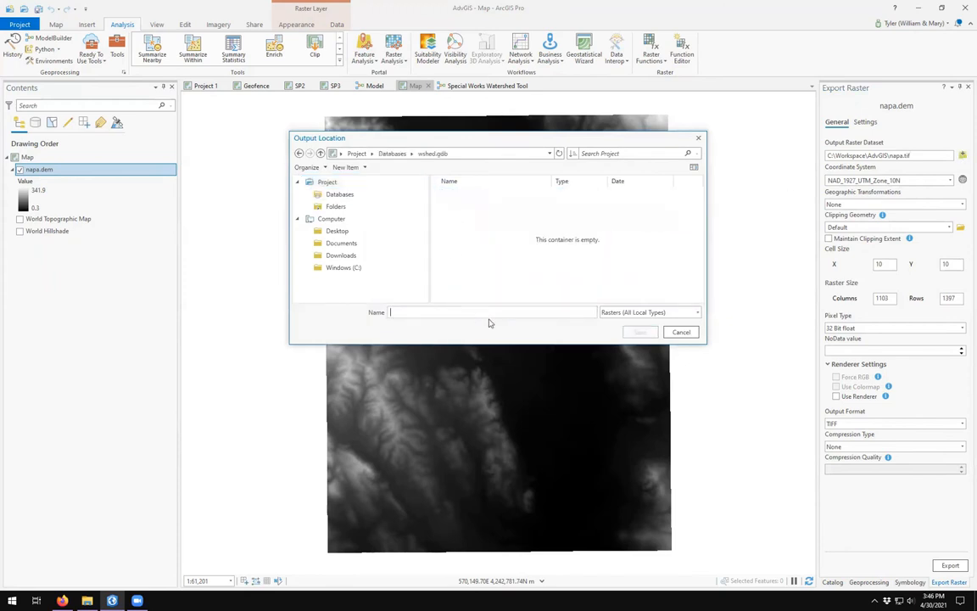
pyautogui.write('na')
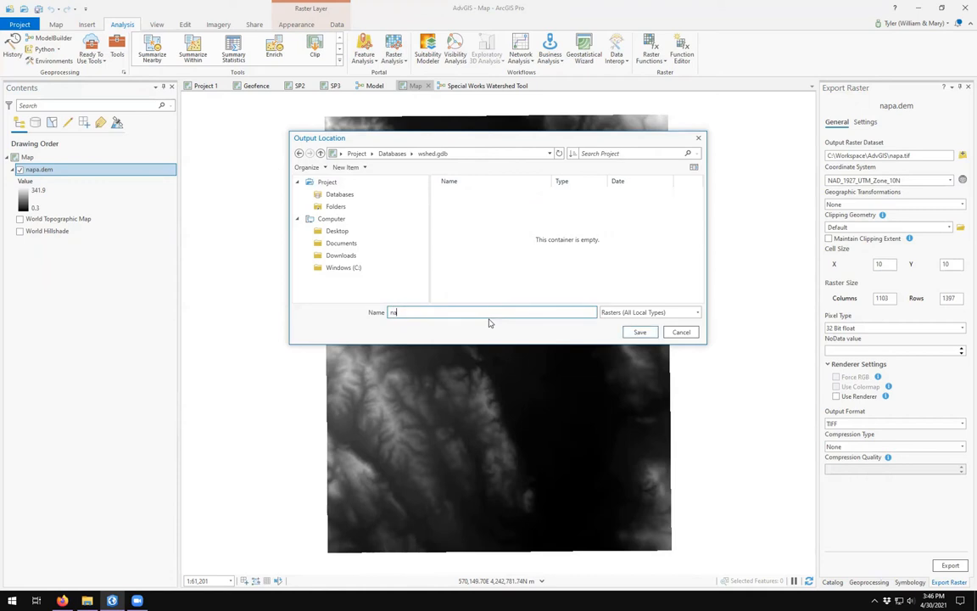
pyautogui.click(639, 331)
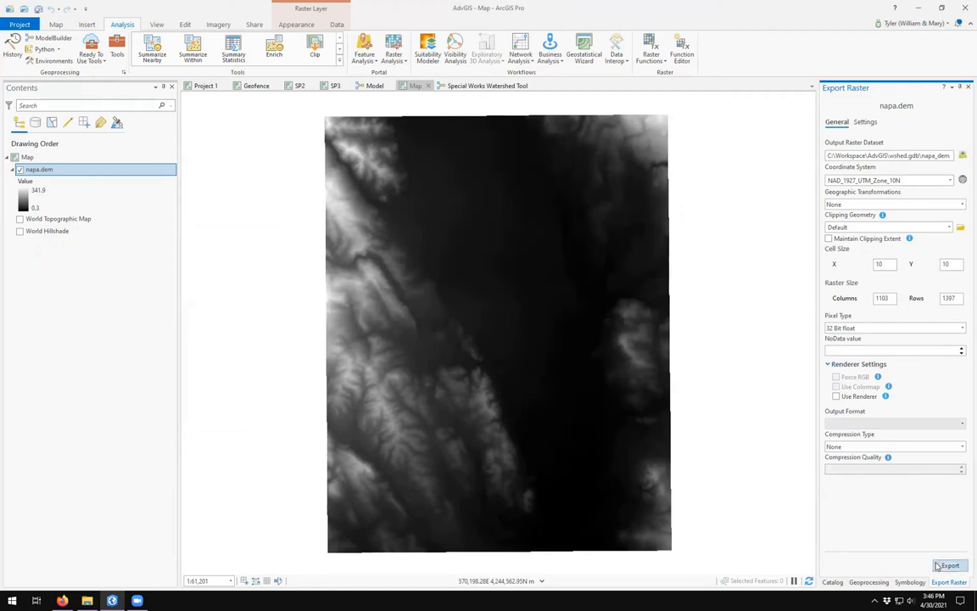
pyautogui.click(950, 565)
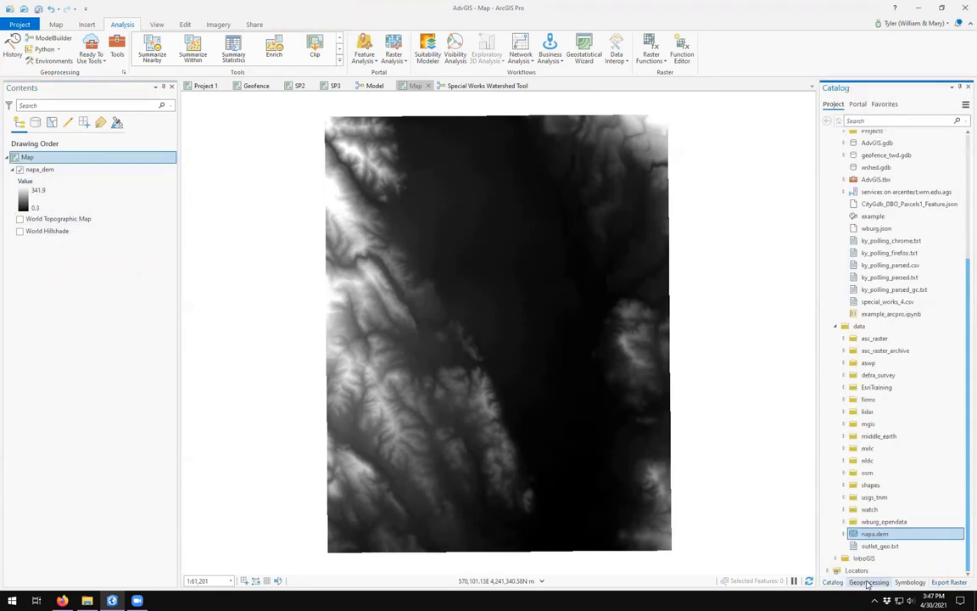
# Refresh wshed.gdb in the Catalog and expand it to show the napa_dem raster
pyautogui.click(868, 582)
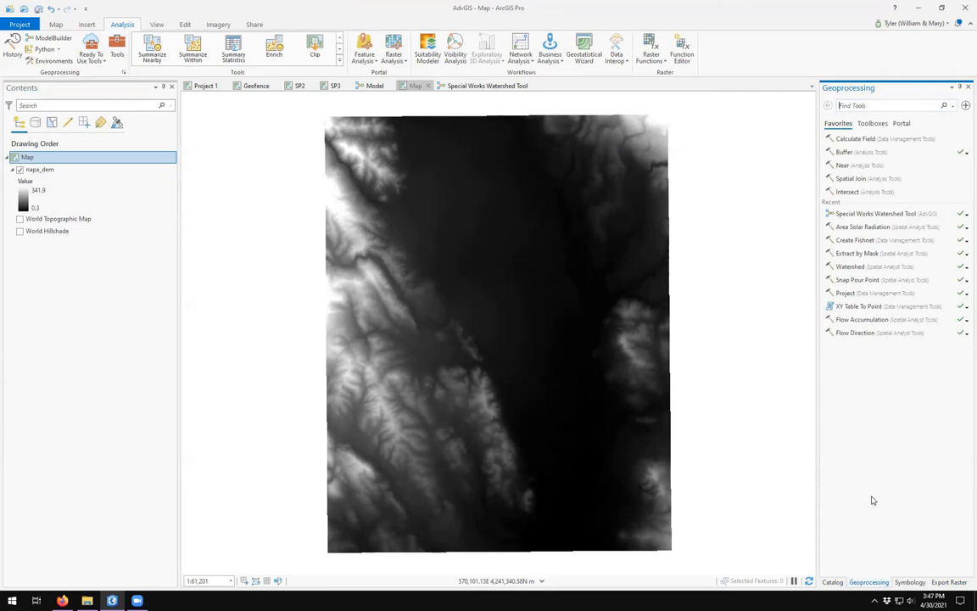
pyautogui.click(831, 581)
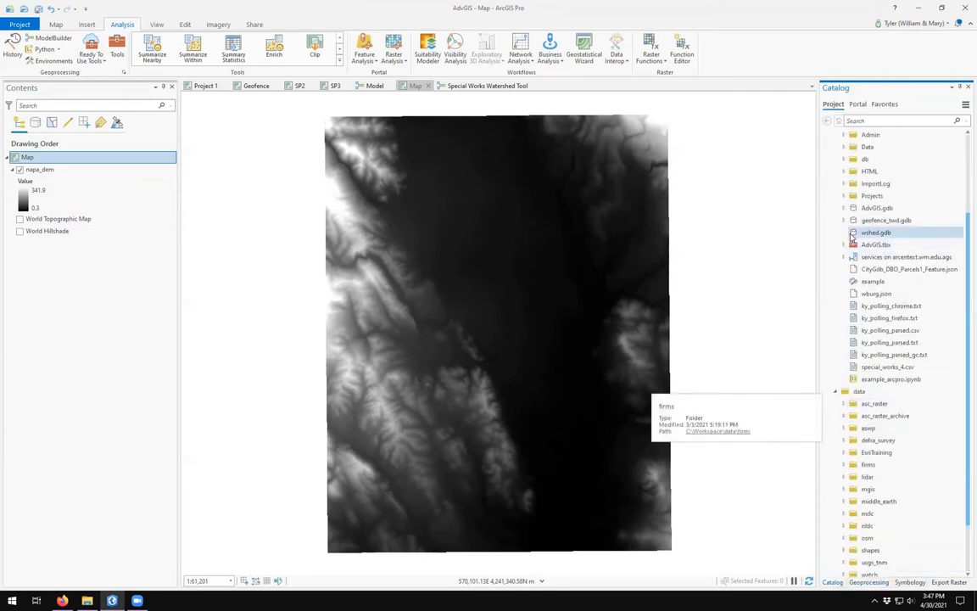
pyautogui.rightClick(875, 232)
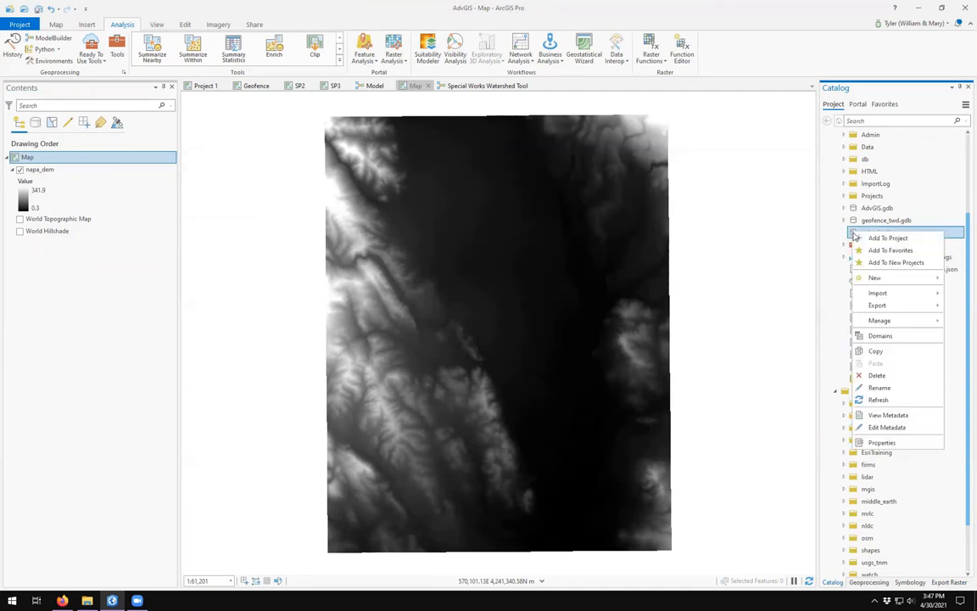
pyautogui.moveTo(879, 387)
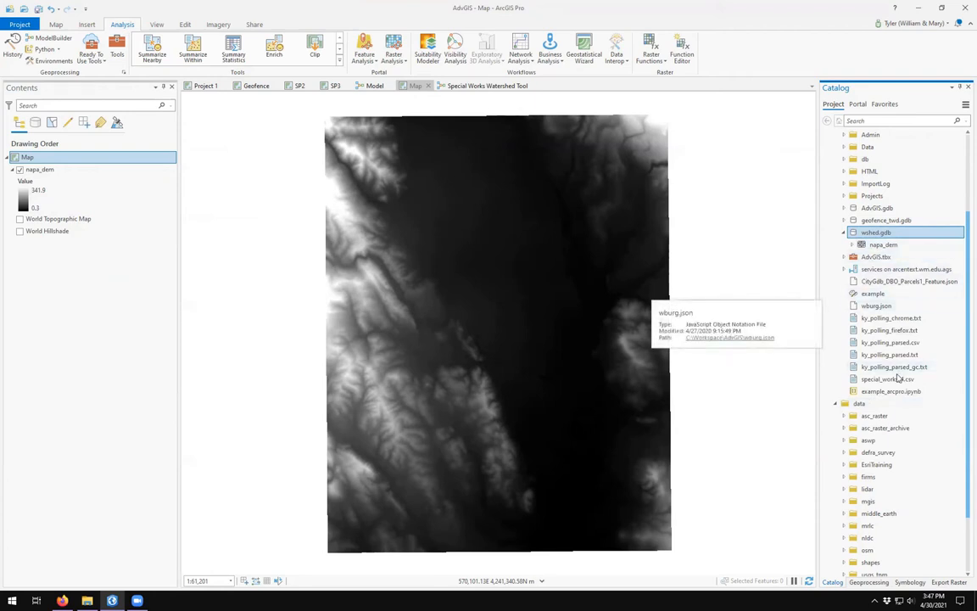
pyautogui.scroll(-3)
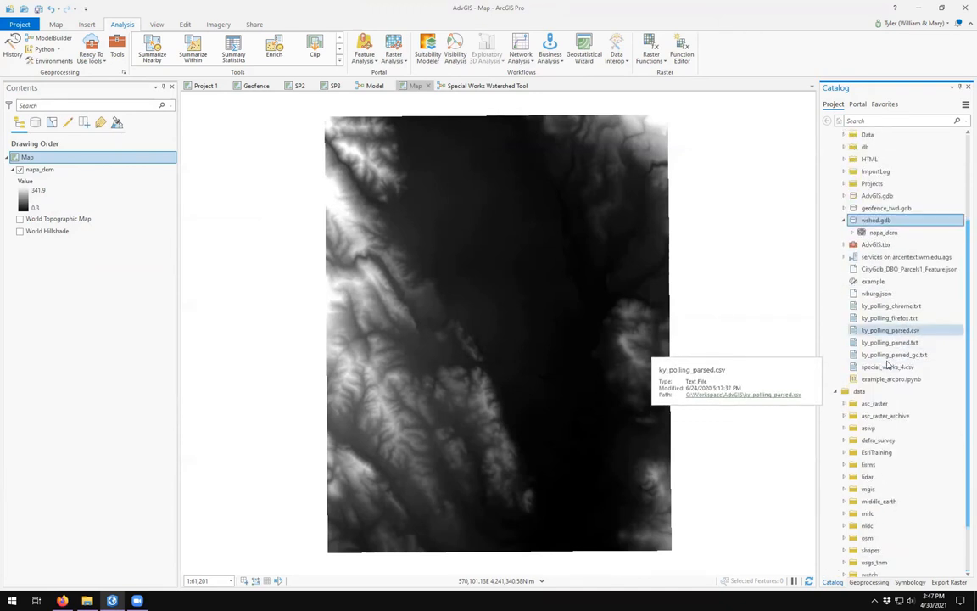
pyautogui.scroll(-3)
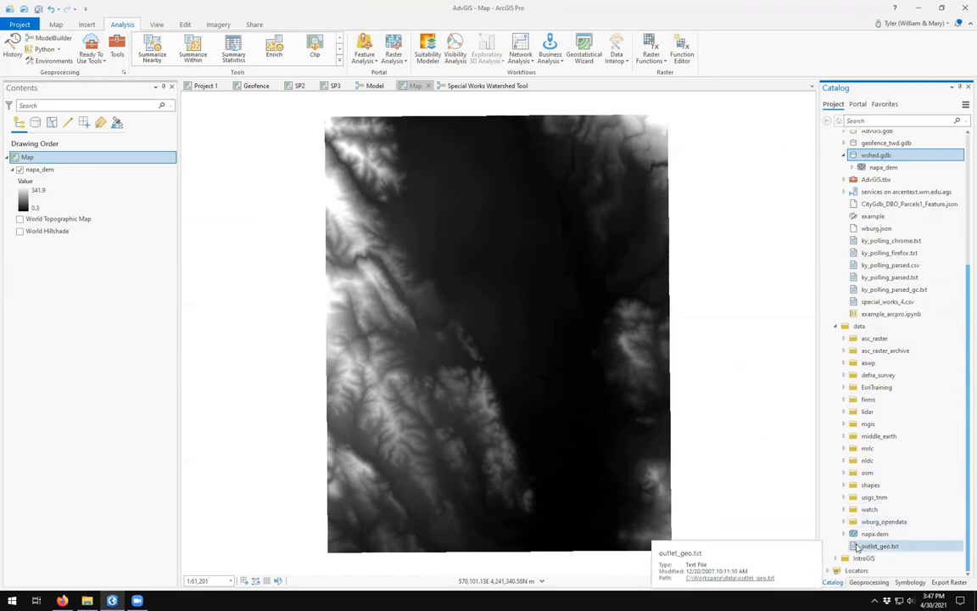
# Start a Table To Table conversion for the outlet text file
pyautogui.rightClick(879, 547)
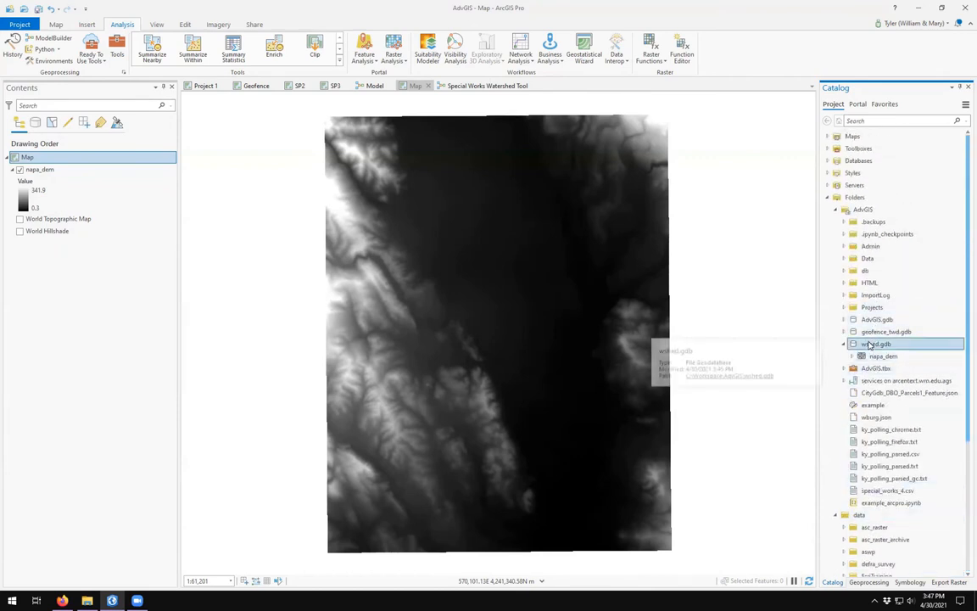
pyautogui.rightClick(875, 342)
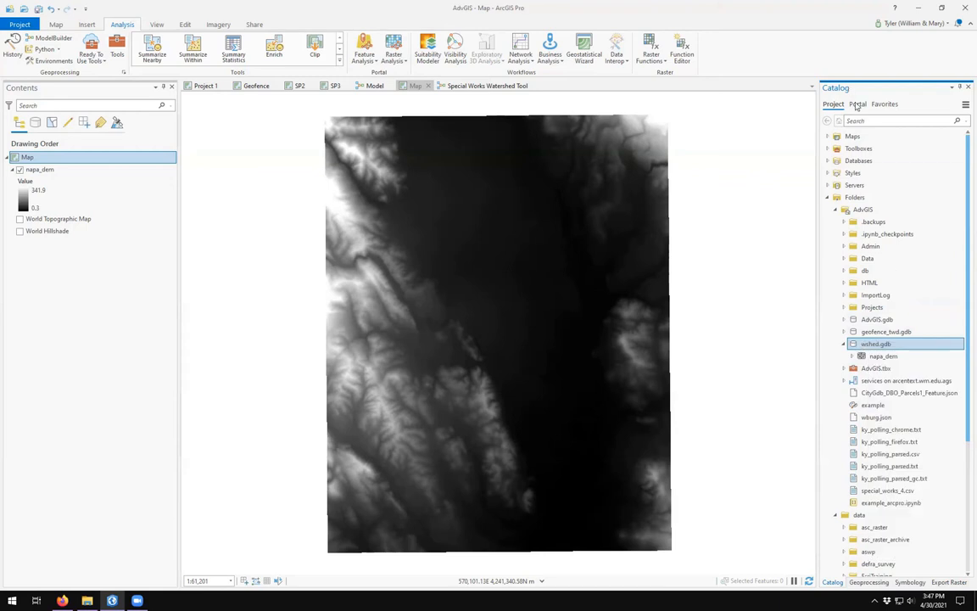
pyautogui.click(869, 582)
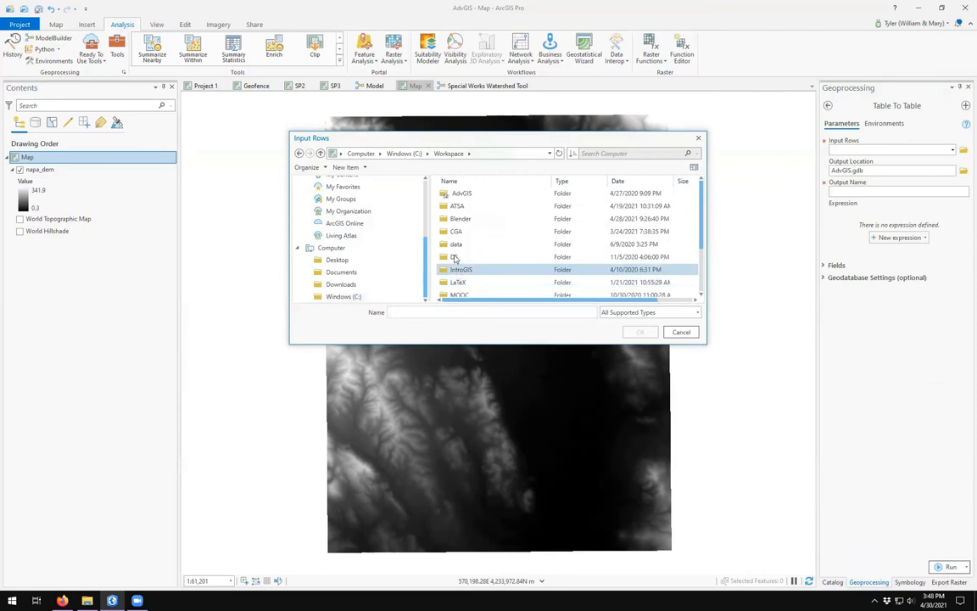
# Convert the outlet text file to a table outlet_geo_txt in wshed.gdb and run it
pyautogui.doubleClick(457, 244)
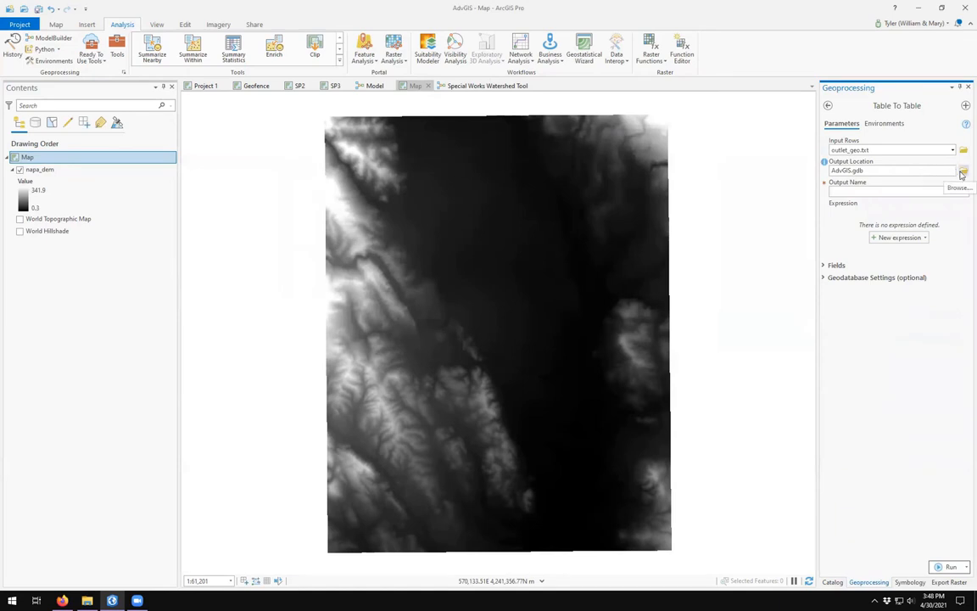
pyautogui.click(963, 170)
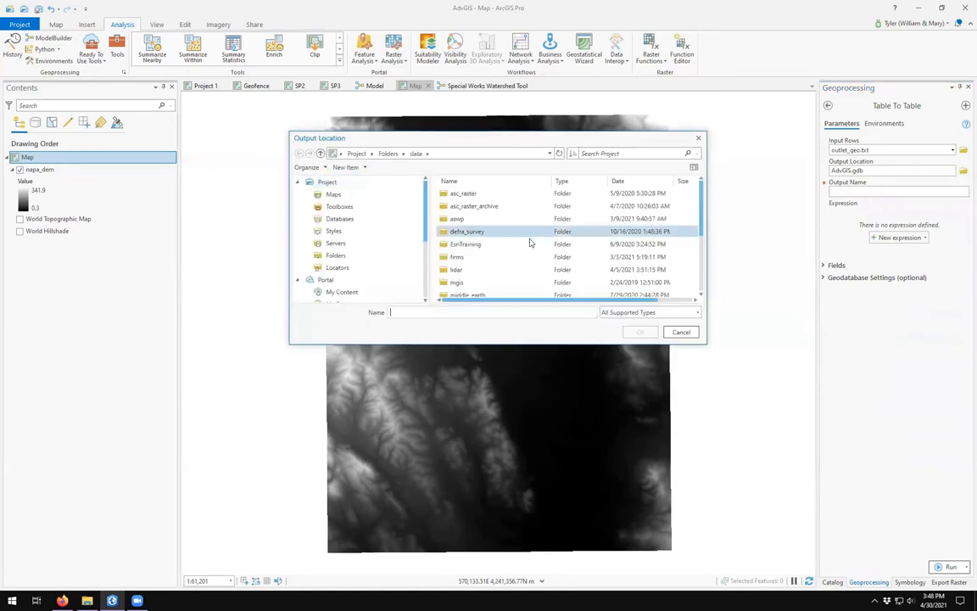
pyautogui.scroll(-3)
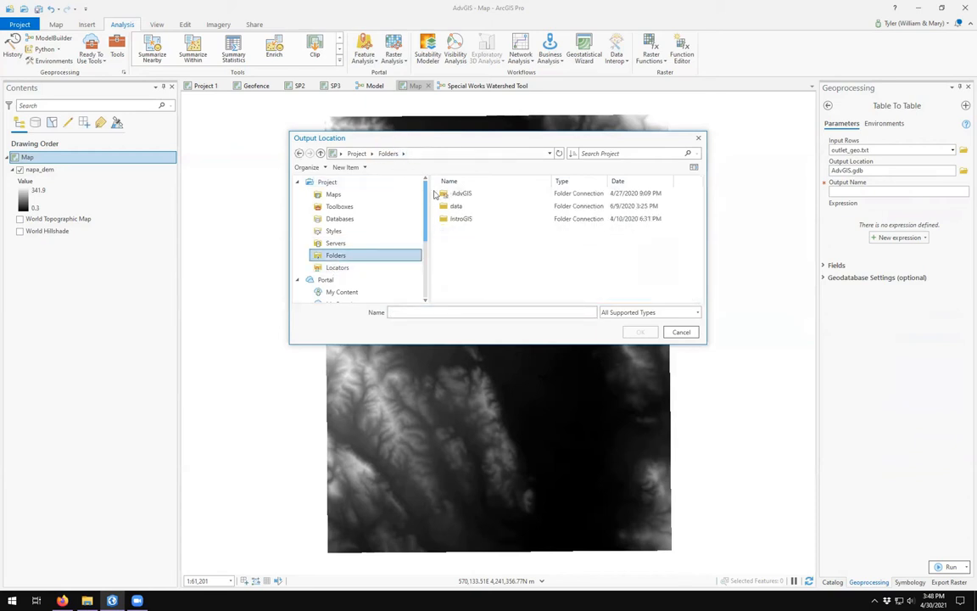
pyautogui.click(340, 217)
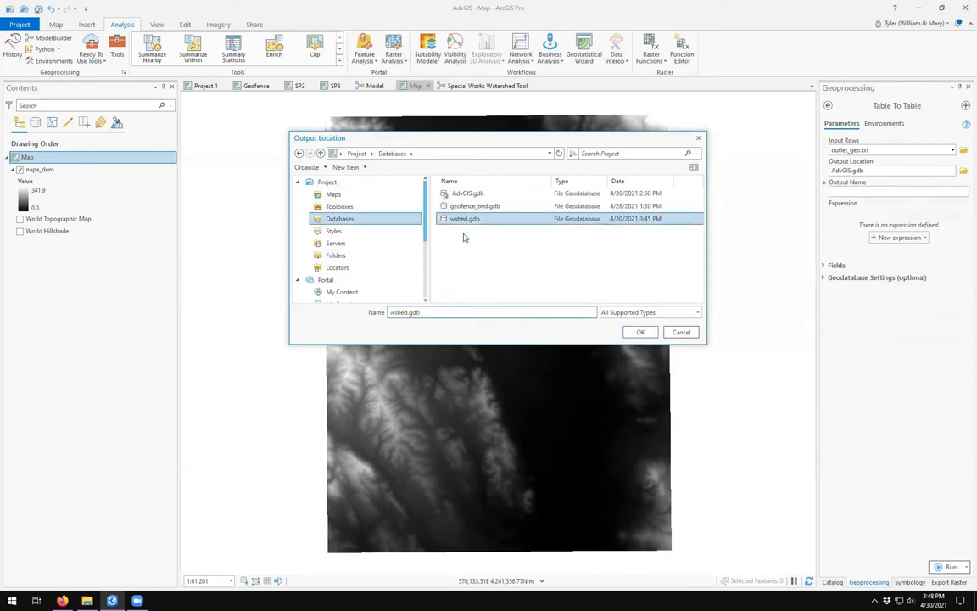
pyautogui.click(641, 331)
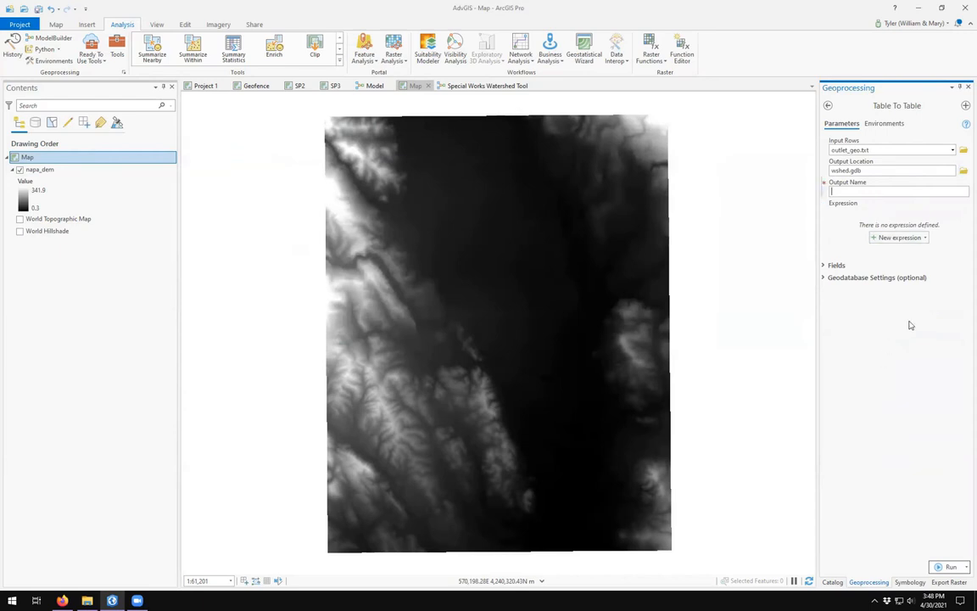
pyautogui.write('outlet_geo_')
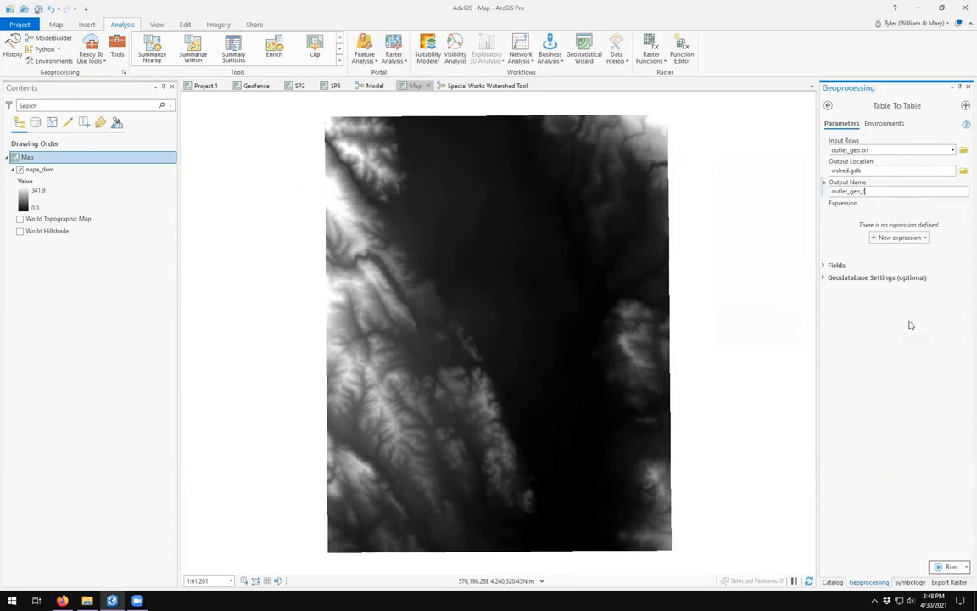
pyautogui.write('xt')
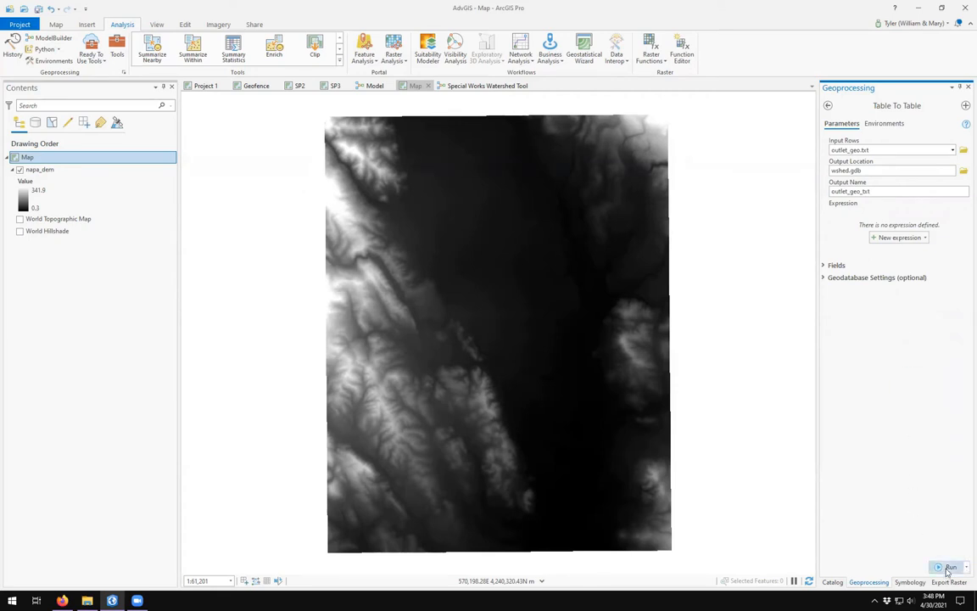
pyautogui.click(950, 566)
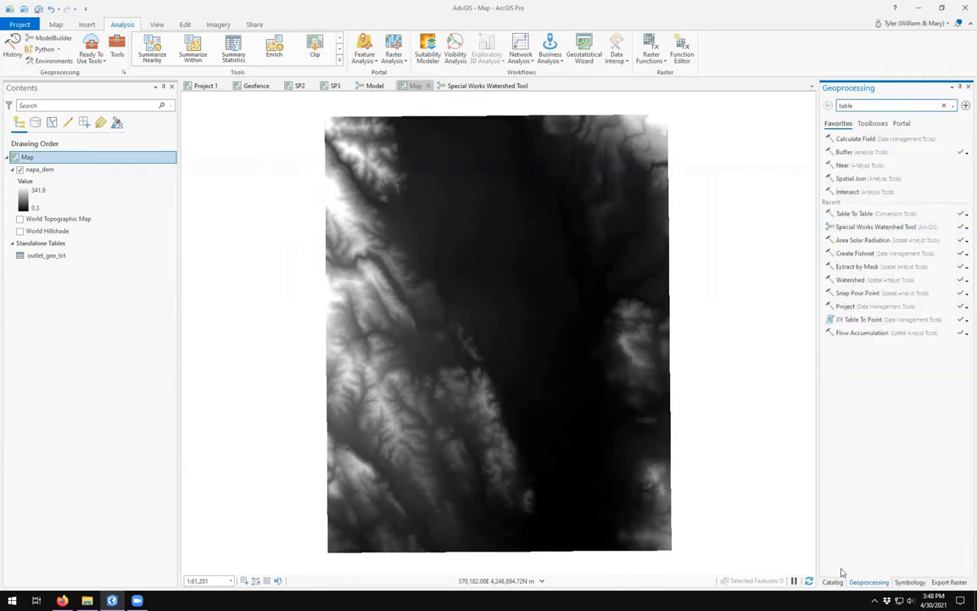
pyautogui.click(831, 582)
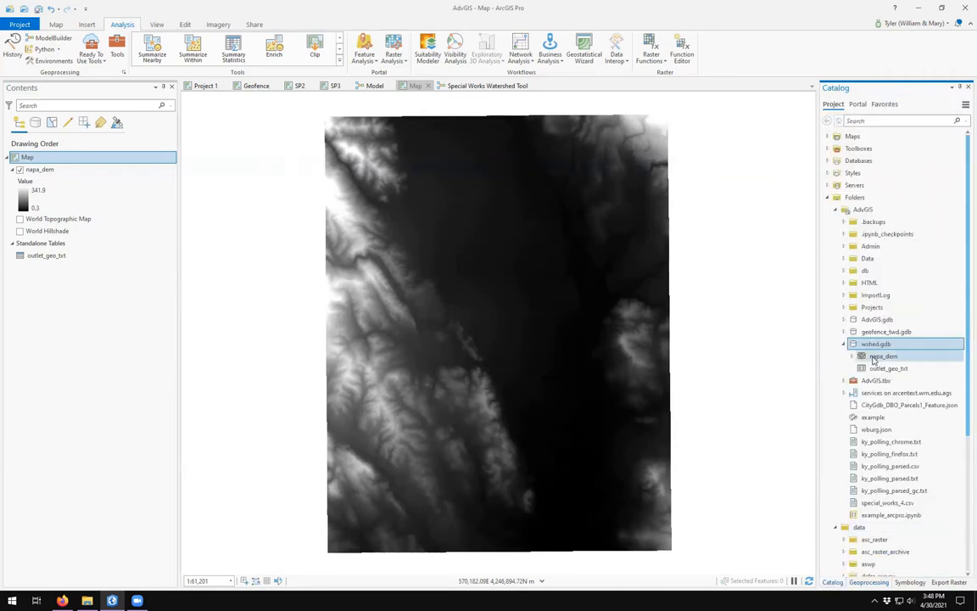
# Select outlet_geo_txt in the Catalog and return to the Special Works Watershed Tool model
pyautogui.click(889, 368)
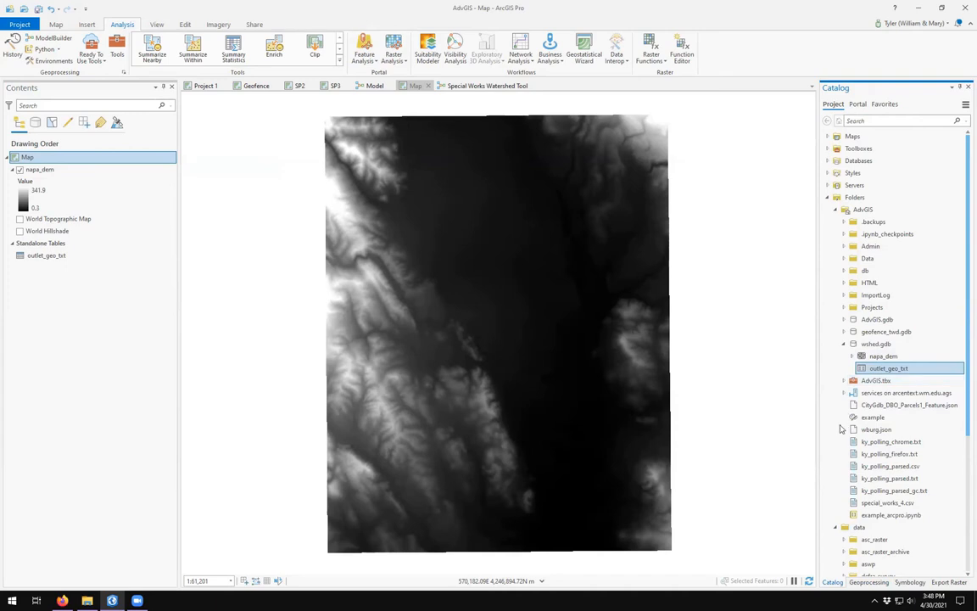
pyautogui.moveTo(777, 388)
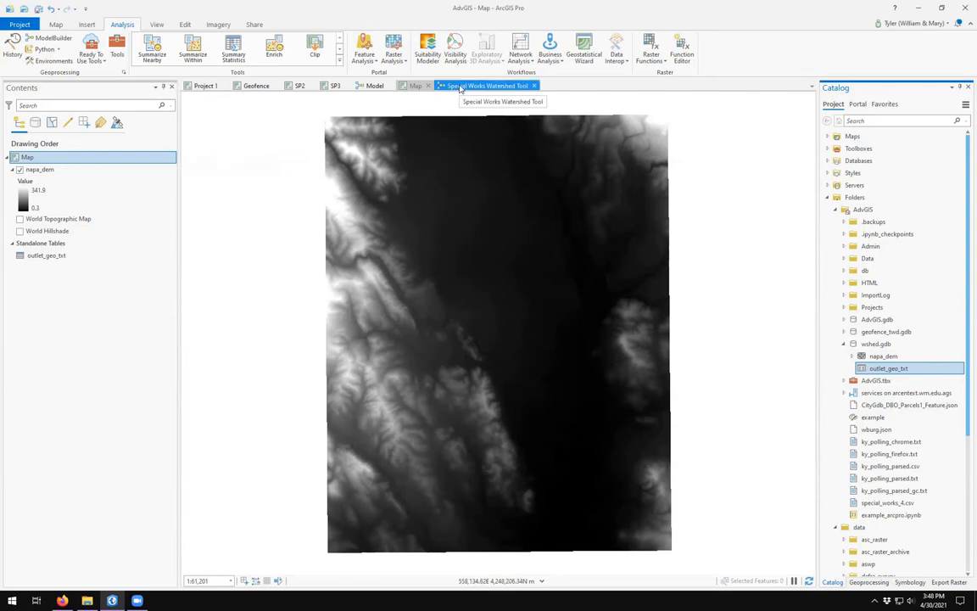
pyautogui.click(486, 84)
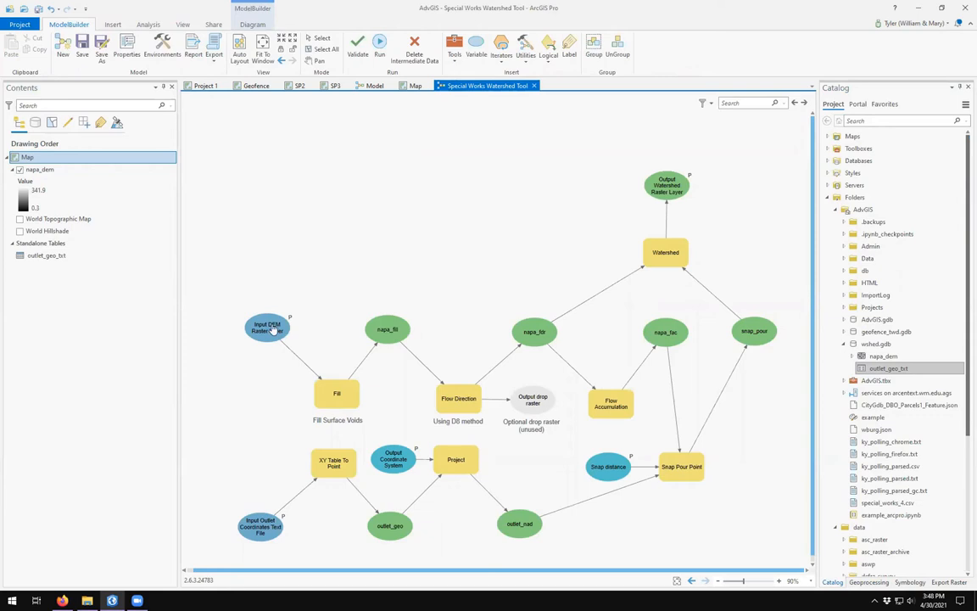
pyautogui.moveTo(763, 506)
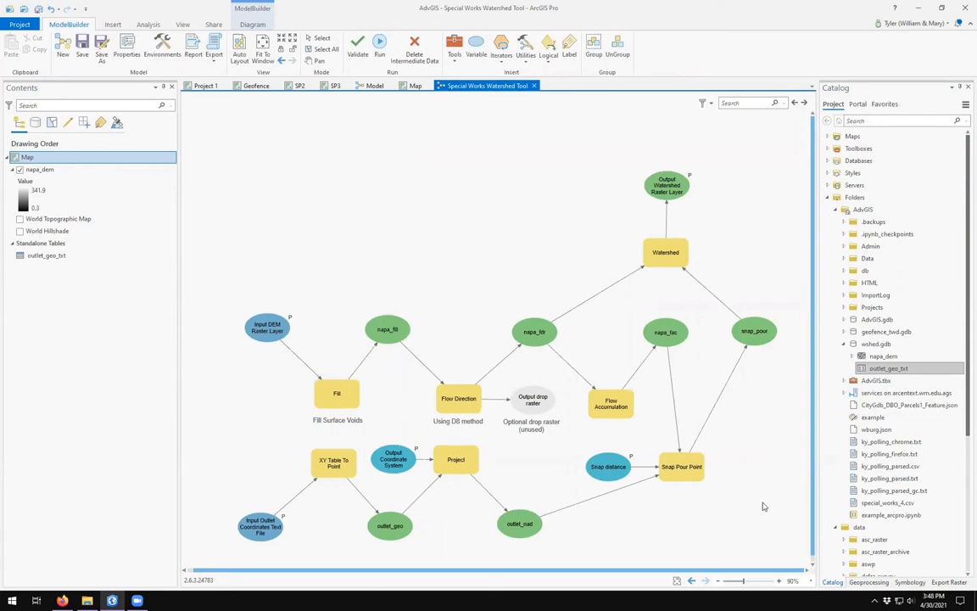
pyautogui.moveTo(750, 502)
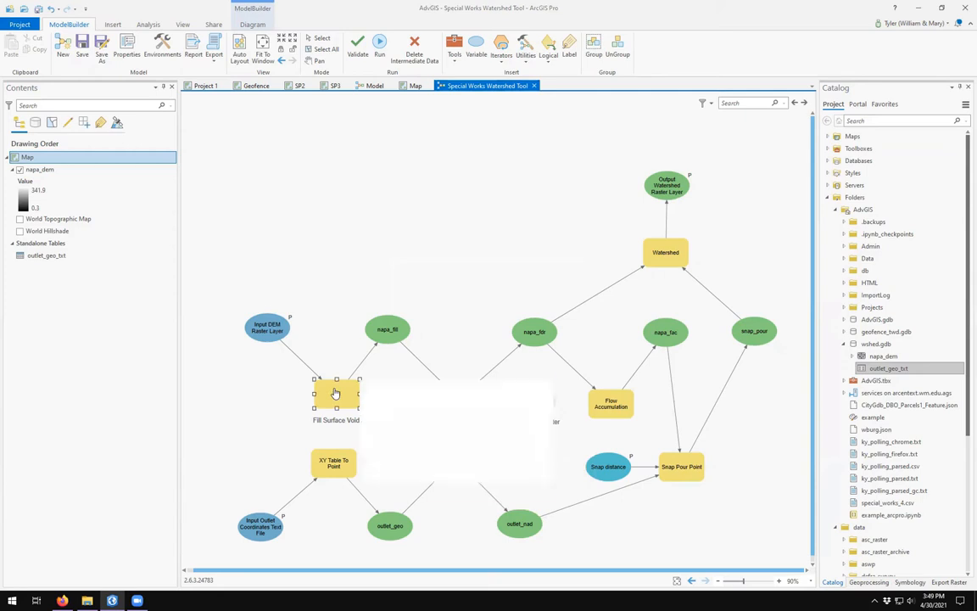
# Set the Fill step's output surface raster to napa_fil
pyautogui.doubleClick(336, 394)
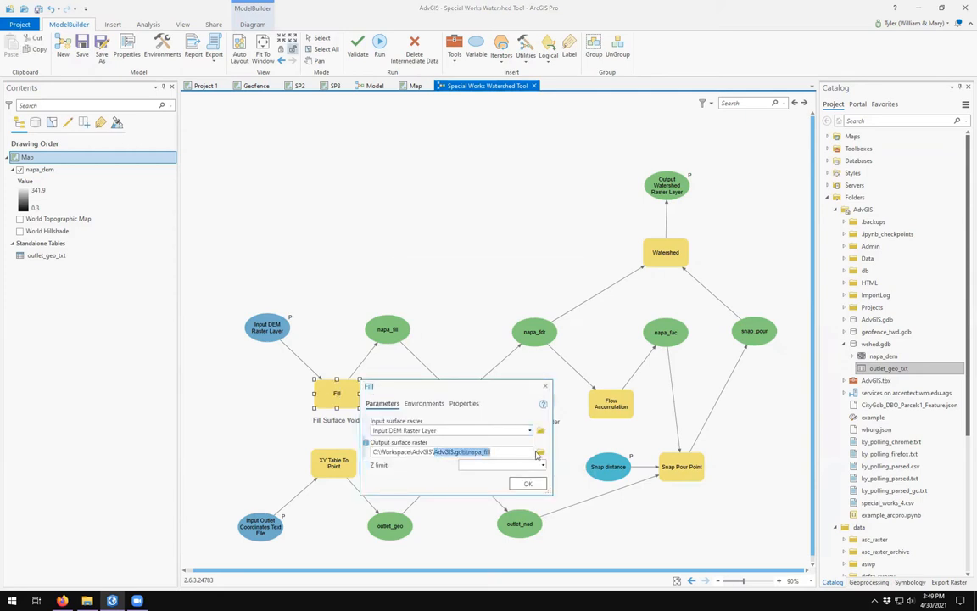
pyautogui.click(539, 451)
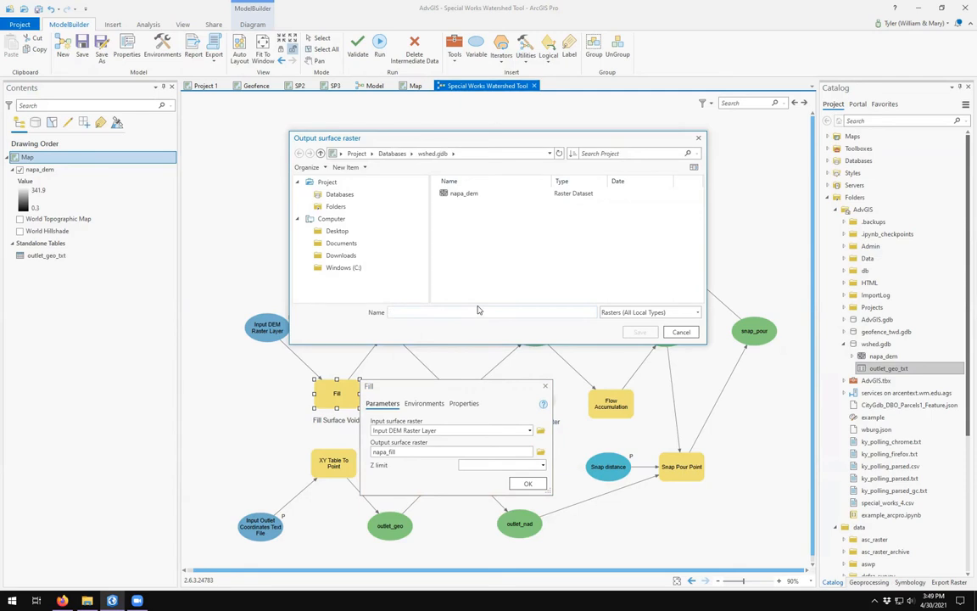
pyautogui.write('napa_fi')
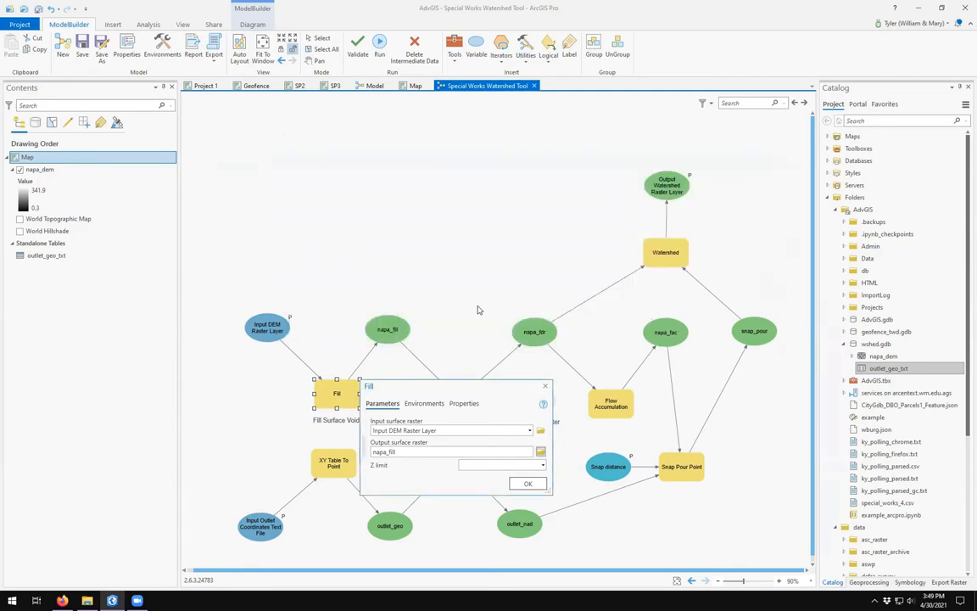
pyautogui.click(528, 481)
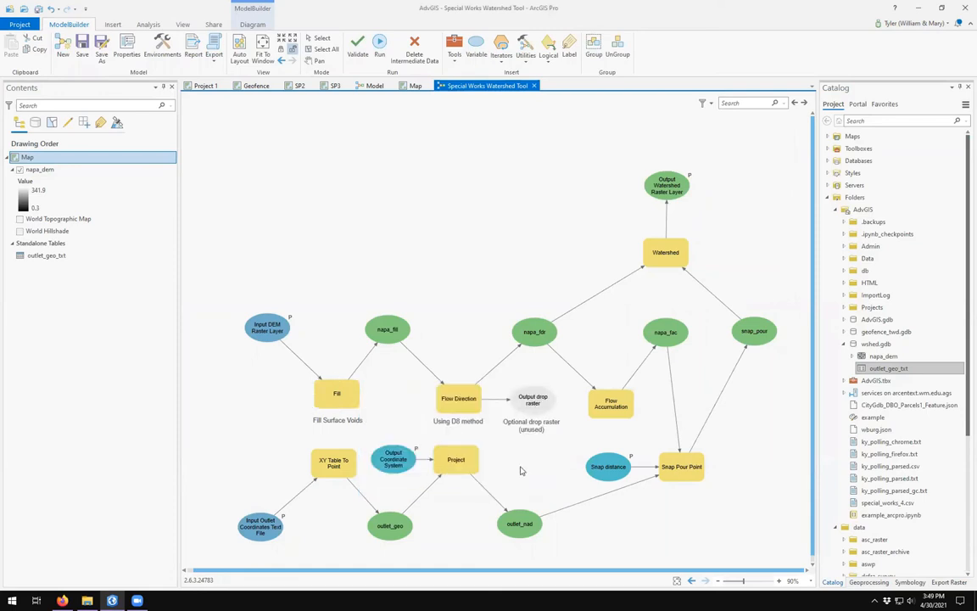
# Review the Flow Accumulation step's outputs (napa_fac) and accept them
pyautogui.doubleClick(459, 399)
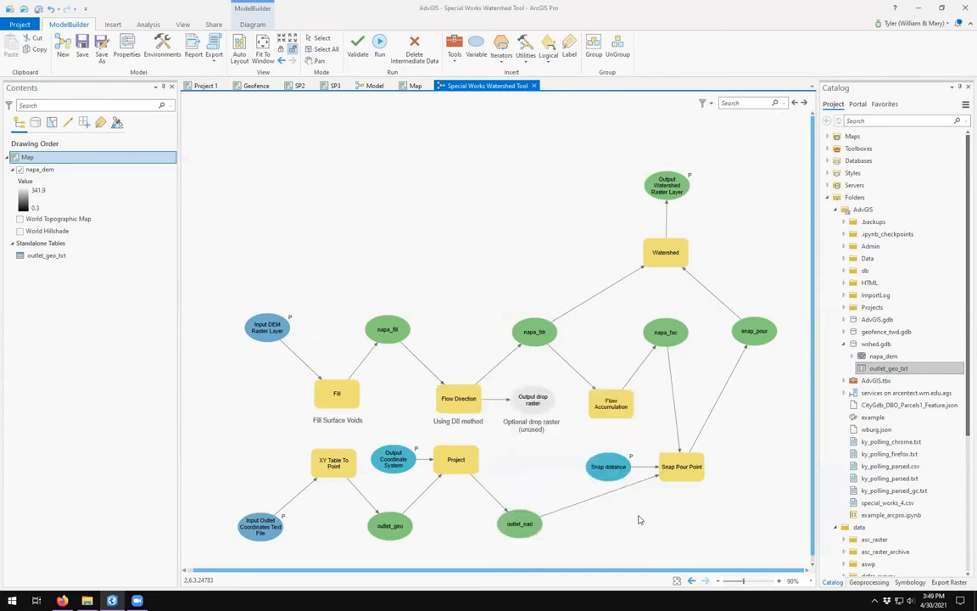
pyautogui.doubleClick(610, 402)
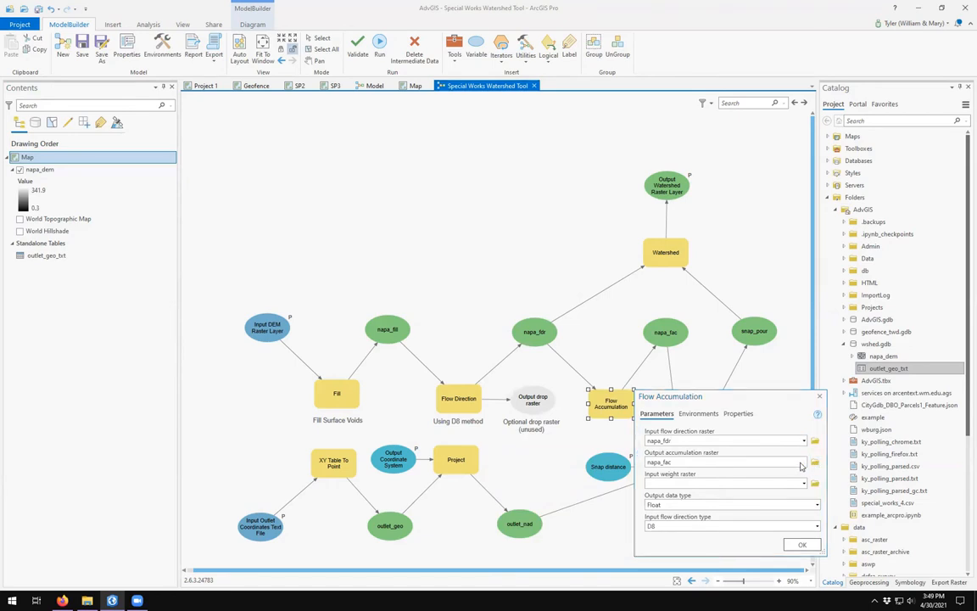
pyautogui.click(814, 462)
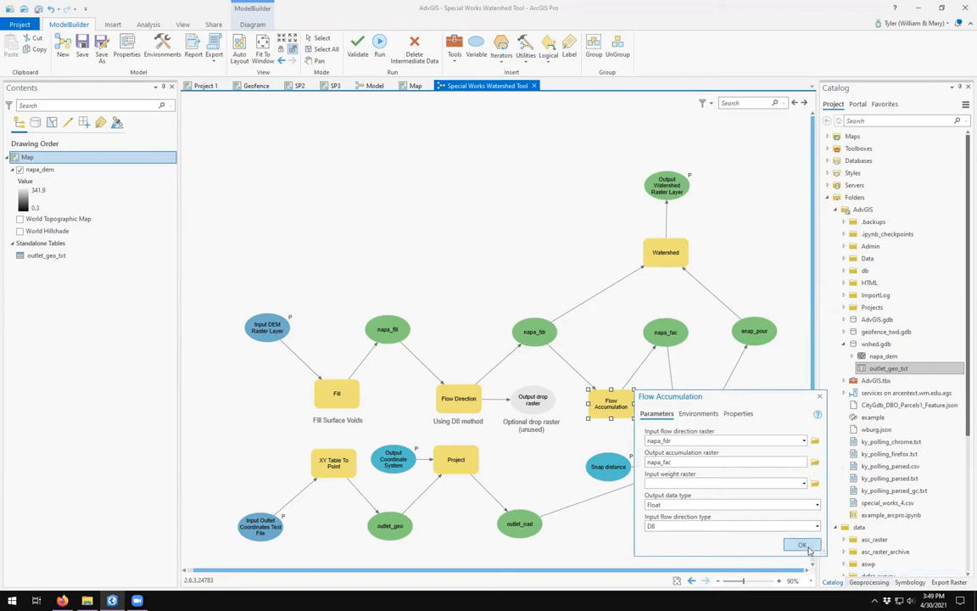
pyautogui.click(801, 545)
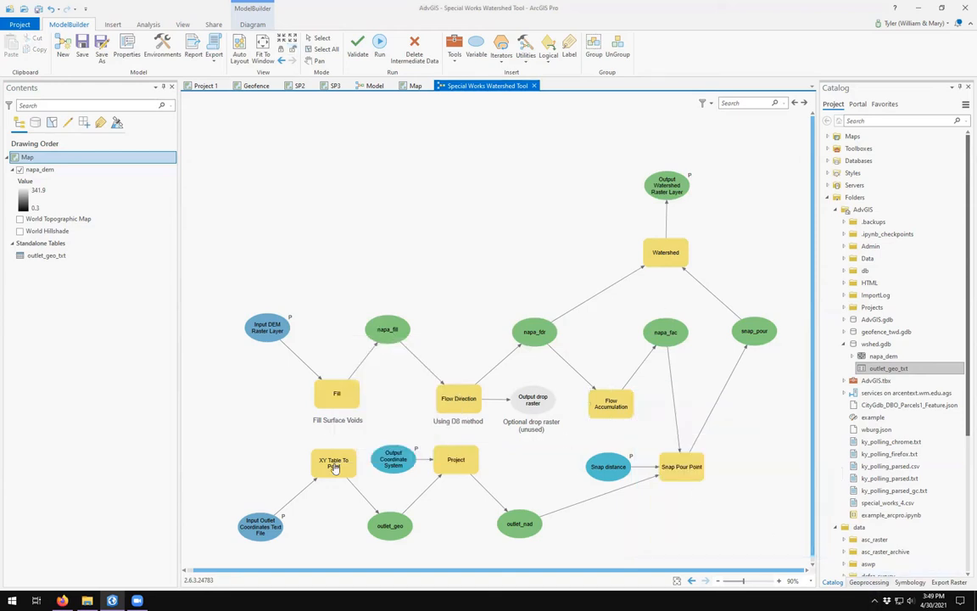
# Set the XY Table To Point step's output points to outlet_geo
pyautogui.doubleClick(333, 461)
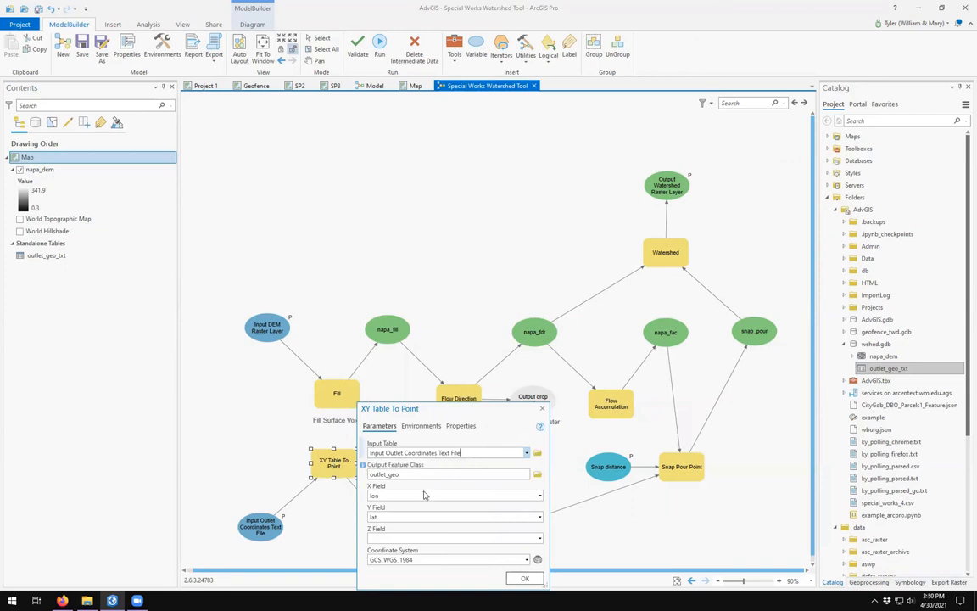
pyautogui.moveTo(536, 475)
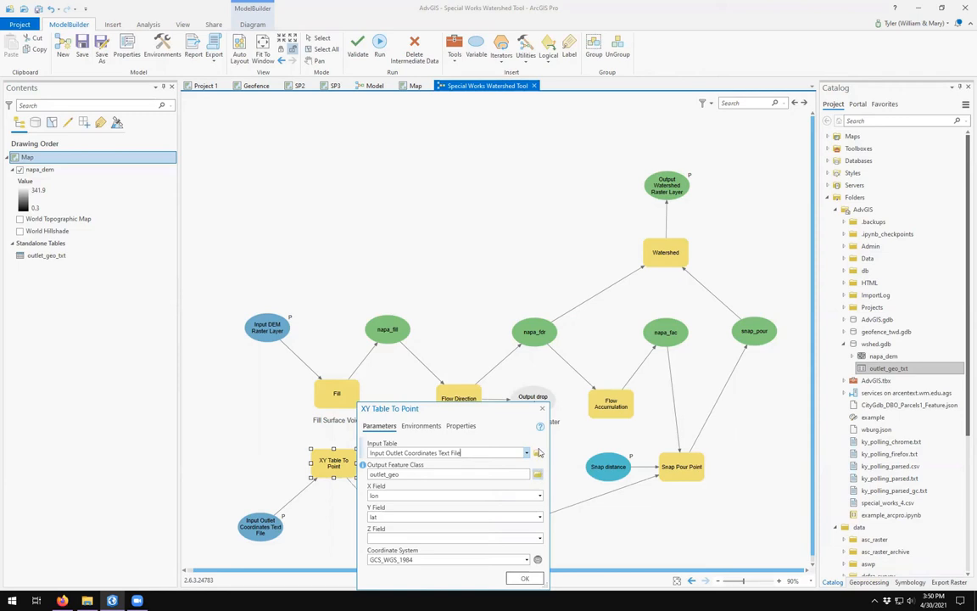
pyautogui.click(524, 577)
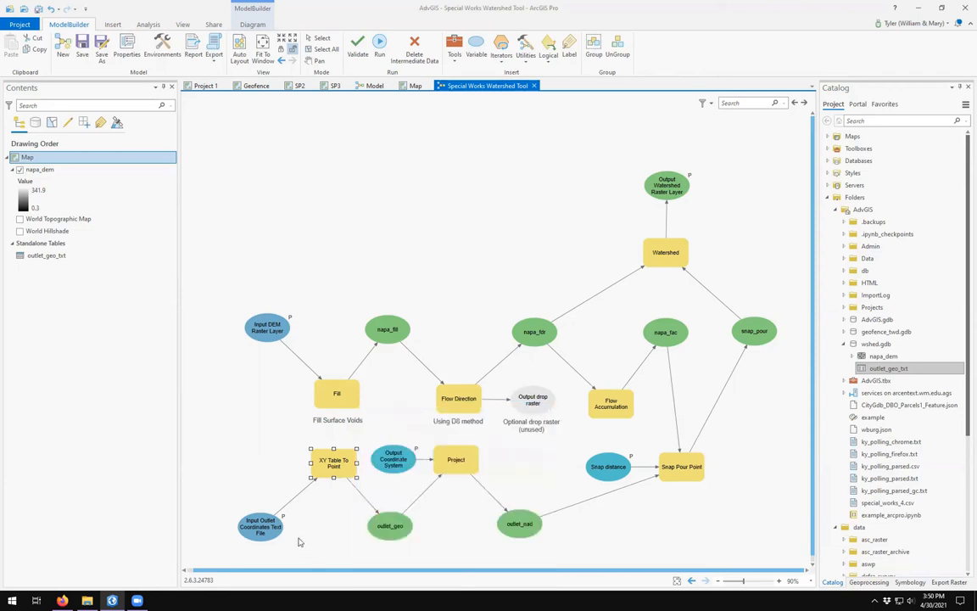
pyautogui.click(262, 526)
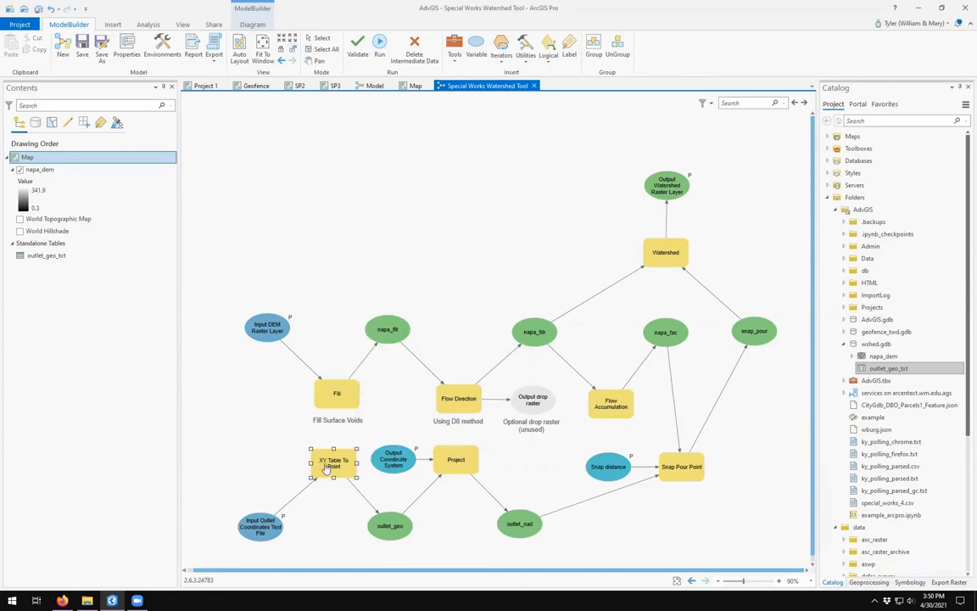
pyautogui.doubleClick(332, 458)
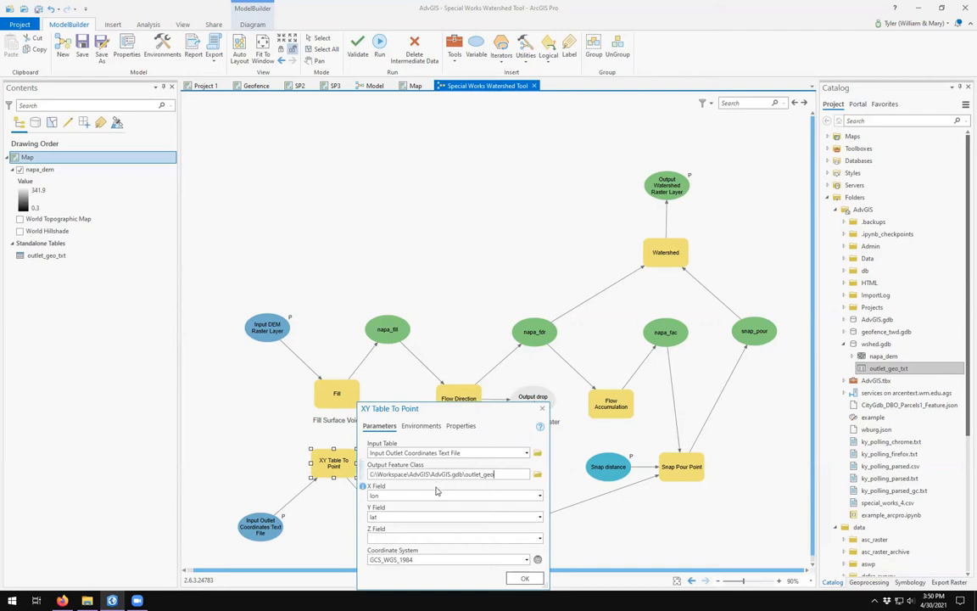
pyautogui.click(538, 475)
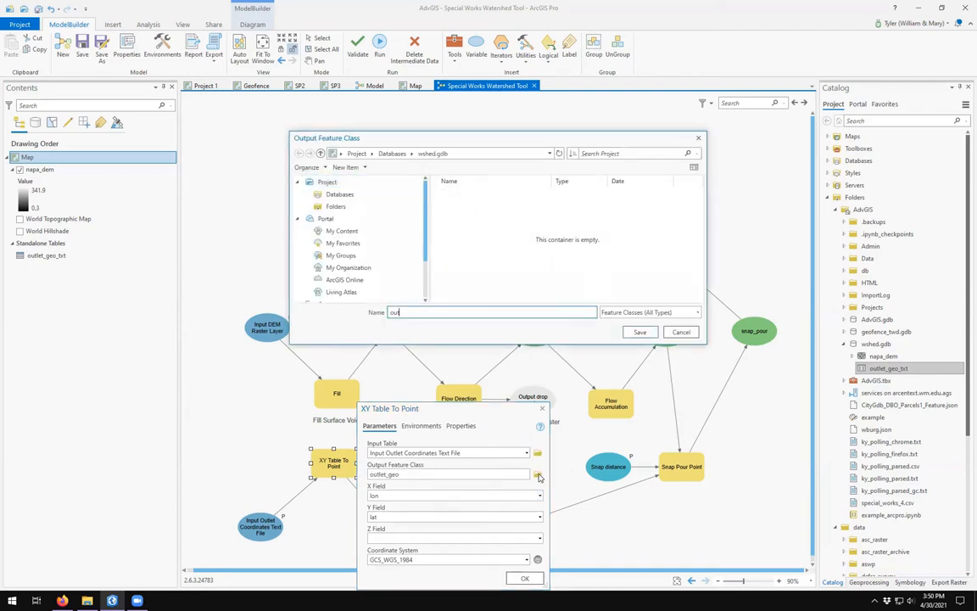
pyautogui.write('outlet_geo')
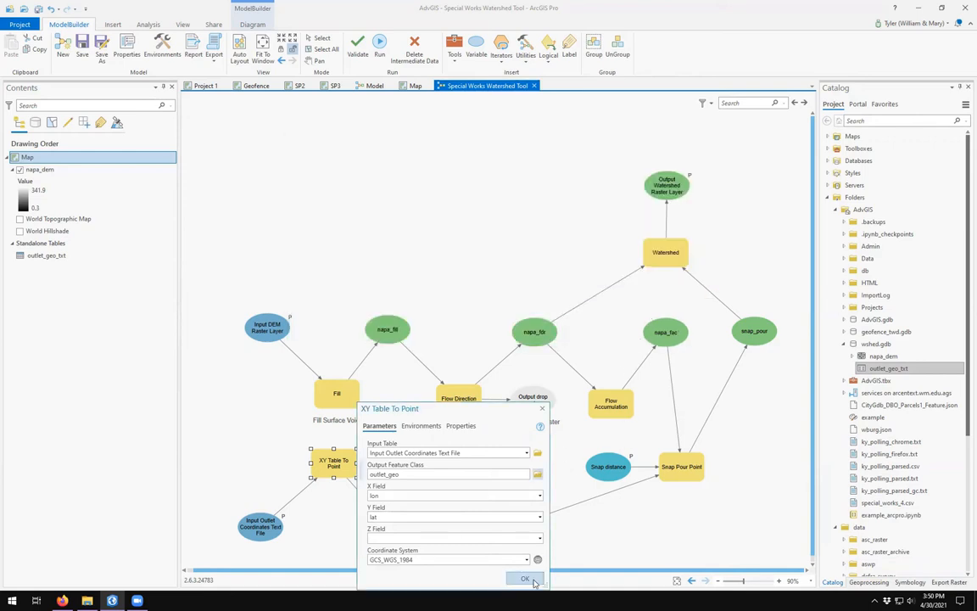
pyautogui.click(526, 579)
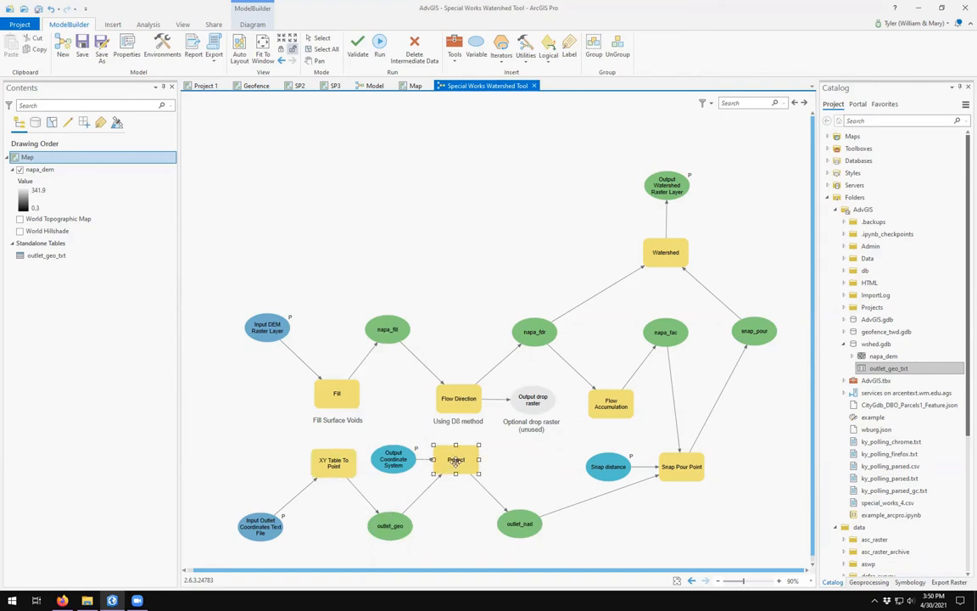
# Set the Project step's output to outlet_nad
pyautogui.doubleClick(455, 458)
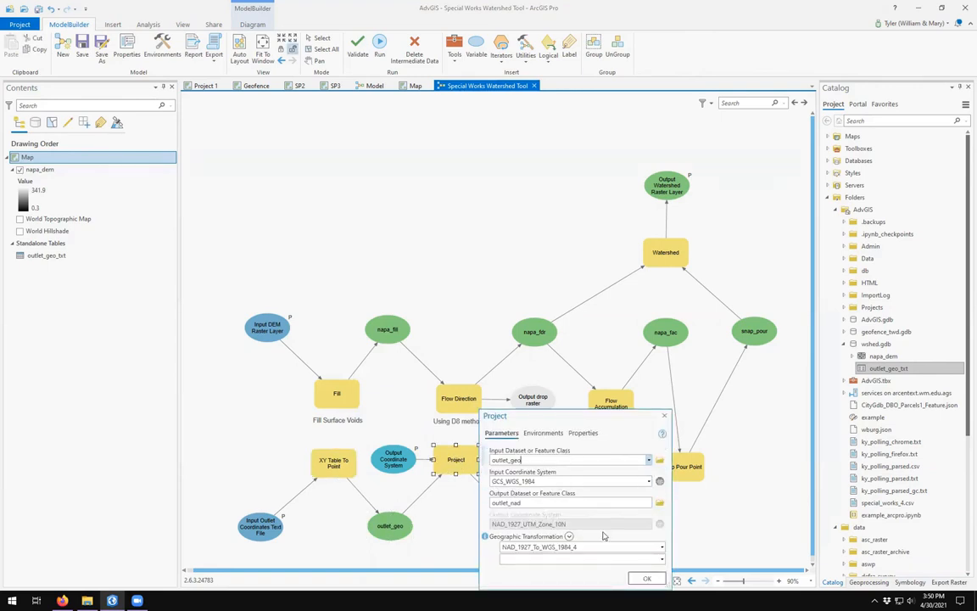
pyautogui.write('C:\\Workspace\\AdvGIS\\AdvGIS.gdb\\outlet_nad')
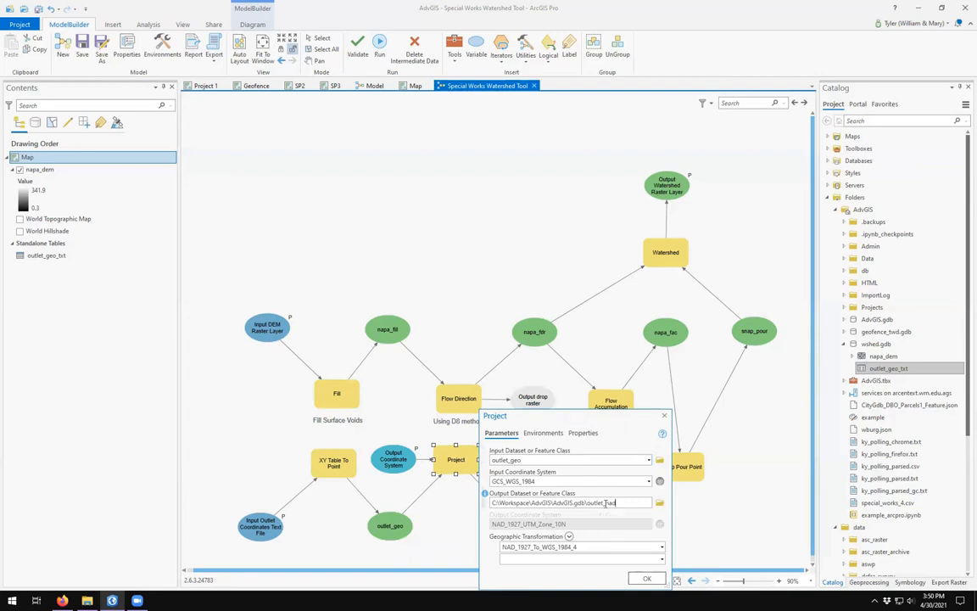
pyautogui.click(658, 502)
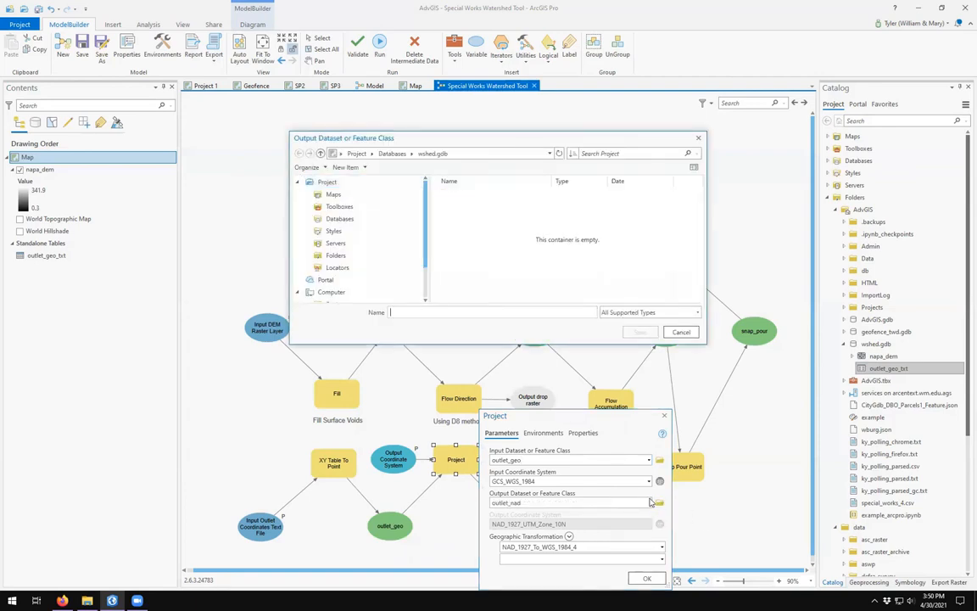
pyautogui.click(309, 280)
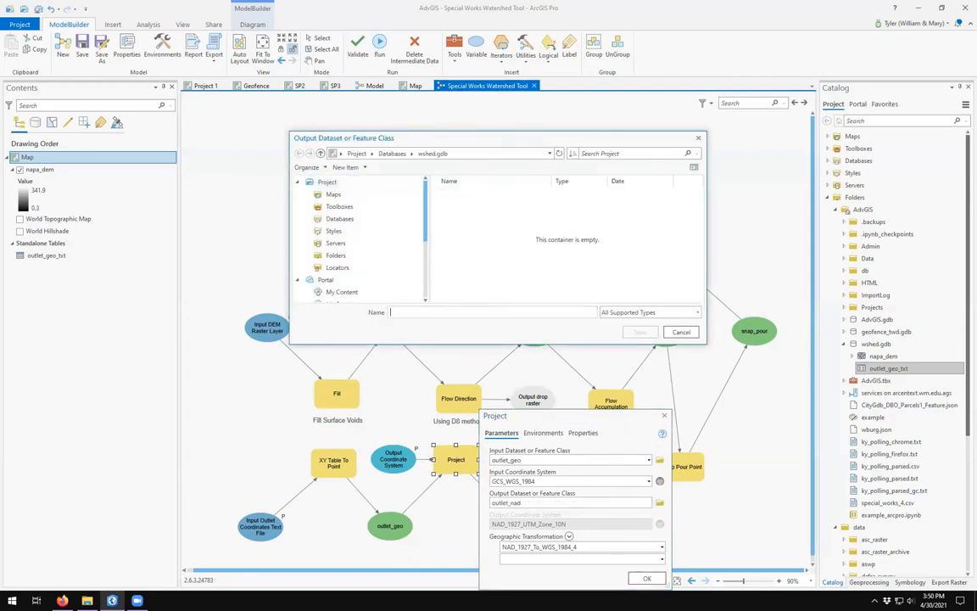
pyautogui.write('outlet_nad')
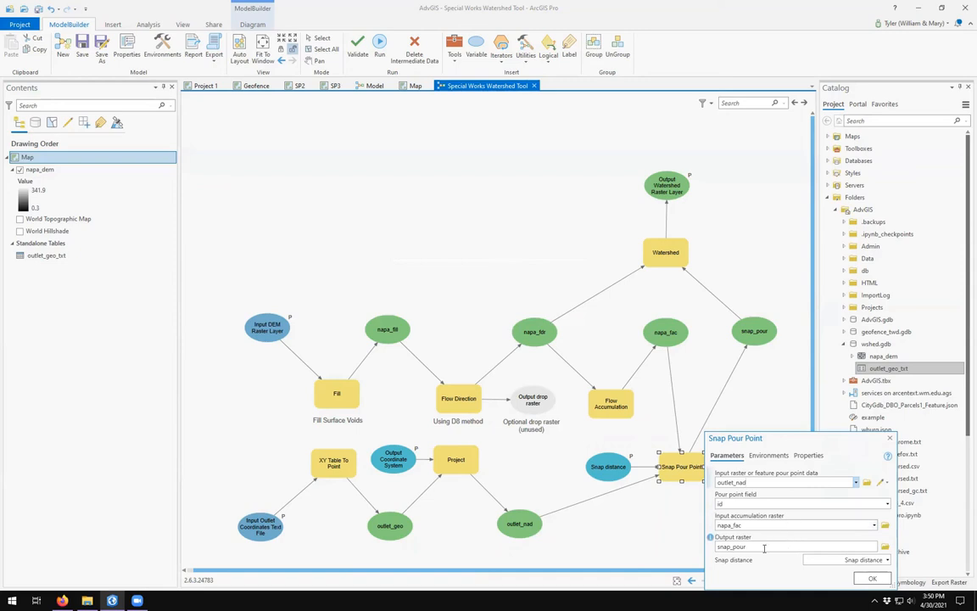
# Name Snap Pour Point's output snap_pour and the Watershed step's output raster napa_wshed
pyautogui.click(885, 547)
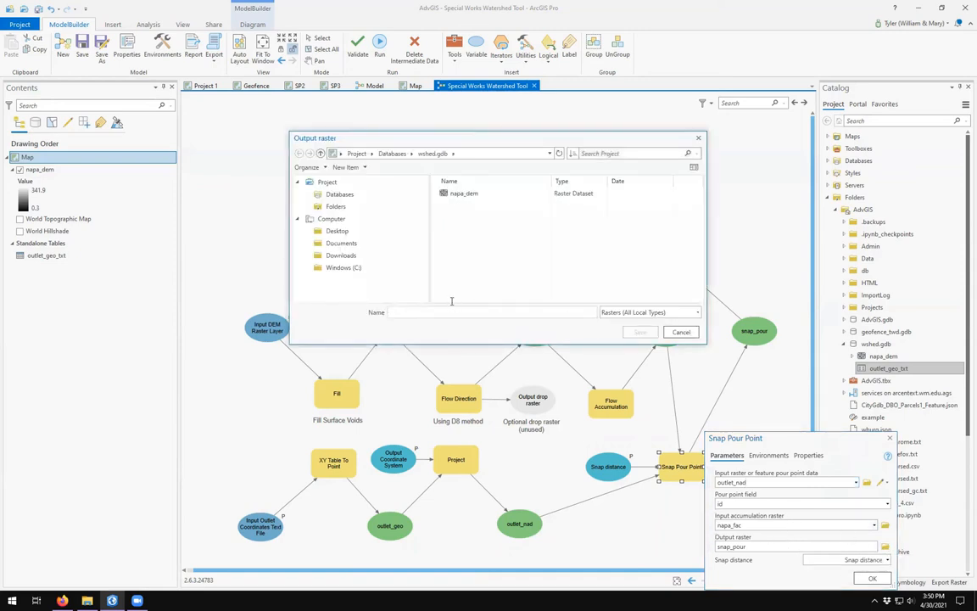
pyautogui.write('snap')
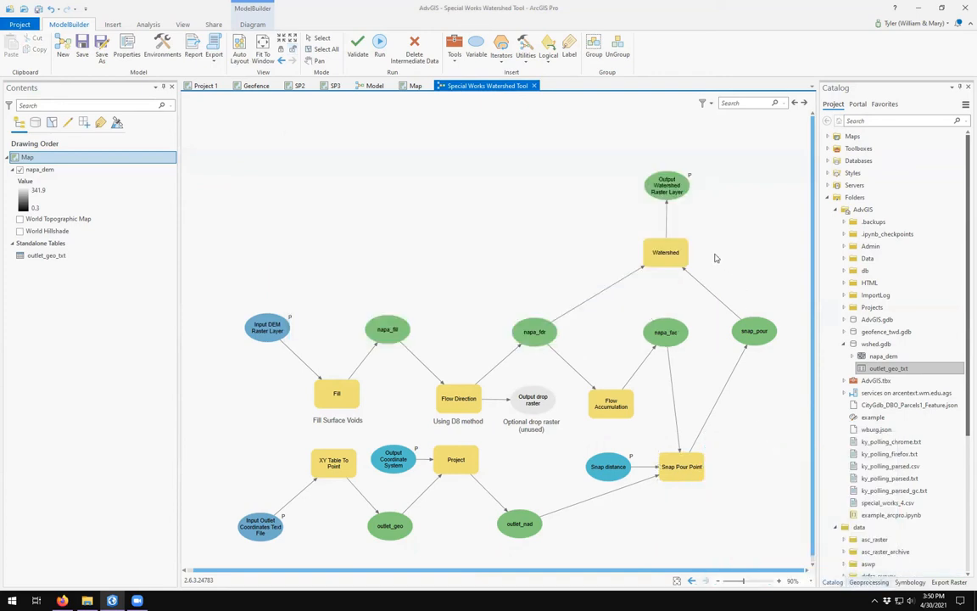
pyautogui.doubleClick(665, 252)
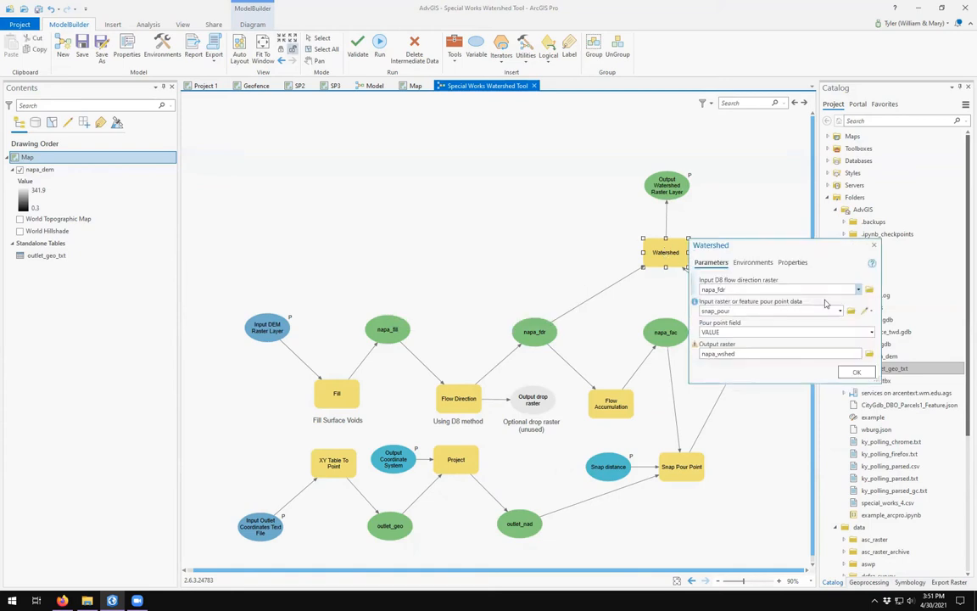
pyautogui.moveTo(864, 354)
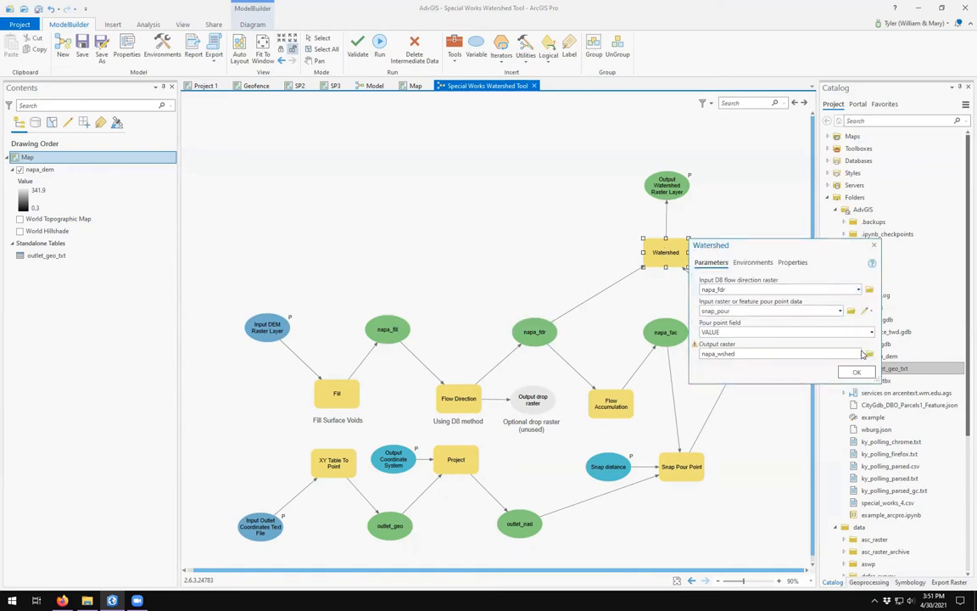
pyautogui.click(869, 355)
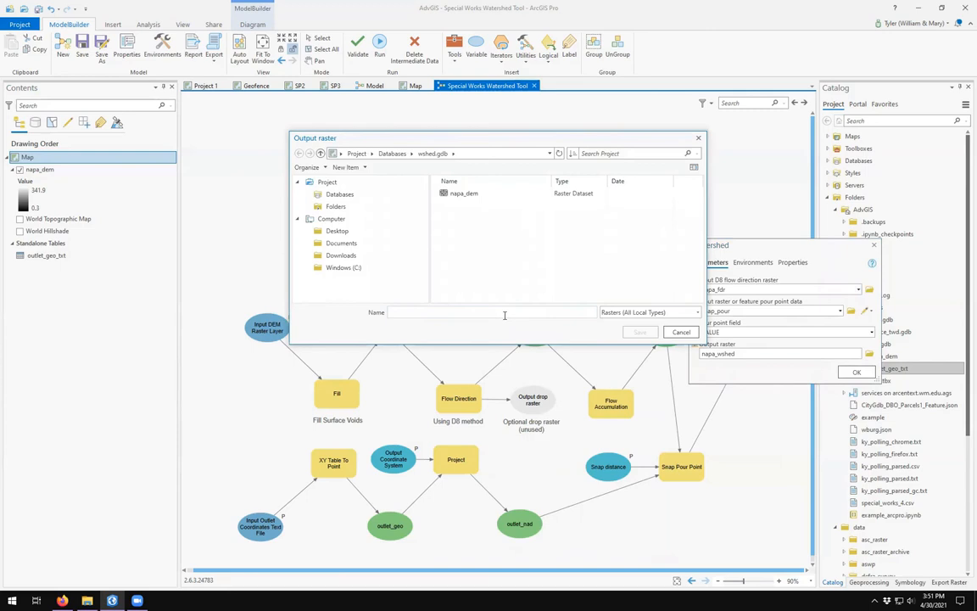
pyautogui.write('napa_')
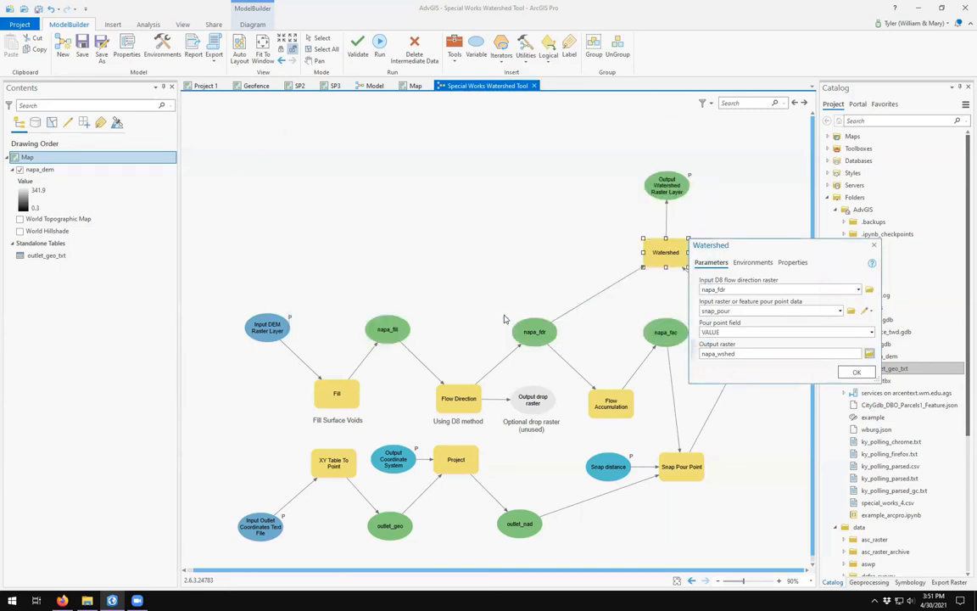
pyautogui.click(855, 372)
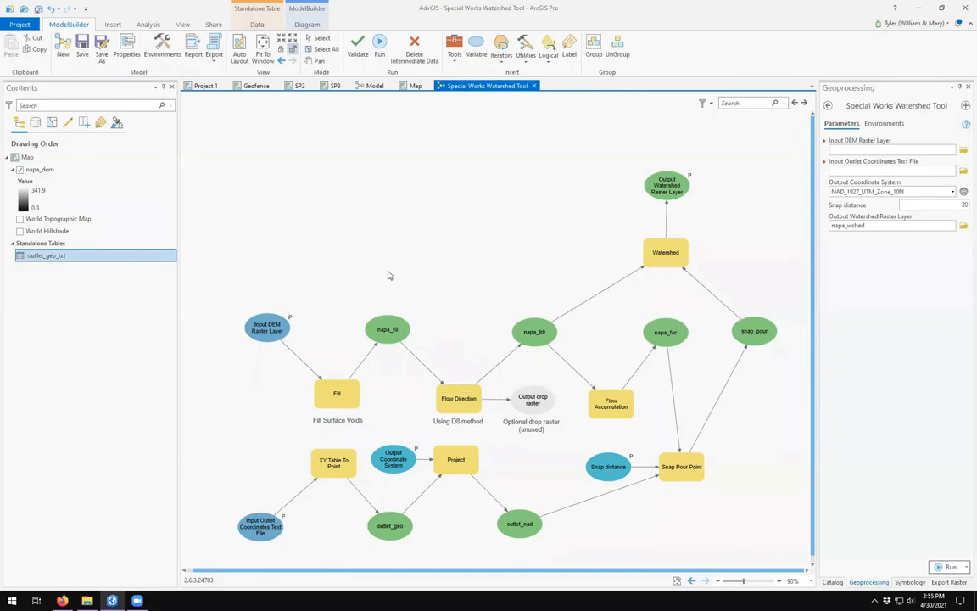
# Plug the napa_dem layer into the model's first input and relabel it Input DEM
pyautogui.click(41, 170)
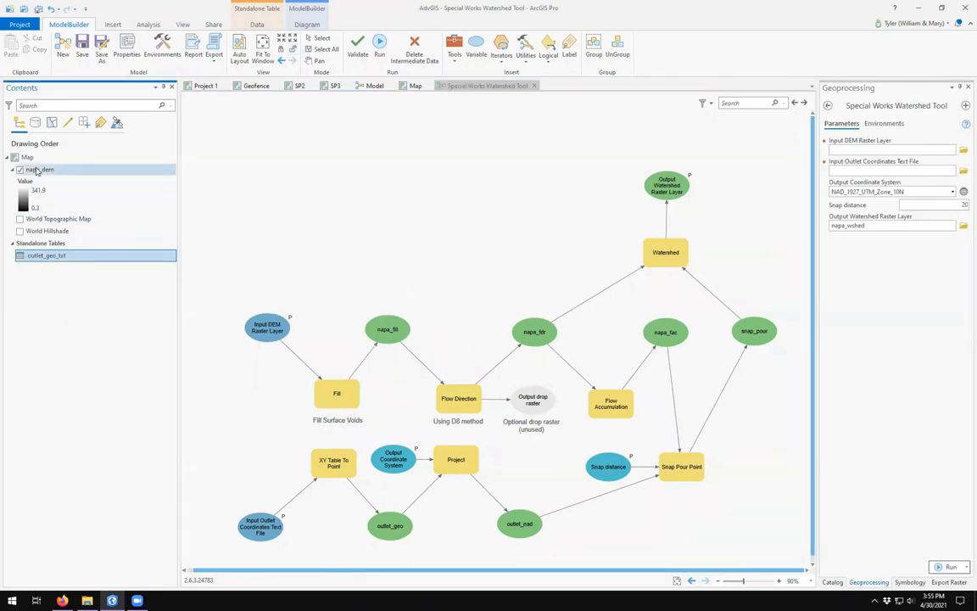
pyautogui.click(40, 170)
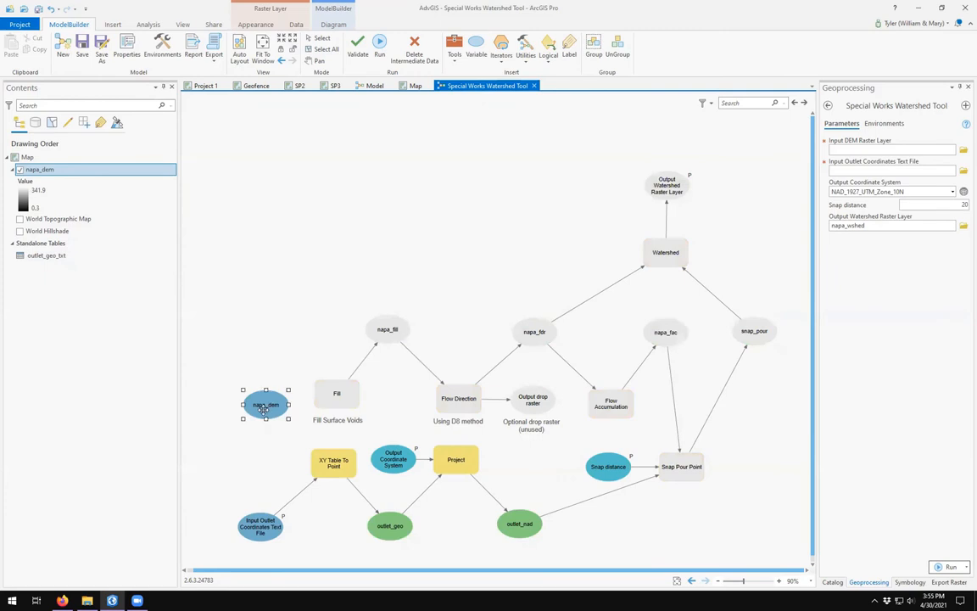
pyautogui.moveTo(265, 404); pyautogui.dragTo(271, 346)
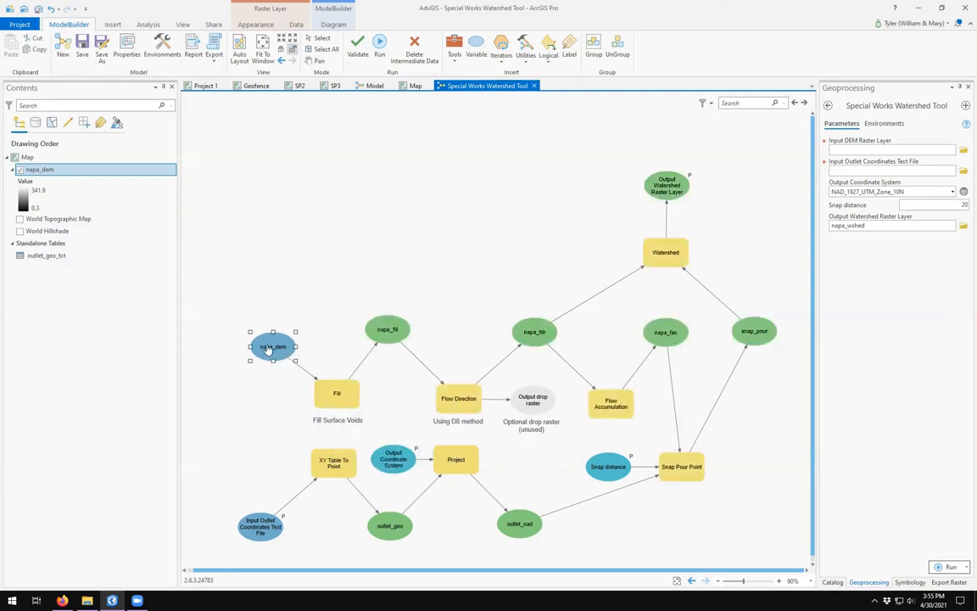
pyautogui.moveTo(282, 363)
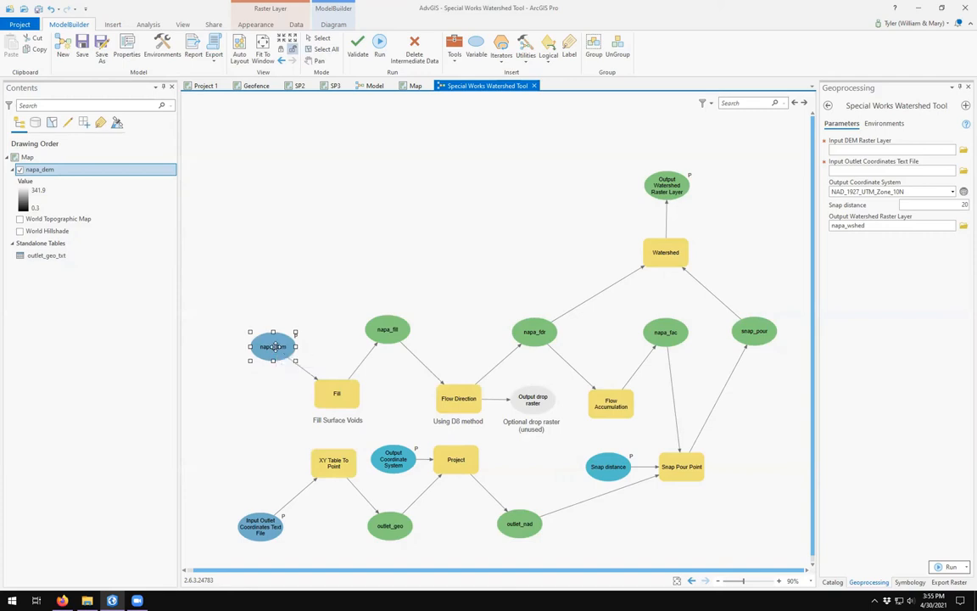
pyautogui.rightClick(273, 347)
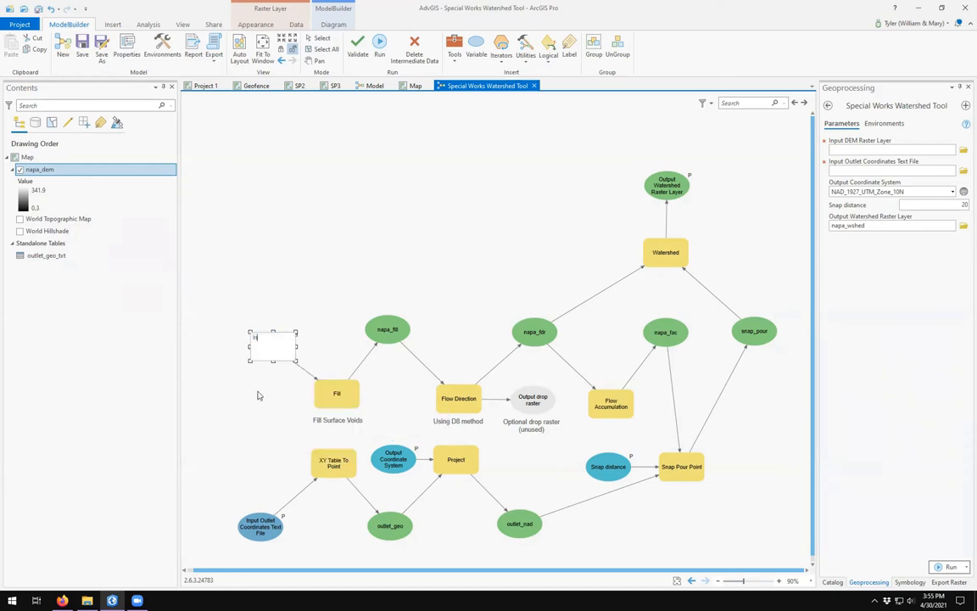
pyautogui.write('Input DEM Raster Layer')
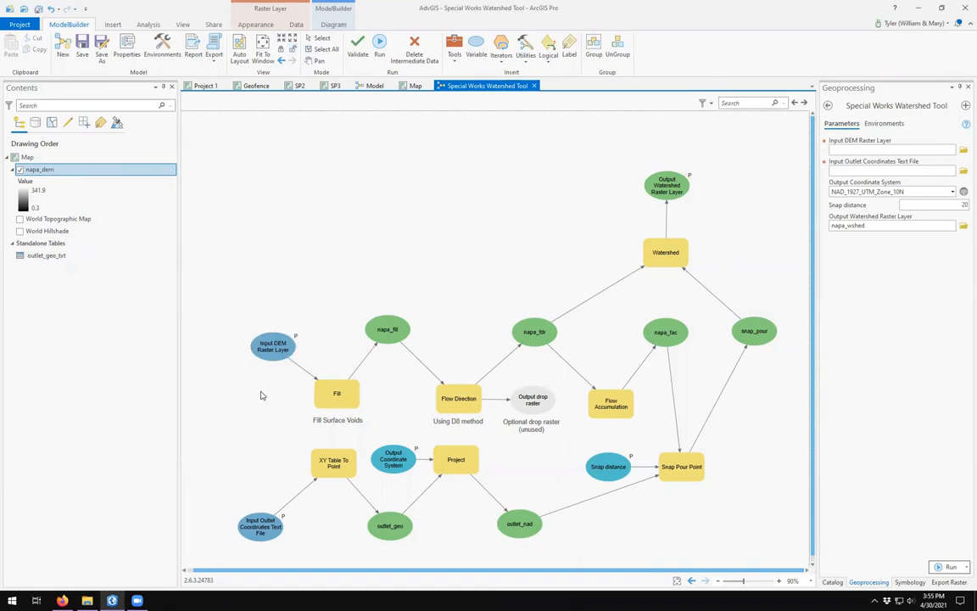
pyautogui.click(46, 254)
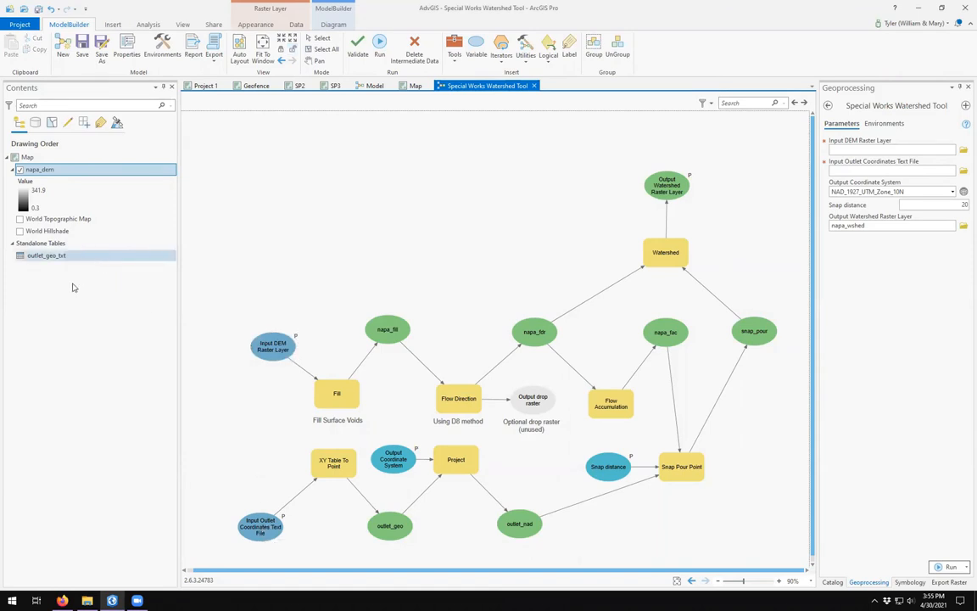
# Plug the outlet_geo_txt table into the second input, relabeled Input Outlet Coordinates Text File
pyautogui.click(48, 255)
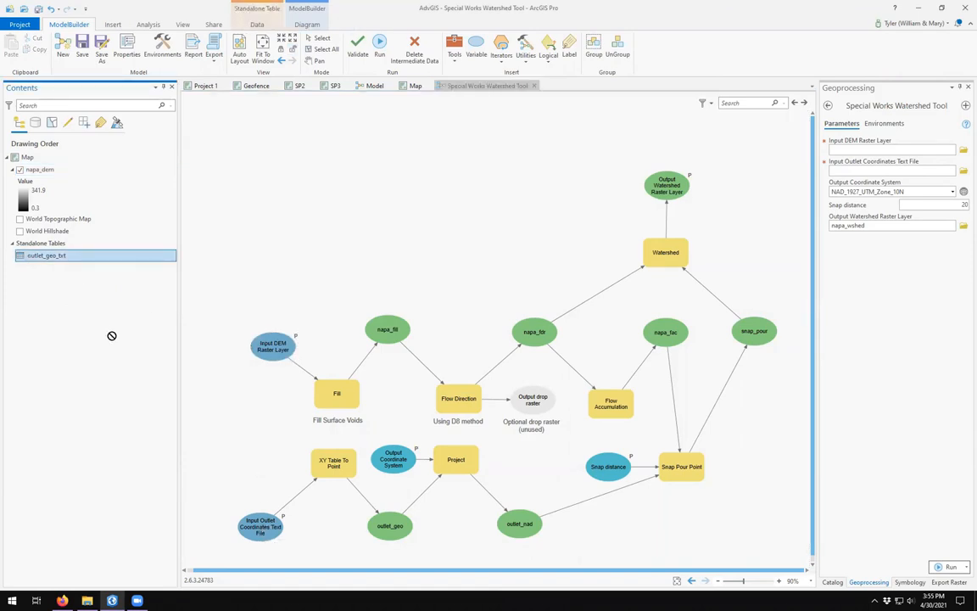
pyautogui.click(247, 482)
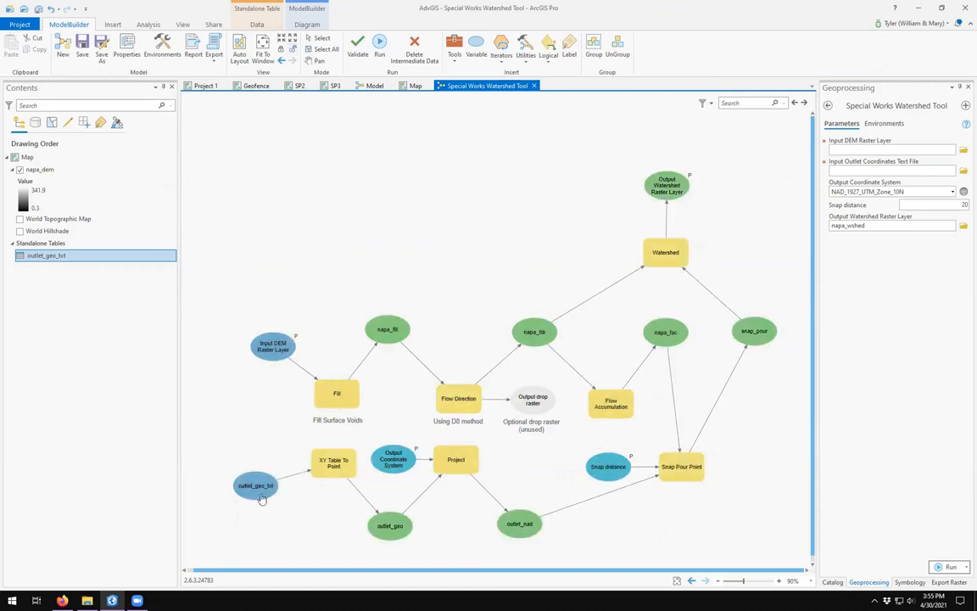
pyautogui.click(255, 492)
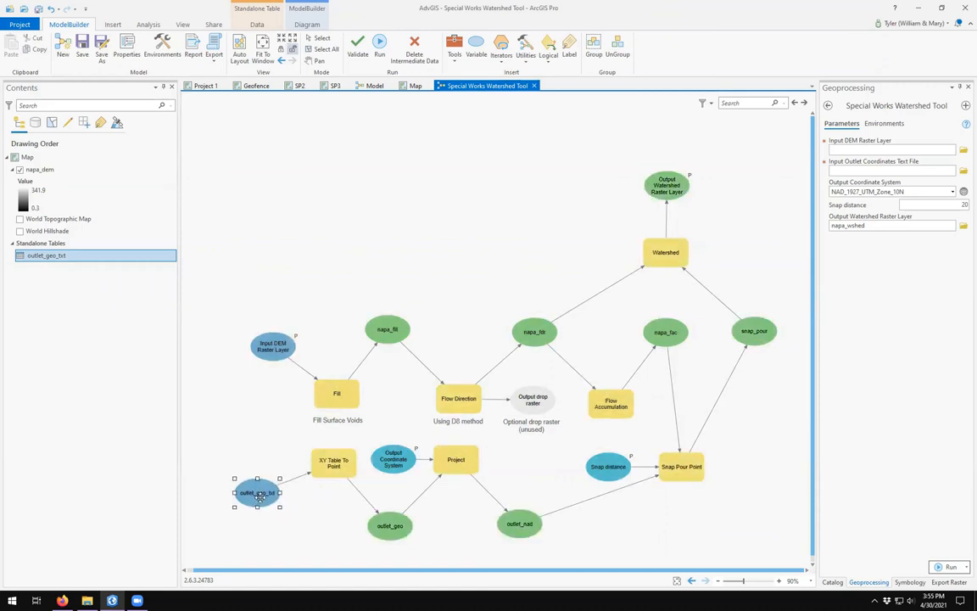
pyautogui.moveTo(258, 492); pyautogui.dragTo(268, 517)
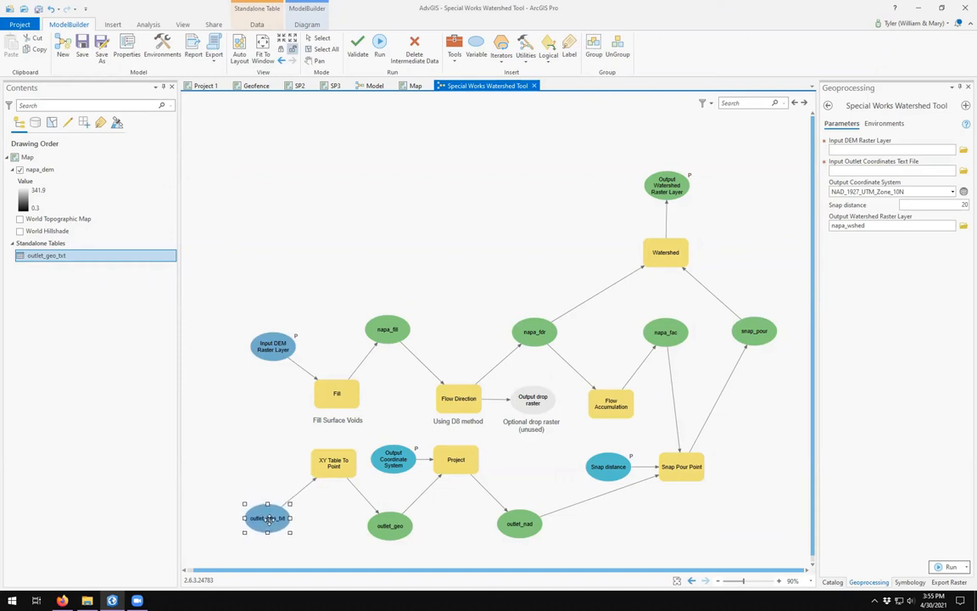
pyautogui.rightClick(268, 520)
pyautogui.write('Input Outlet Coordinates')
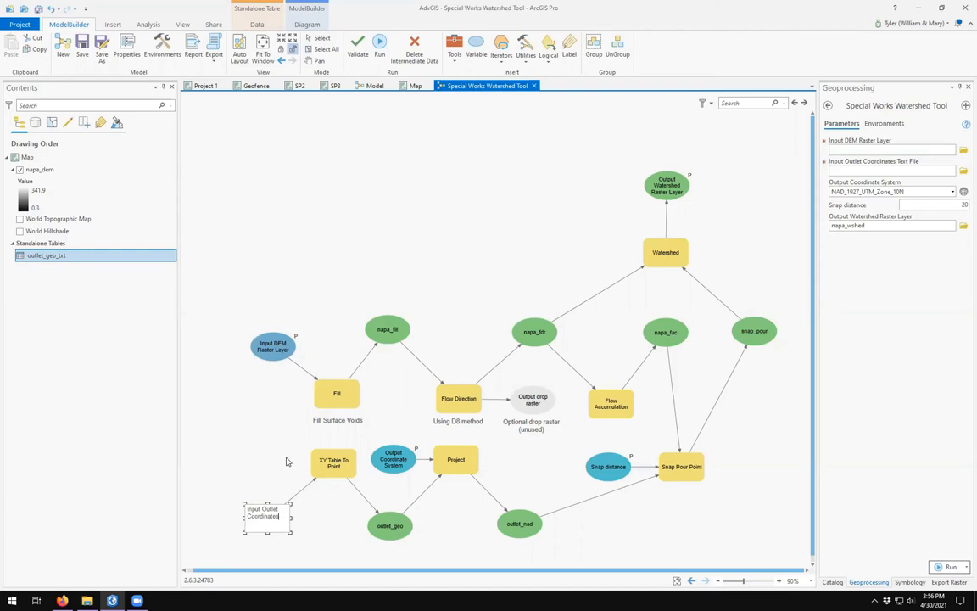
pyautogui.click(268, 516)
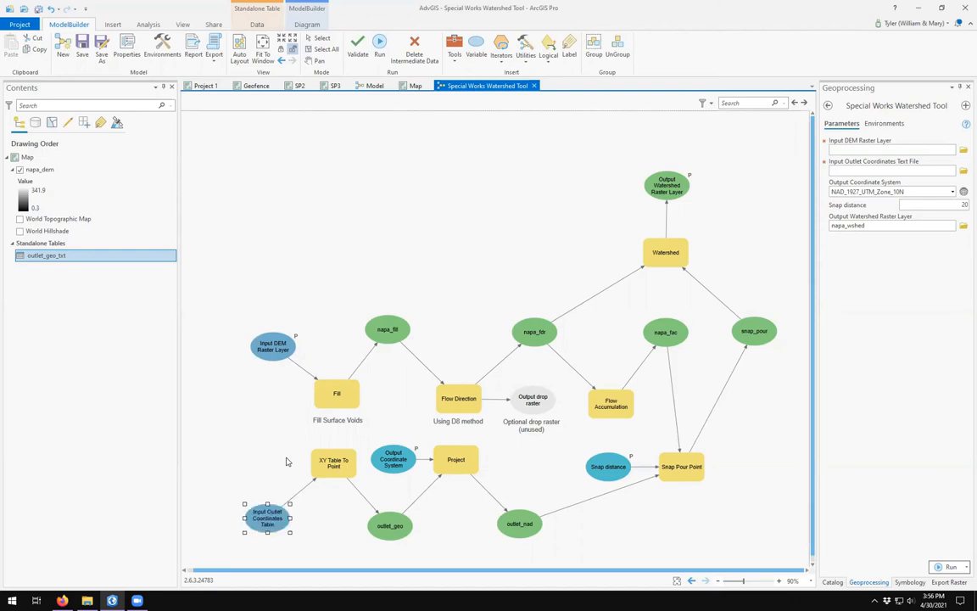
pyautogui.rightClick(269, 518)
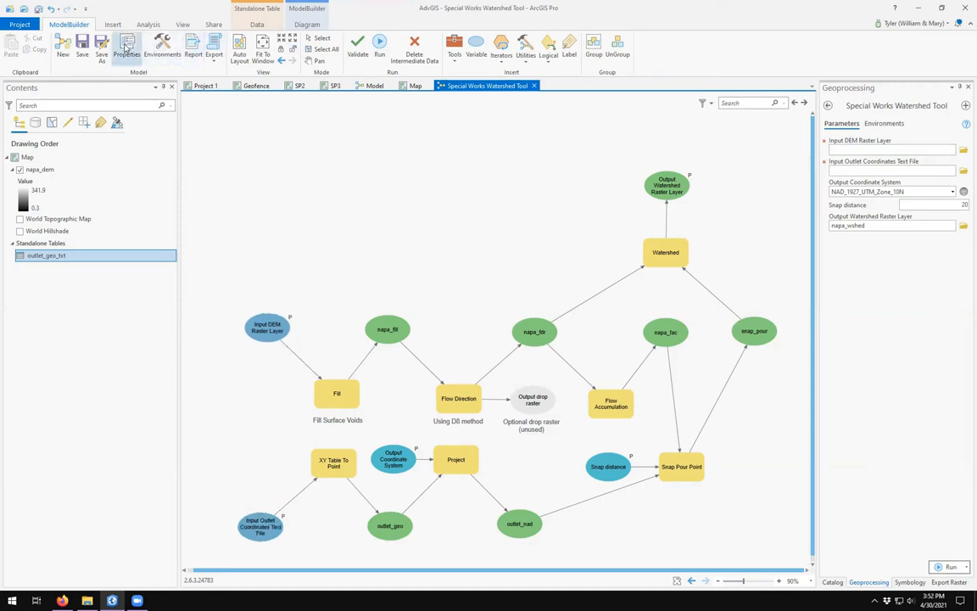
pyautogui.click(126, 47)
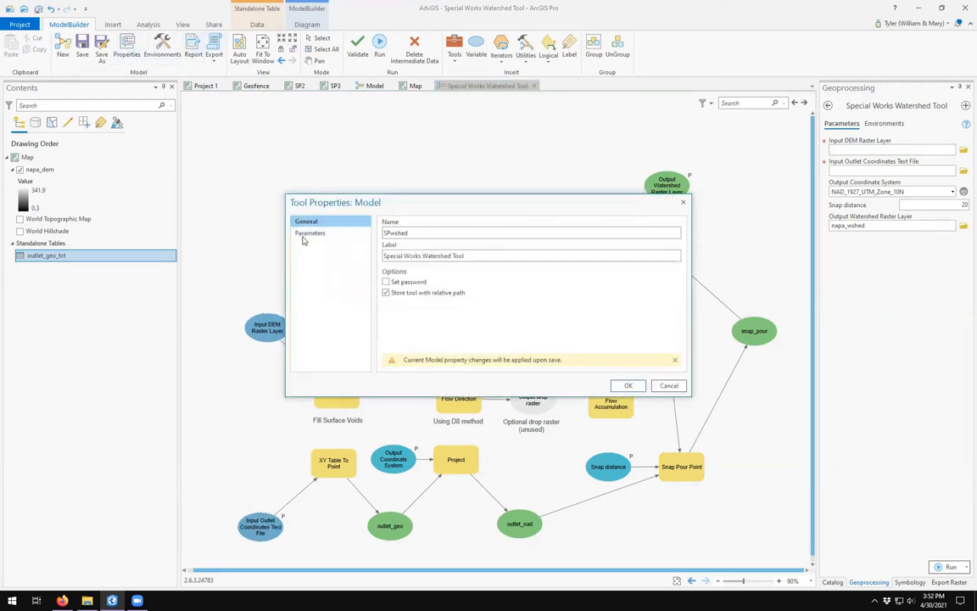
# Review the Parameters list in Tool Properties and drag the parameter rows into a new order
pyautogui.click(310, 234)
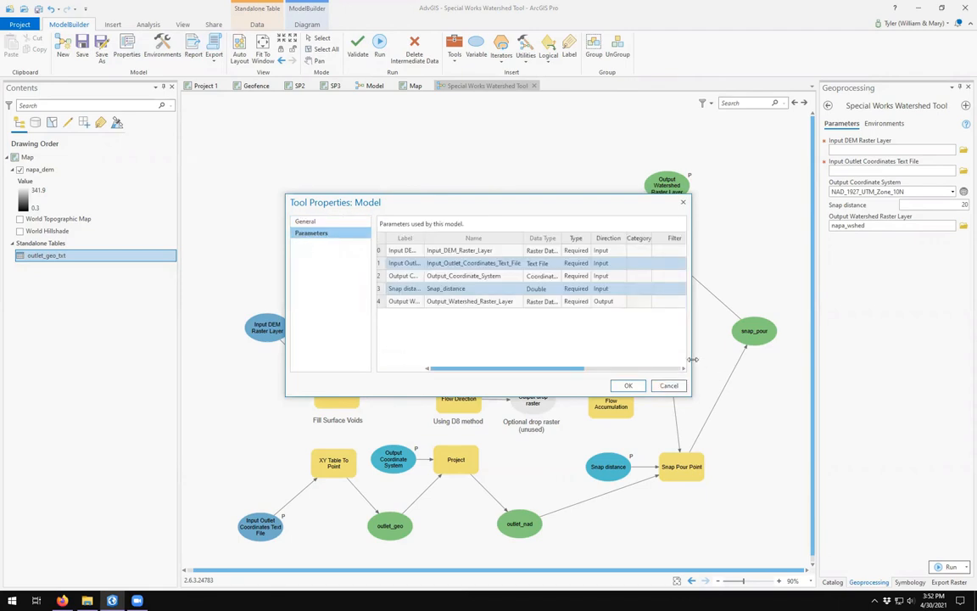
pyautogui.click(305, 221)
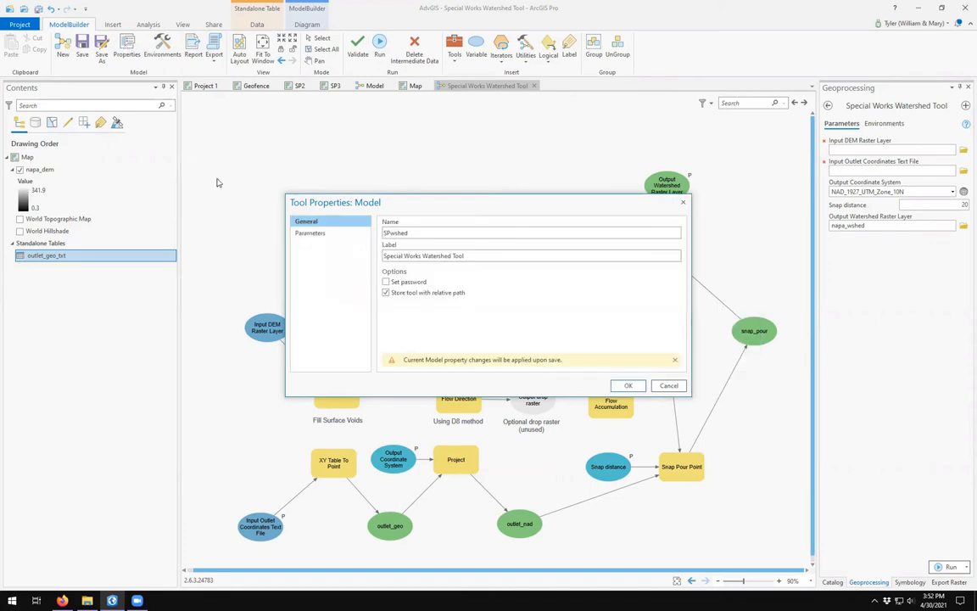
pyautogui.click(311, 234)
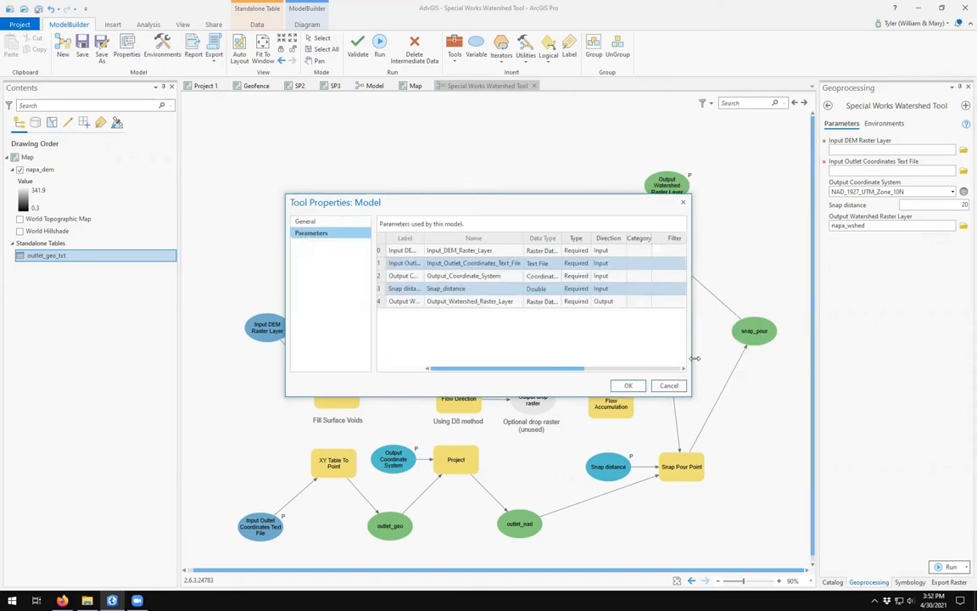
pyautogui.moveTo(690, 356); pyautogui.dragTo(757, 356)
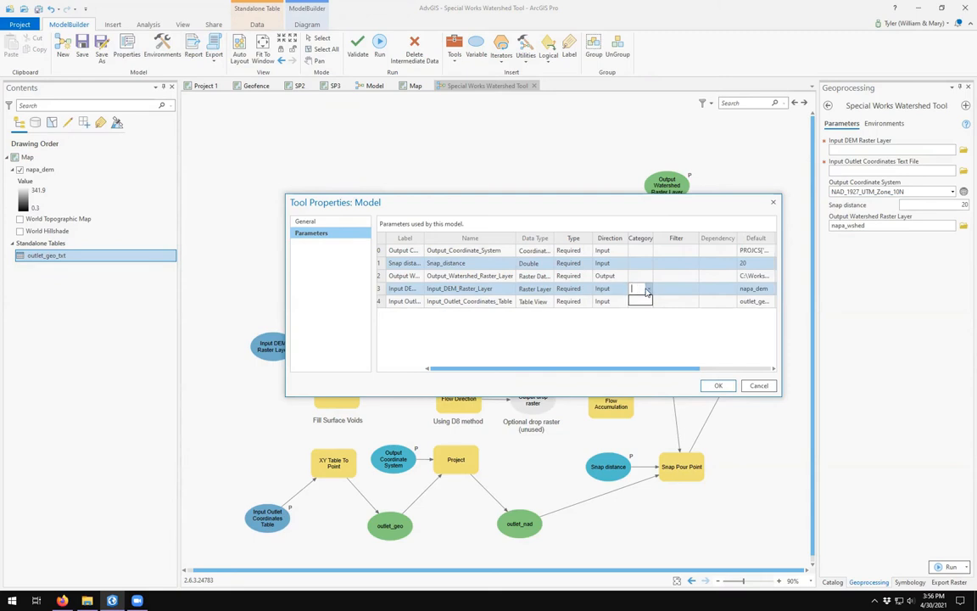
pyautogui.click(675, 288)
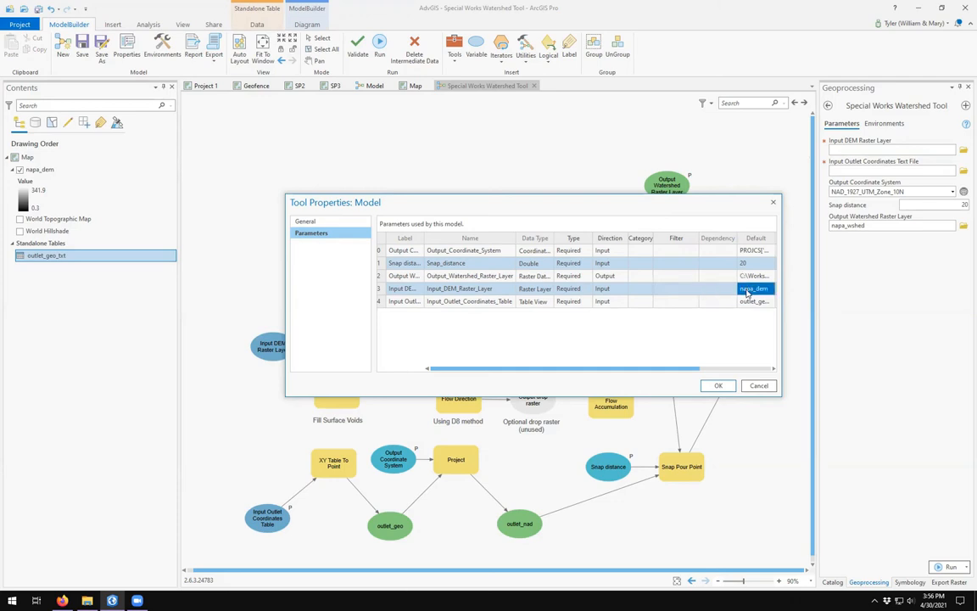
pyautogui.moveTo(780, 297); pyautogui.dragTo(916, 302)
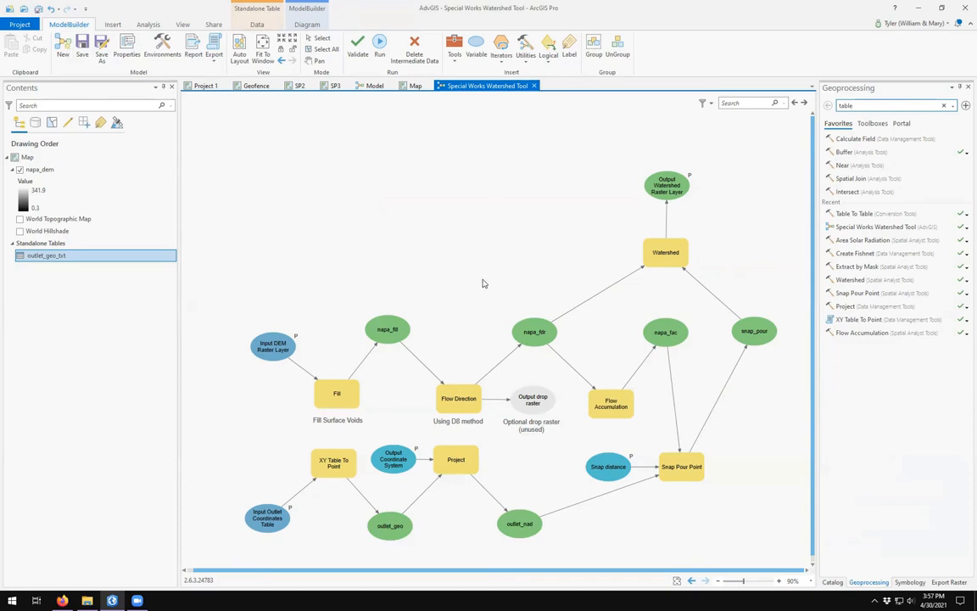
pyautogui.moveTo(471, 288)
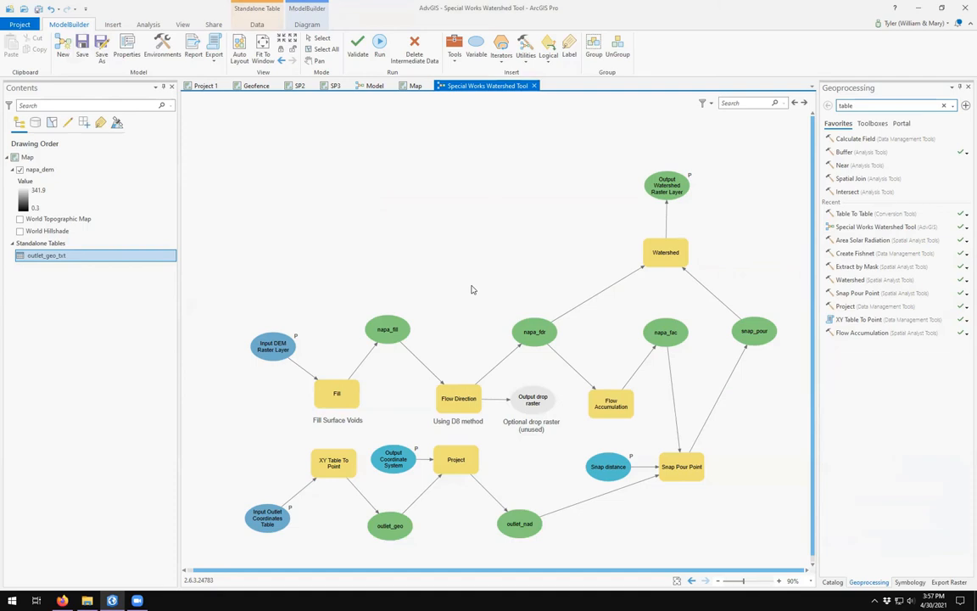
pyautogui.moveTo(433, 188)
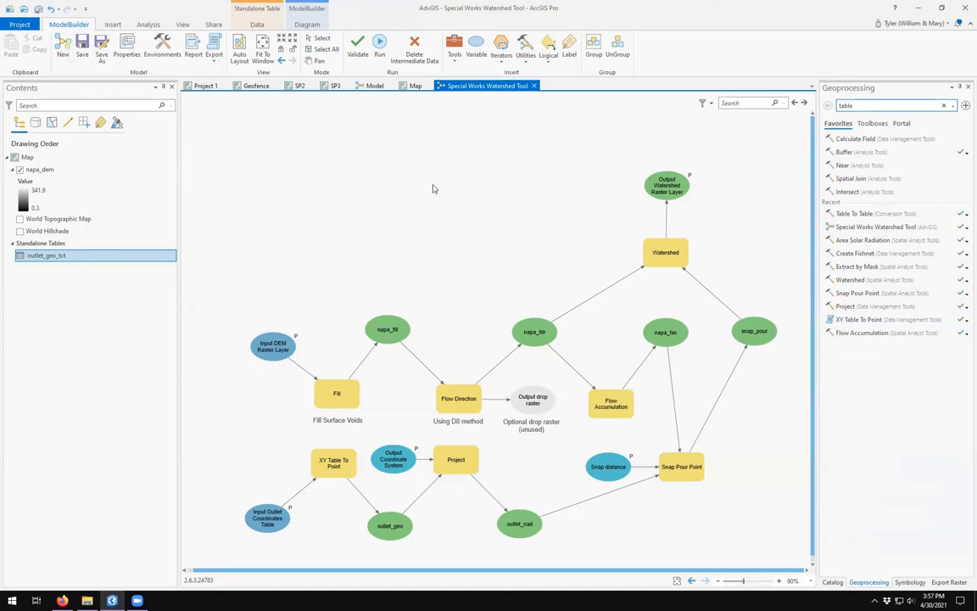
# Show the Catalog pane and run the Special Works Watershed Tool model
pyautogui.click(831, 582)
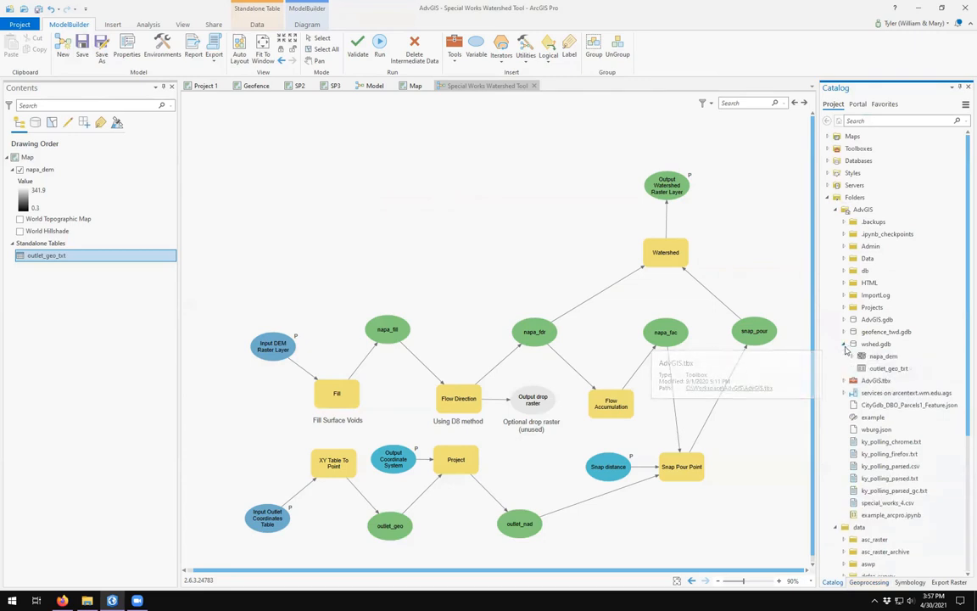
pyautogui.click(889, 366)
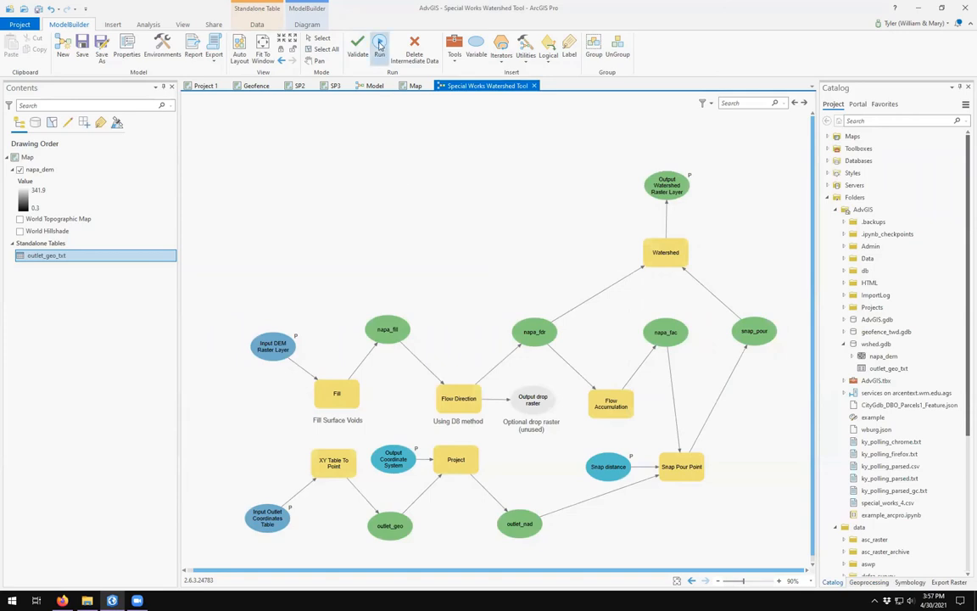
pyautogui.click(380, 42)
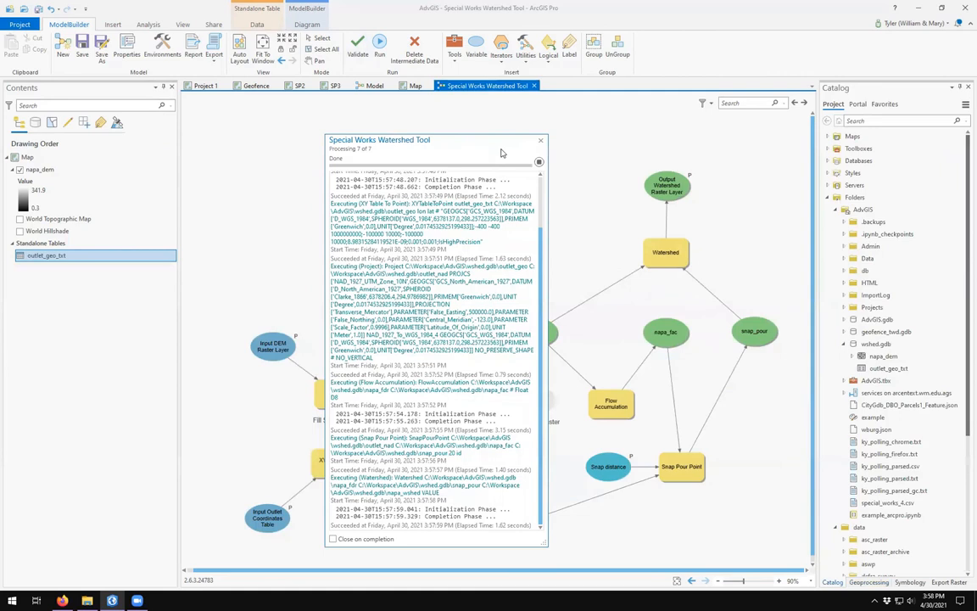
# Refresh wshed.gdb so napa_fill, outlet_nad, snap_pour and napa_wshed appear
pyautogui.click(879, 343)
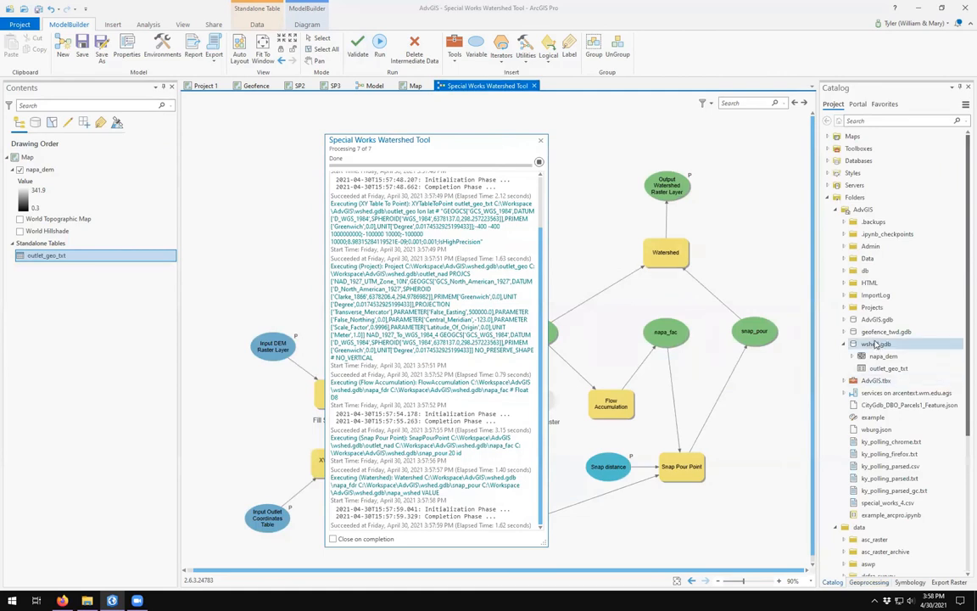
pyautogui.rightClick(879, 343)
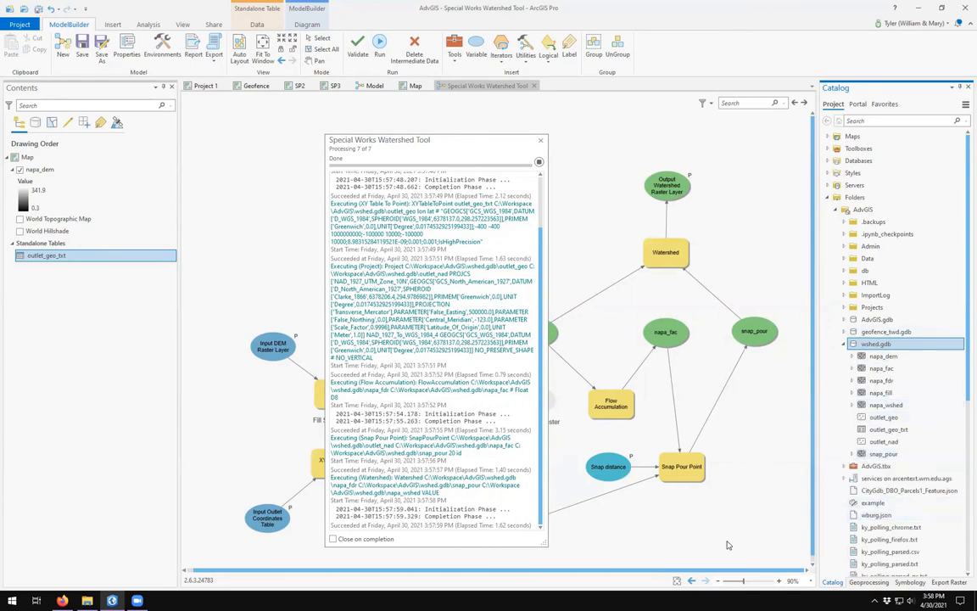
pyautogui.moveTo(502, 136)
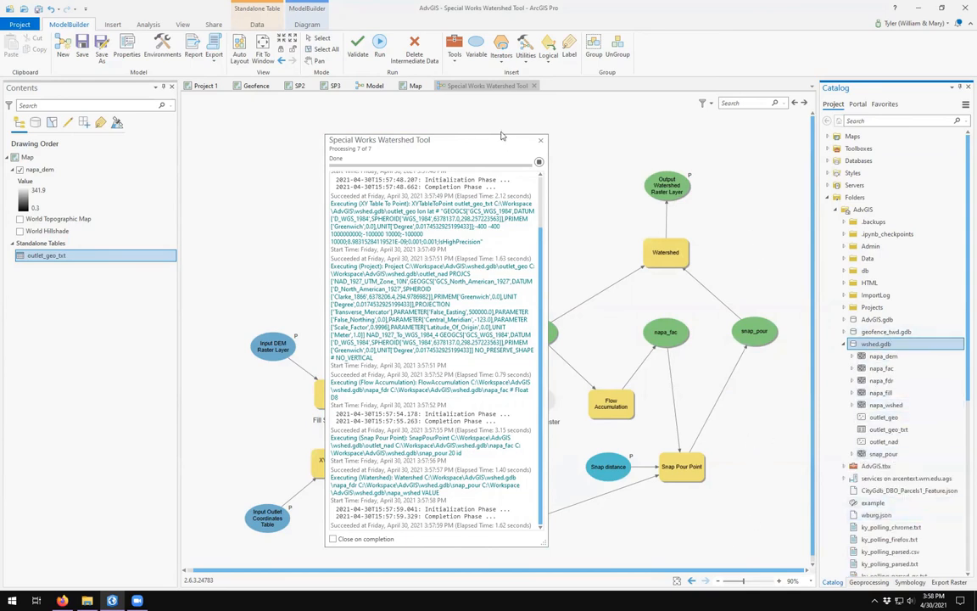
pyautogui.click(539, 139)
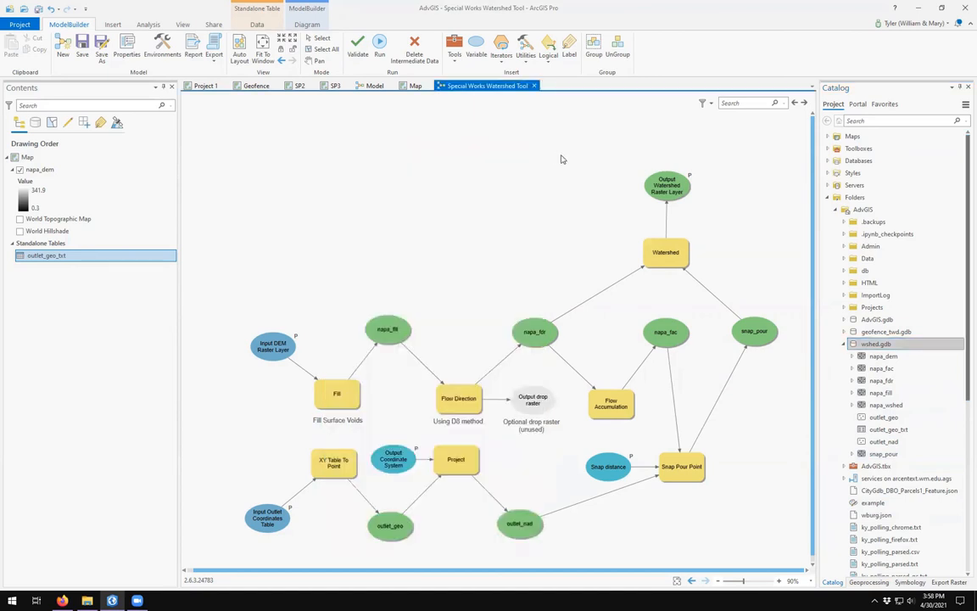
# Add the napa_fdr and napa_fac rasters to the map, building pyramids for each
pyautogui.click(414, 85)
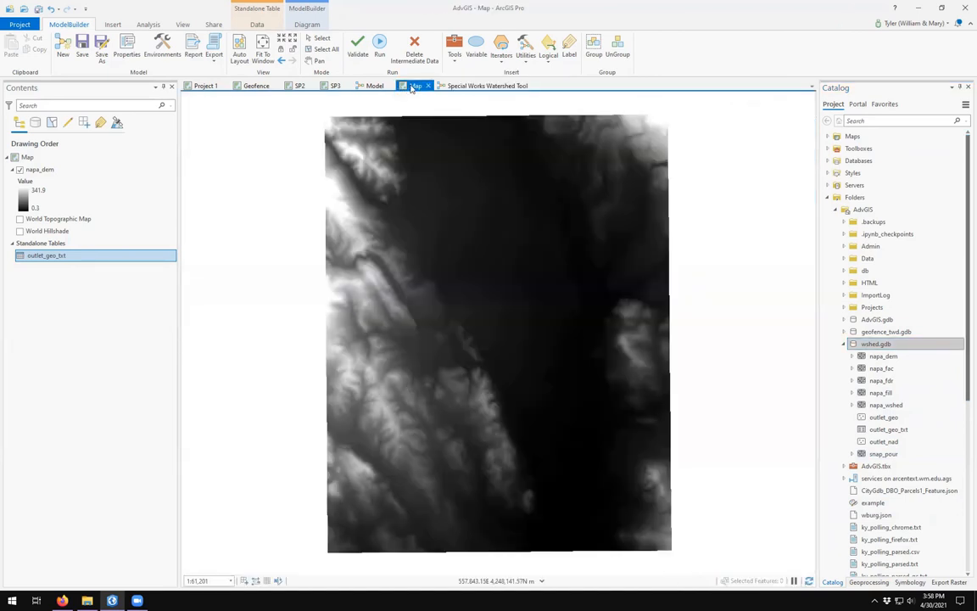
pyautogui.click(123, 24)
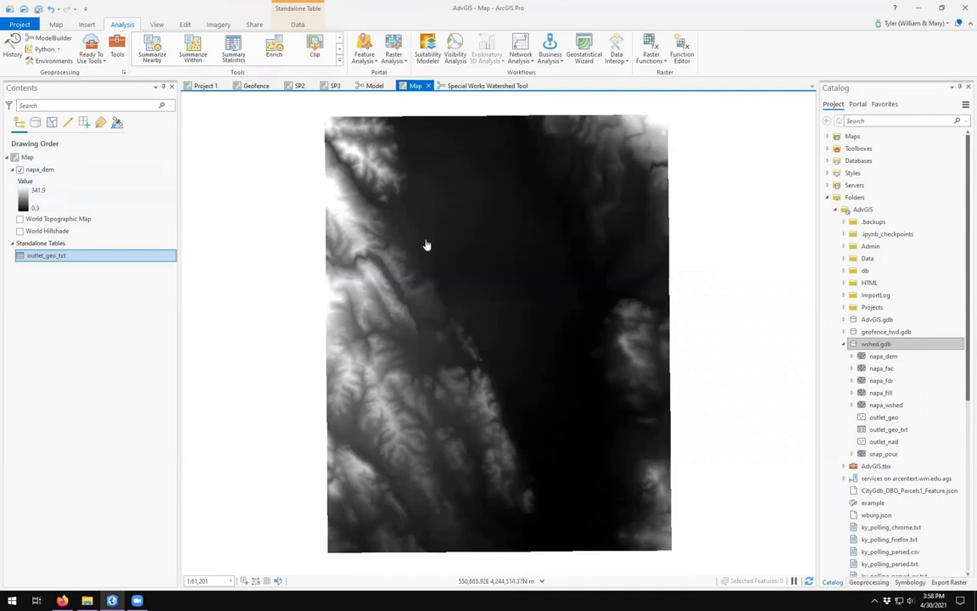
pyautogui.click(21, 169)
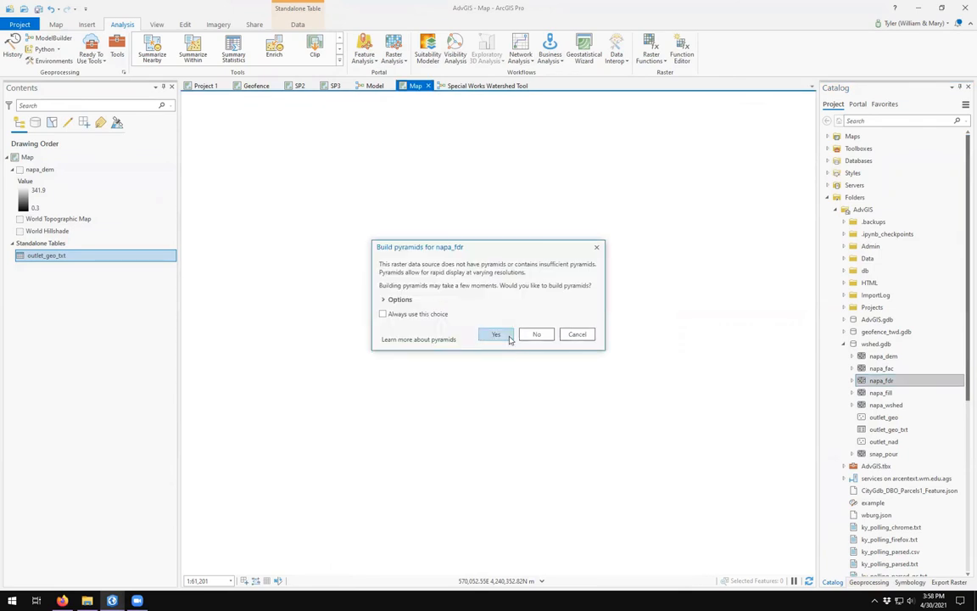
pyautogui.click(495, 332)
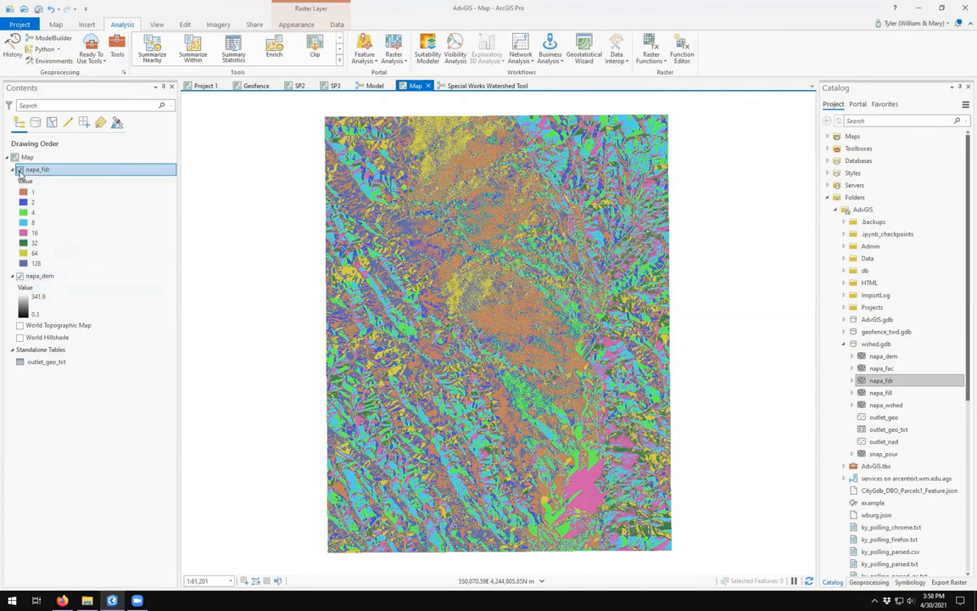
pyautogui.click(20, 169)
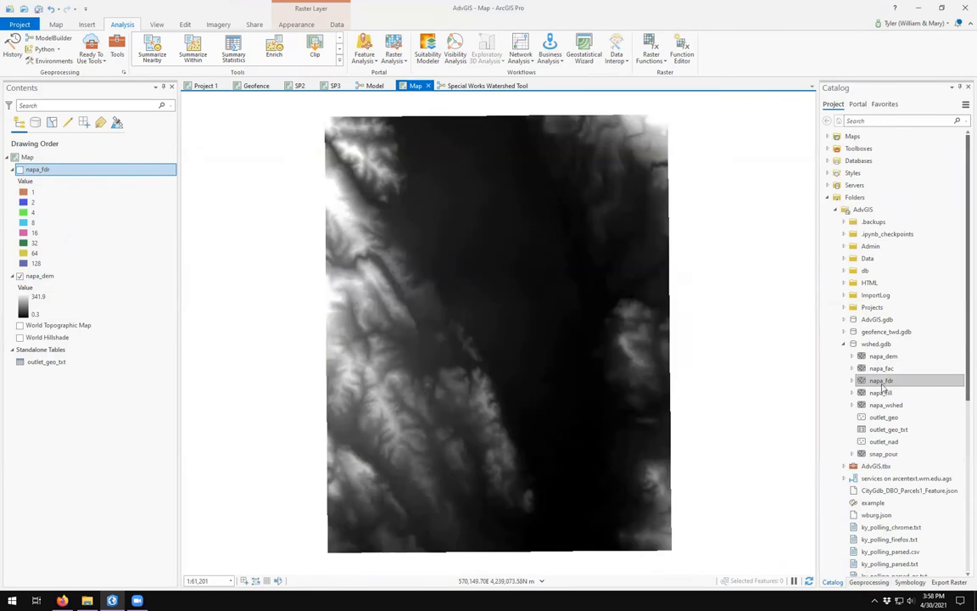
pyautogui.click(882, 366)
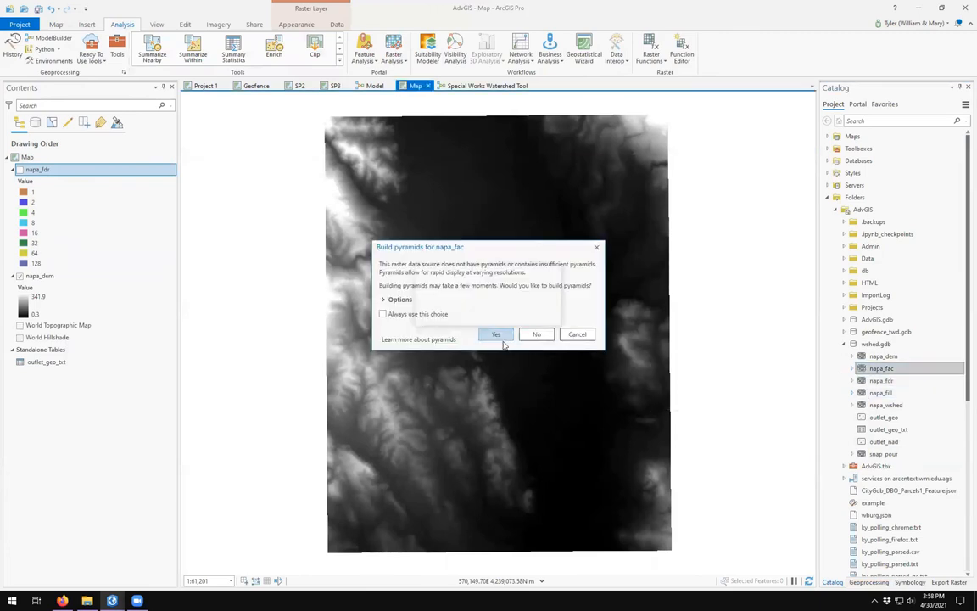
pyautogui.click(496, 332)
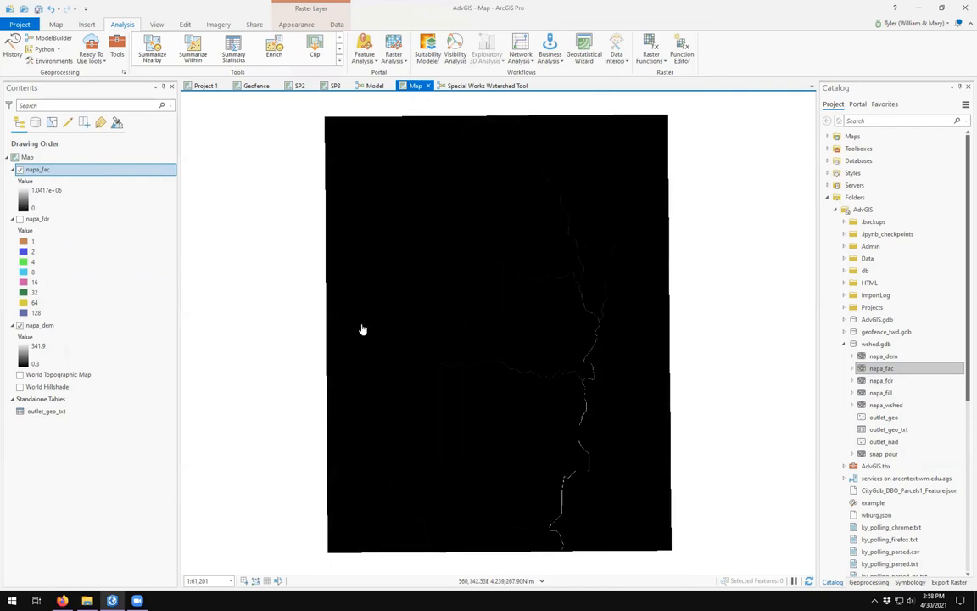
pyautogui.moveTo(594, 319)
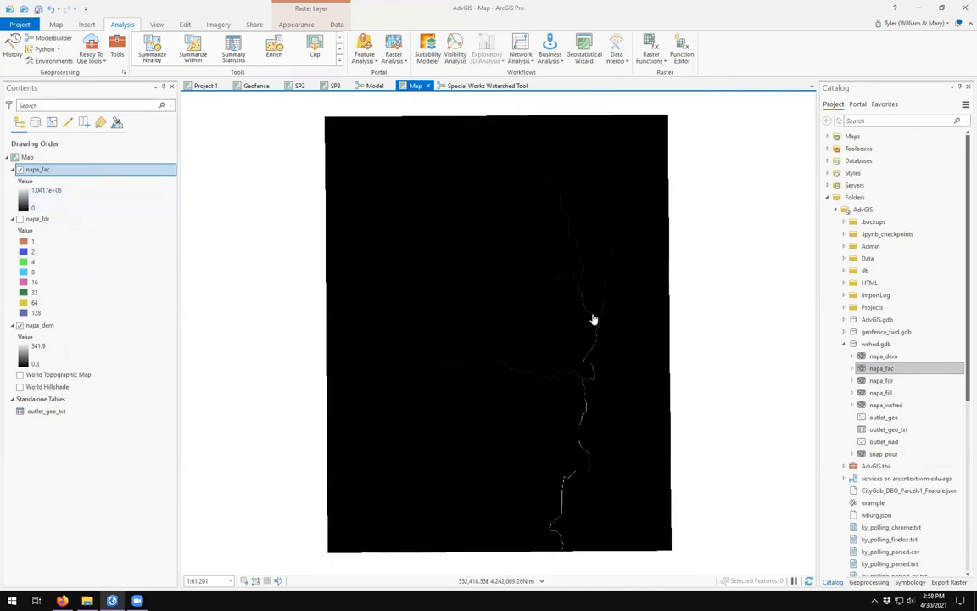
# Restretch napa_fac by Standard Deviation so its stream network shows
pyautogui.click(852, 369)
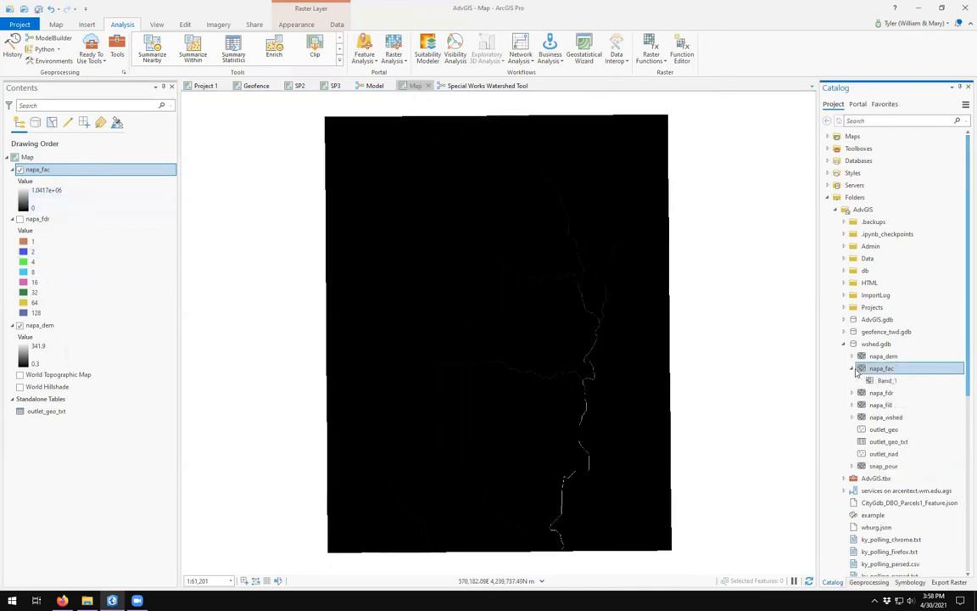
pyautogui.click(852, 368)
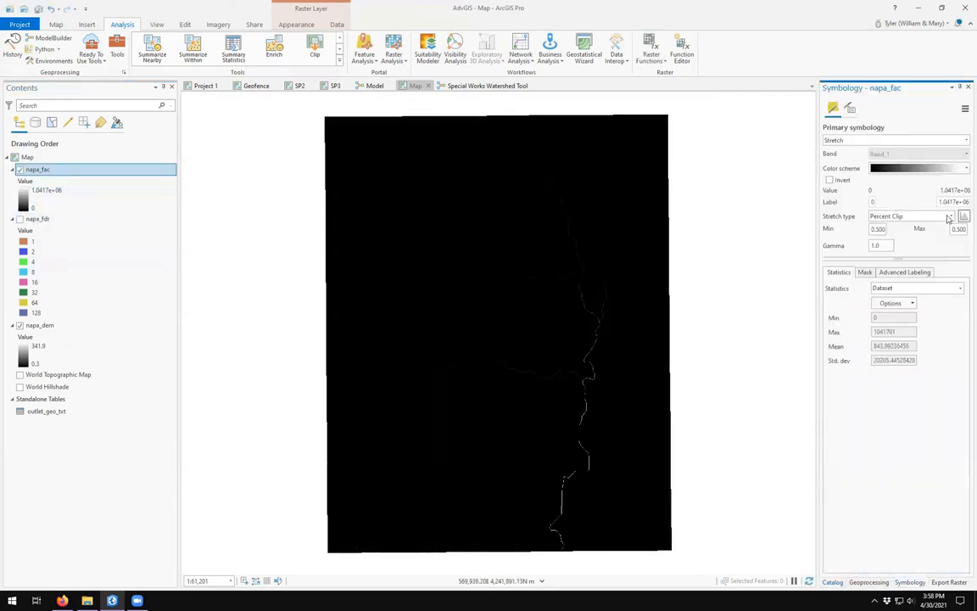
pyautogui.click(913, 215)
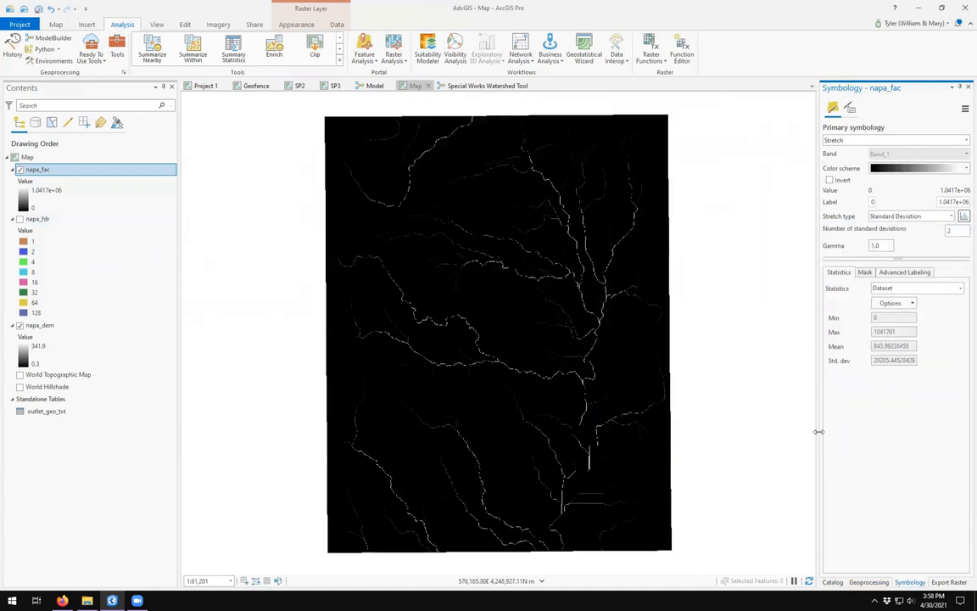
pyautogui.click(831, 582)
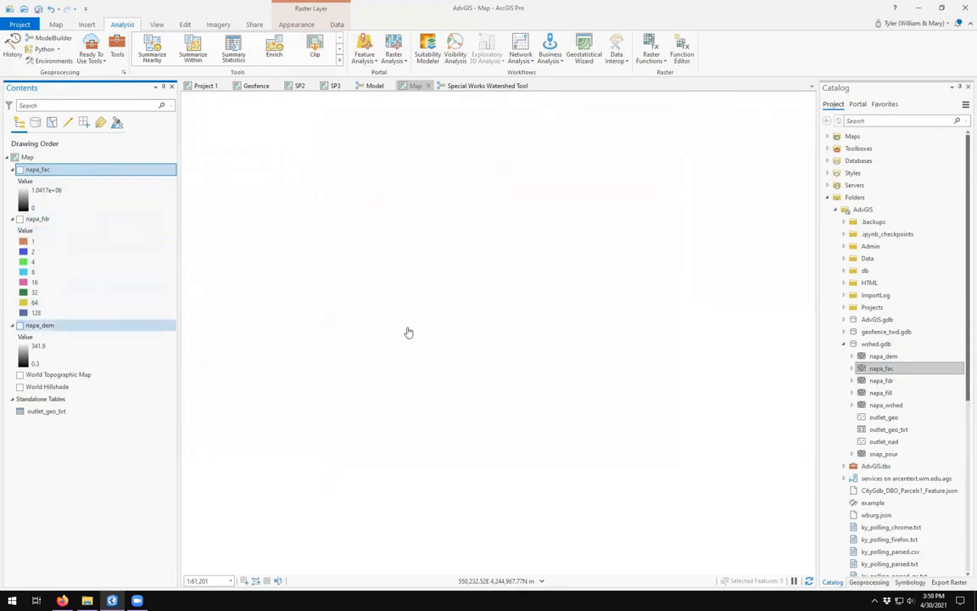
# Add the outlet_geo points and the snap_pour raster to the map from Catalog
pyautogui.click(884, 418)
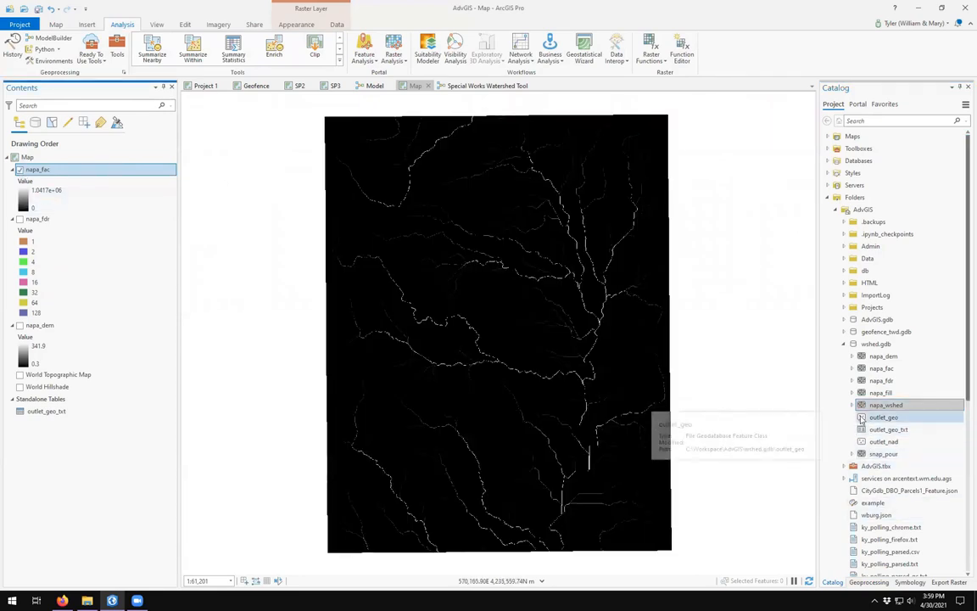
pyautogui.doubleClick(884, 417)
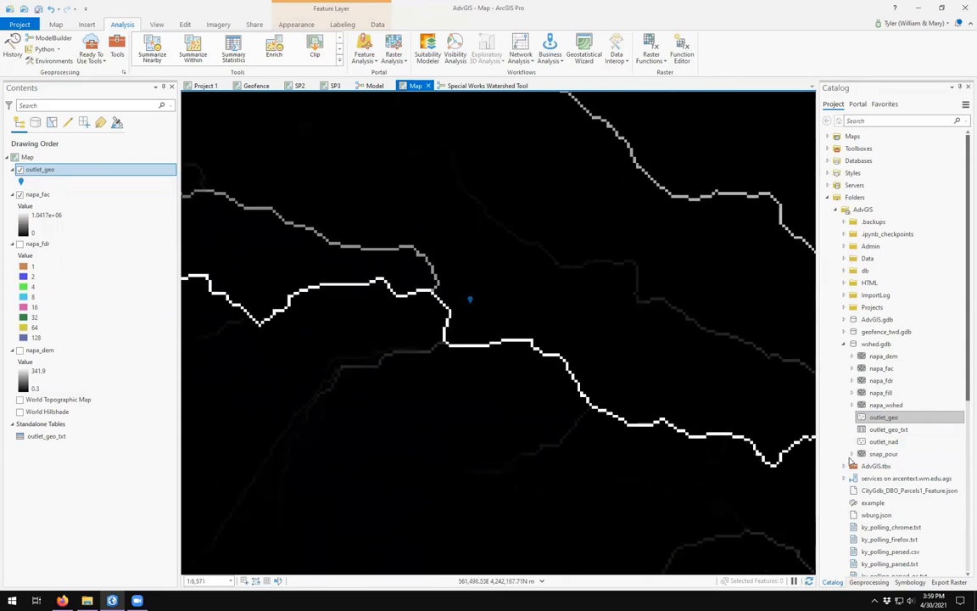
pyautogui.click(882, 453)
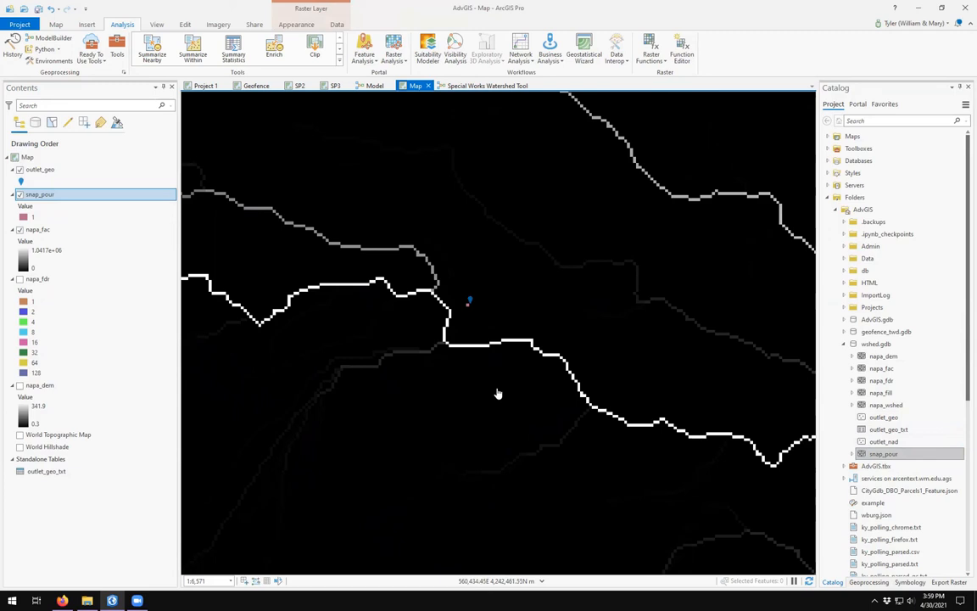
pyautogui.moveTo(466, 305)
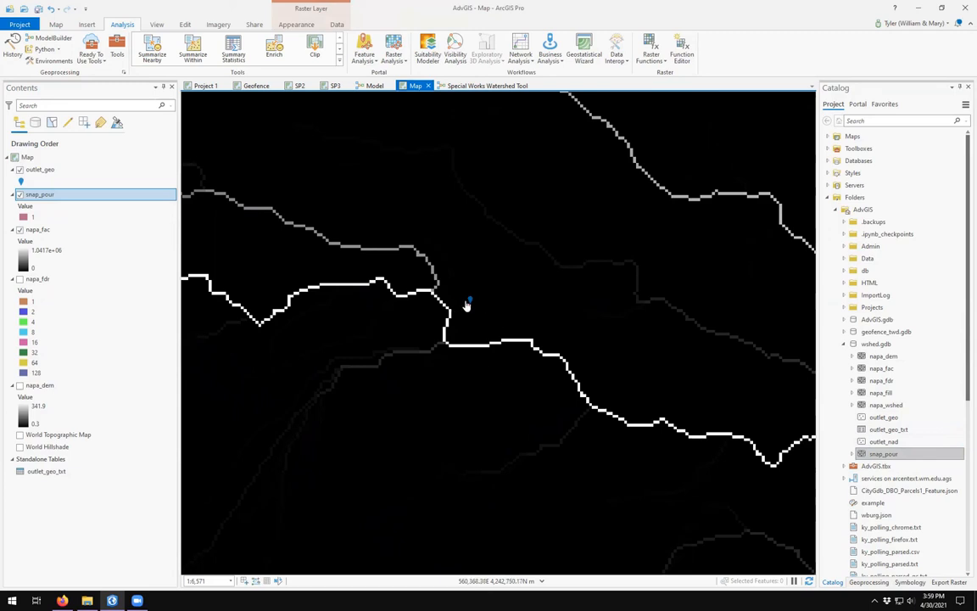
pyautogui.moveTo(455, 309)
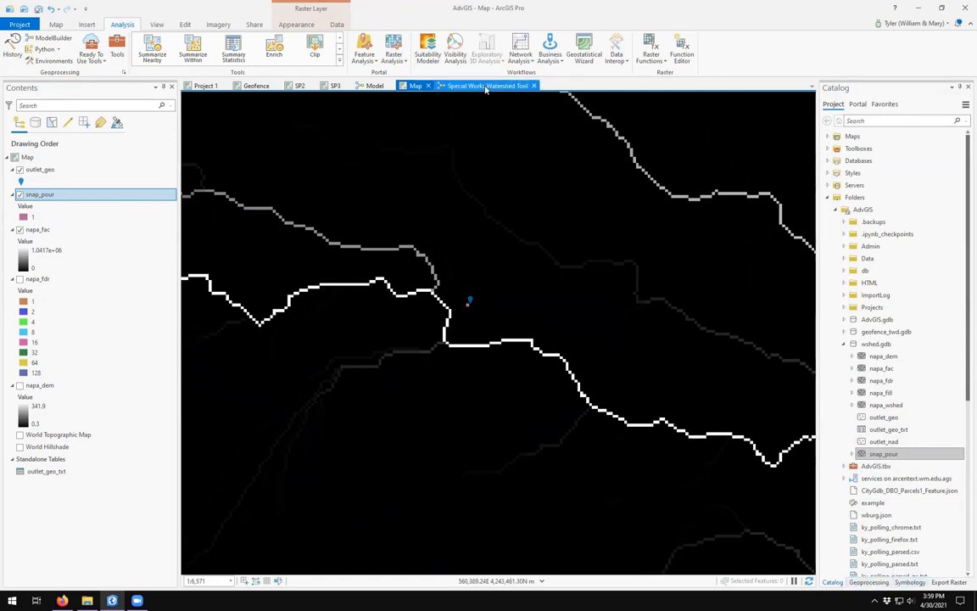
# Check the Snap distance value in the model diagram, confirm it, and rerun the model
pyautogui.click(485, 85)
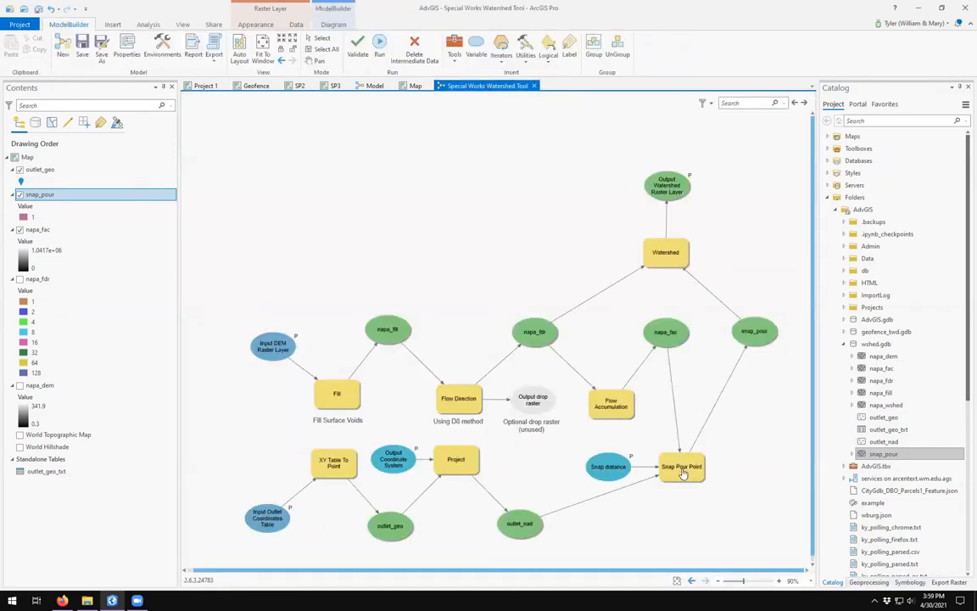
pyautogui.doubleClick(607, 467)
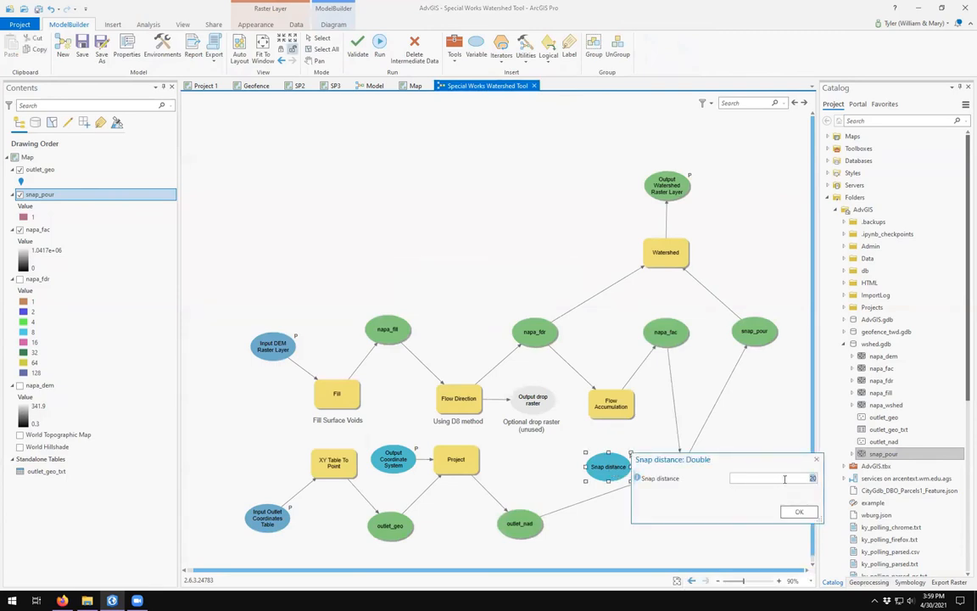
pyautogui.click(414, 85)
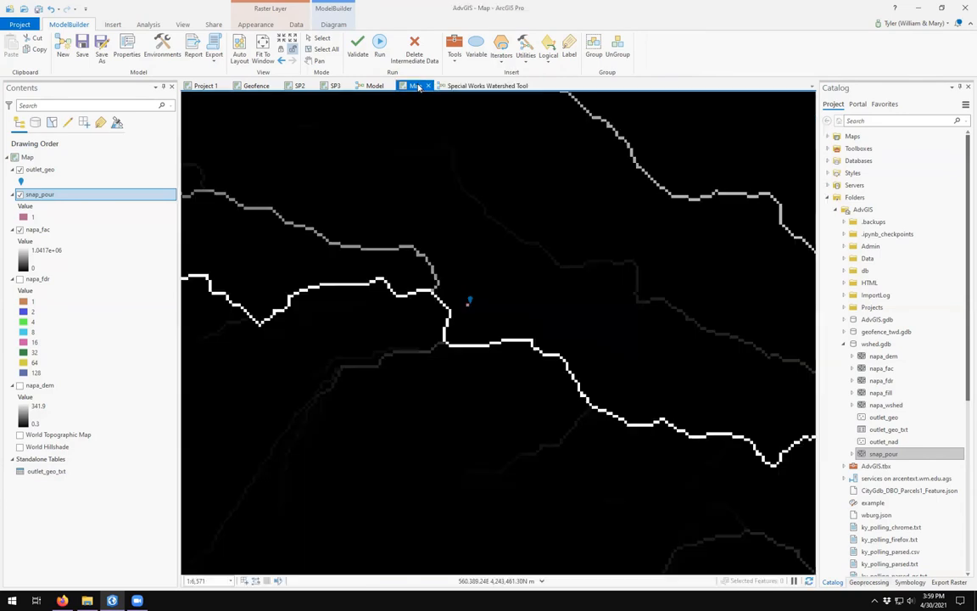
pyautogui.click(122, 24)
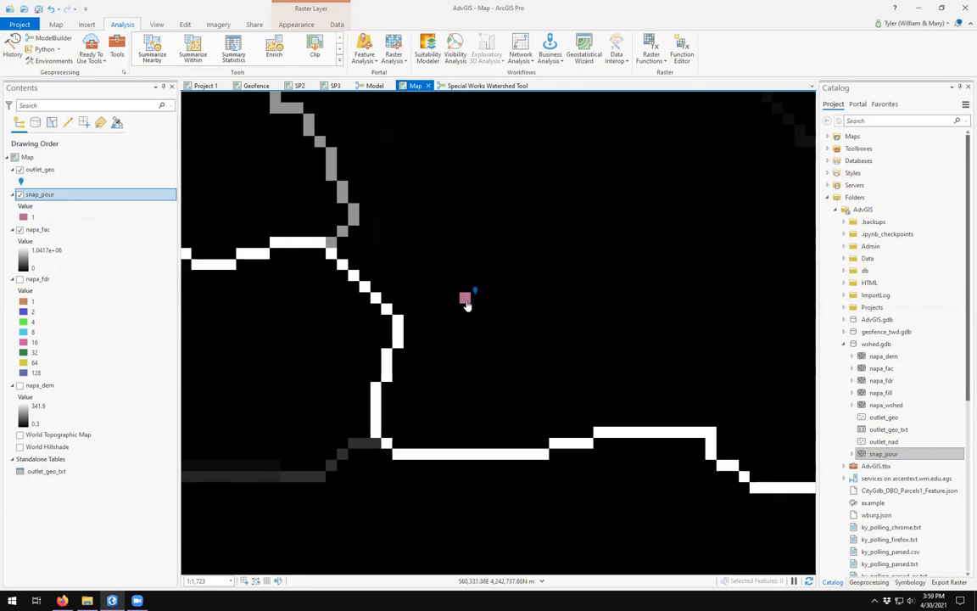
pyautogui.moveTo(451, 312)
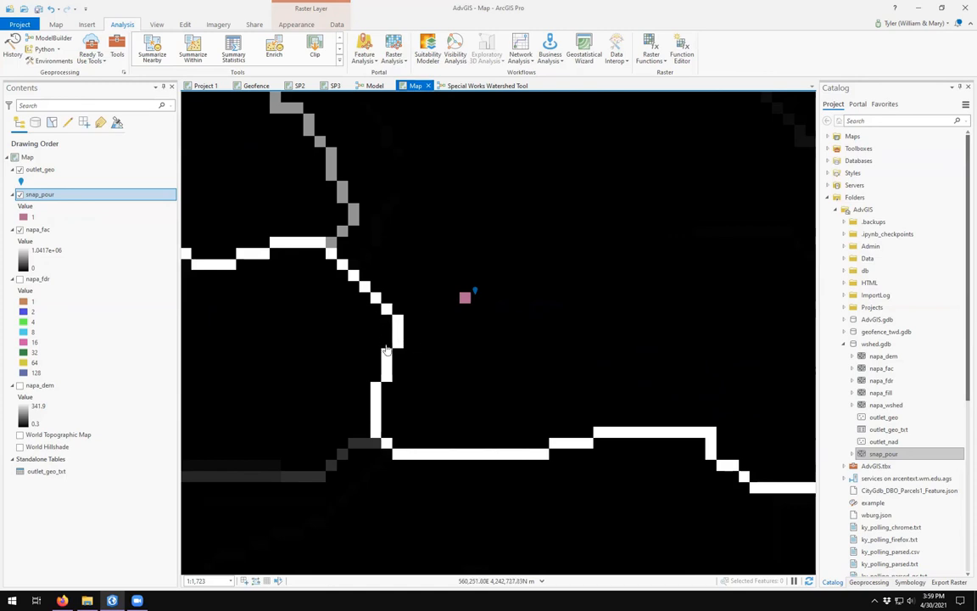
pyautogui.click(485, 85)
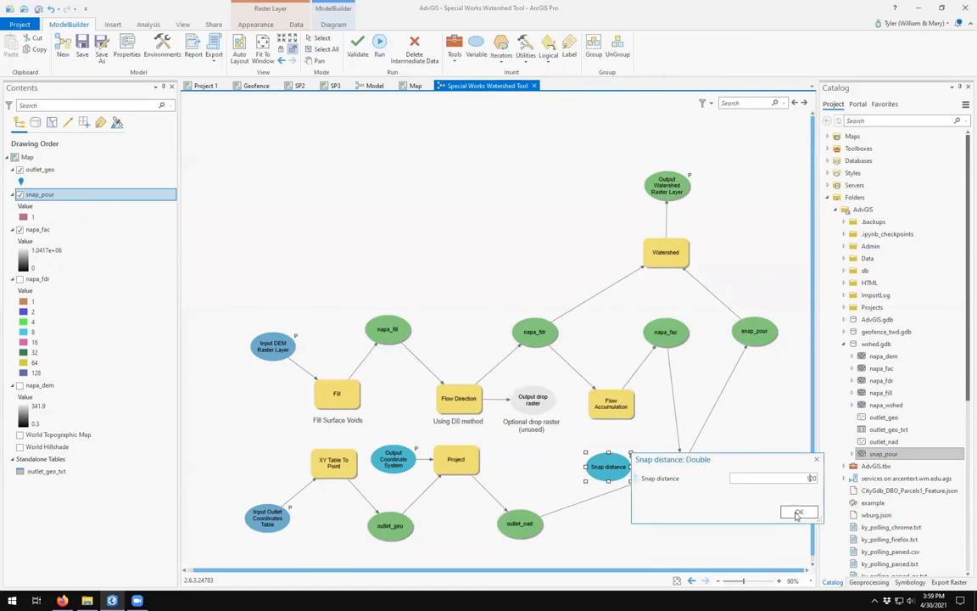
pyautogui.click(797, 512)
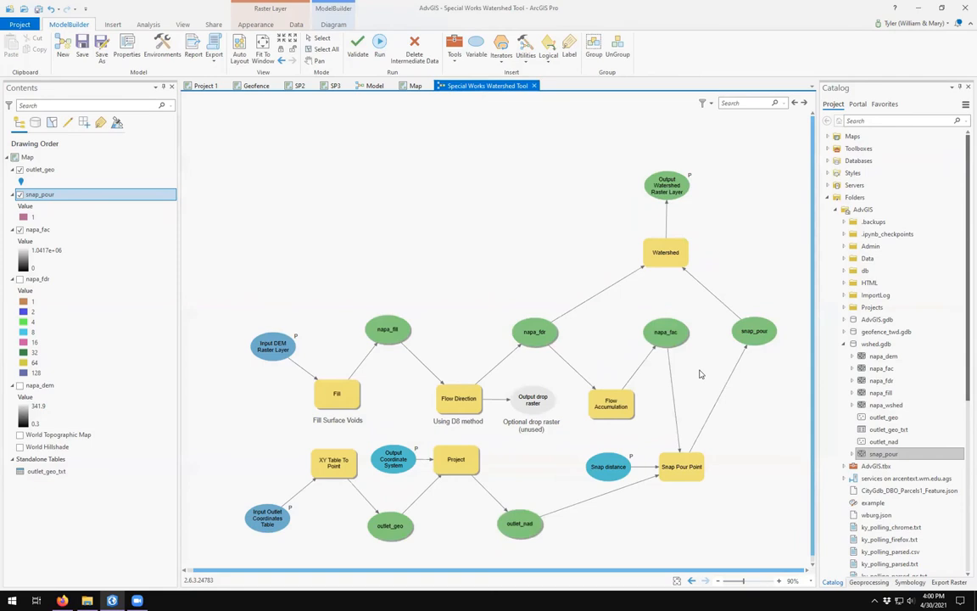
pyautogui.moveTo(417, 227)
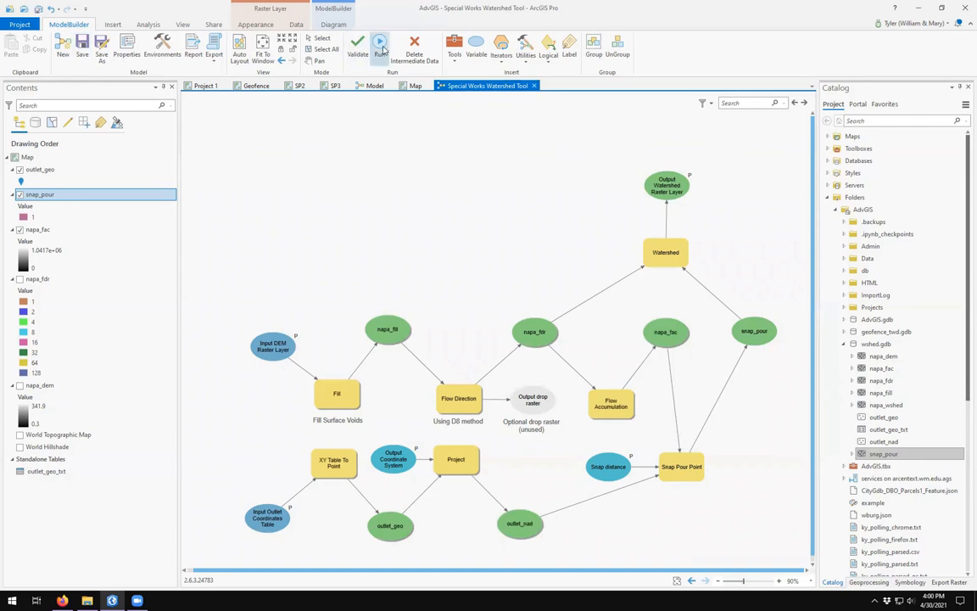
pyautogui.click(380, 43)
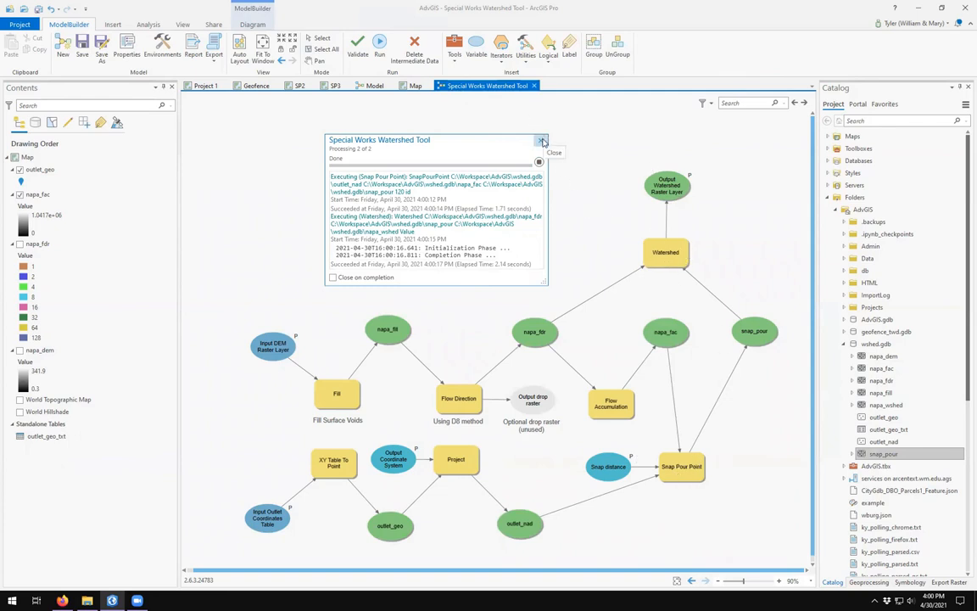
# Add the refreshed snap_pour and the napa_wshed watershed raster to the map, answering the pyramids prompt
pyautogui.click(416, 85)
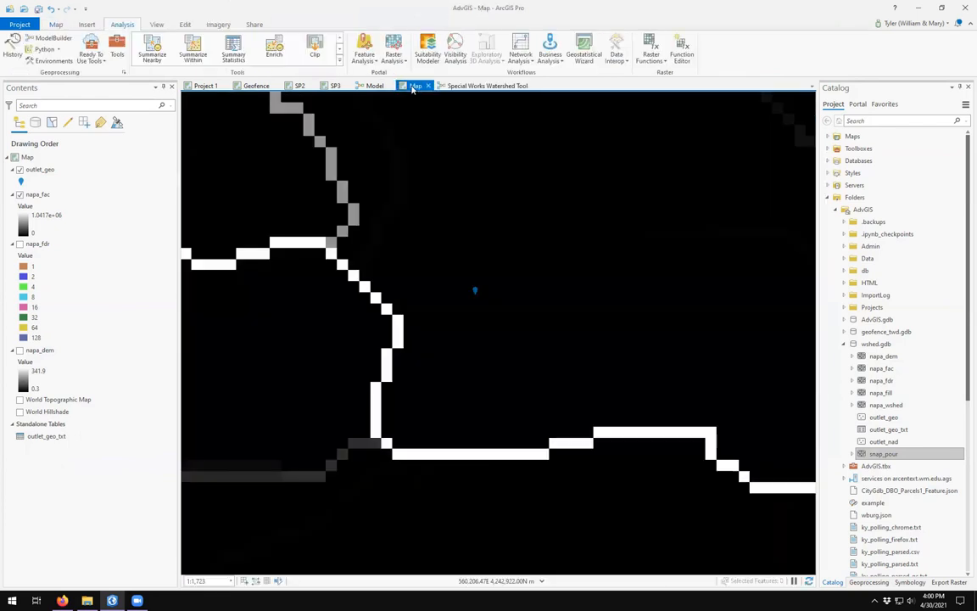
pyautogui.click(20, 170)
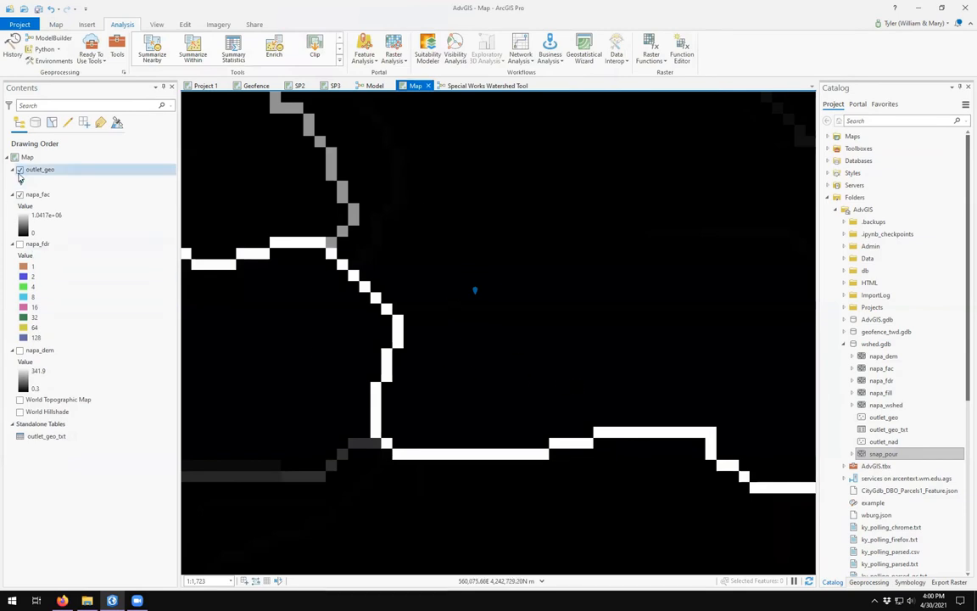
pyautogui.click(41, 170)
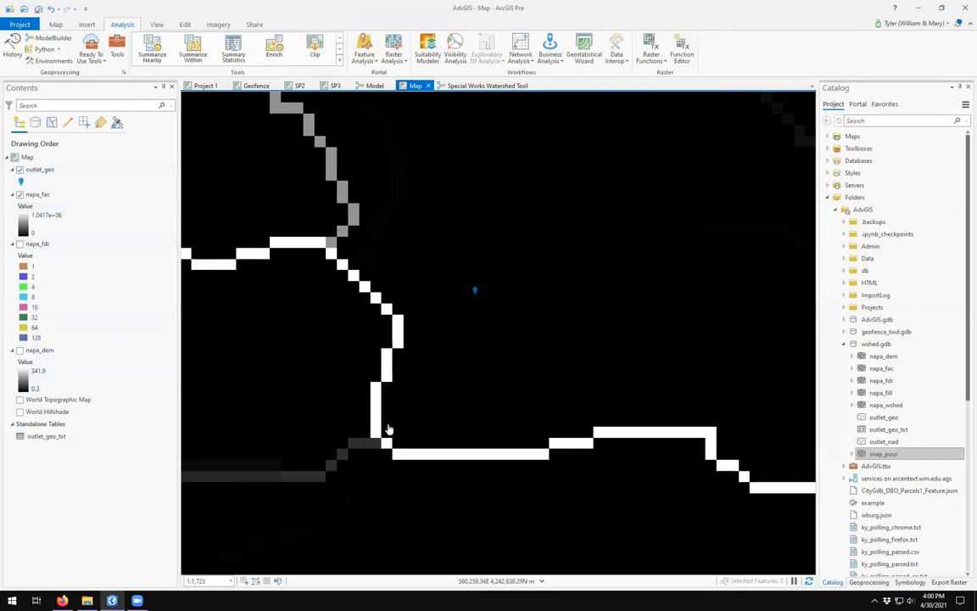
pyautogui.click(884, 455)
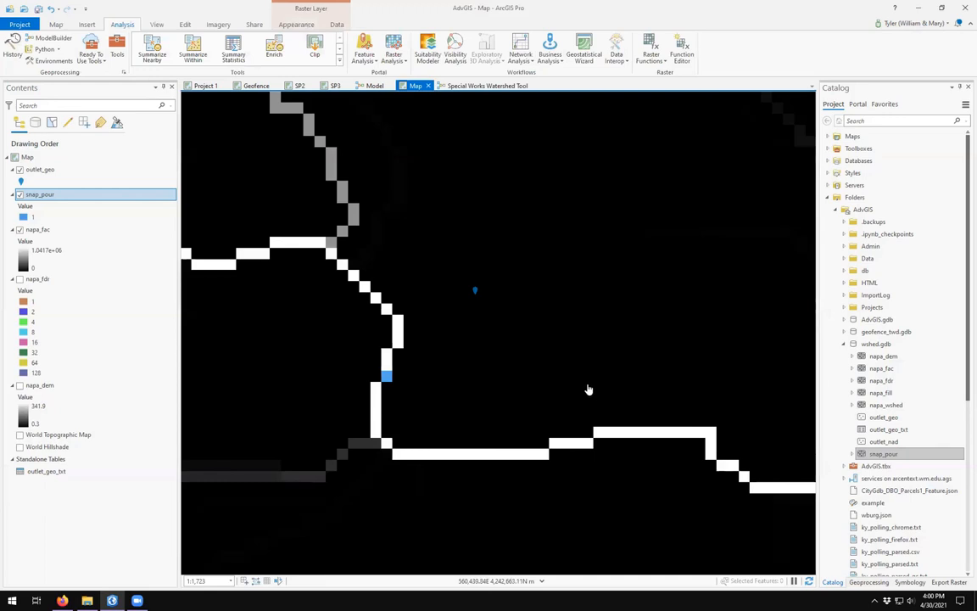
pyautogui.scroll(-3)
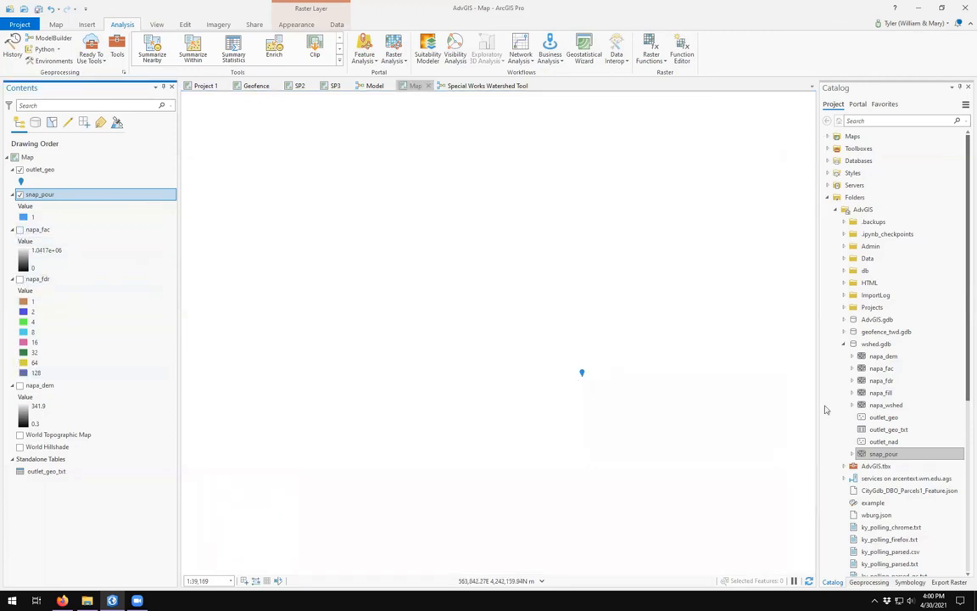
pyautogui.click(882, 356)
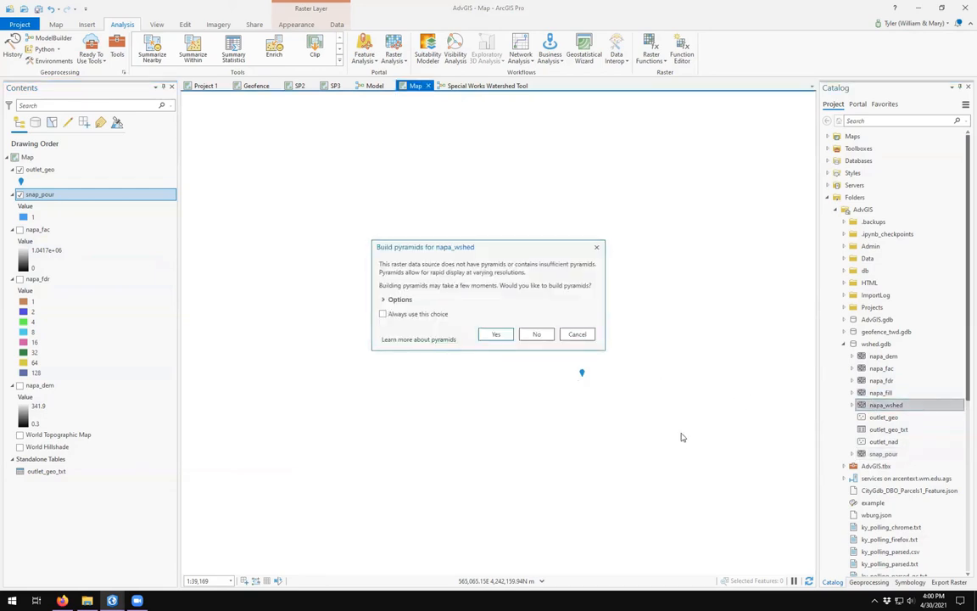
pyautogui.click(495, 333)
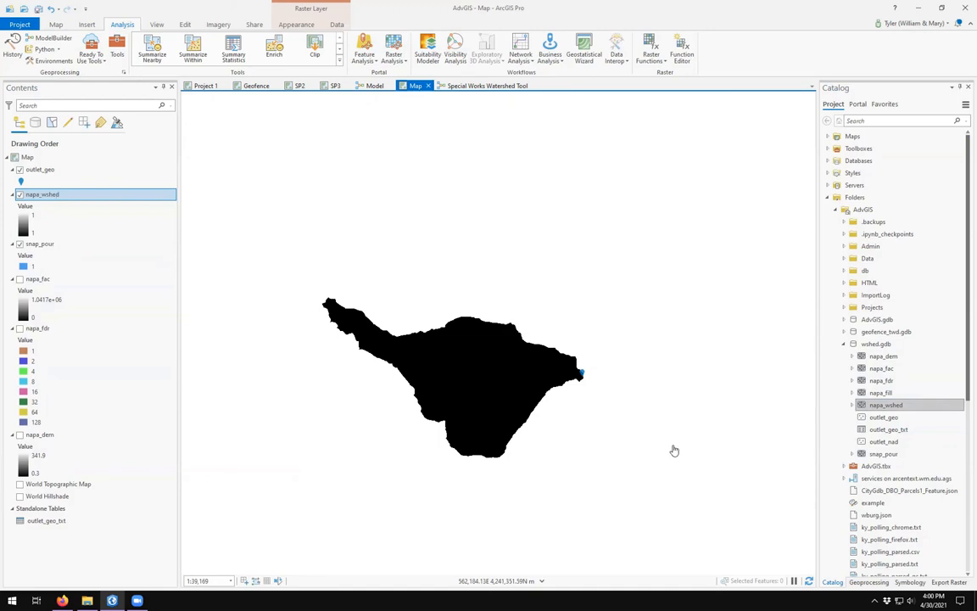
pyautogui.moveTo(672, 448)
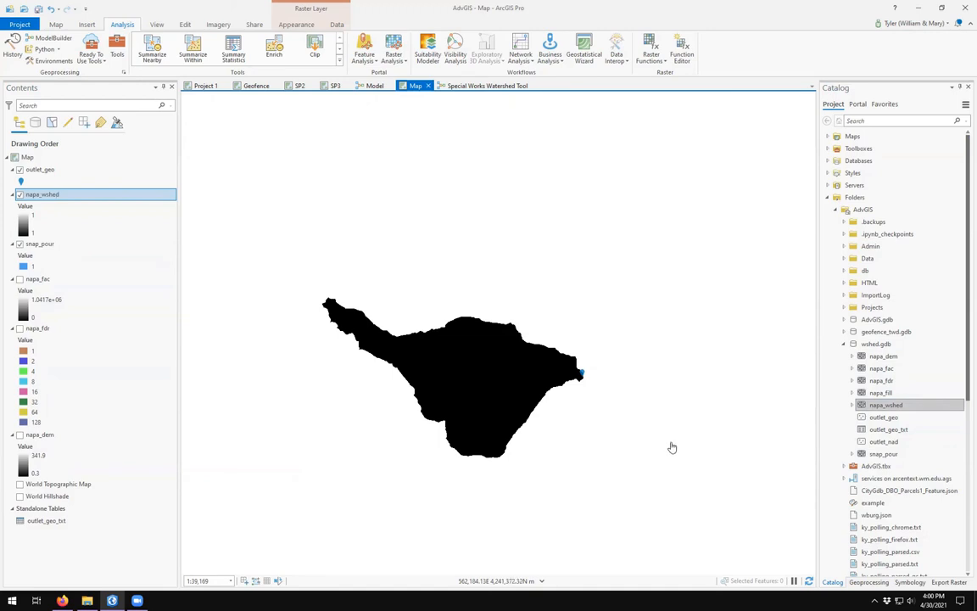
# Expand Folders > AdvGIS.tbx in Catalog and open the Special Works Watershed Tool to review its parameters
pyautogui.click(487, 85)
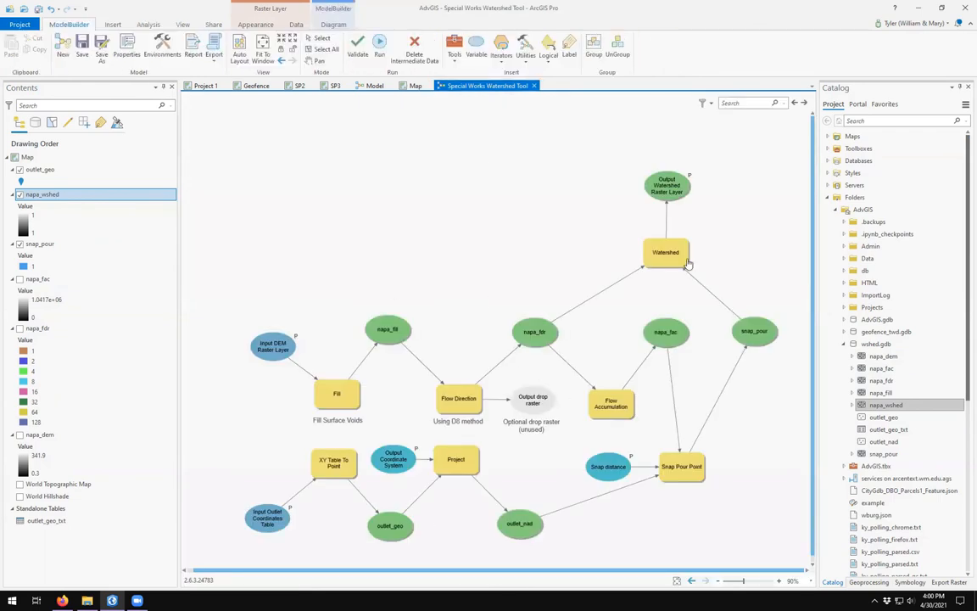
pyautogui.click(415, 85)
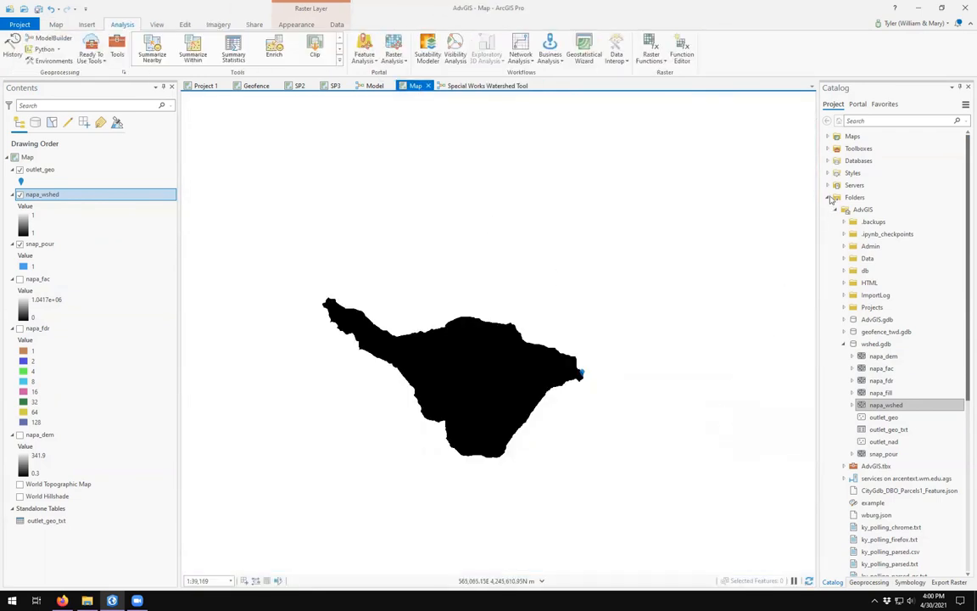
pyautogui.click(828, 197)
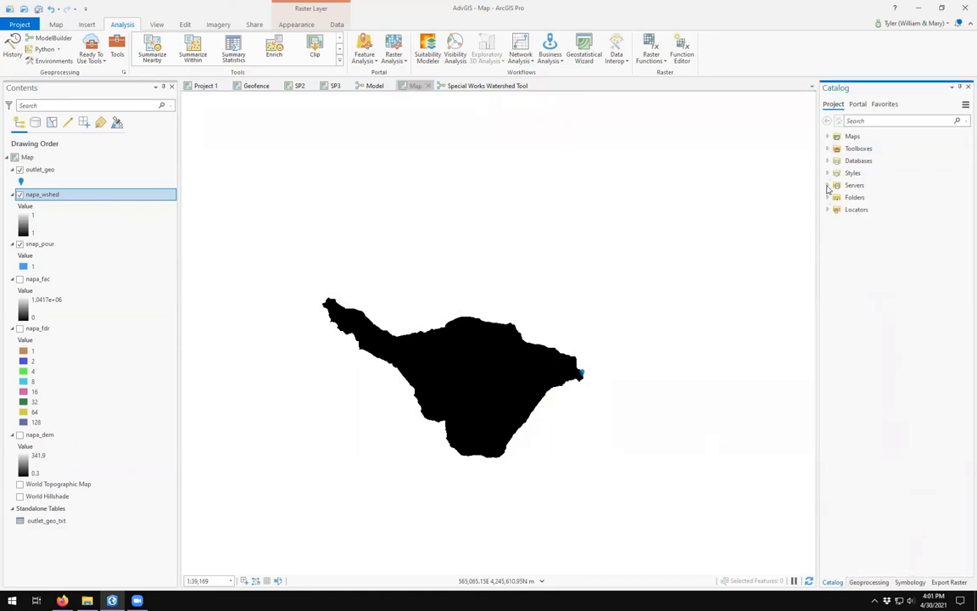
pyautogui.click(828, 197)
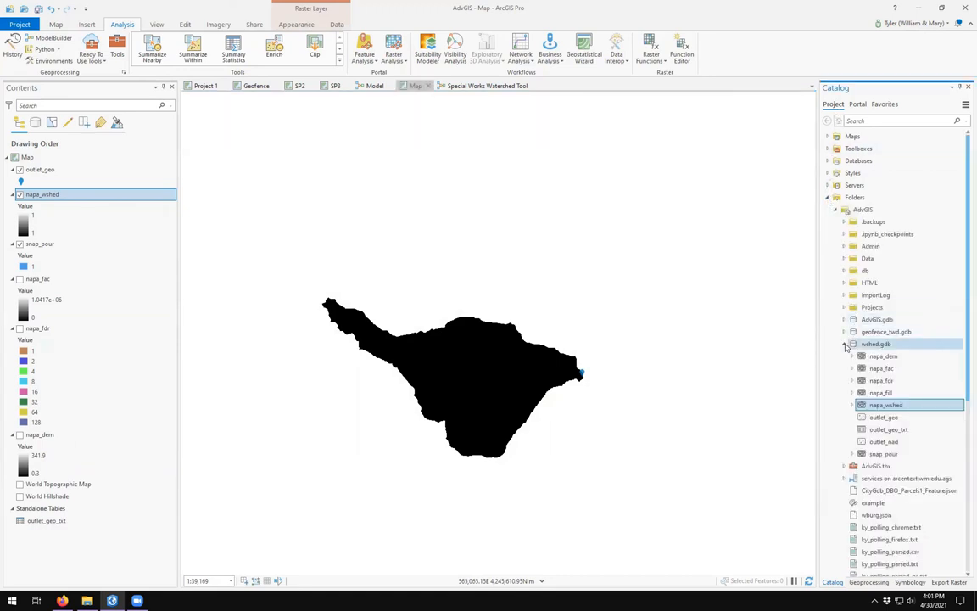
pyautogui.click(844, 343)
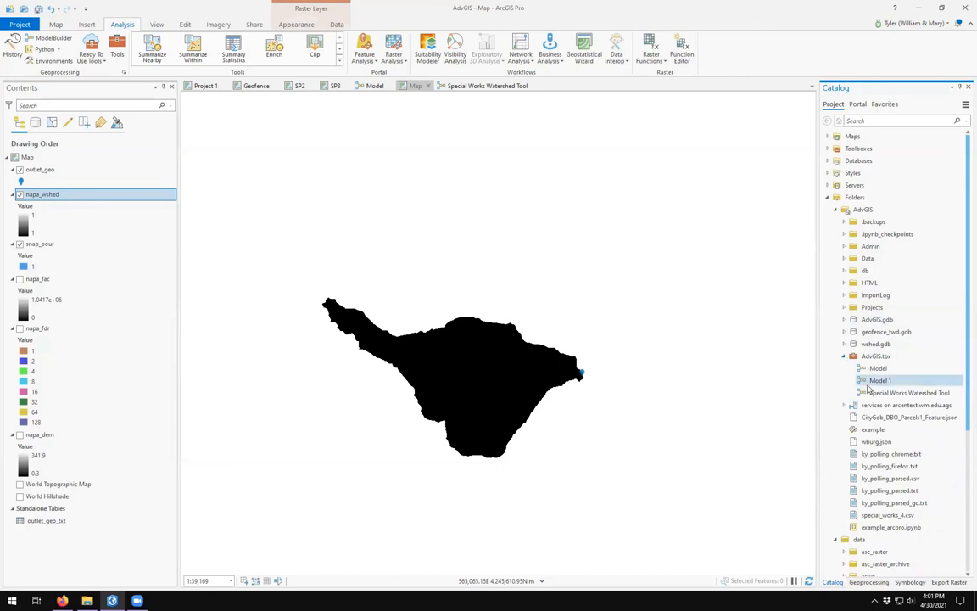
pyautogui.doubleClick(906, 392)
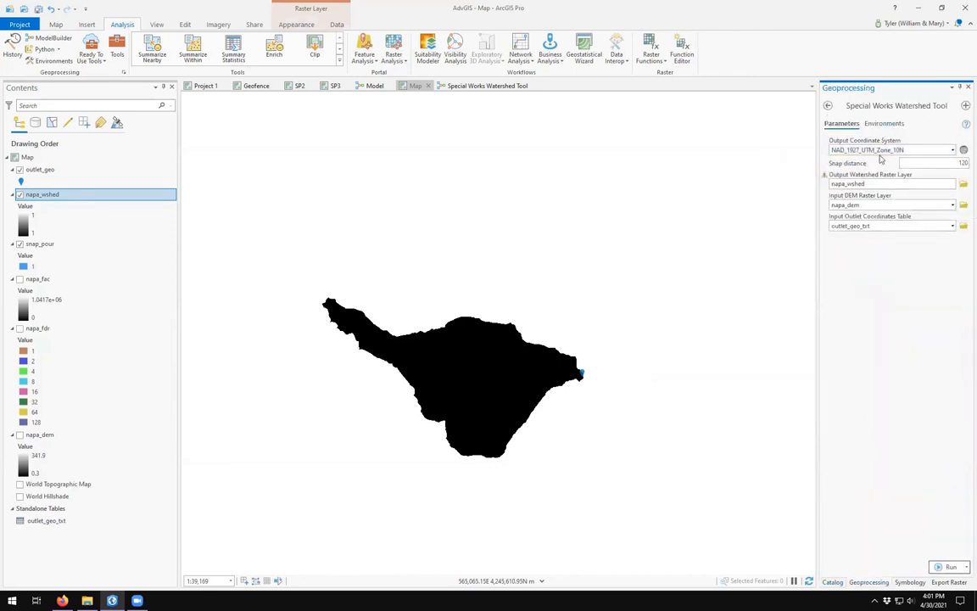
pyautogui.moveTo(886, 285)
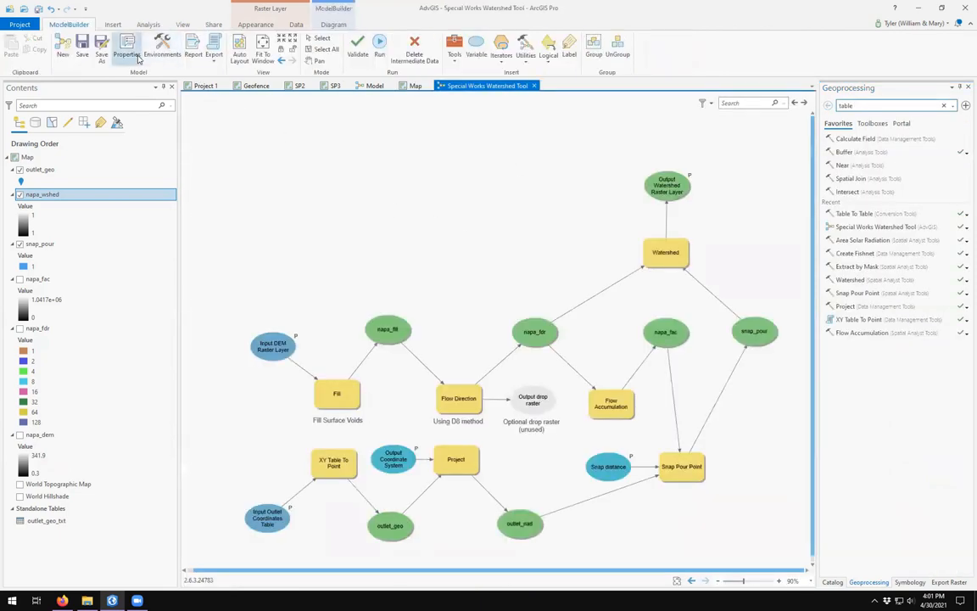
# Reorder the parameters to DEM, outlet table, coordinate system, snap distance, output watershed and confirm
pyautogui.click(125, 48)
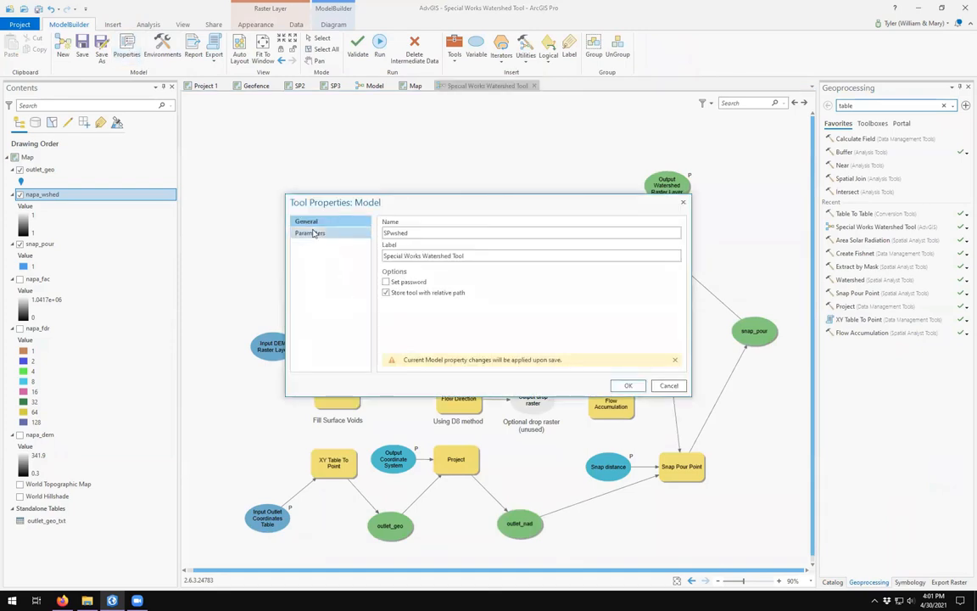
pyautogui.click(312, 232)
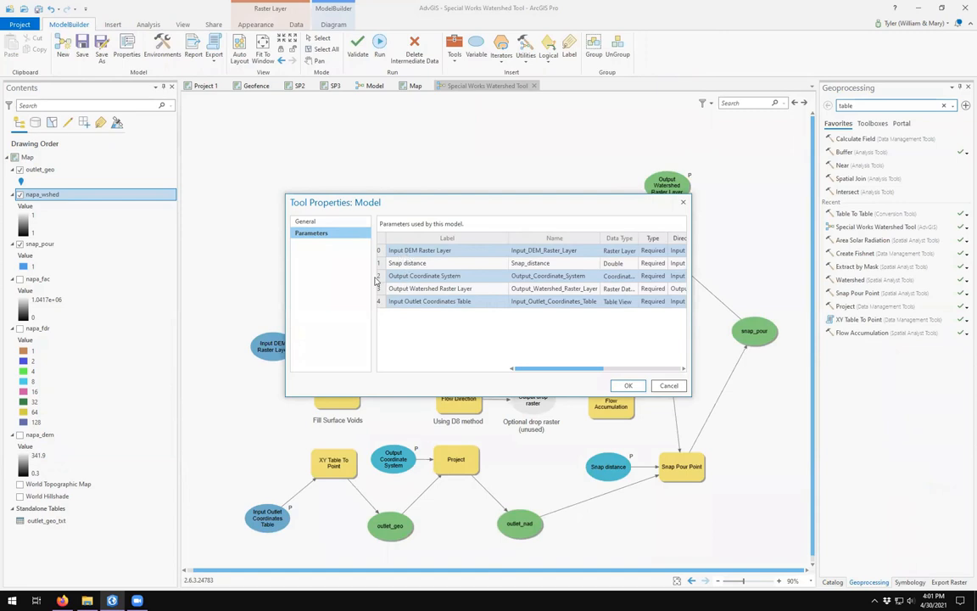
pyautogui.moveTo(382, 305)
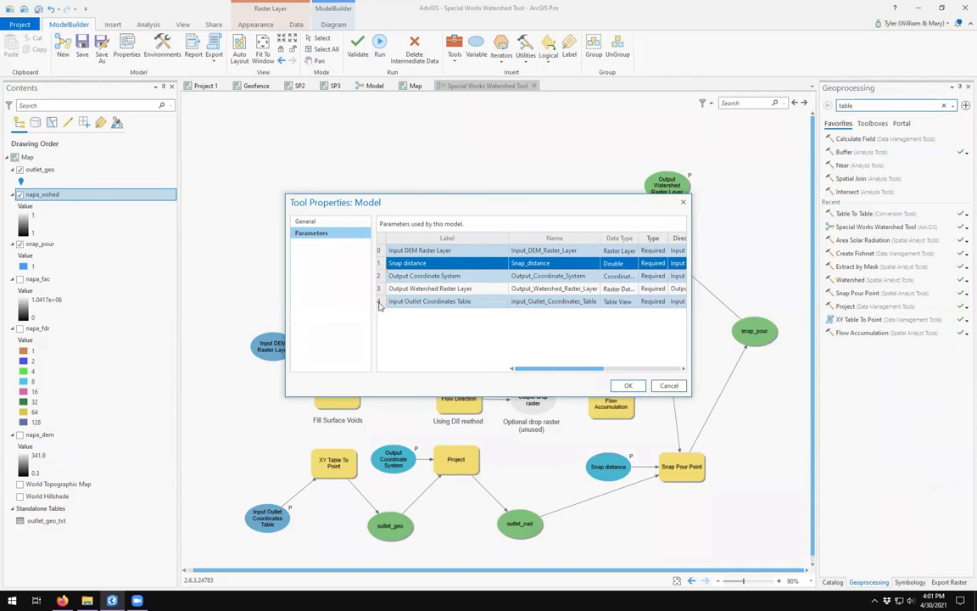
pyautogui.click(431, 302)
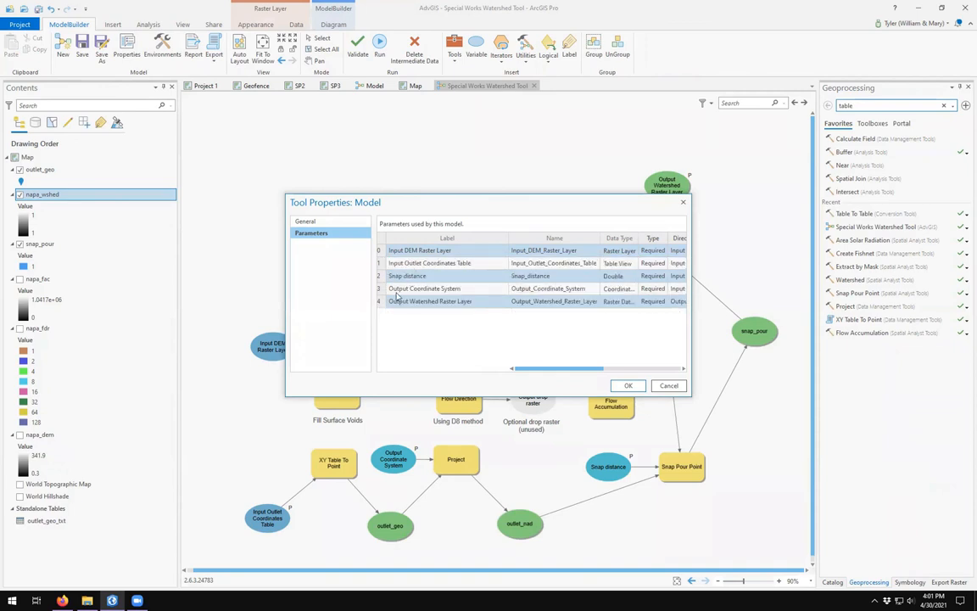
pyautogui.click(424, 289)
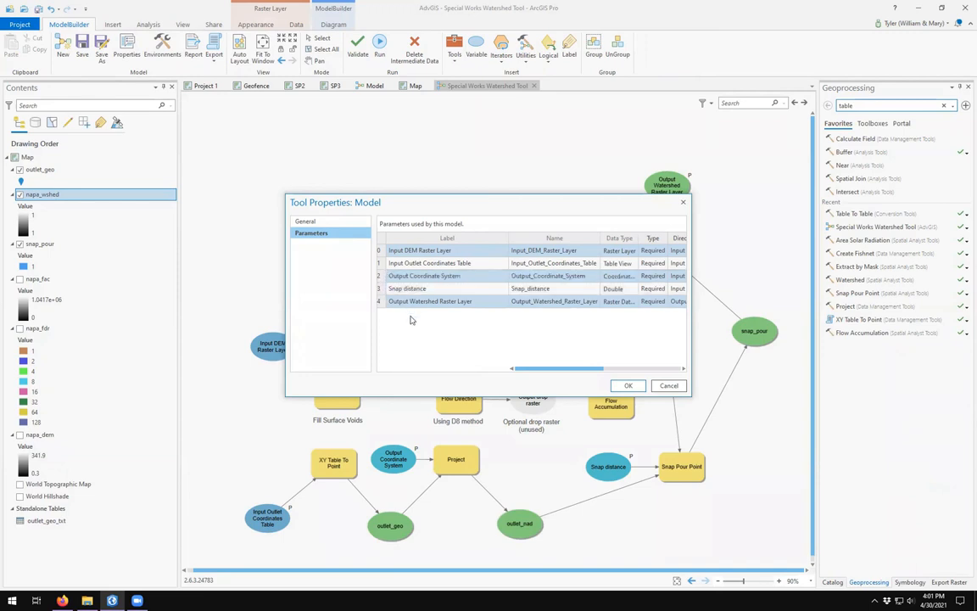
pyautogui.click(627, 385)
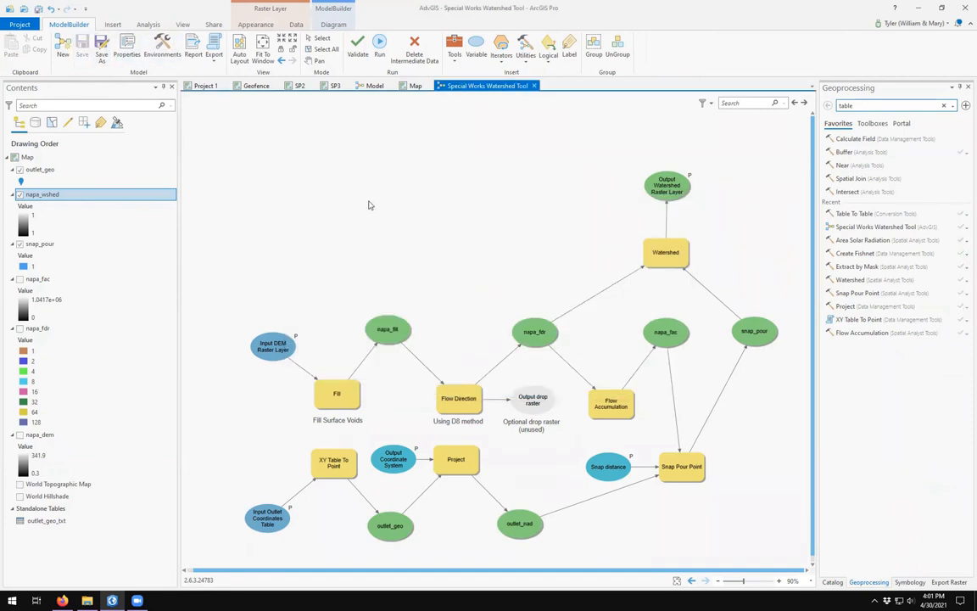
# Reopen the Special Works Watershed Tool from Catalog and choose napa_dem as the Input DEM
pyautogui.click(416, 84)
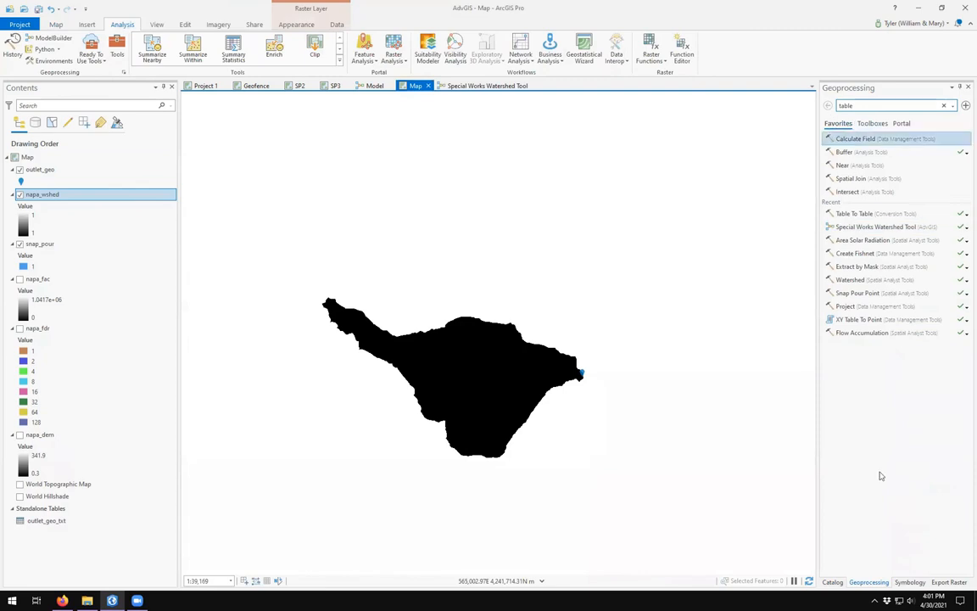
pyautogui.click(831, 582)
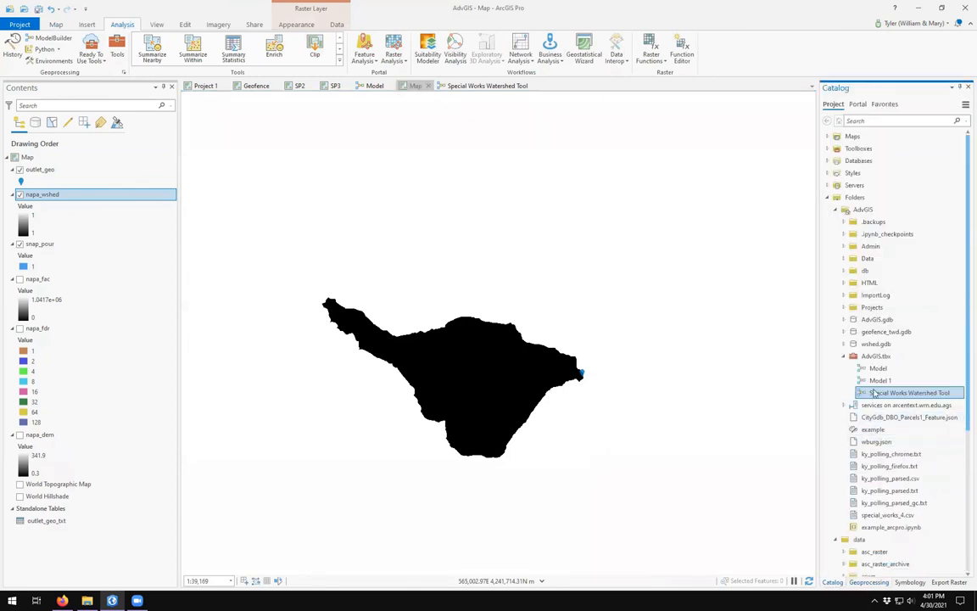
pyautogui.doubleClick(910, 392)
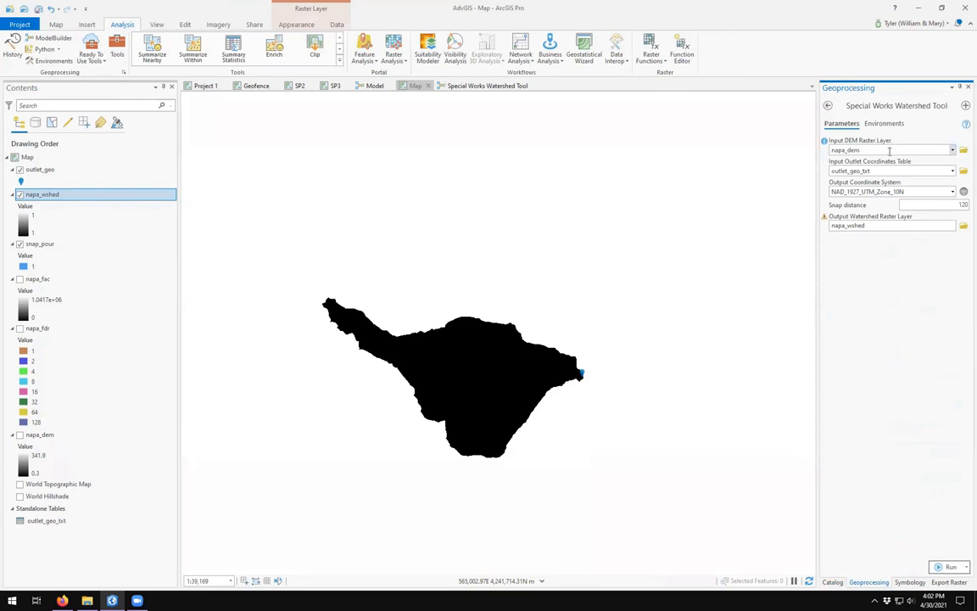
pyautogui.click(952, 150)
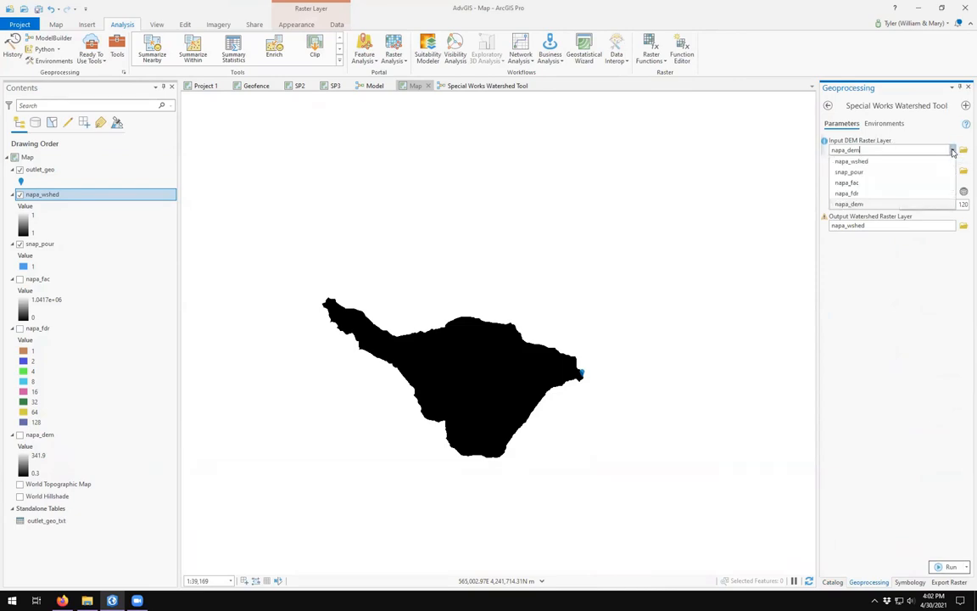
pyautogui.click(848, 149)
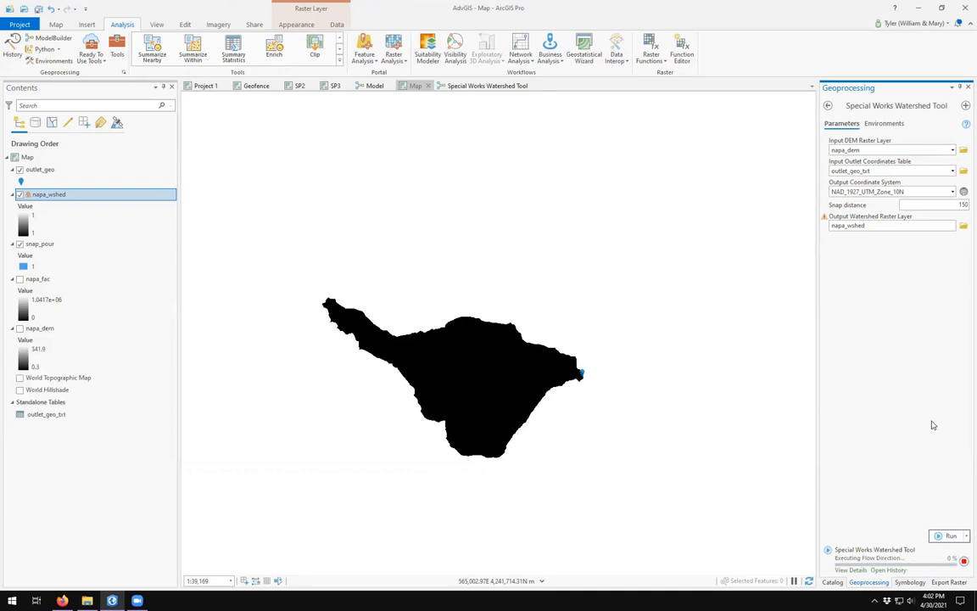
# Let the tool finish adding napa_wshed above napa_dem, then return to the model diagram
pyautogui.click(950, 536)
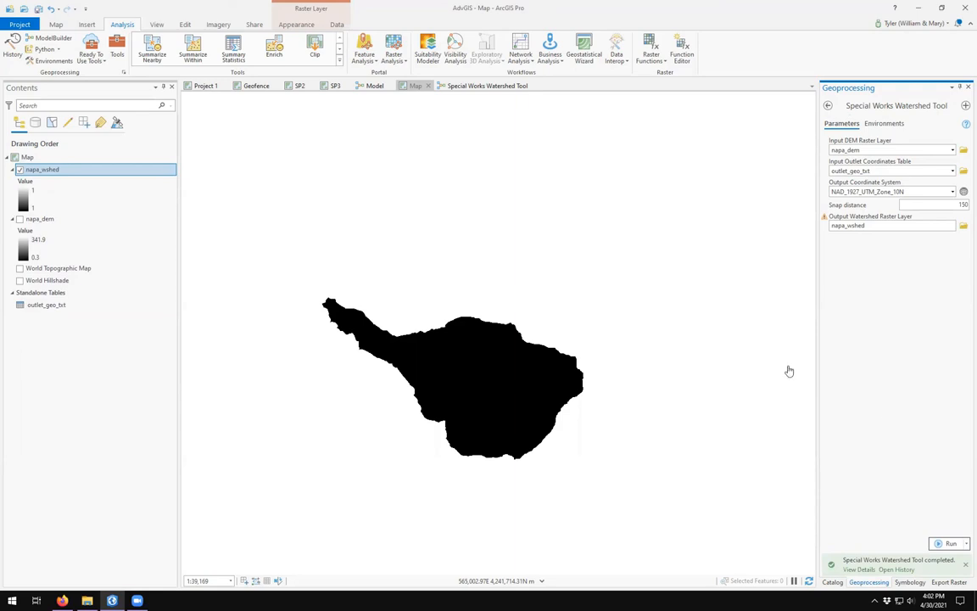
pyautogui.moveTo(580, 380)
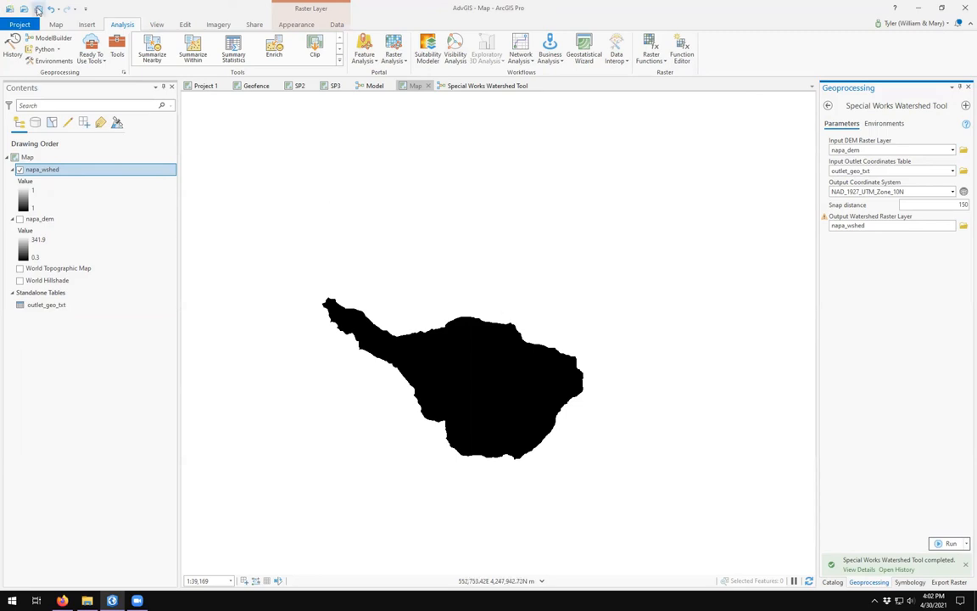
pyautogui.moveTo(577, 173)
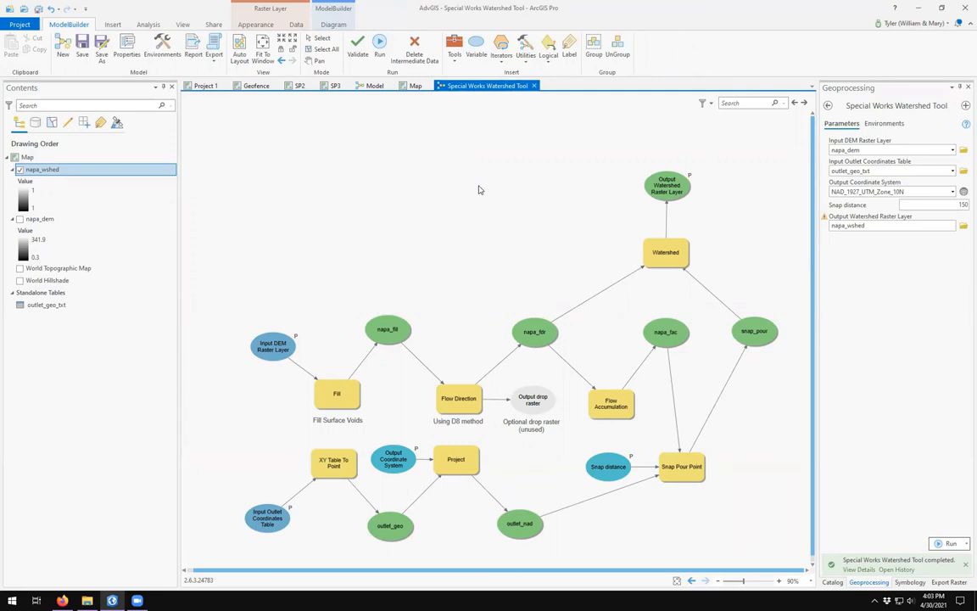
pyautogui.moveTo(475, 181)
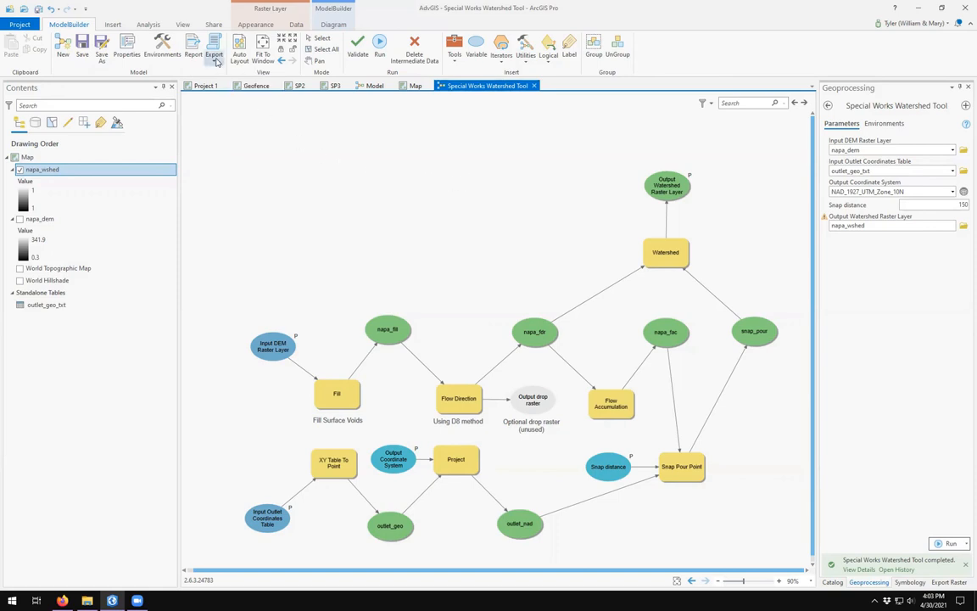
pyautogui.click(213, 47)
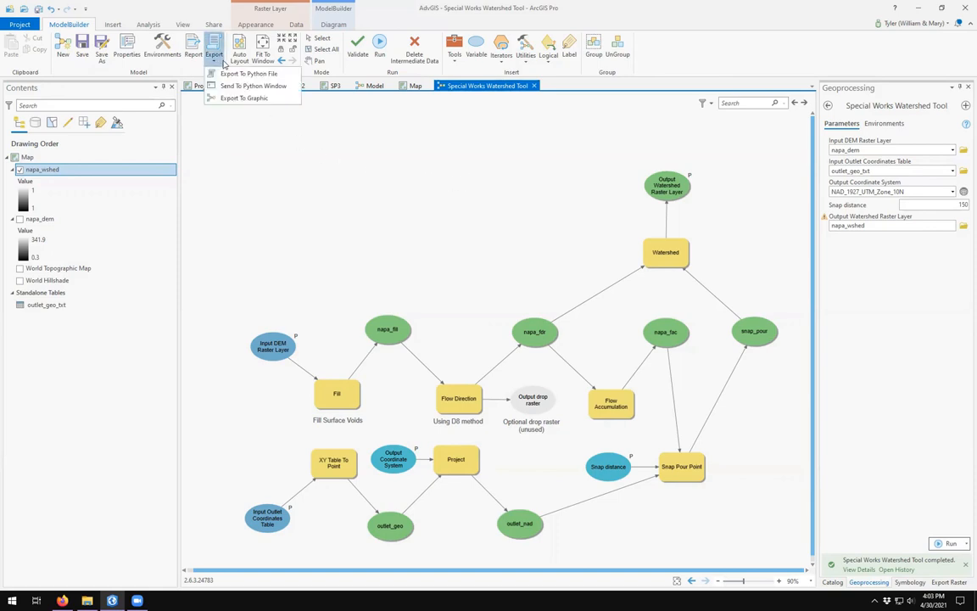
pyautogui.moveTo(245, 97)
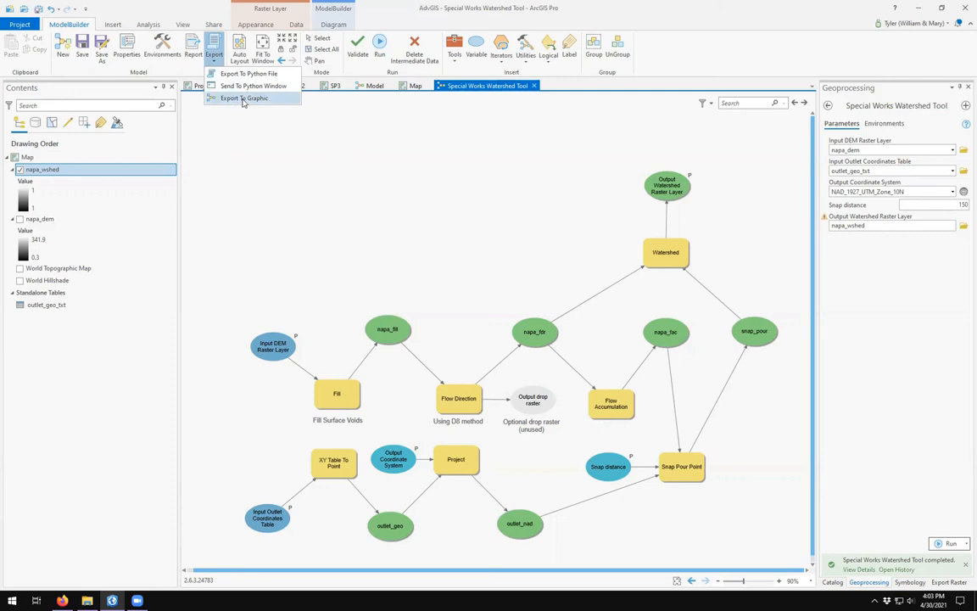
pyautogui.moveTo(248, 75)
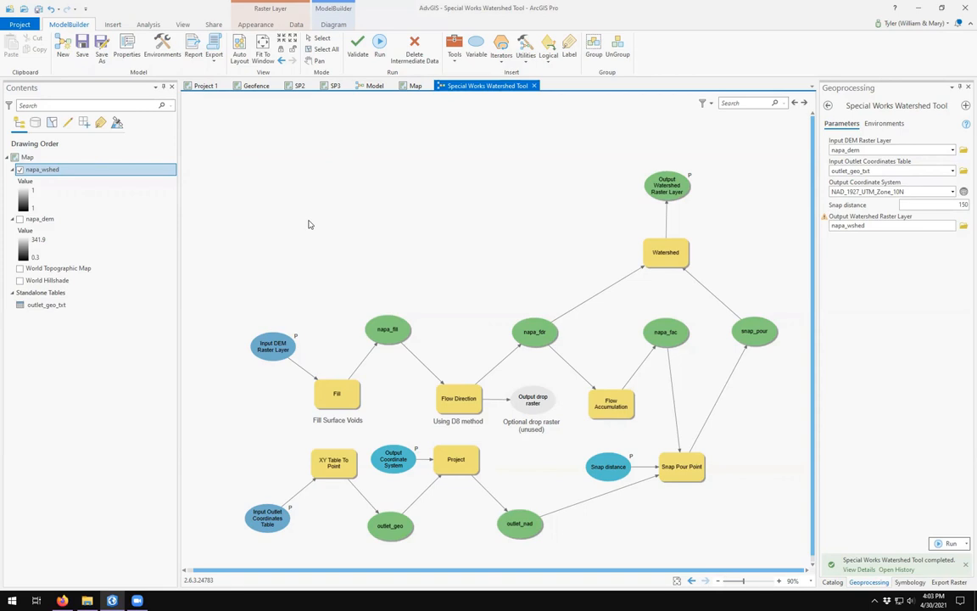
pyautogui.moveTo(582, 71)
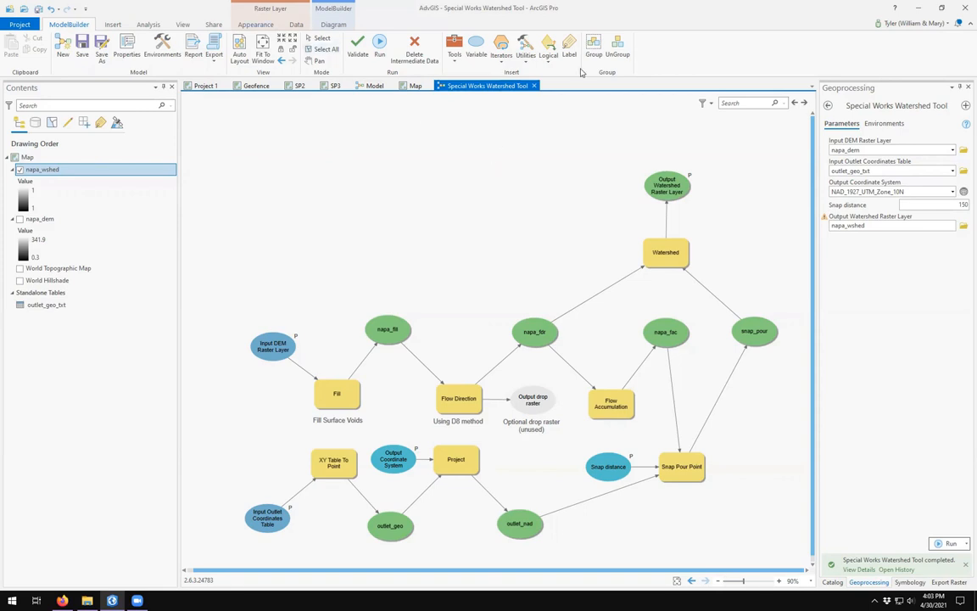
pyautogui.moveTo(325, 165)
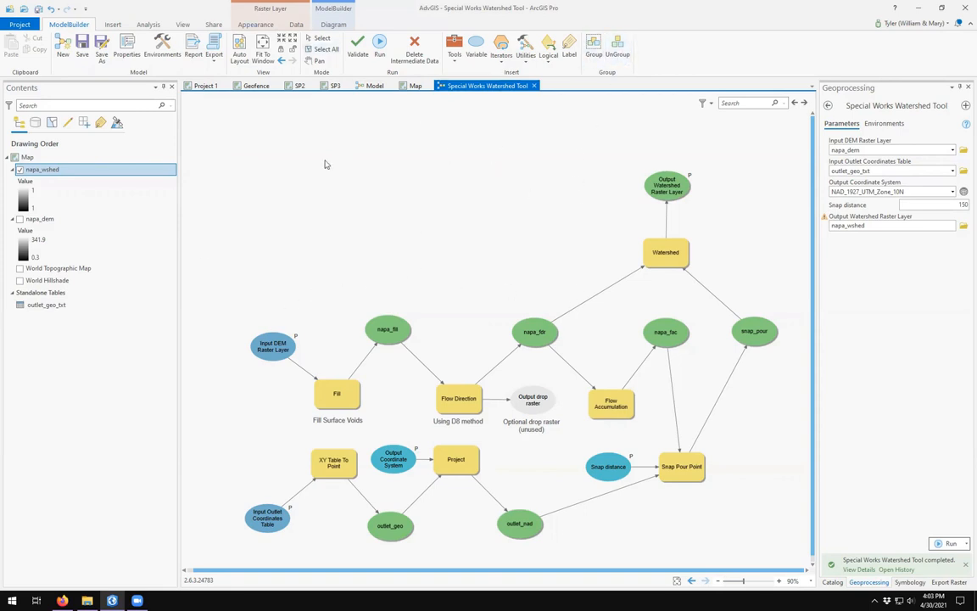